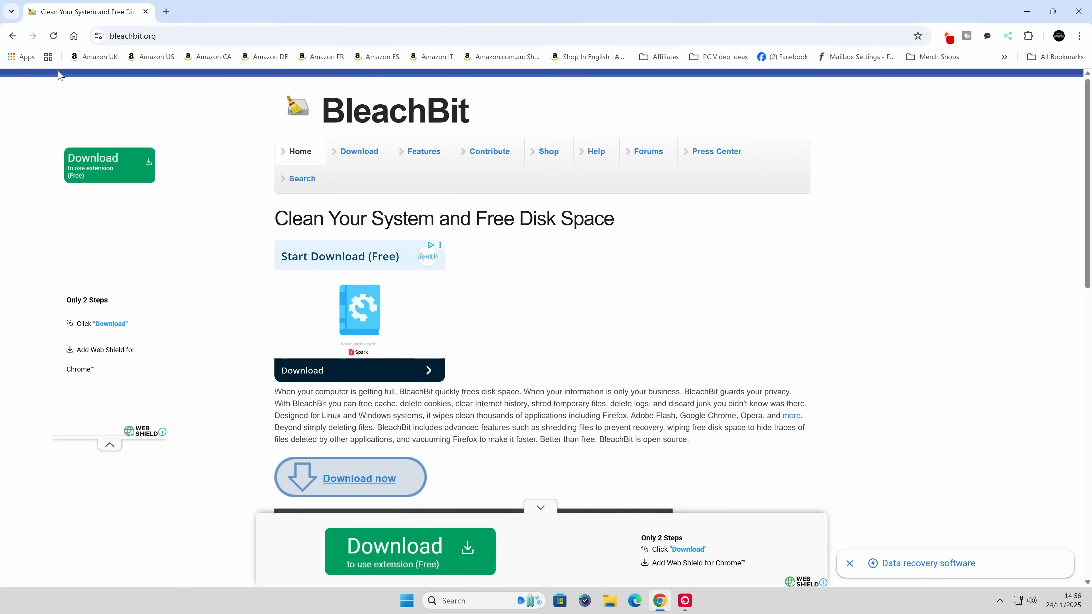
{"action": "mouse_move", "coordinate": [135, 80]}
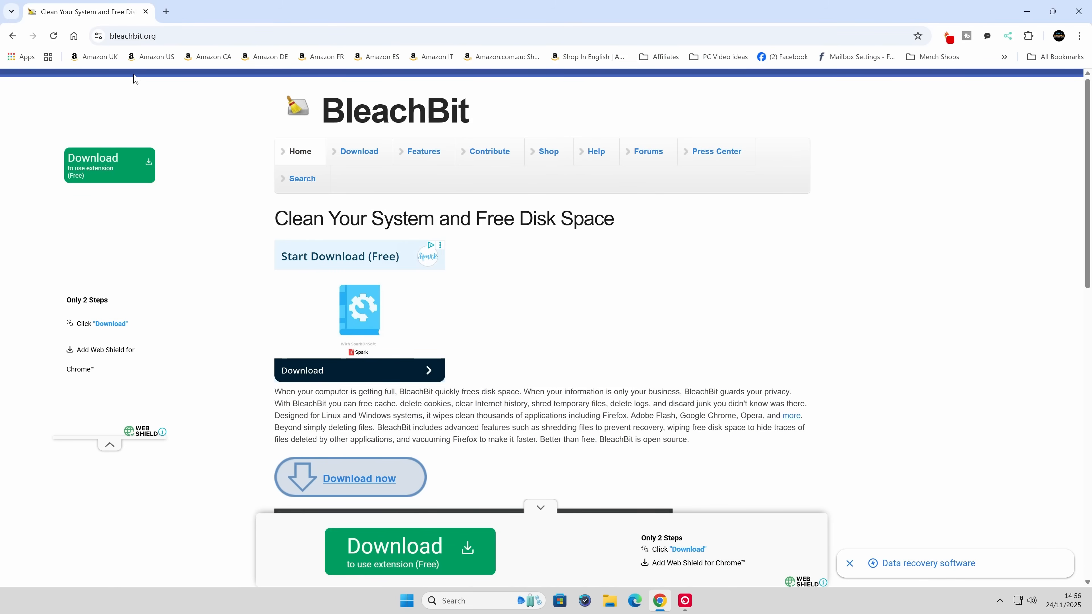
{"action": "mouse_move", "coordinate": [204, 21]}
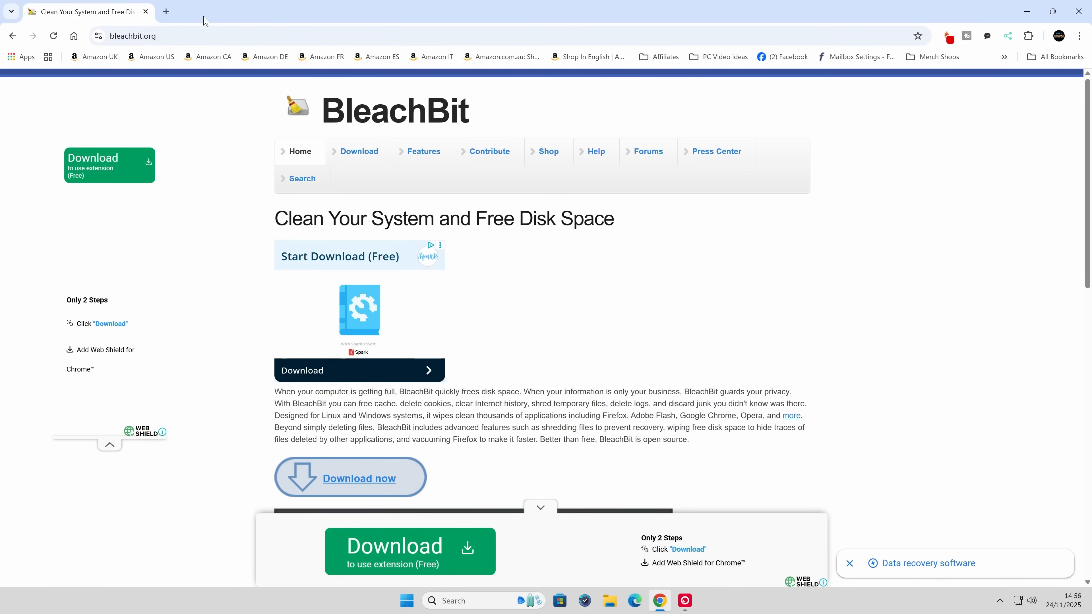
{"action": "mouse_move", "coordinate": [359, 151]}
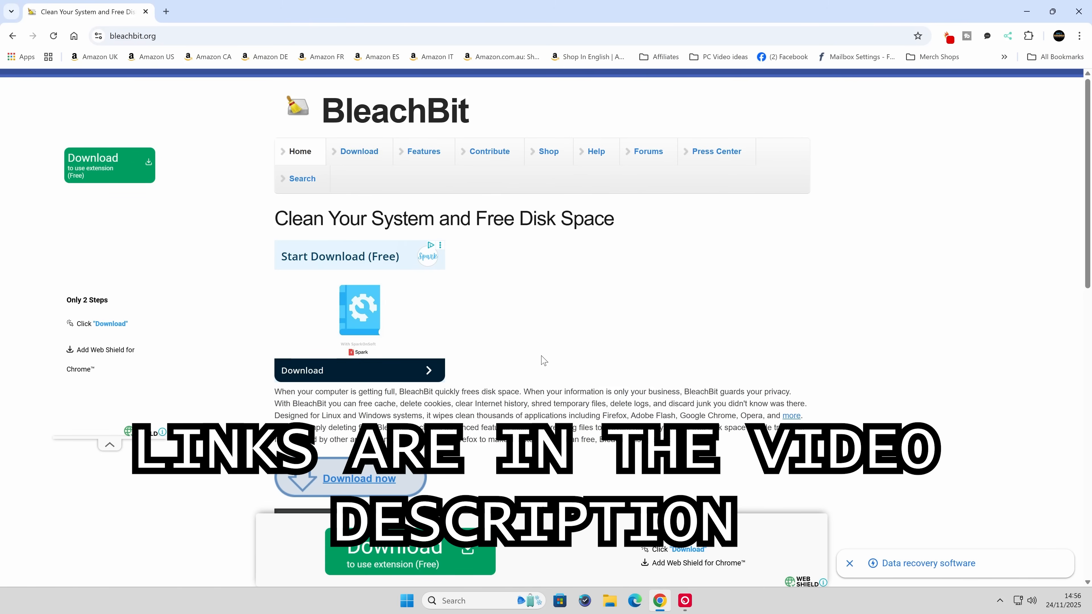
Scroll the bleachbit.org Download page to the Installation package section for Linux and Windows.
{"action": "scroll", "scroll_direction": "down", "scroll_amount": 3}
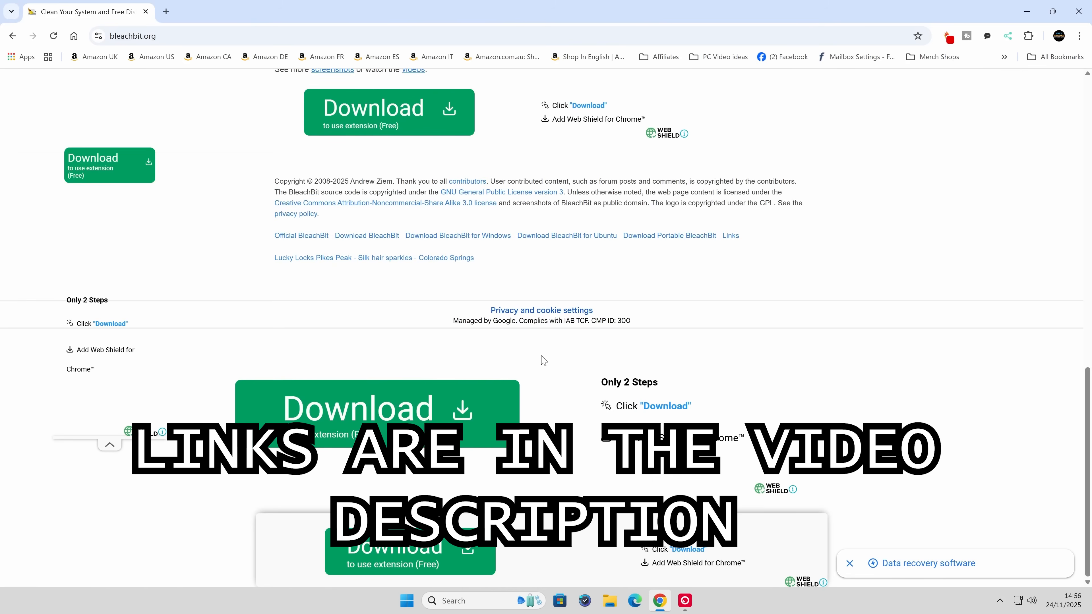
{"action": "scroll", "scroll_direction": "up", "scroll_amount": 3}
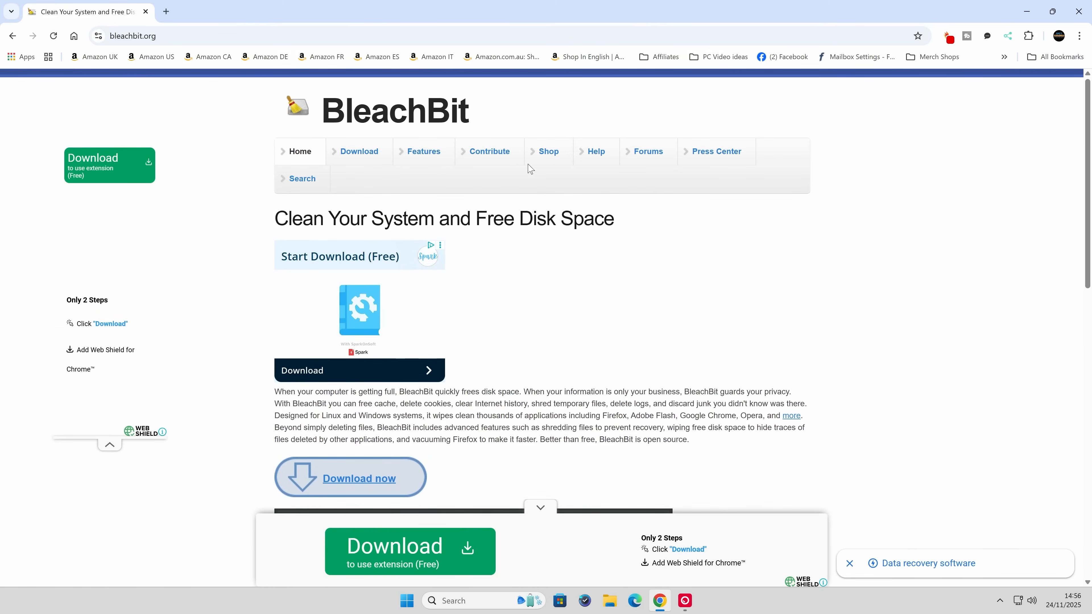
{"action": "mouse_move", "coordinate": [647, 152]}
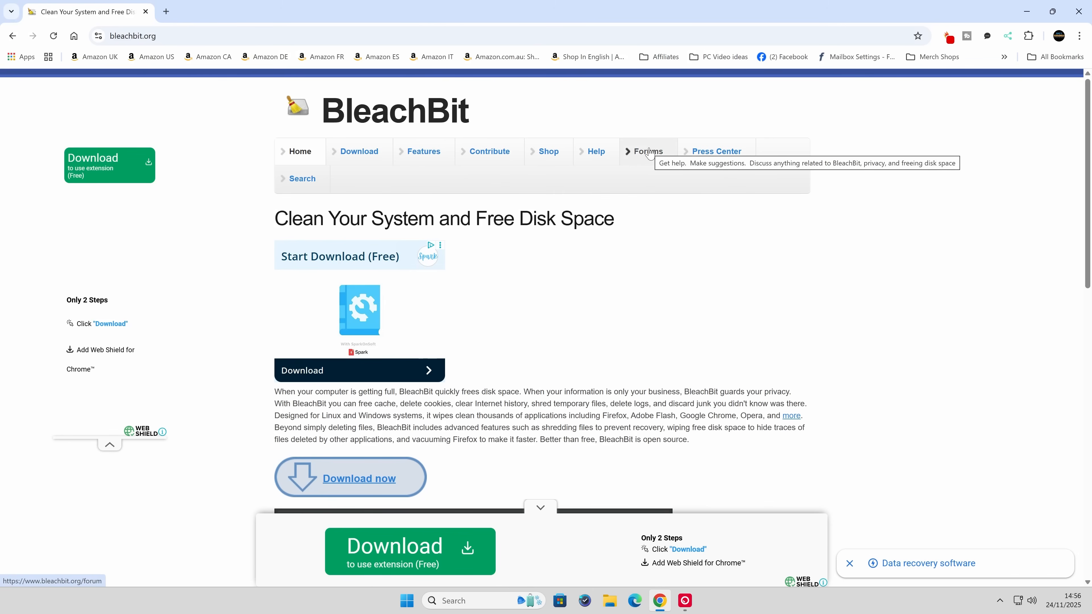
{"action": "mouse_move", "coordinate": [644, 157]}
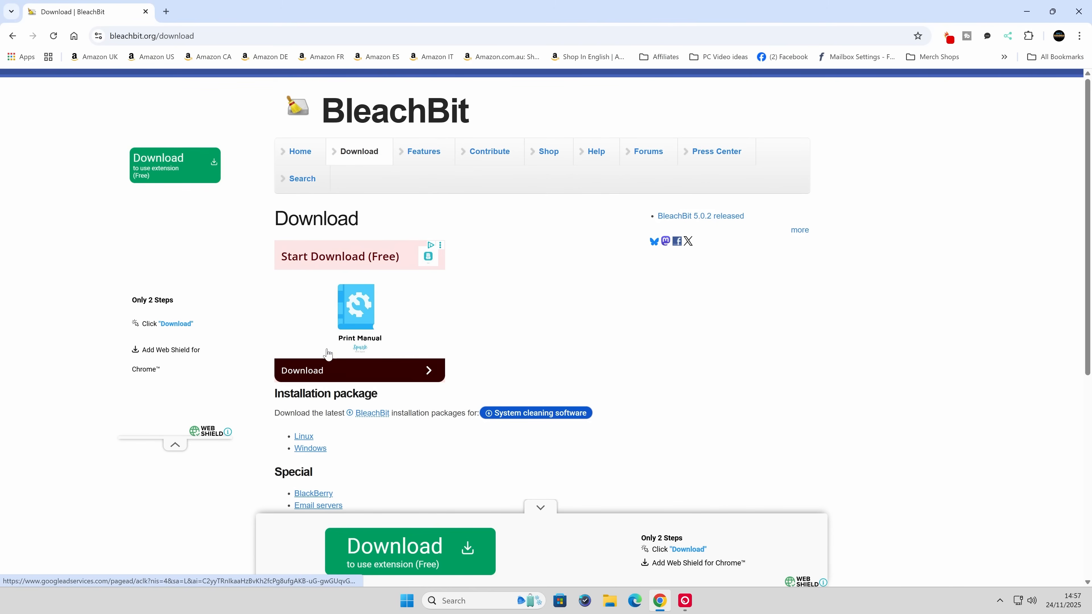
{"action": "mouse_move", "coordinate": [242, 319]}
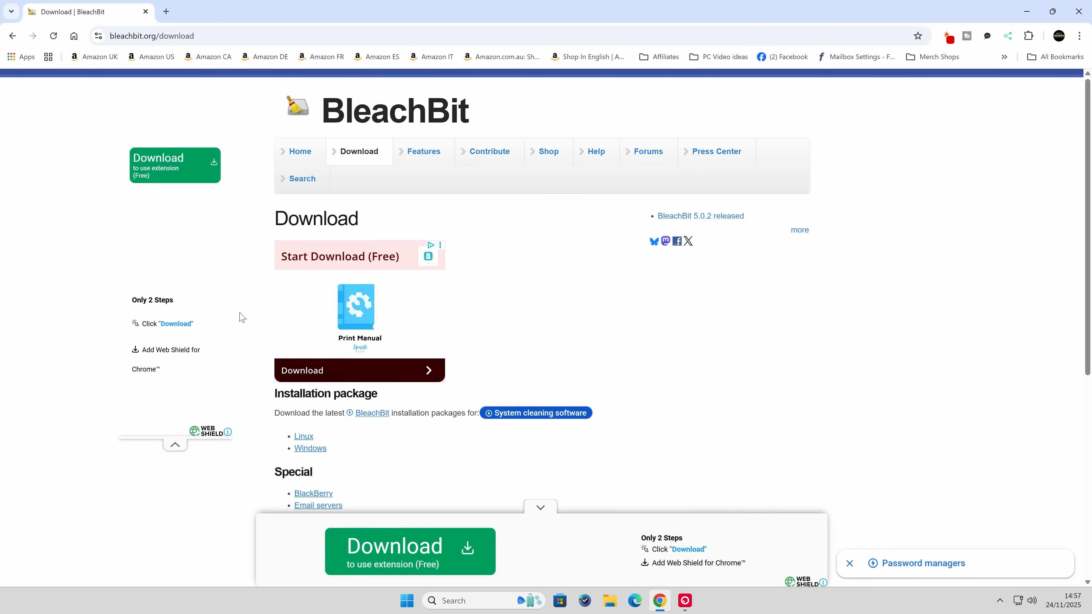
{"action": "scroll", "scroll_direction": "down", "scroll_amount": 3}
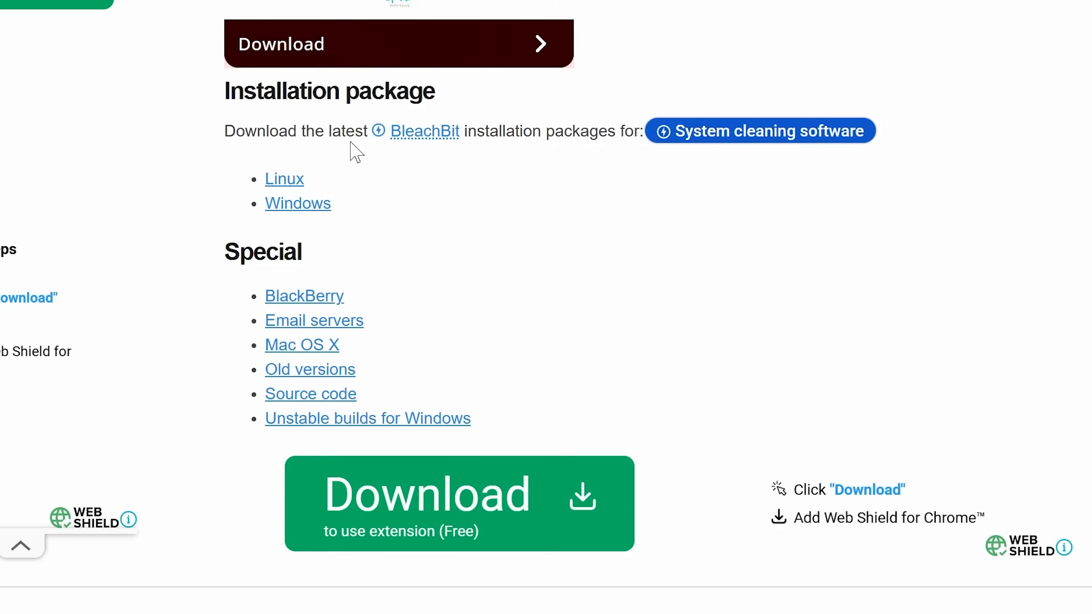
{"action": "mouse_move", "coordinate": [297, 204]}
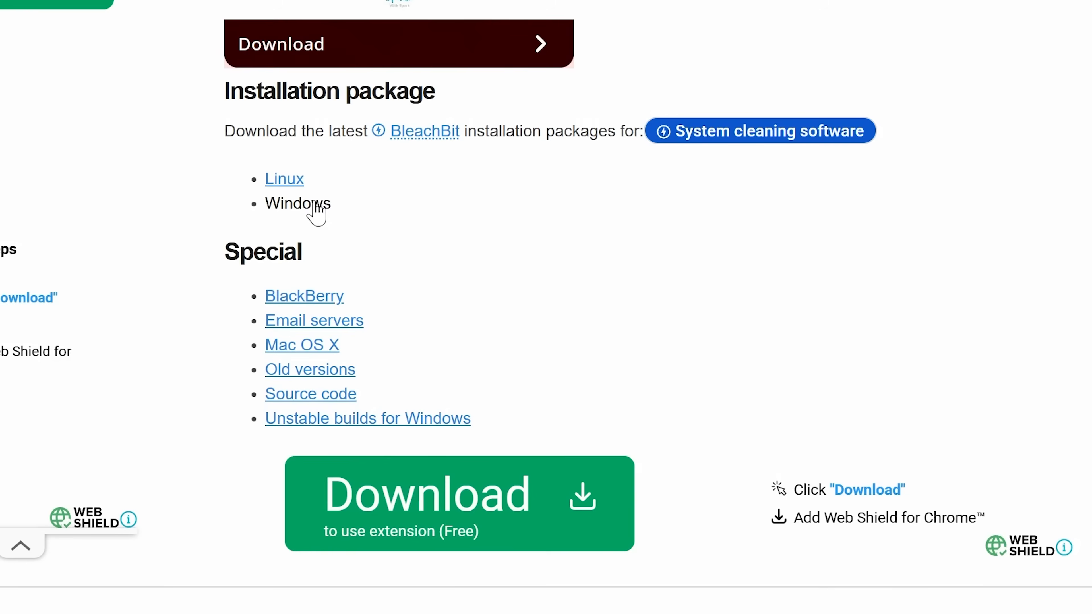
{"action": "mouse_move", "coordinate": [292, 211]}
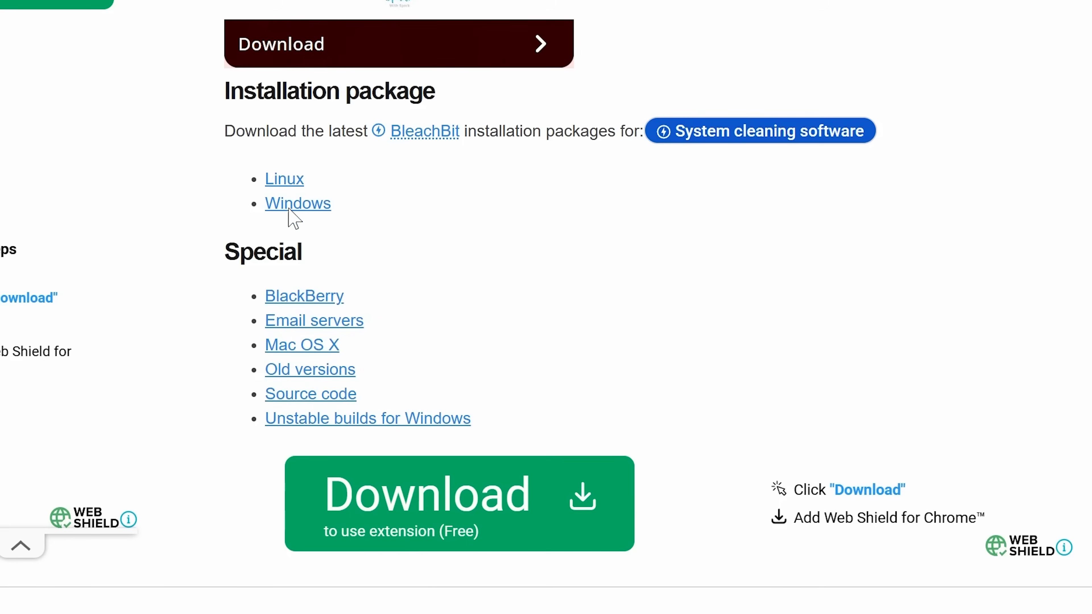
Go to the Windows installation packages page and scroll to the BleachBit 5.0.2 installer links.
{"action": "left_click", "coordinate": [297, 203]}
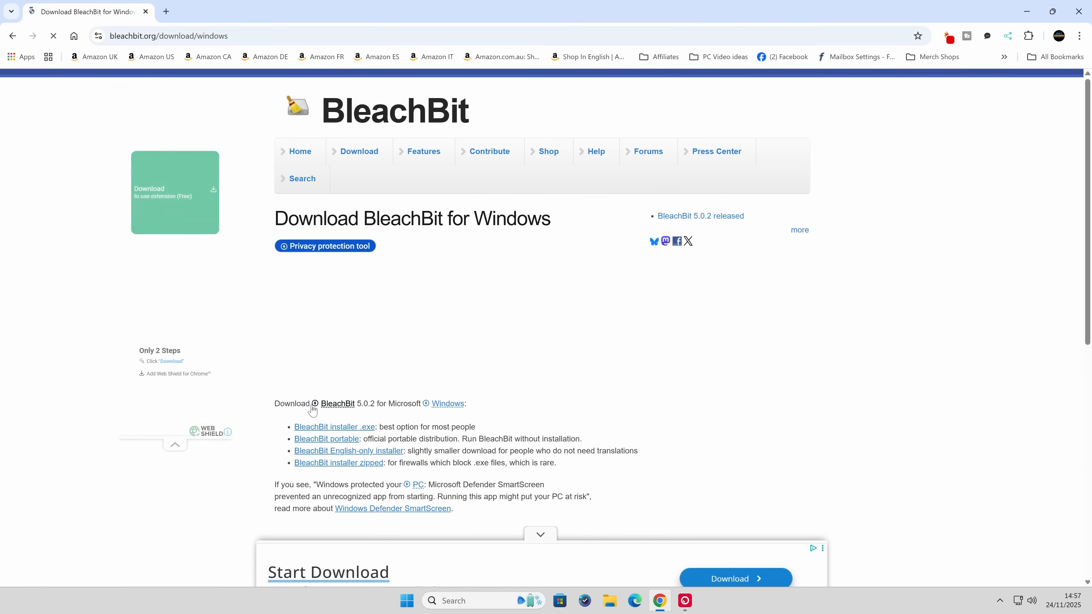
{"action": "scroll", "scroll_direction": "down", "scroll_amount": 3}
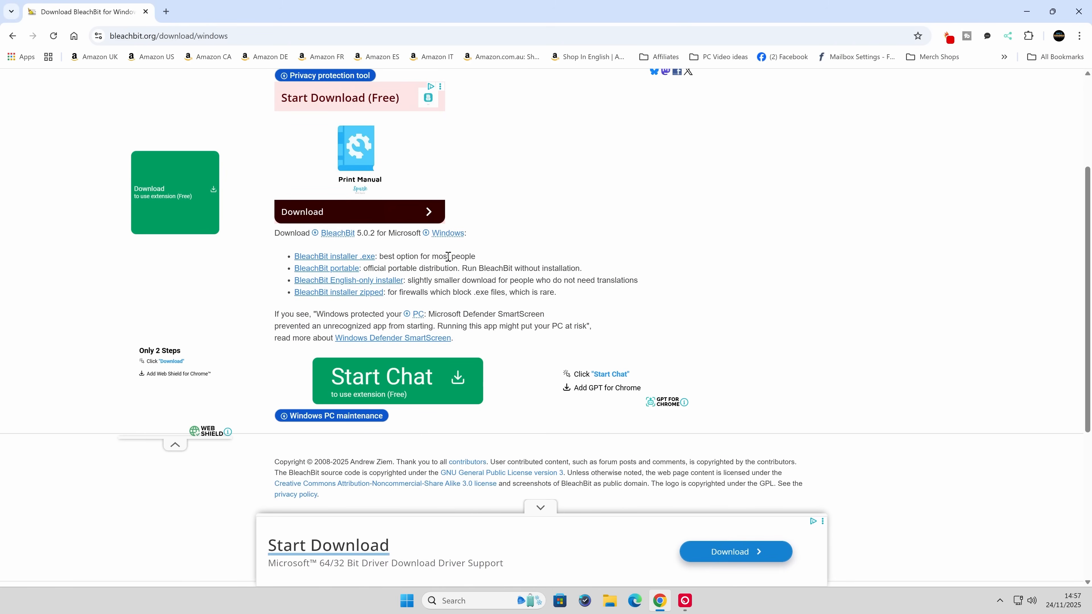
{"action": "mouse_move", "coordinate": [326, 268]}
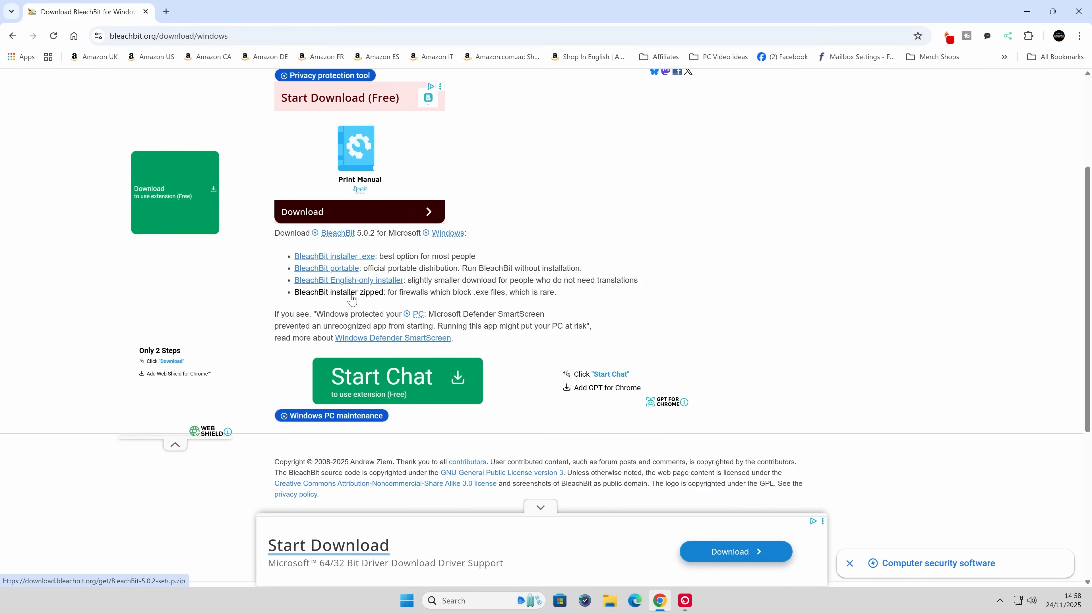
{"action": "mouse_move", "coordinate": [332, 257]}
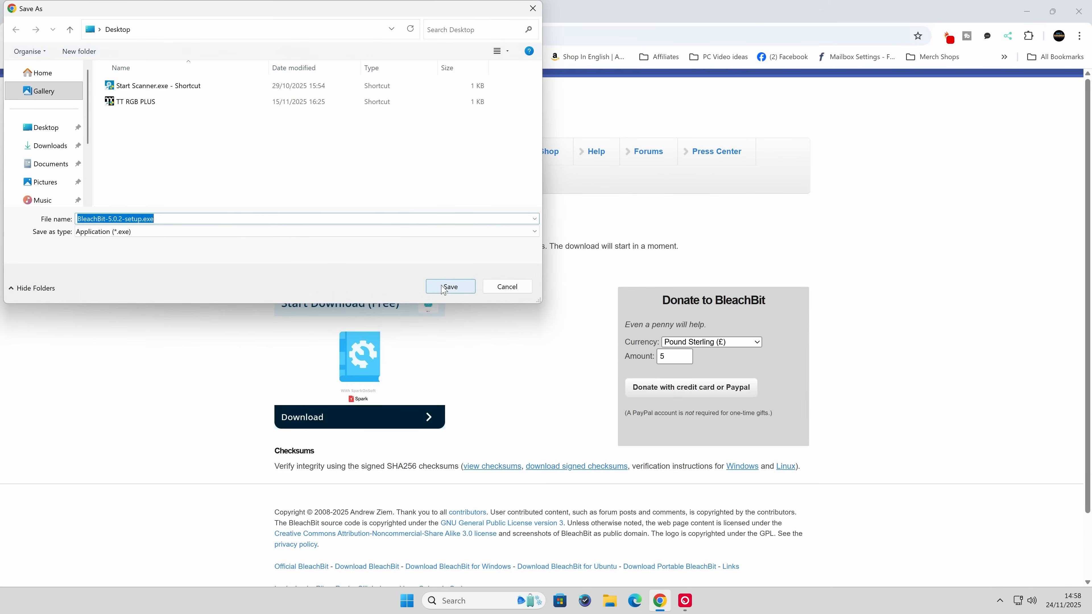
Save BleachBit-5.0.2-setup.exe to the Desktop and close Chrome once the download finishes.
{"action": "left_click", "coordinate": [450, 286]}
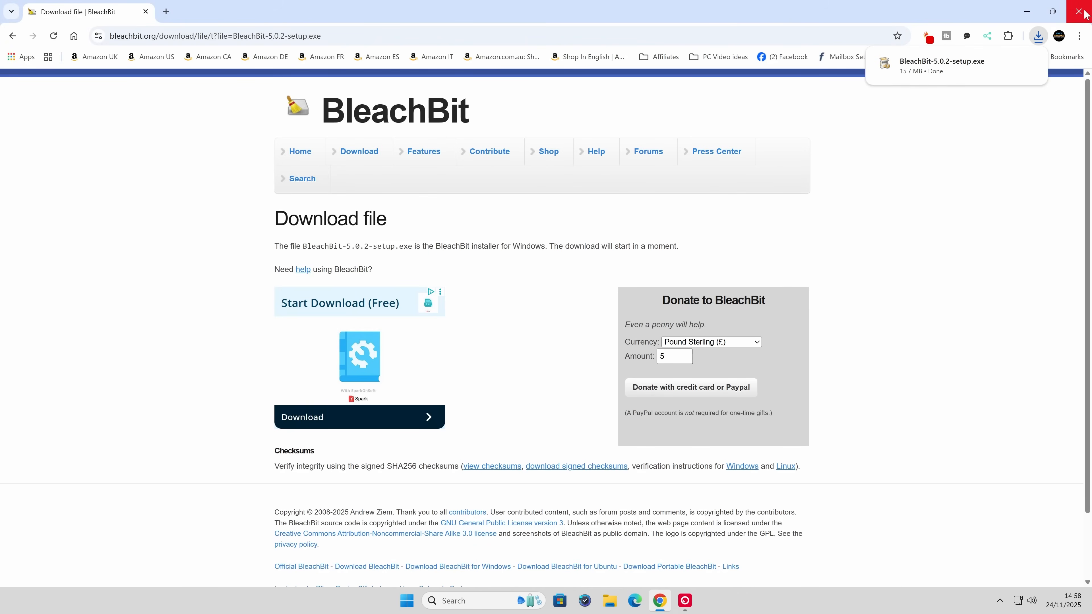
{"action": "left_click", "coordinate": [1085, 12]}
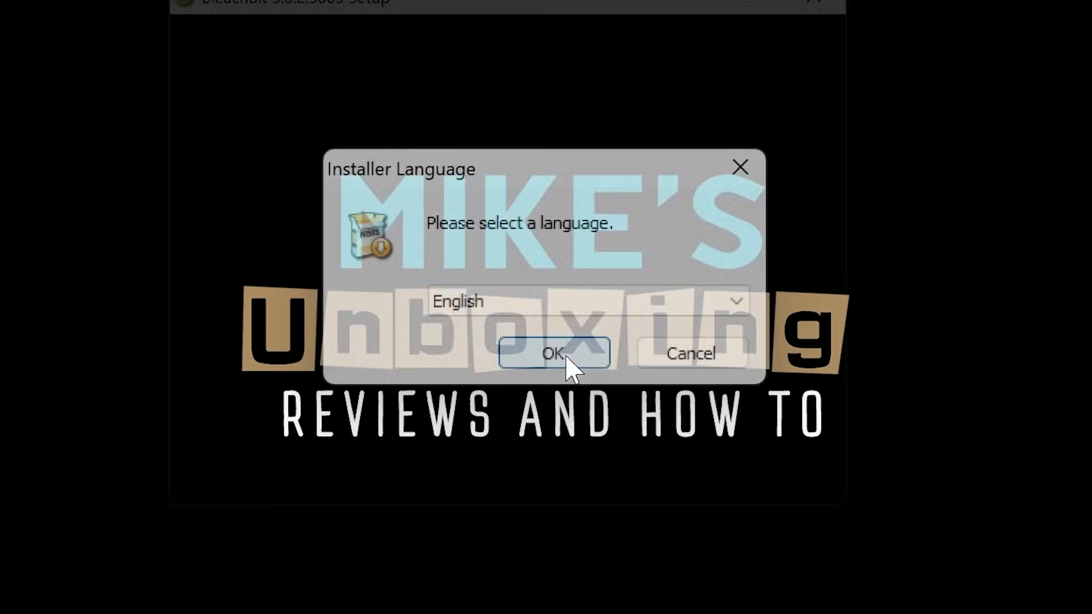
Choose English, accept the licence, install for anyone who uses this computer, and allow the UAC prompt.
{"action": "left_click", "coordinate": [554, 354]}
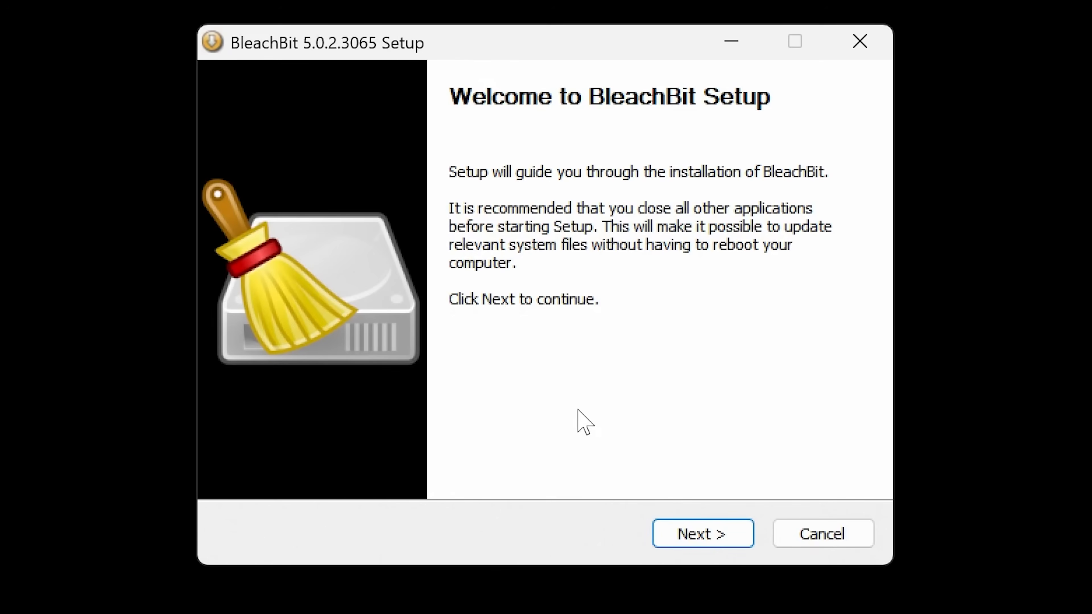
{"action": "left_click", "coordinate": [702, 534]}
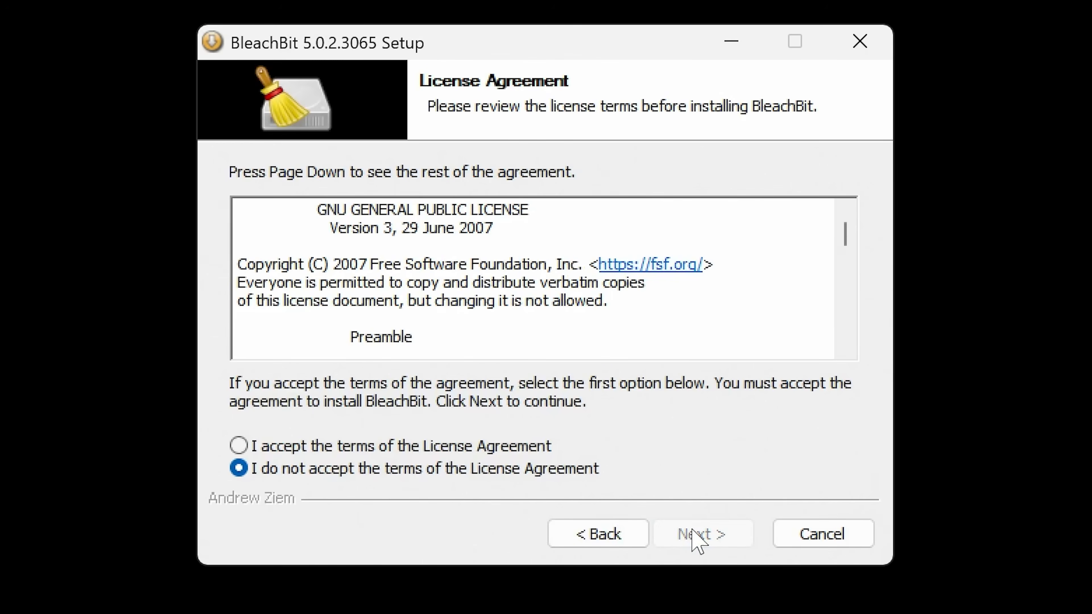
{"action": "left_click", "coordinate": [238, 446]}
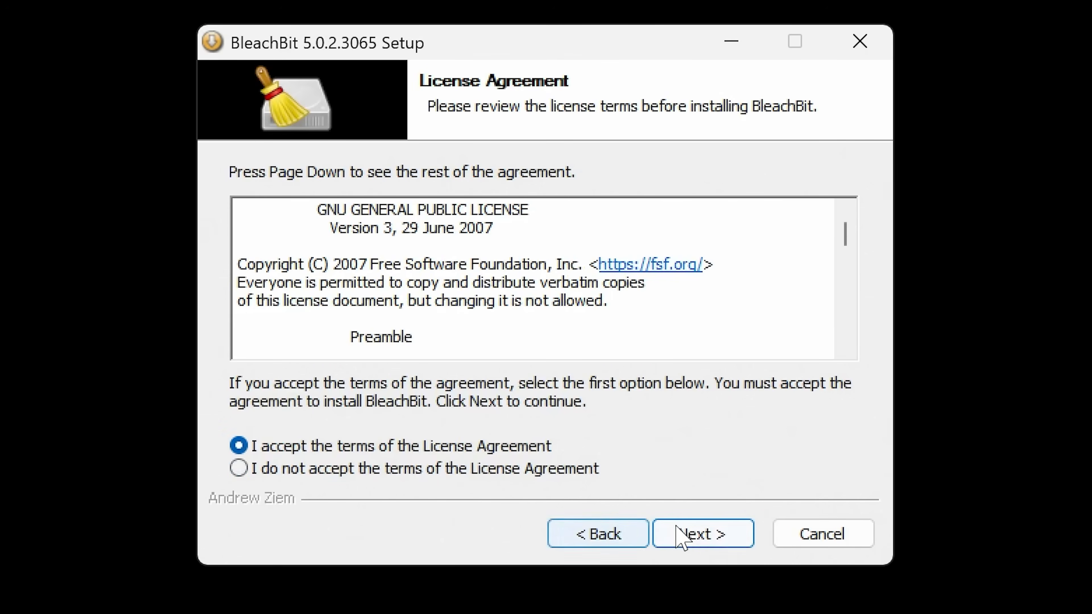
{"action": "left_click", "coordinate": [703, 533]}
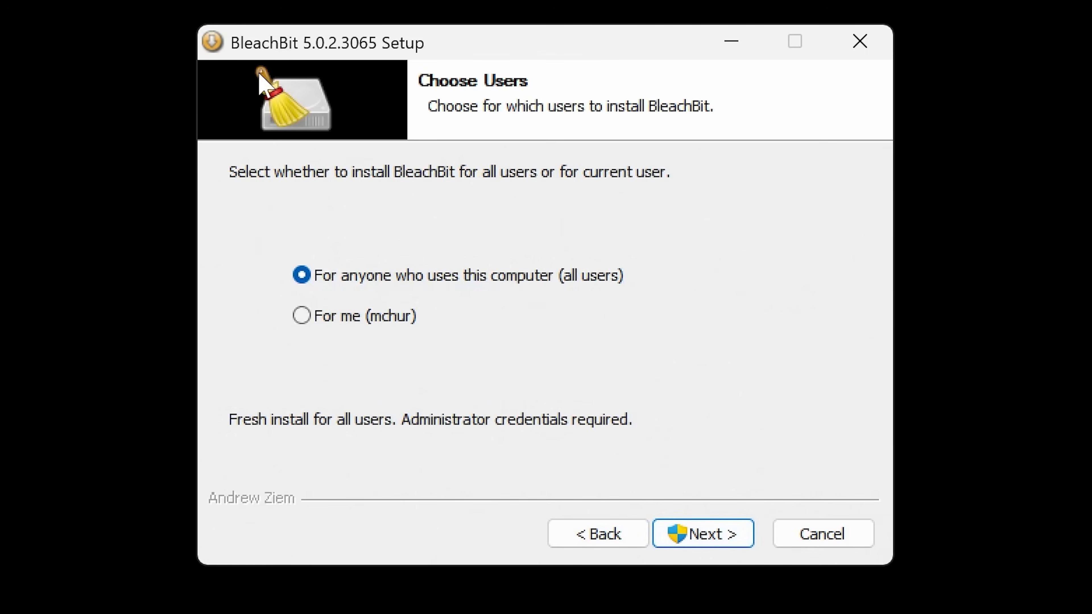
{"action": "mouse_move", "coordinate": [523, 282]}
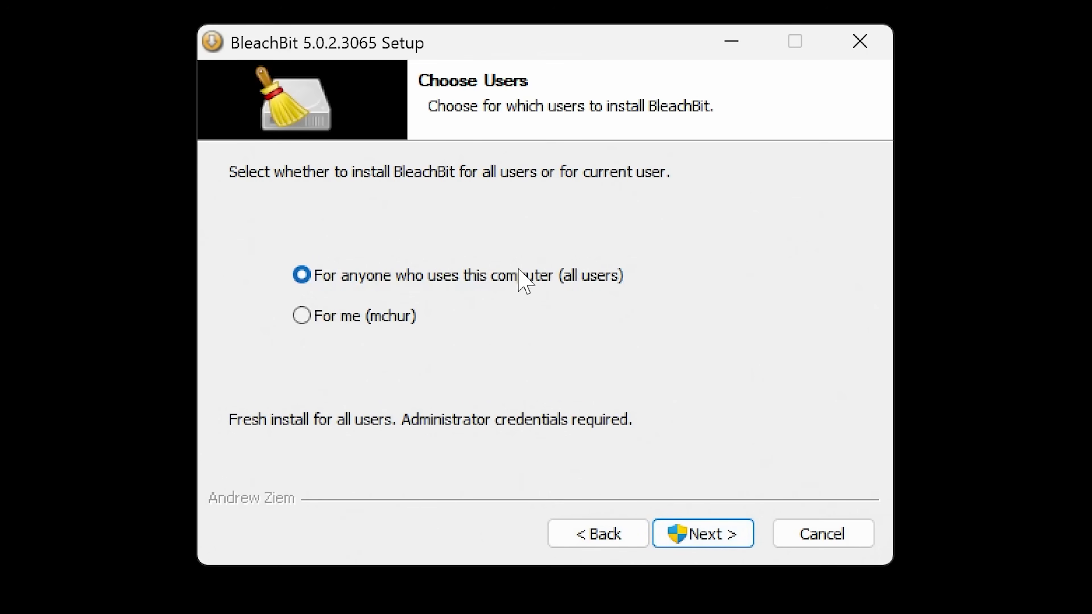
{"action": "mouse_move", "coordinate": [611, 519]}
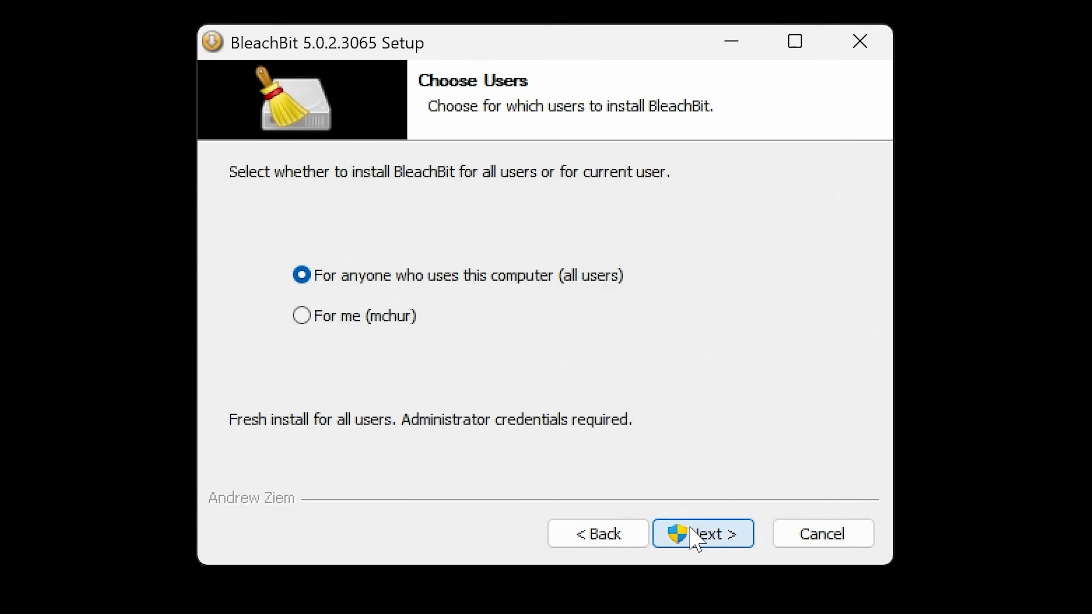
{"action": "left_click", "coordinate": [703, 534]}
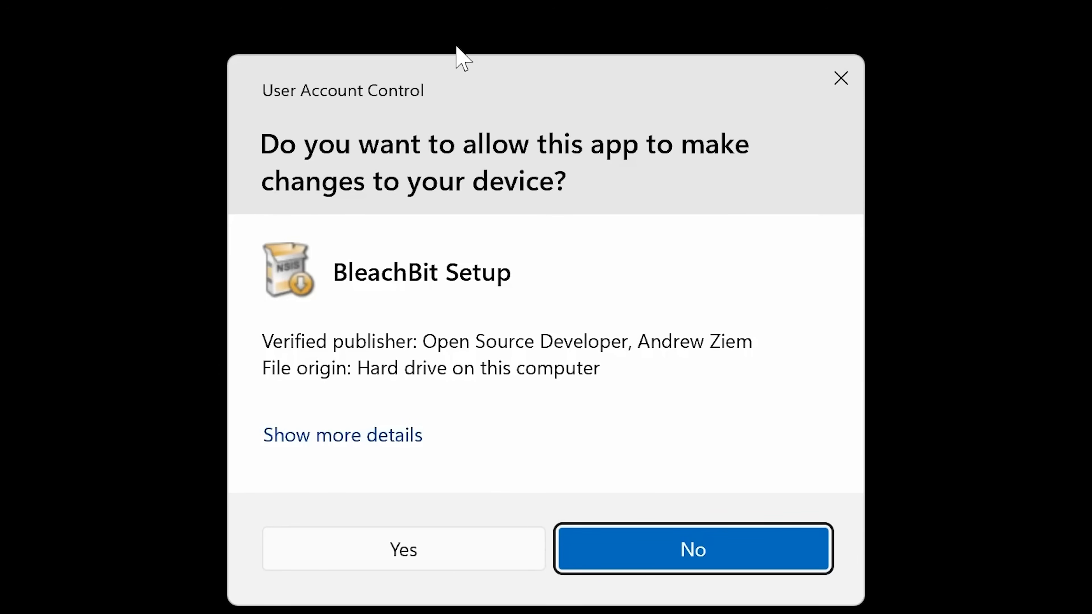
{"action": "mouse_move", "coordinate": [432, 589]}
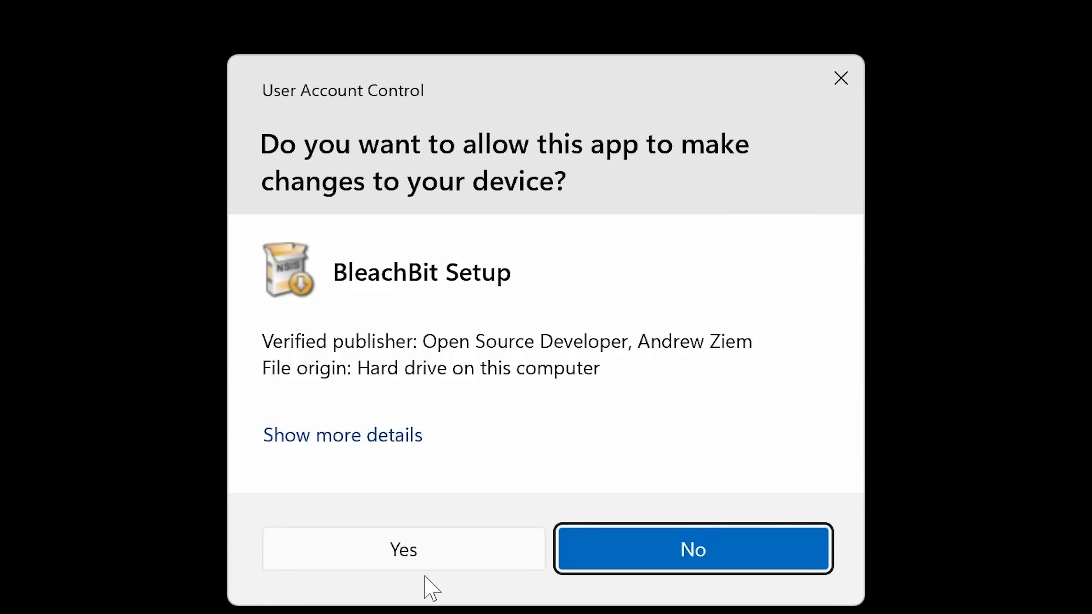
{"action": "left_click", "coordinate": [402, 548]}
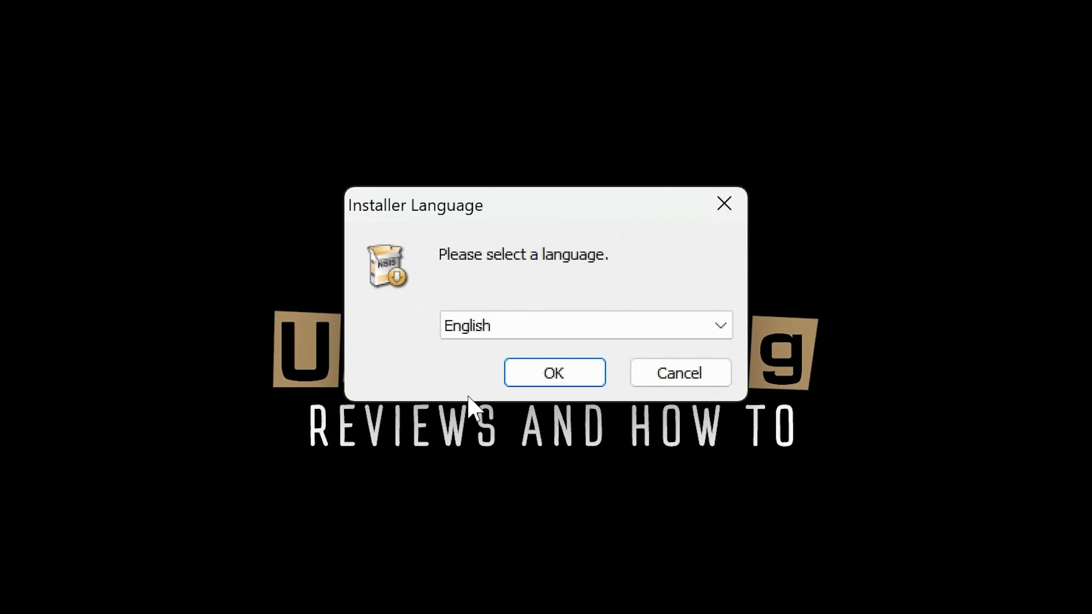
Rerun setup in English with the default Program Files folder and components, then finish and run BleachBit.
{"action": "left_click", "coordinate": [553, 373]}
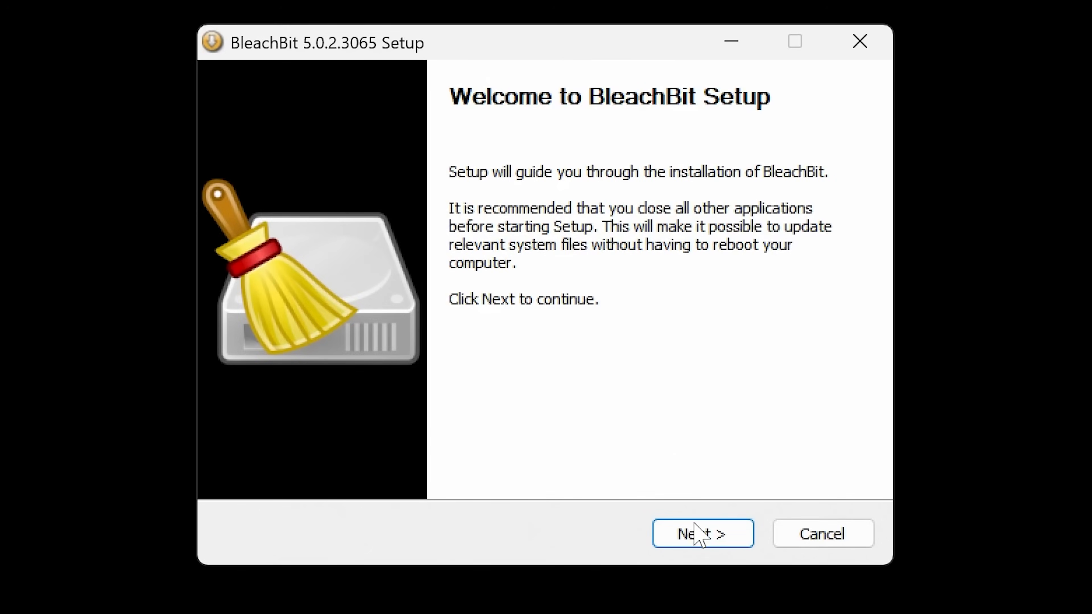
{"action": "left_click", "coordinate": [702, 533]}
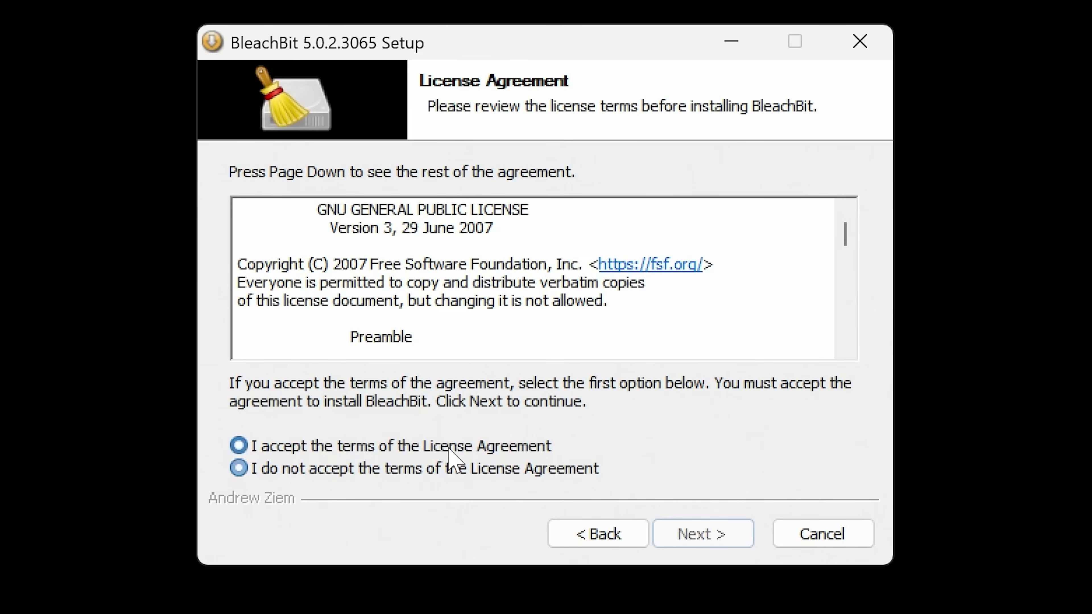
{"action": "left_click", "coordinate": [702, 533]}
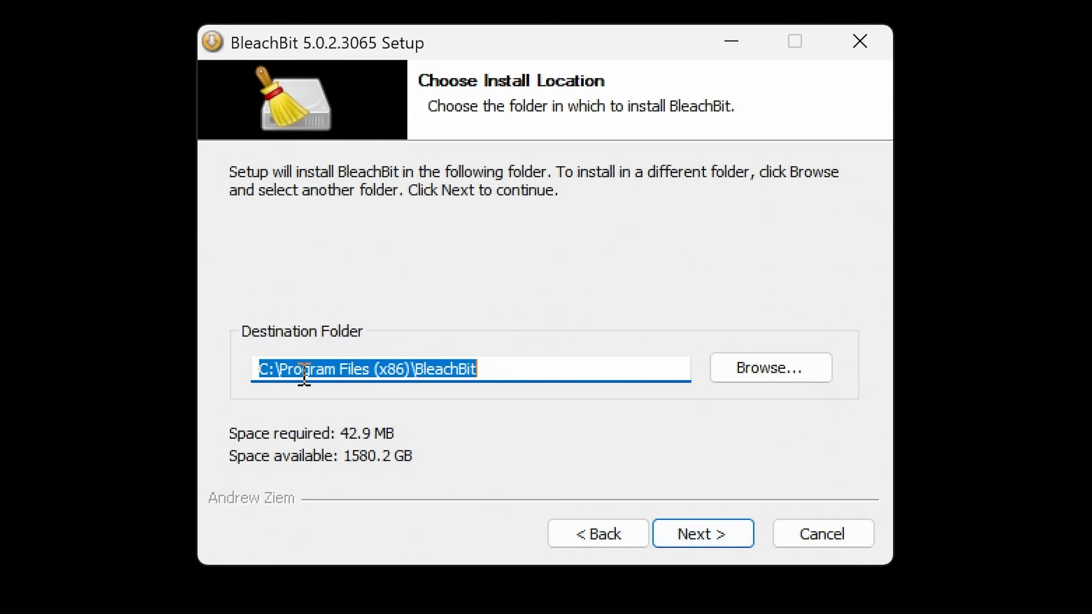
{"action": "left_click", "coordinate": [702, 534]}
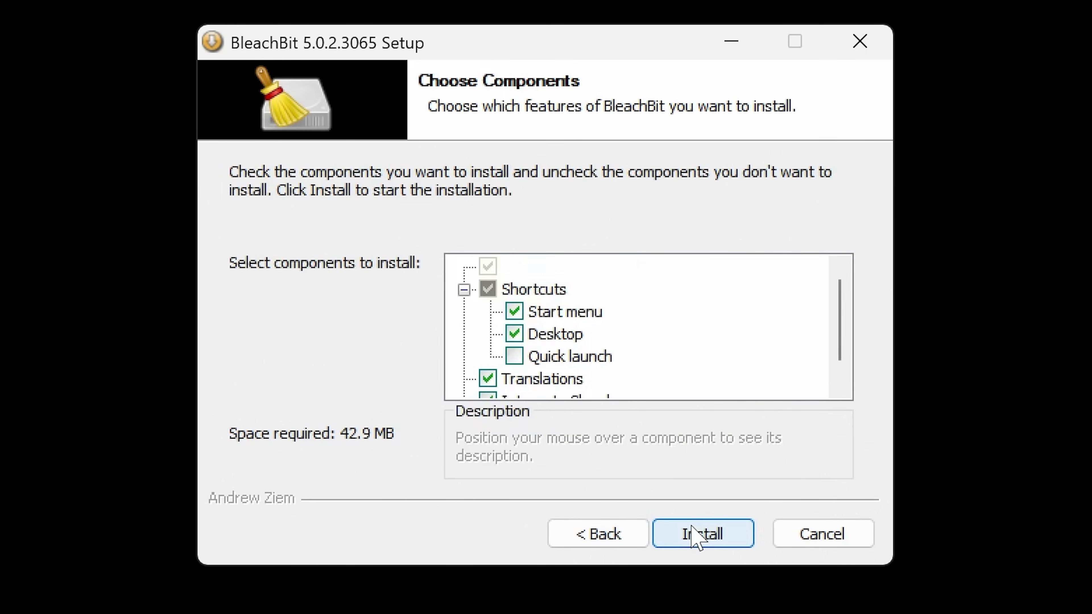
{"action": "left_click", "coordinate": [703, 534]}
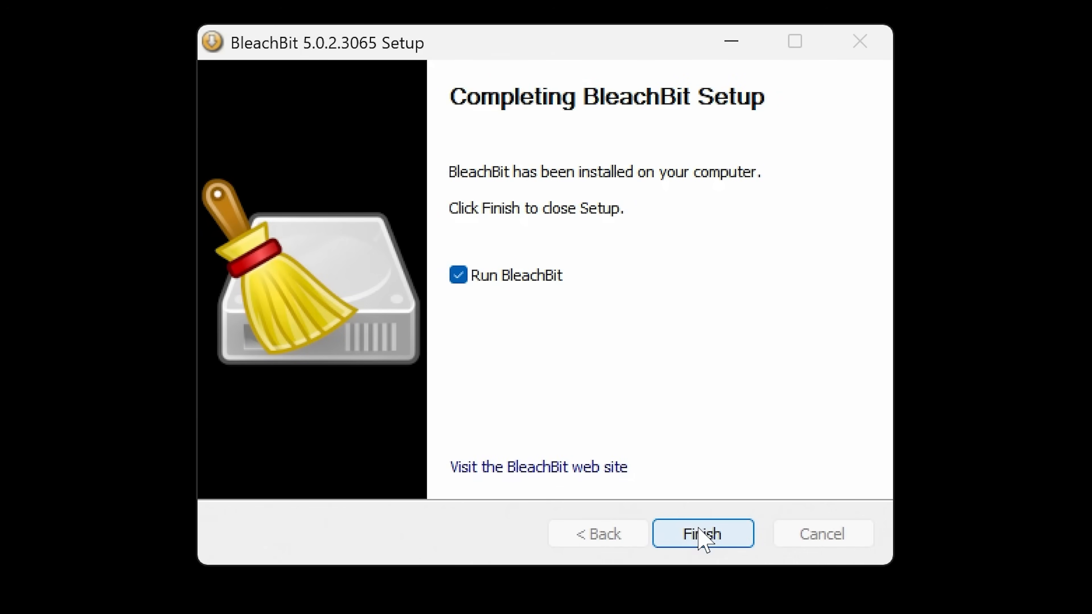
{"action": "left_click", "coordinate": [702, 534]}
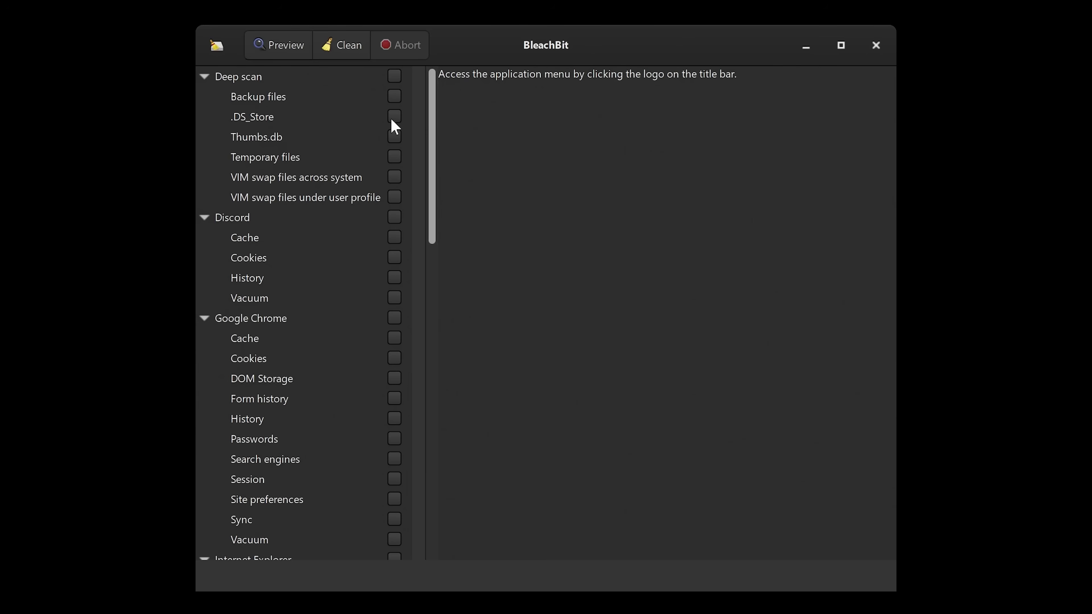
{"action": "mouse_move", "coordinate": [474, 69]}
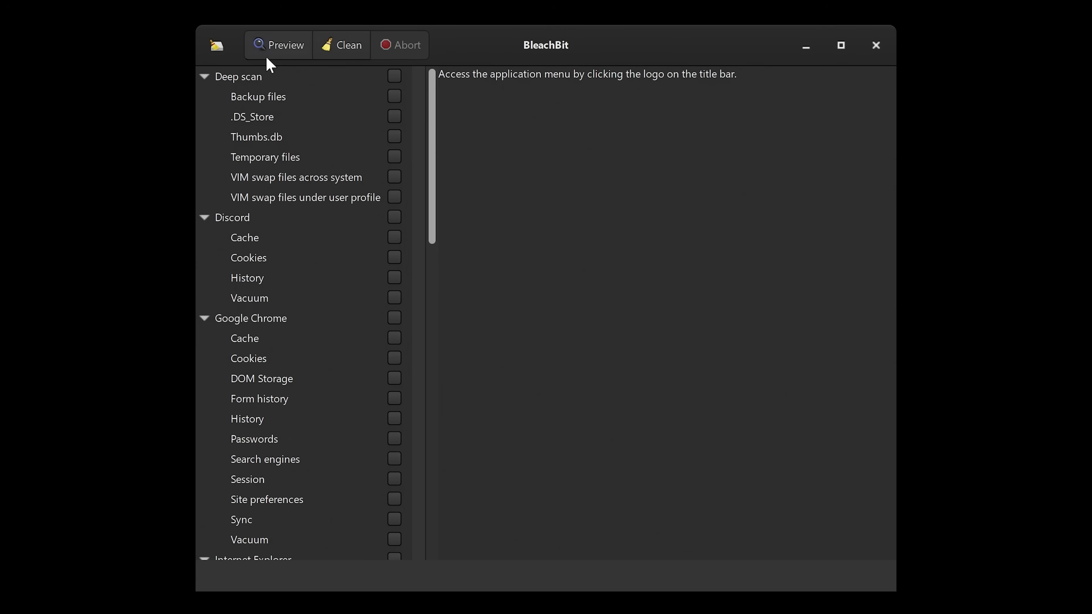
Show BleachBit's application menu from the title-bar logo.
{"action": "left_click", "coordinate": [216, 44]}
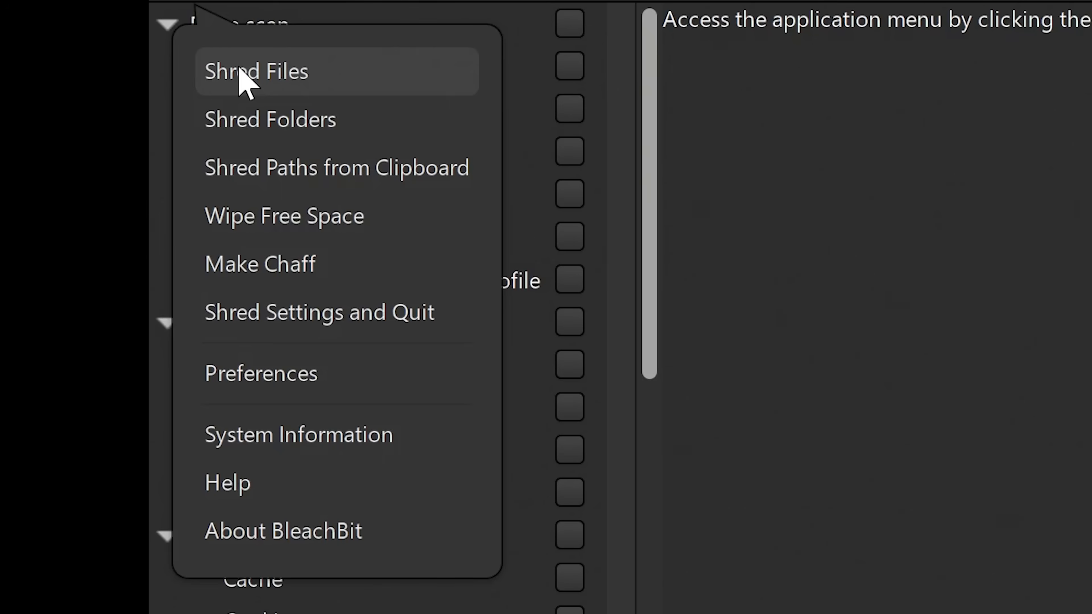
{"action": "mouse_move", "coordinate": [270, 119]}
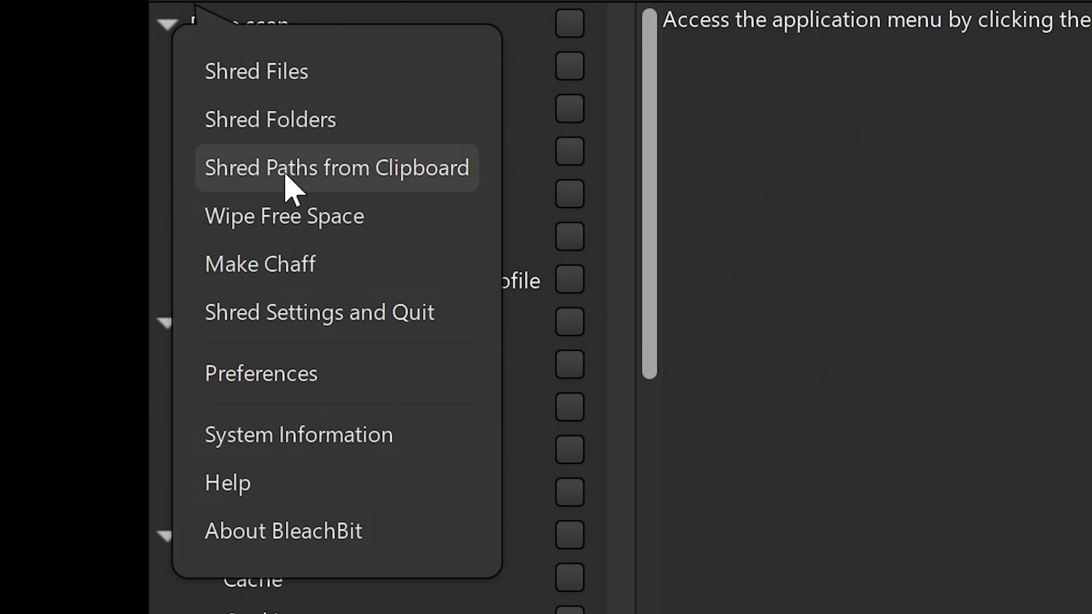
{"action": "mouse_move", "coordinate": [293, 216]}
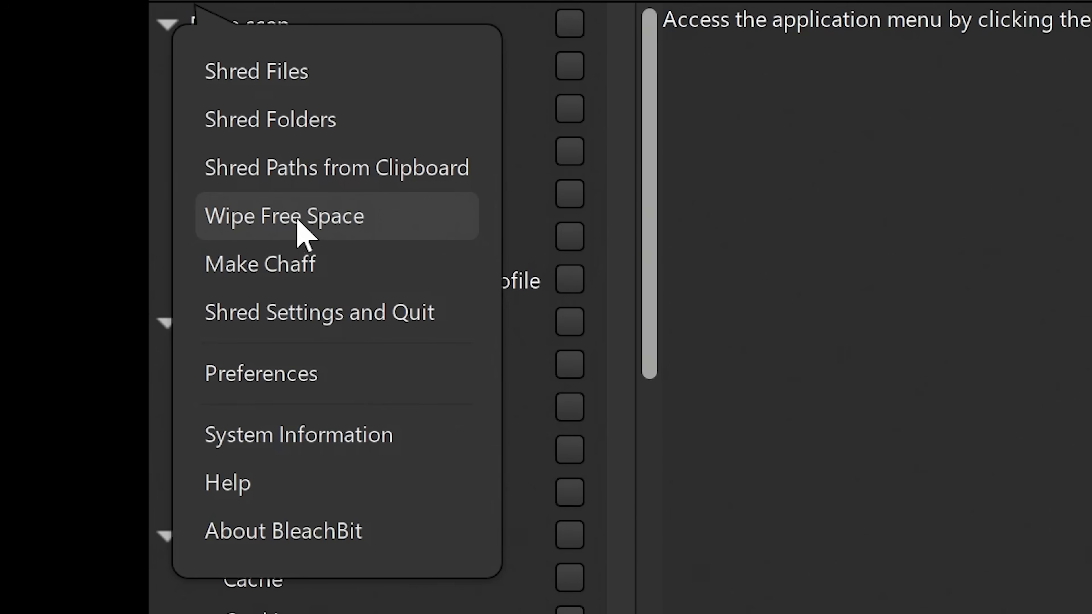
{"action": "mouse_move", "coordinate": [348, 292]}
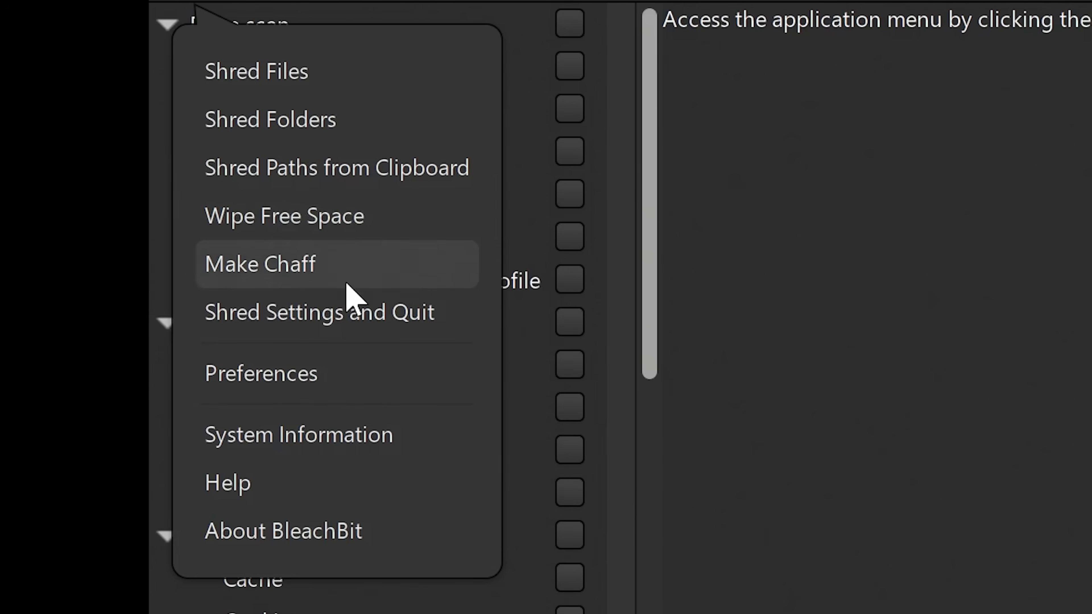
{"action": "mouse_move", "coordinate": [341, 286]}
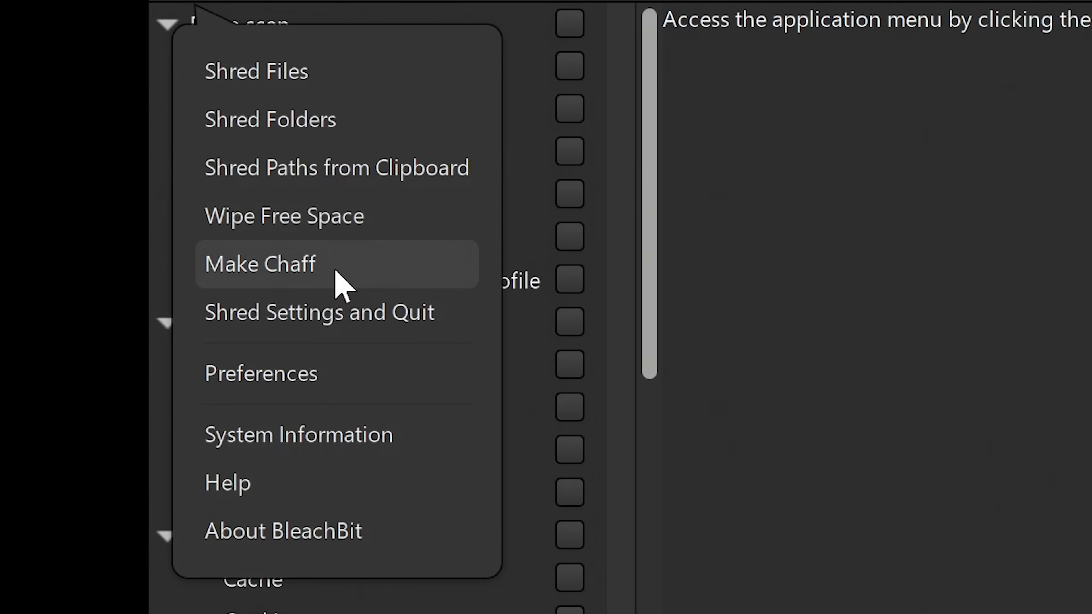
{"action": "mouse_move", "coordinate": [317, 282]}
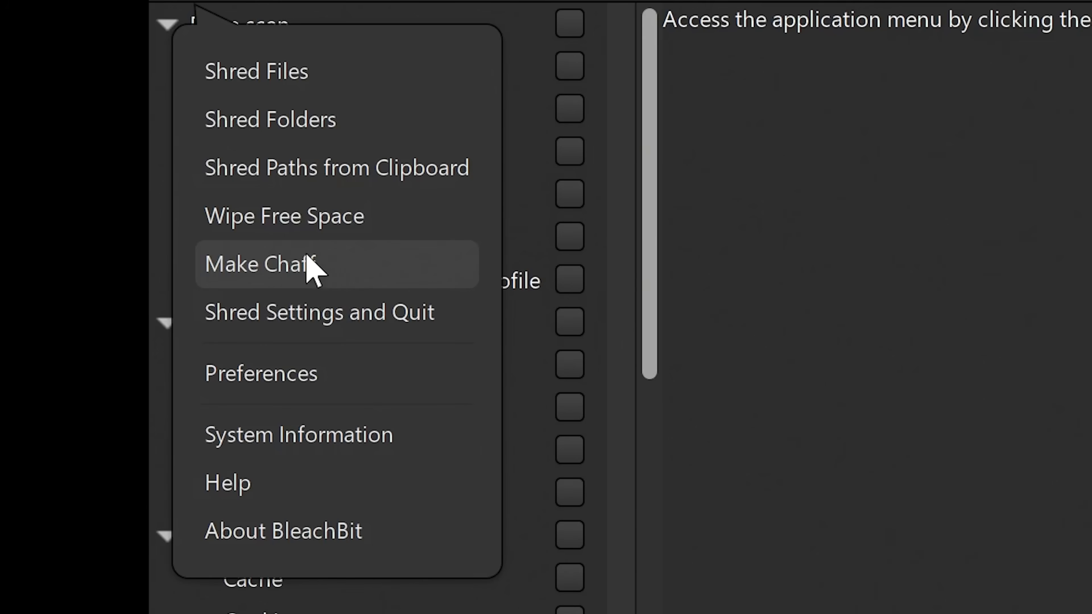
{"action": "mouse_move", "coordinate": [328, 312]}
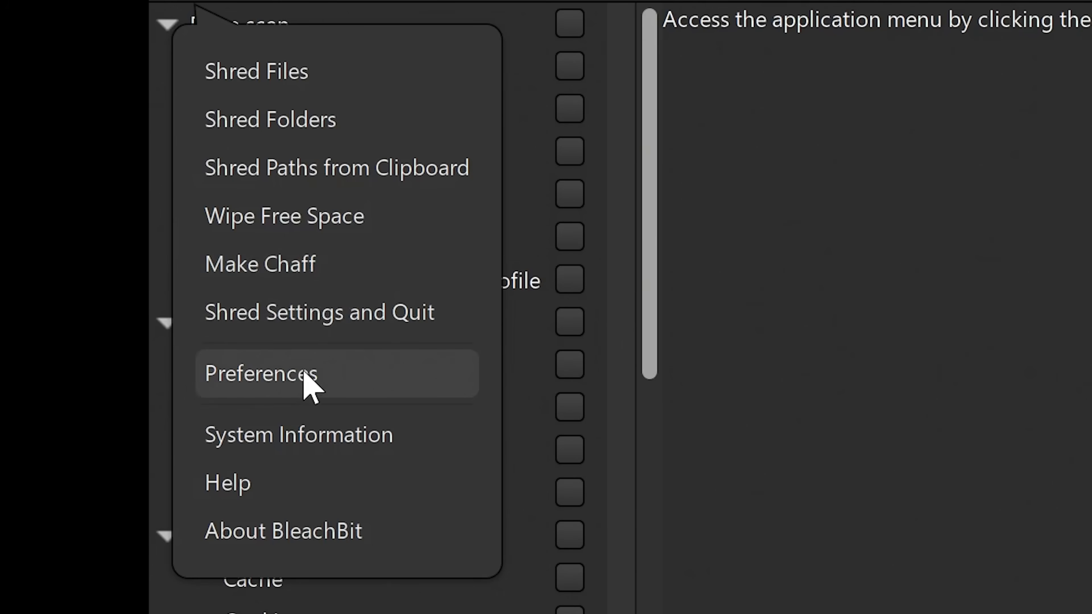
{"action": "mouse_move", "coordinate": [286, 531]}
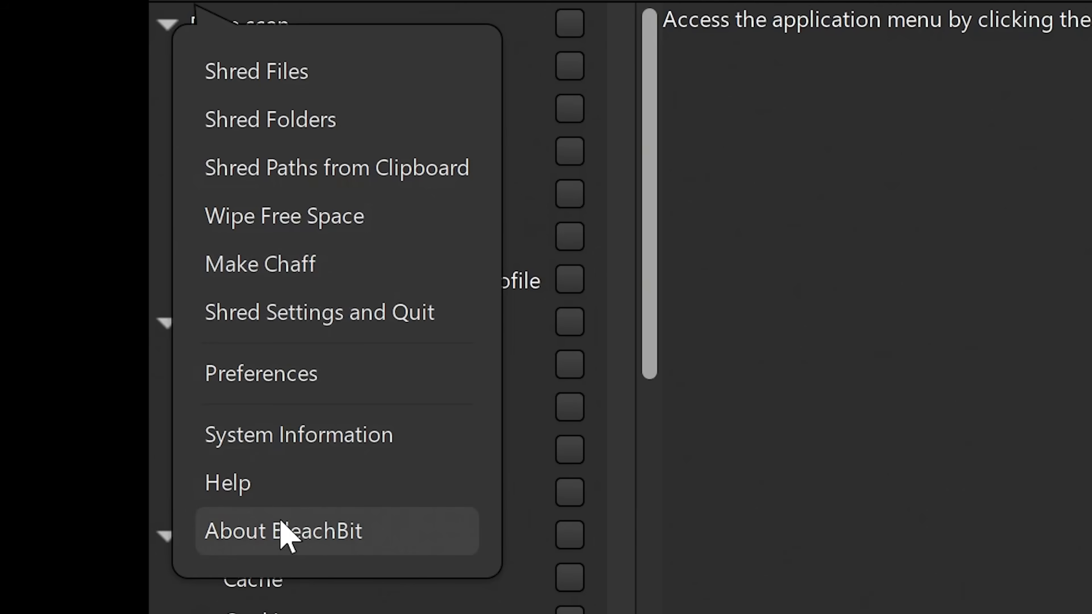
{"action": "mouse_move", "coordinate": [261, 373]}
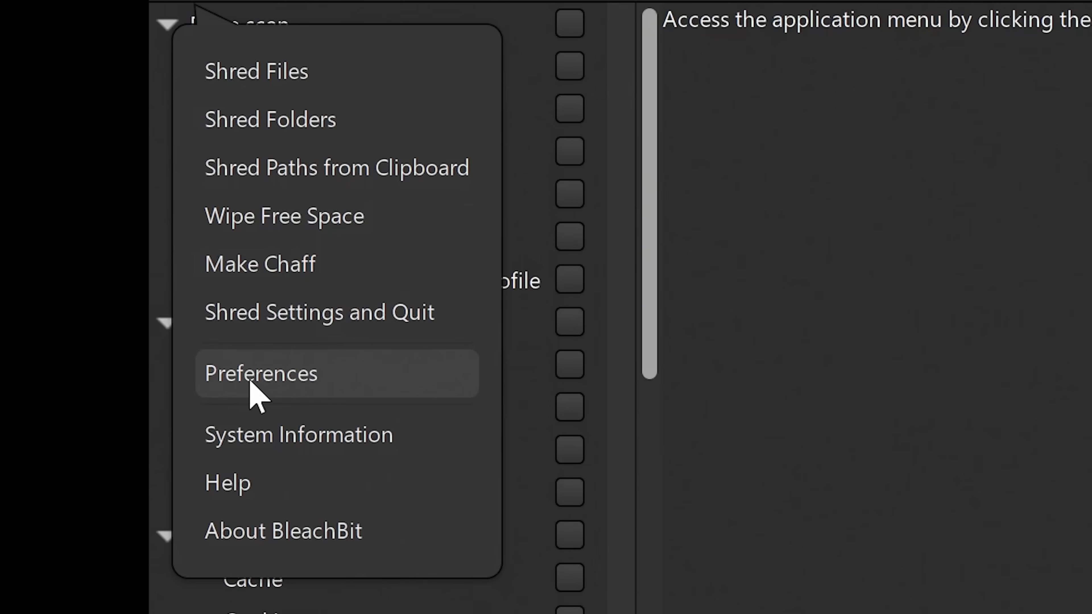
Show BleachBit's Preferences on the General settings.
{"action": "left_click", "coordinate": [261, 373]}
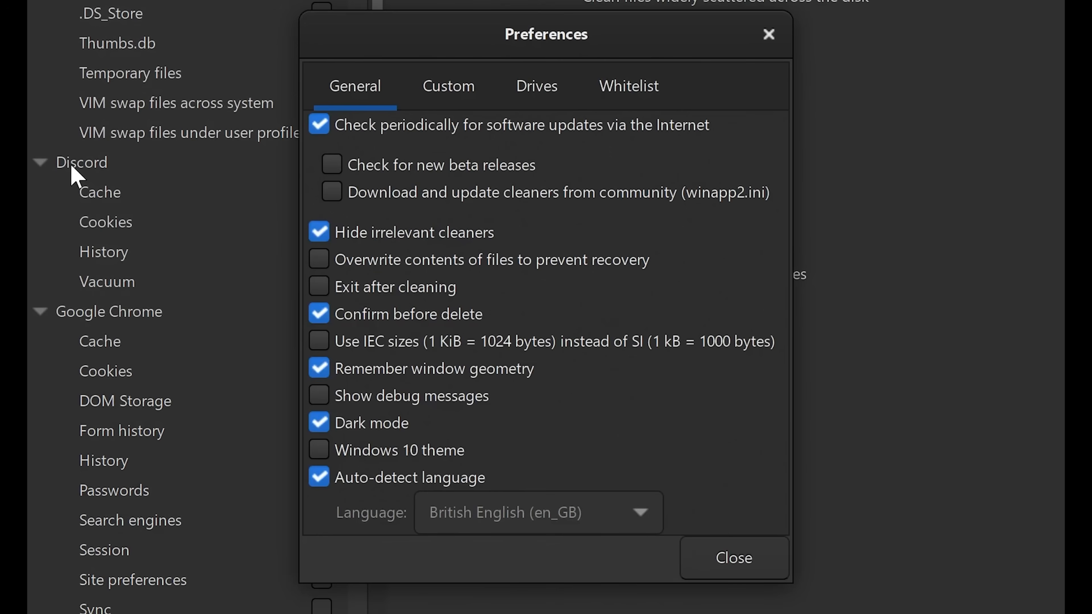
{"action": "mouse_move", "coordinate": [324, 195]}
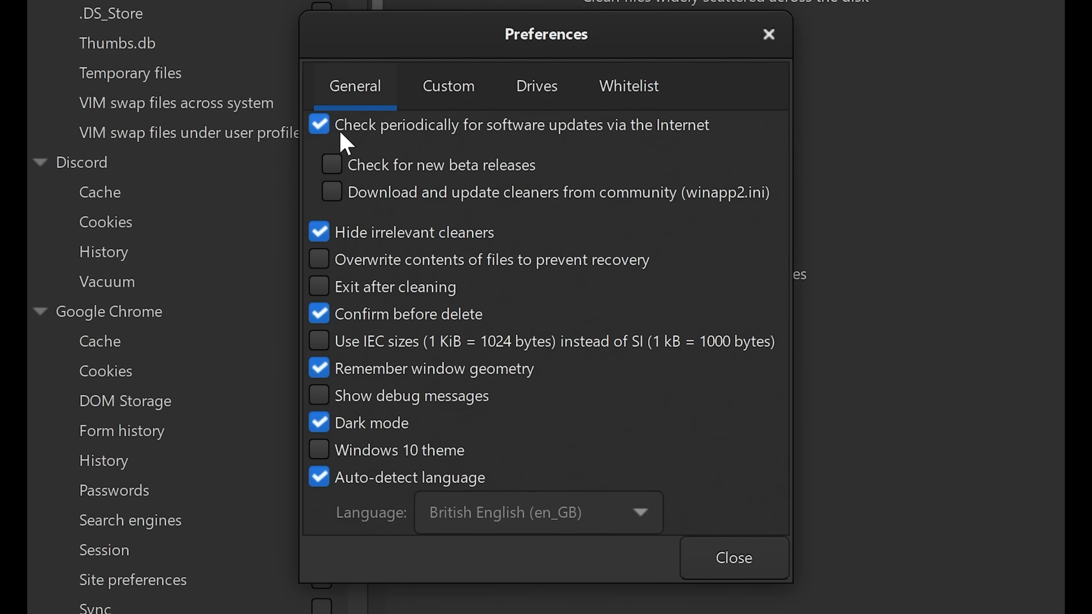
{"action": "mouse_move", "coordinate": [397, 174]}
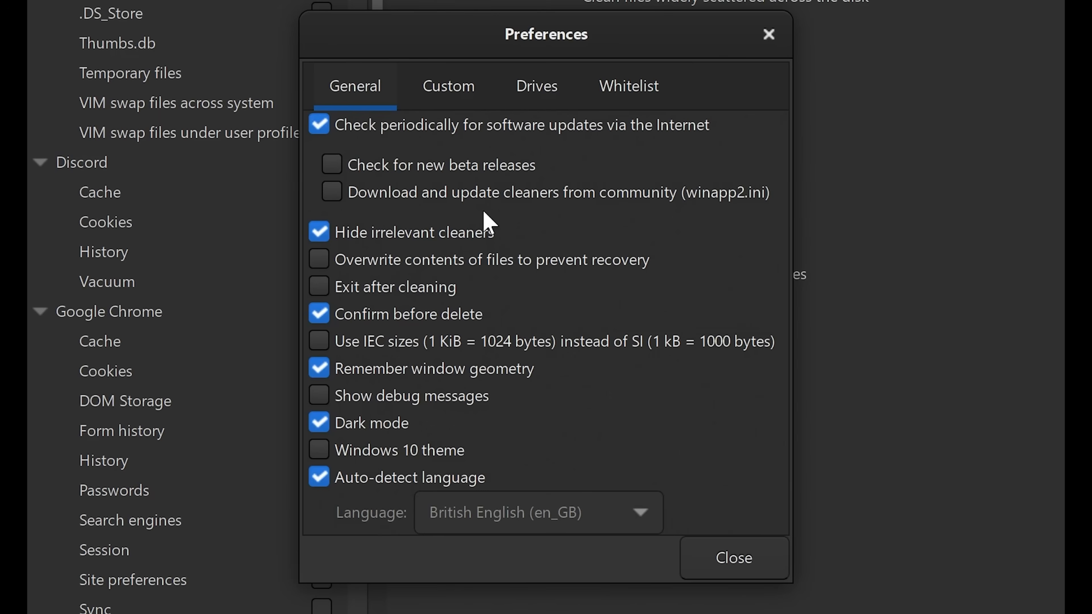
{"action": "mouse_move", "coordinate": [546, 214]}
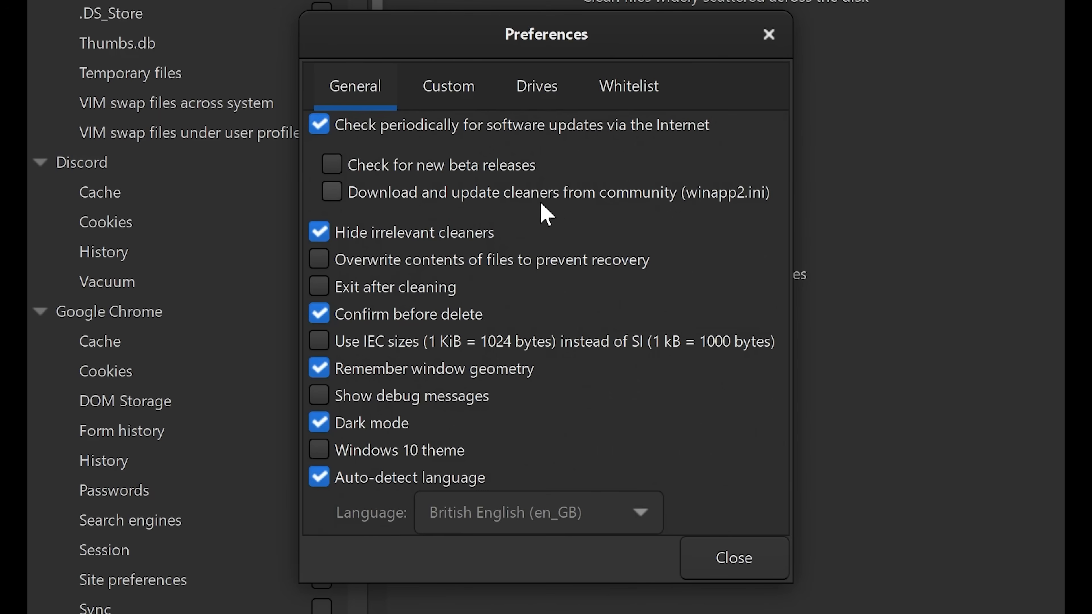
{"action": "mouse_move", "coordinate": [667, 202]}
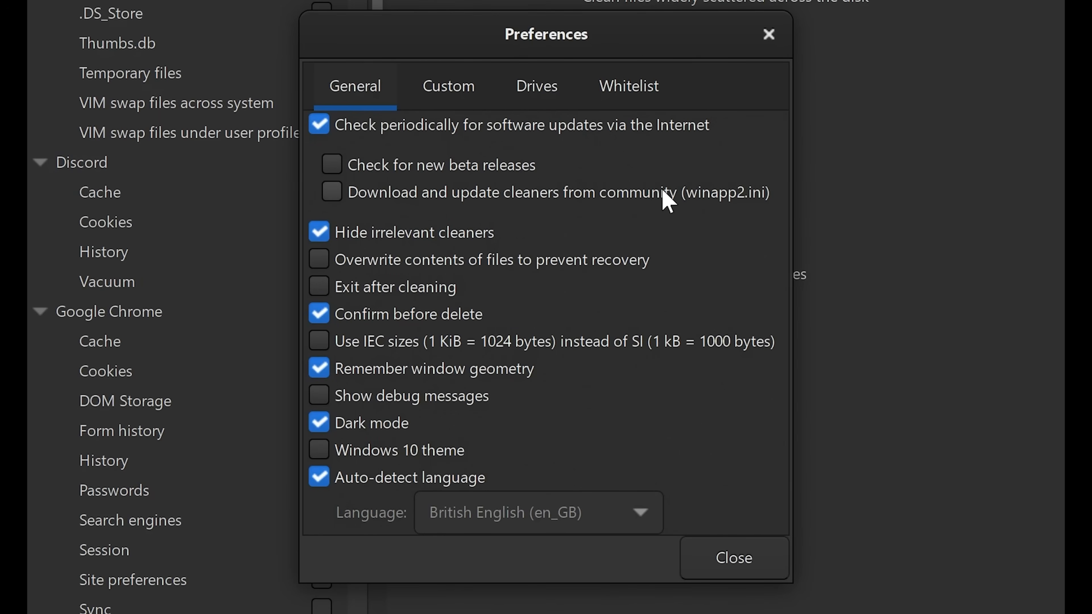
{"action": "mouse_move", "coordinate": [651, 201]}
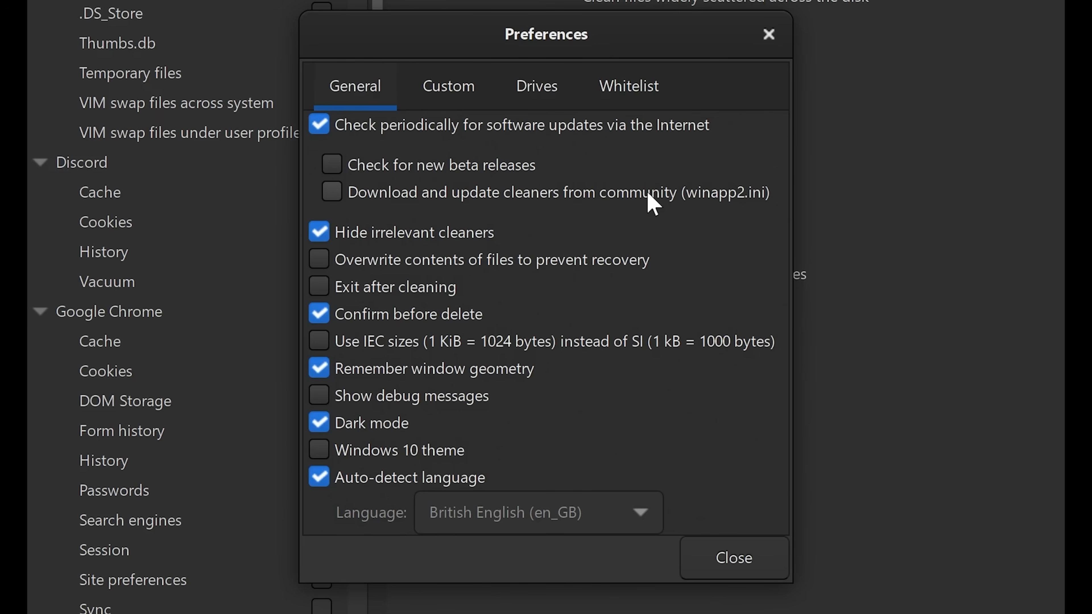
{"action": "mouse_move", "coordinate": [559, 206]}
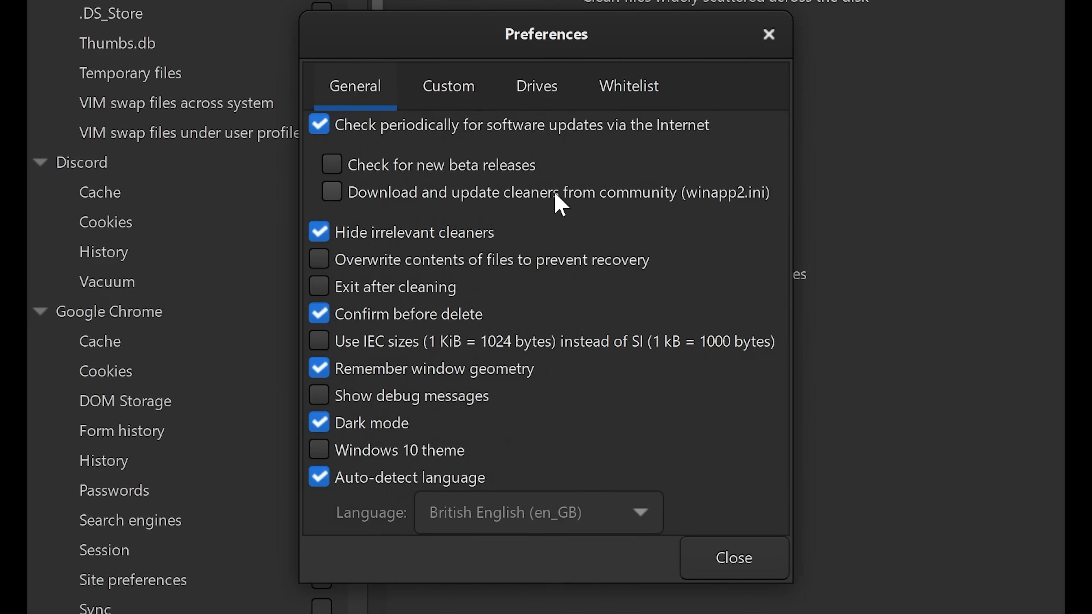
{"action": "mouse_move", "coordinate": [575, 202]}
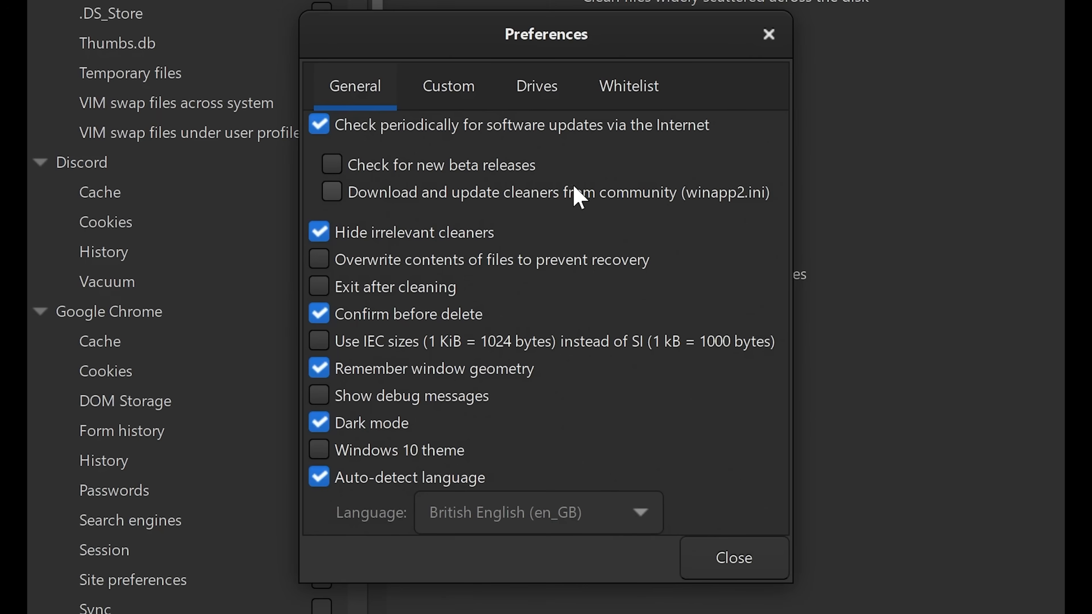
{"action": "mouse_move", "coordinate": [589, 209]}
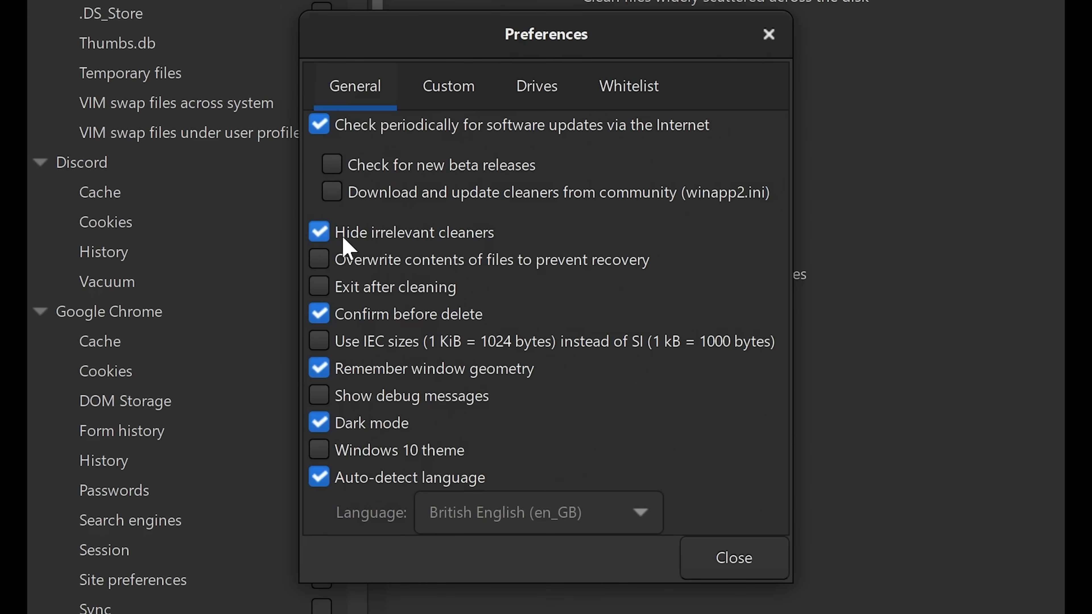
{"action": "mouse_move", "coordinate": [412, 240]}
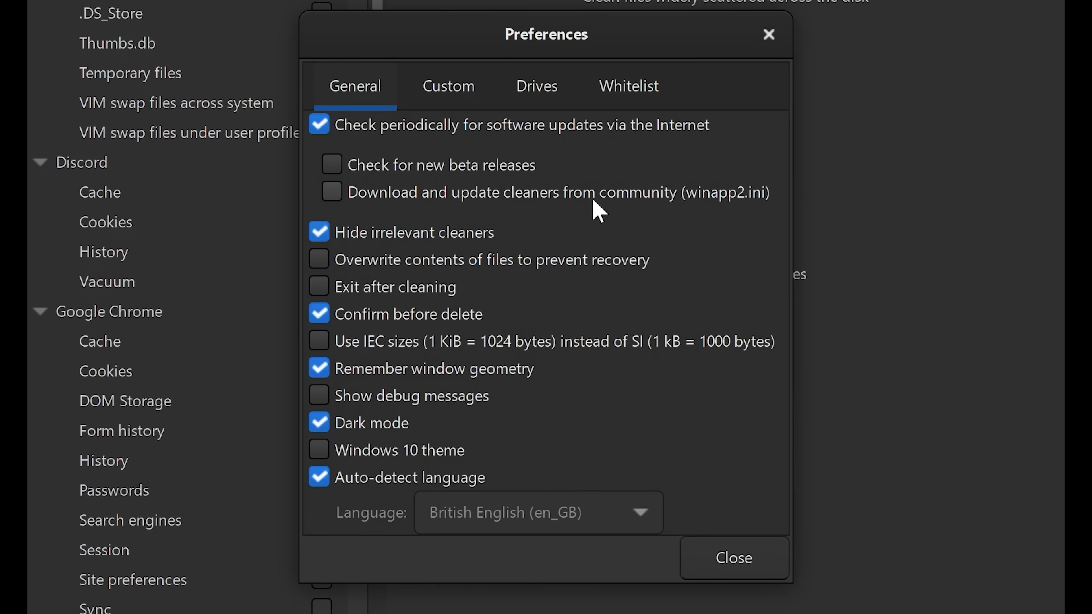
{"action": "mouse_move", "coordinate": [202, 279]}
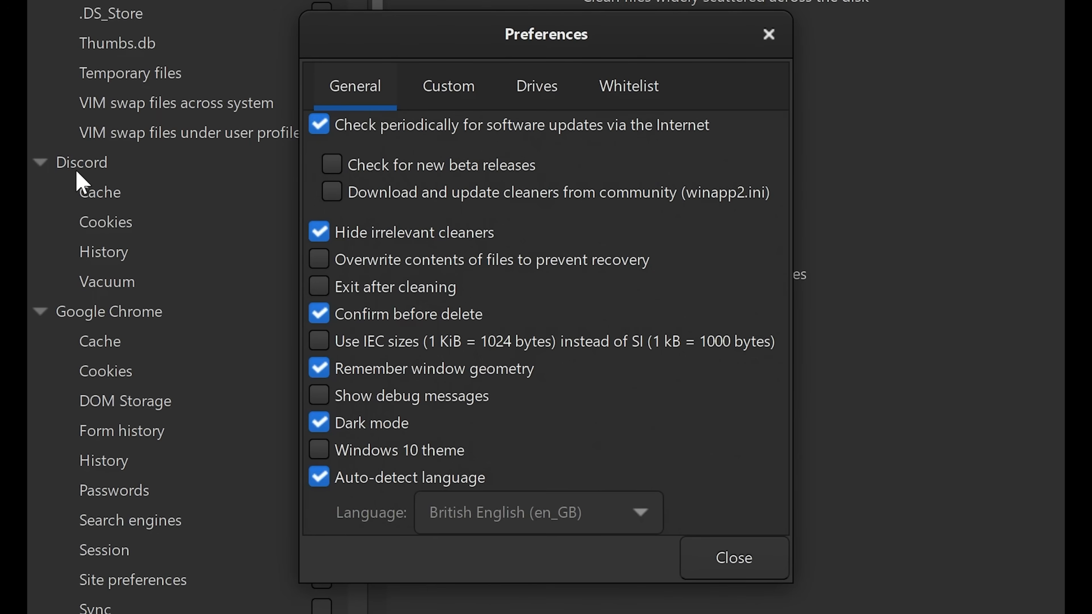
{"action": "mouse_move", "coordinate": [143, 323]}
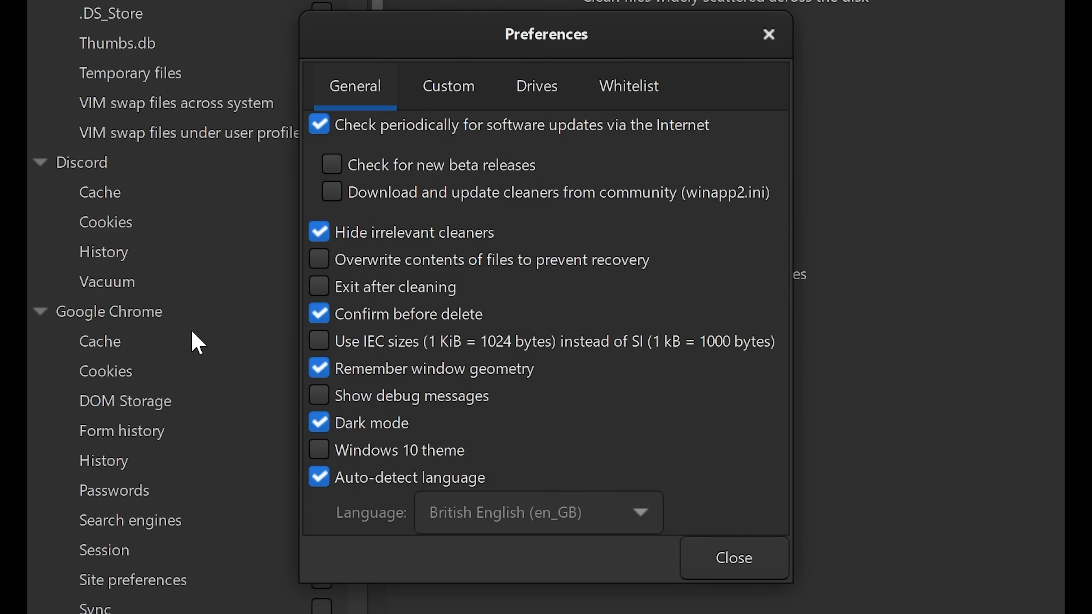
{"action": "mouse_move", "coordinate": [183, 318]}
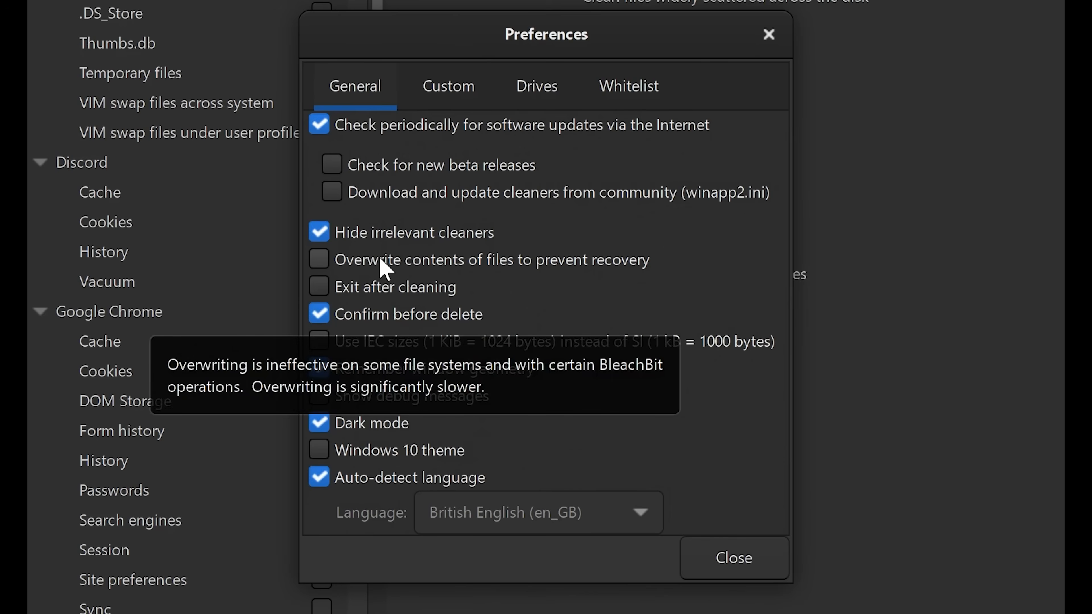
{"action": "mouse_move", "coordinate": [425, 283]}
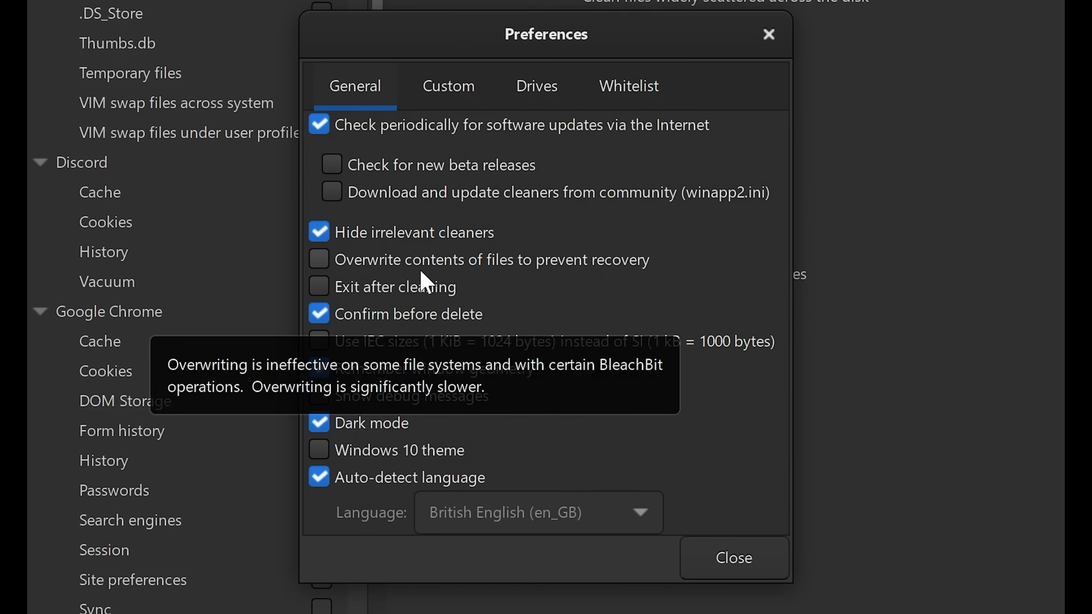
{"action": "mouse_move", "coordinate": [622, 276]}
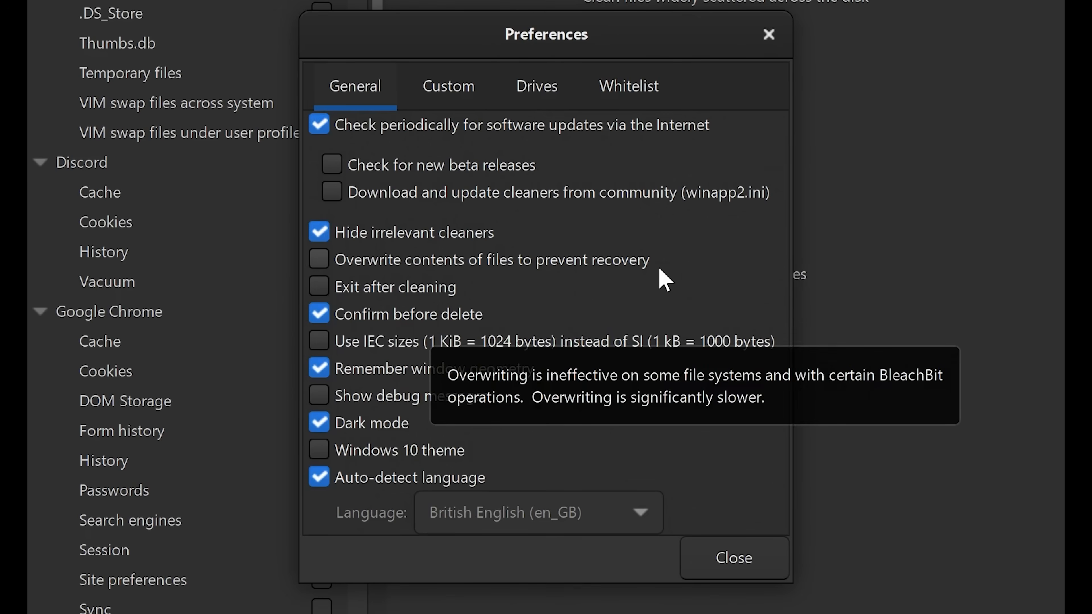
{"action": "mouse_move", "coordinate": [387, 300]}
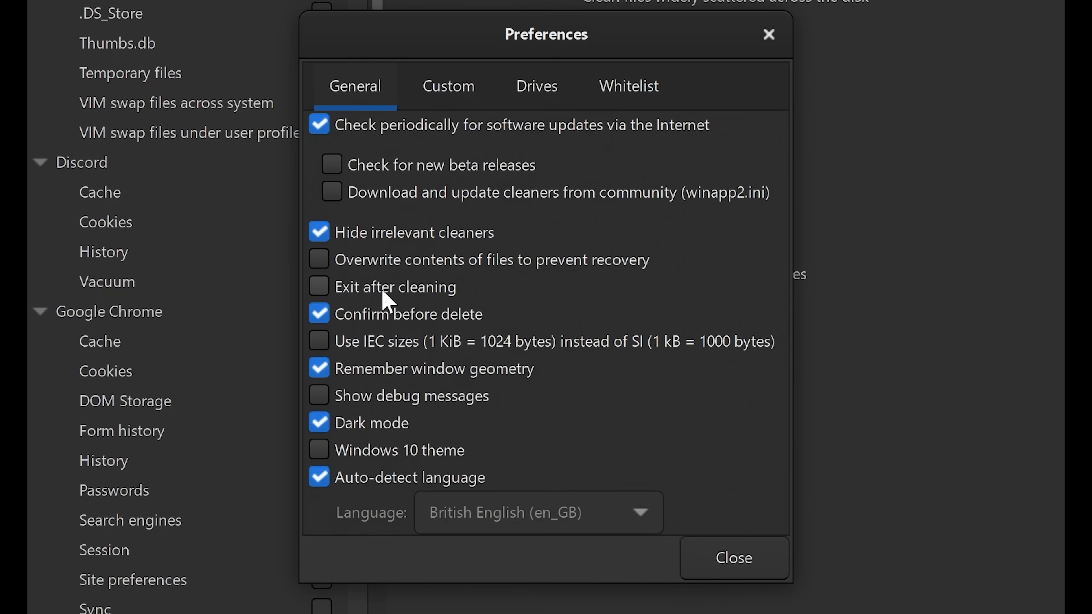
{"action": "mouse_move", "coordinate": [387, 301]}
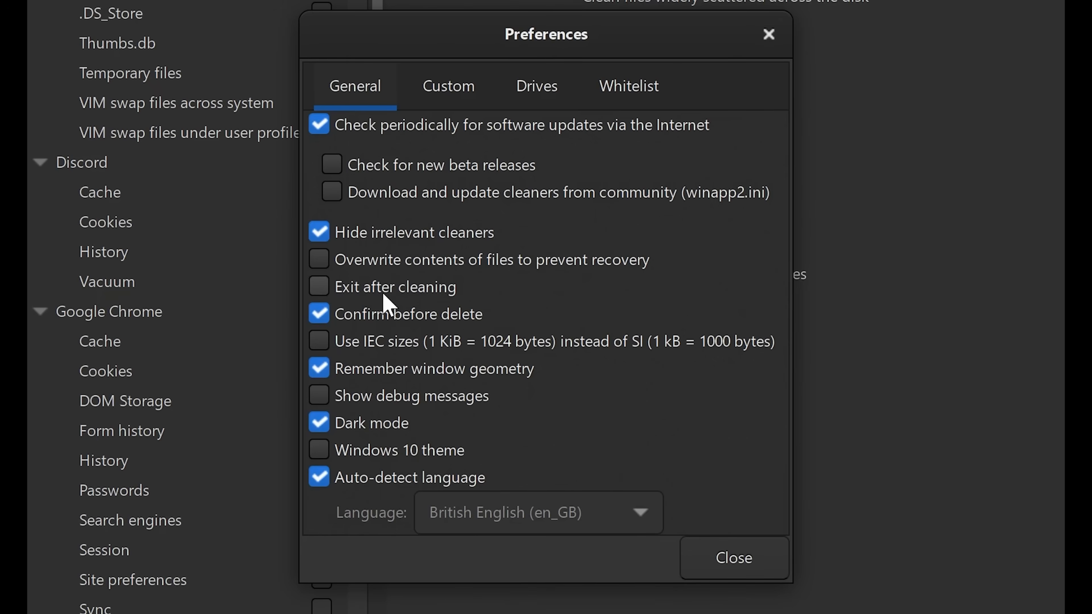
{"action": "mouse_move", "coordinate": [397, 296]}
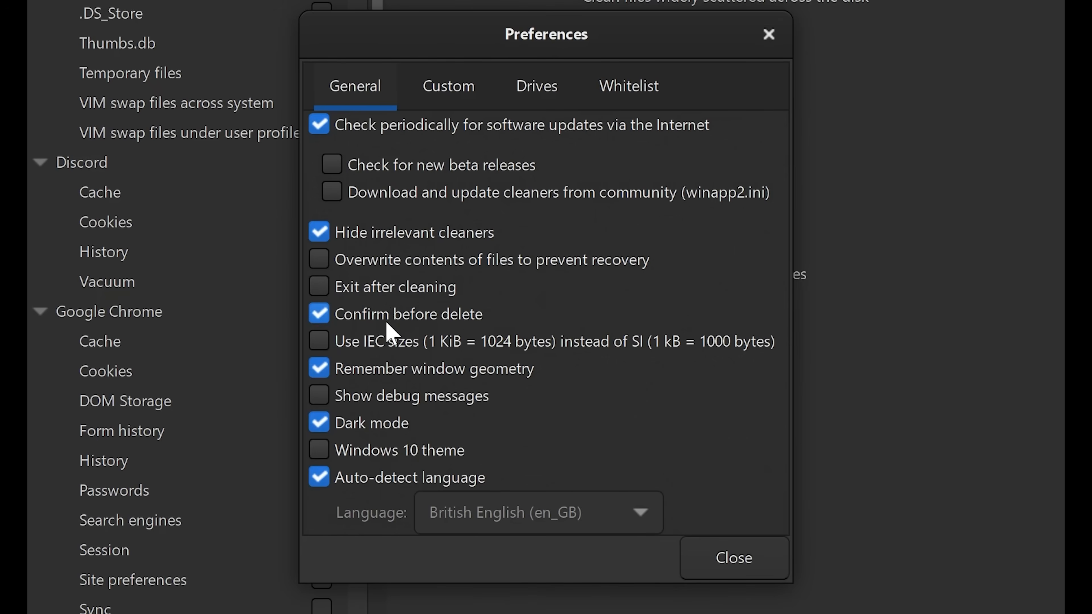
{"action": "mouse_move", "coordinate": [383, 324]}
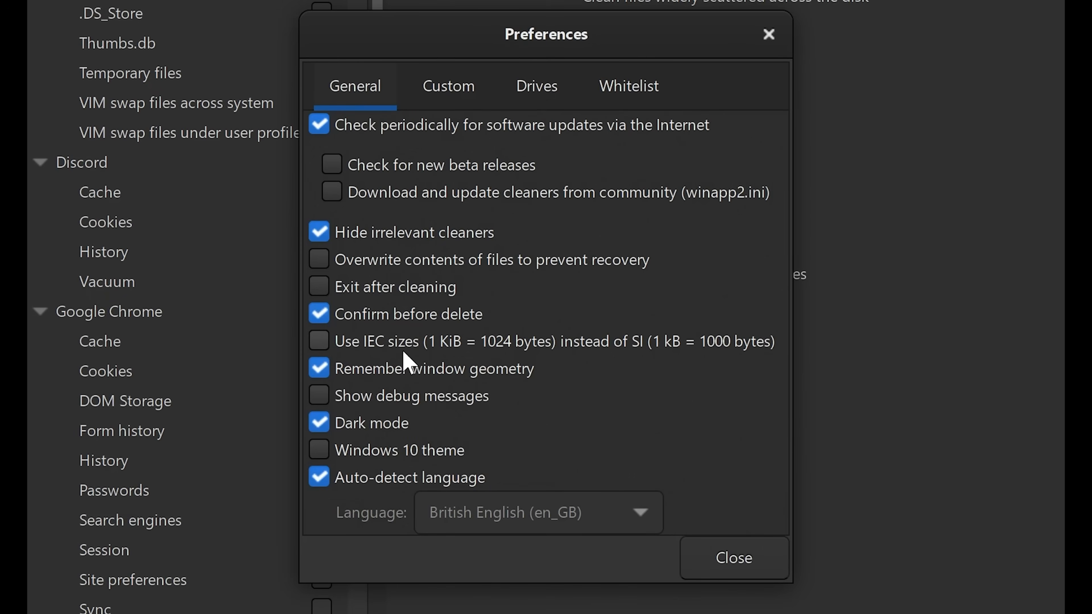
{"action": "mouse_move", "coordinate": [485, 359]}
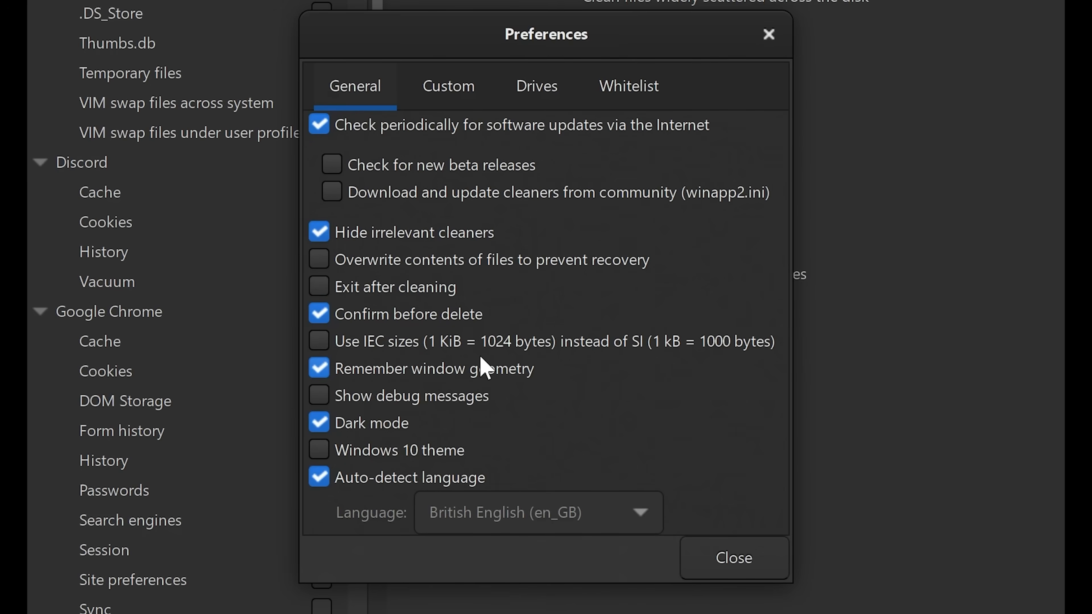
{"action": "mouse_move", "coordinate": [728, 363]}
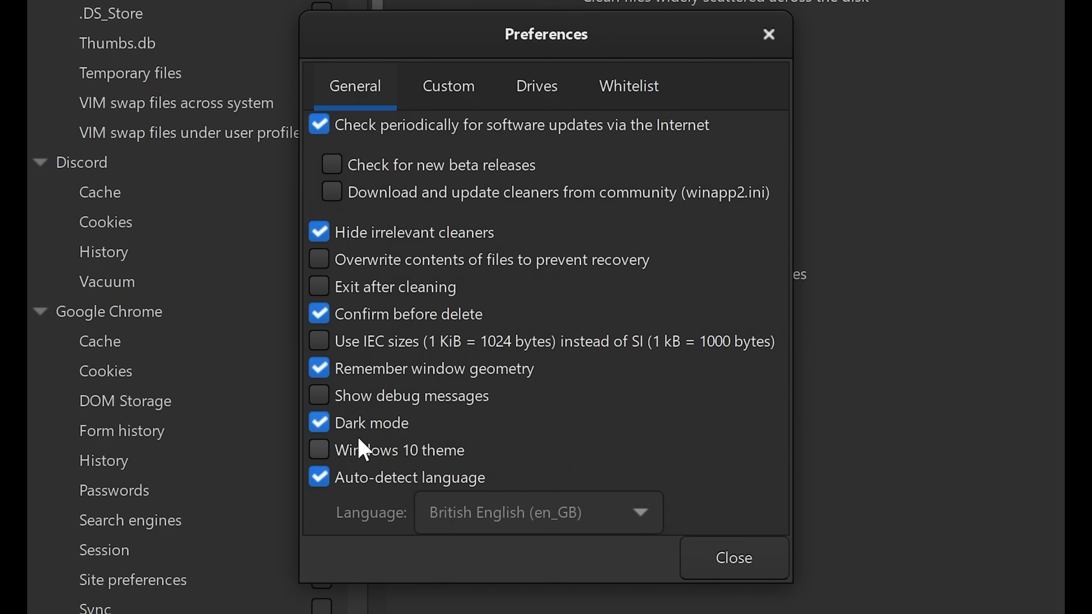
{"action": "left_click", "coordinate": [319, 422]}
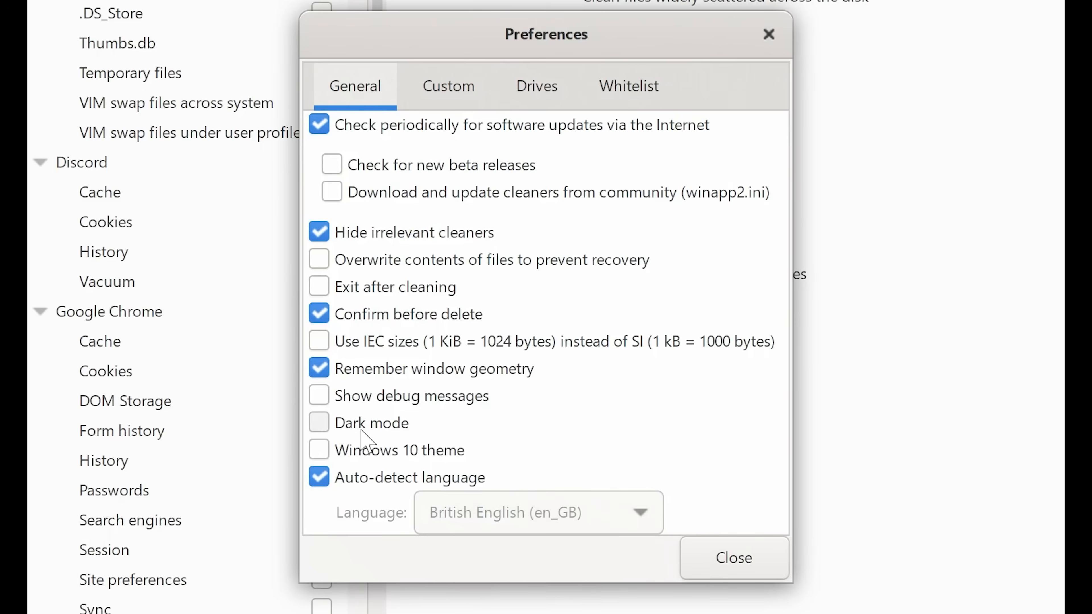
{"action": "mouse_move", "coordinate": [327, 439]}
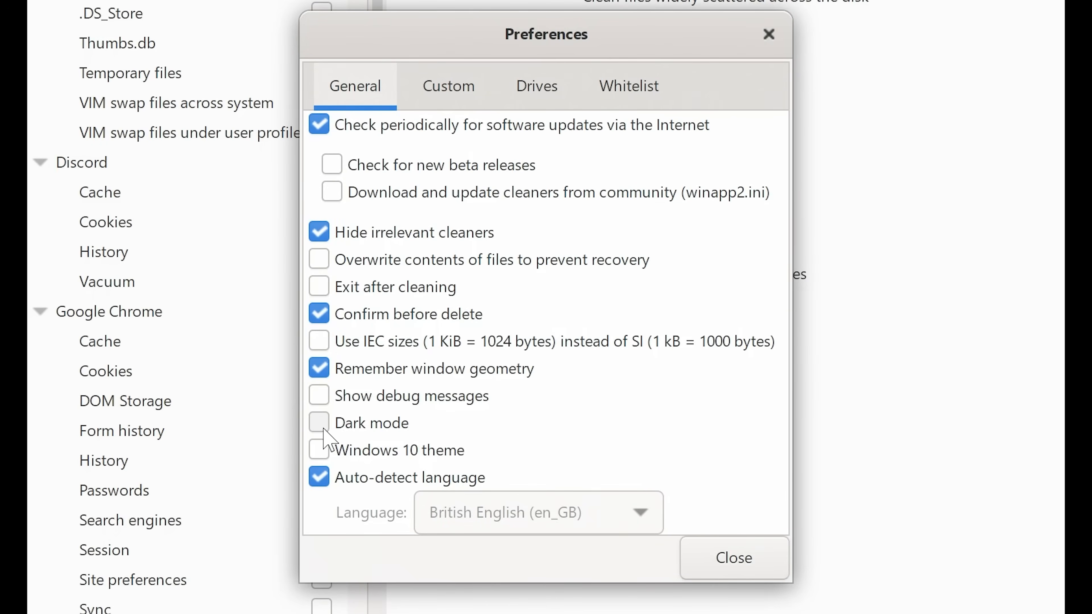
{"action": "left_click", "coordinate": [319, 422]}
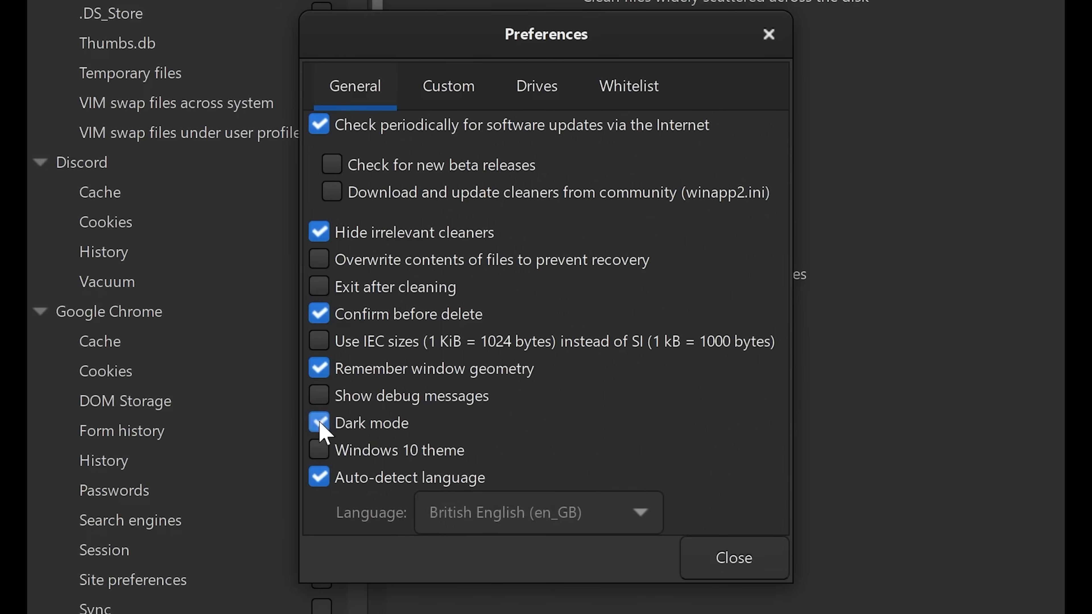
{"action": "left_click", "coordinate": [319, 423]}
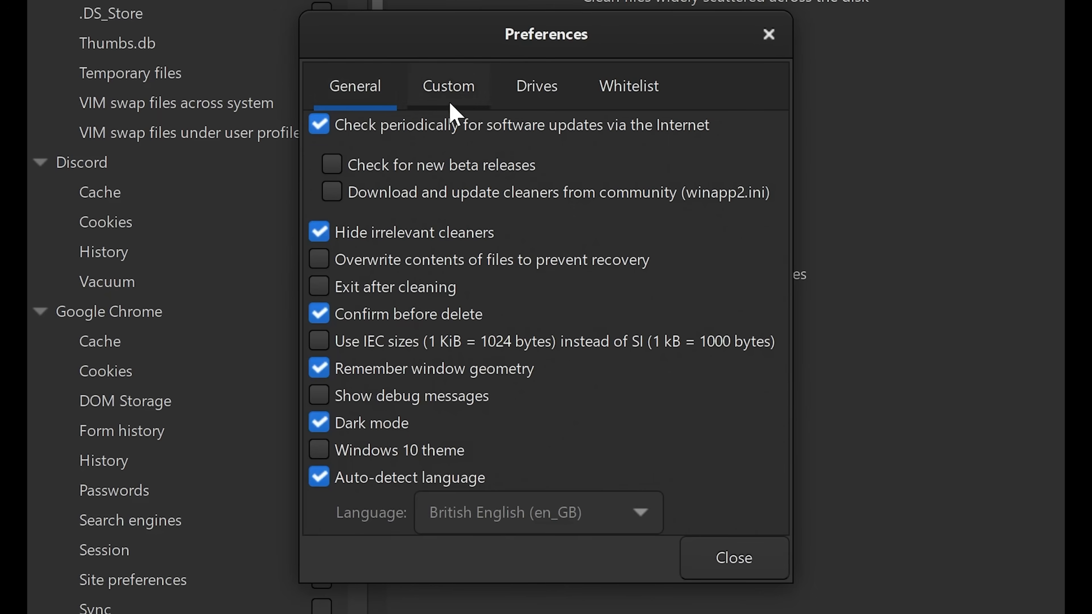
{"action": "left_click", "coordinate": [449, 85]}
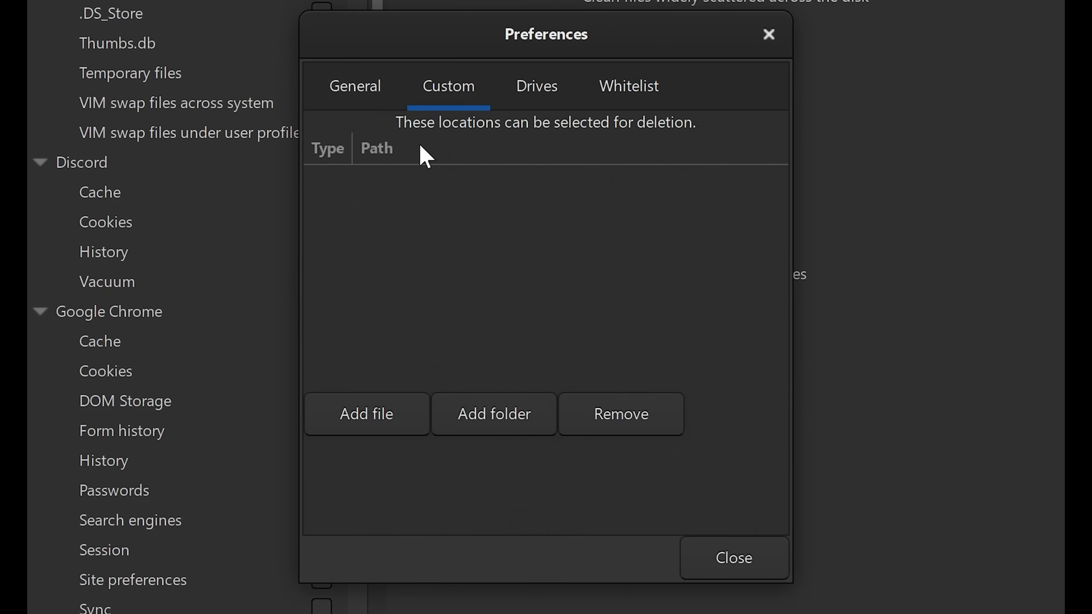
{"action": "mouse_move", "coordinate": [602, 155]}
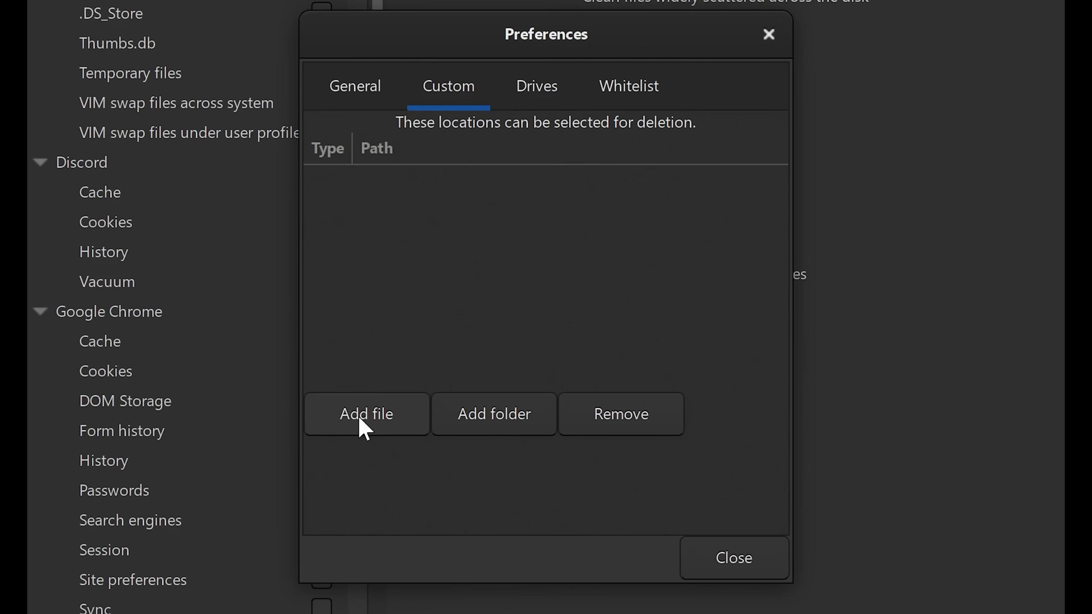
{"action": "mouse_move", "coordinate": [488, 425]}
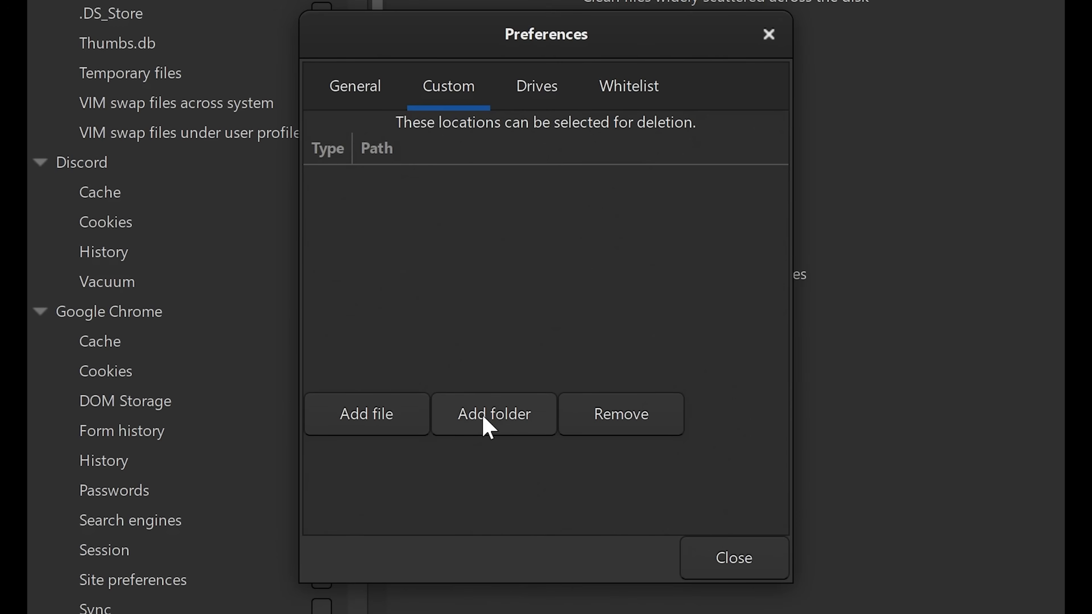
{"action": "left_click", "coordinate": [537, 85]}
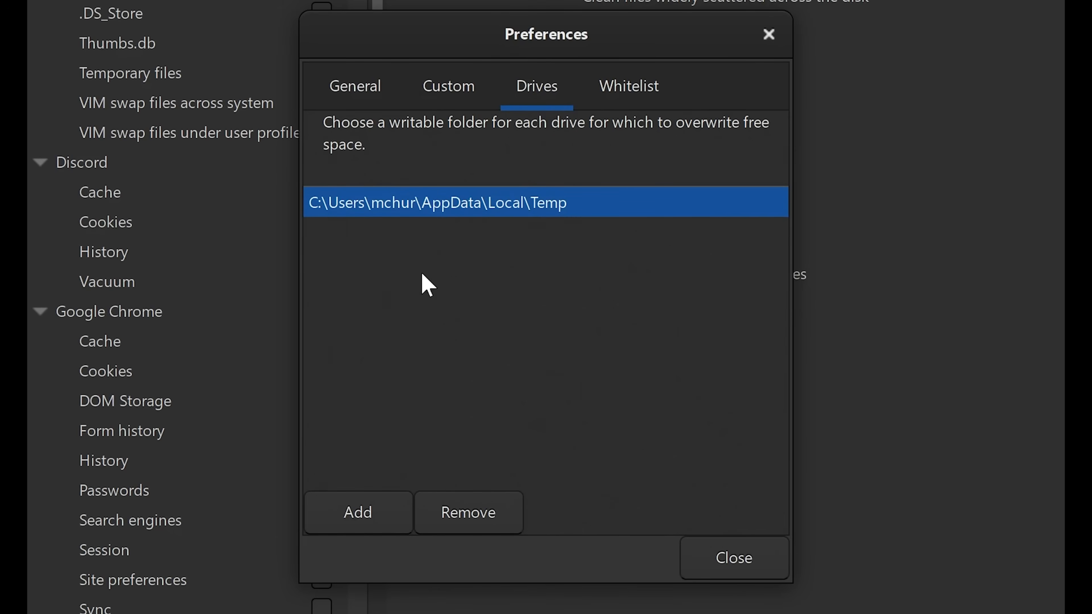
{"action": "mouse_move", "coordinate": [625, 149]}
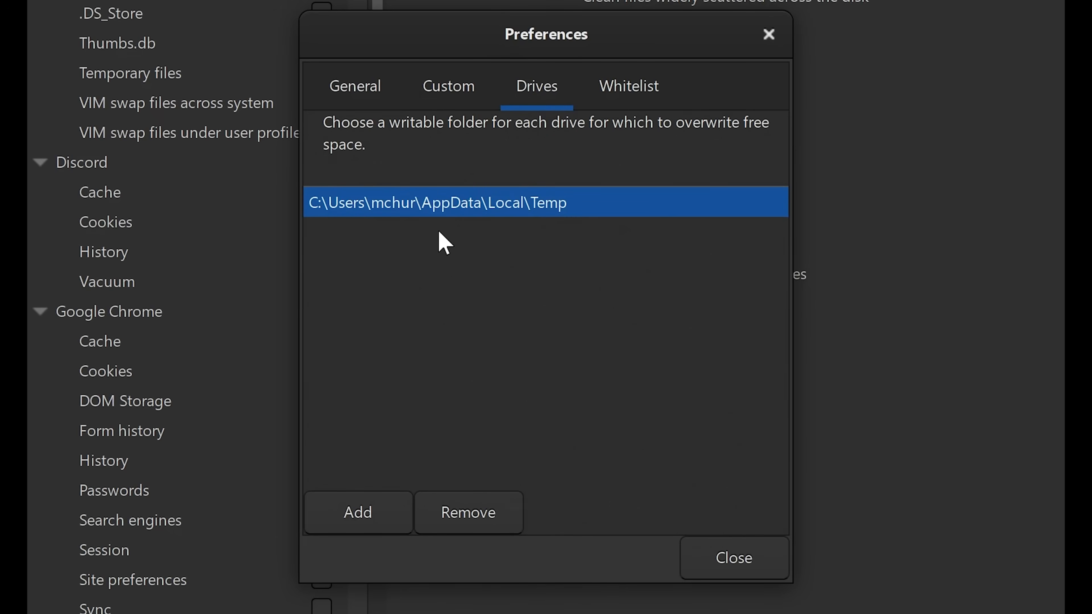
{"action": "mouse_move", "coordinate": [427, 225]}
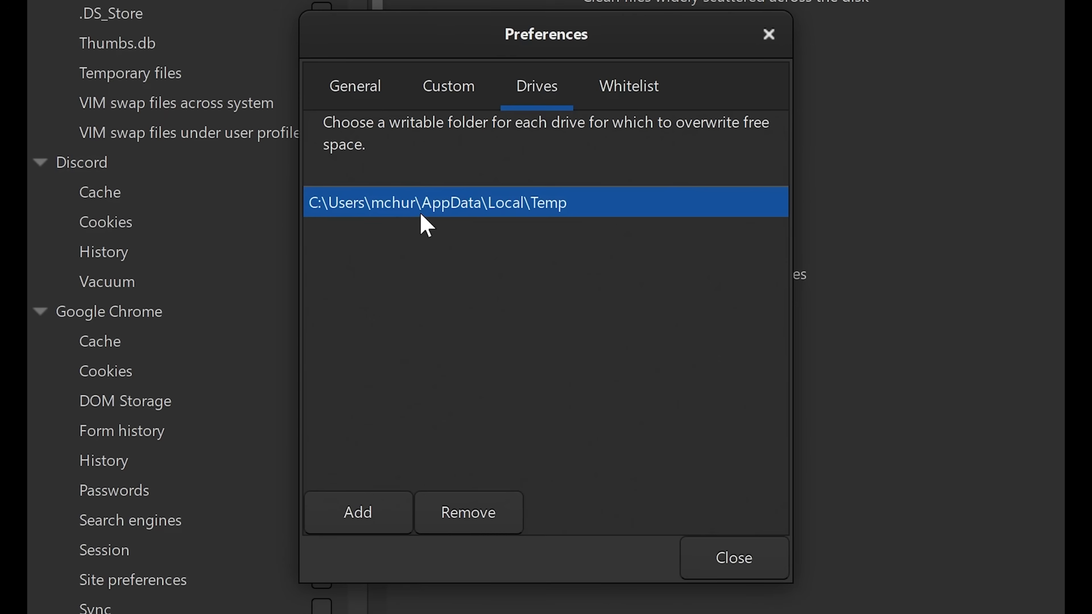
{"action": "mouse_move", "coordinate": [447, 267]}
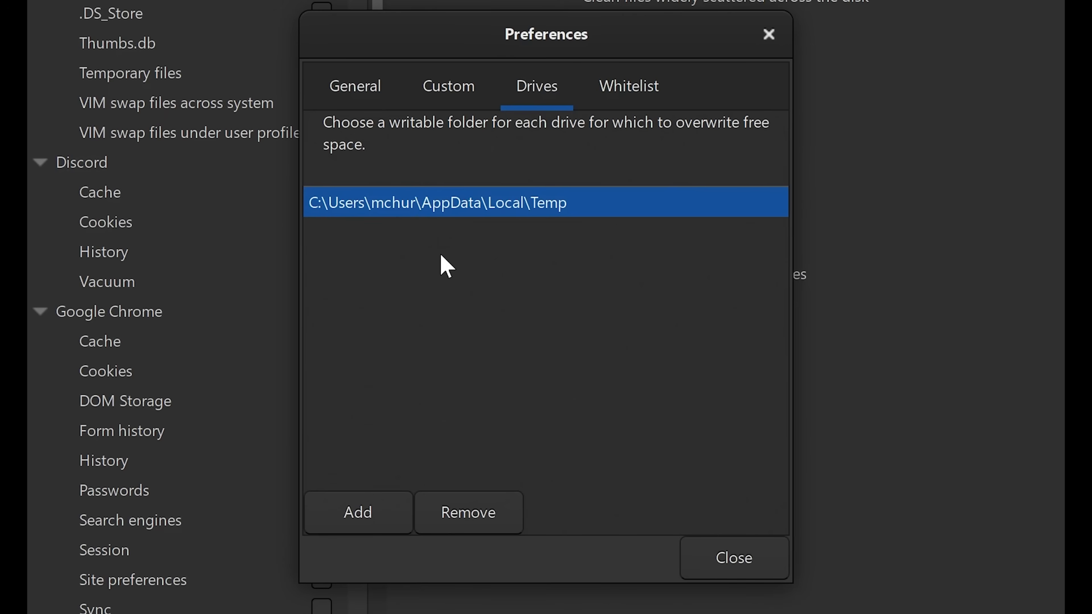
{"action": "mouse_move", "coordinate": [453, 208]}
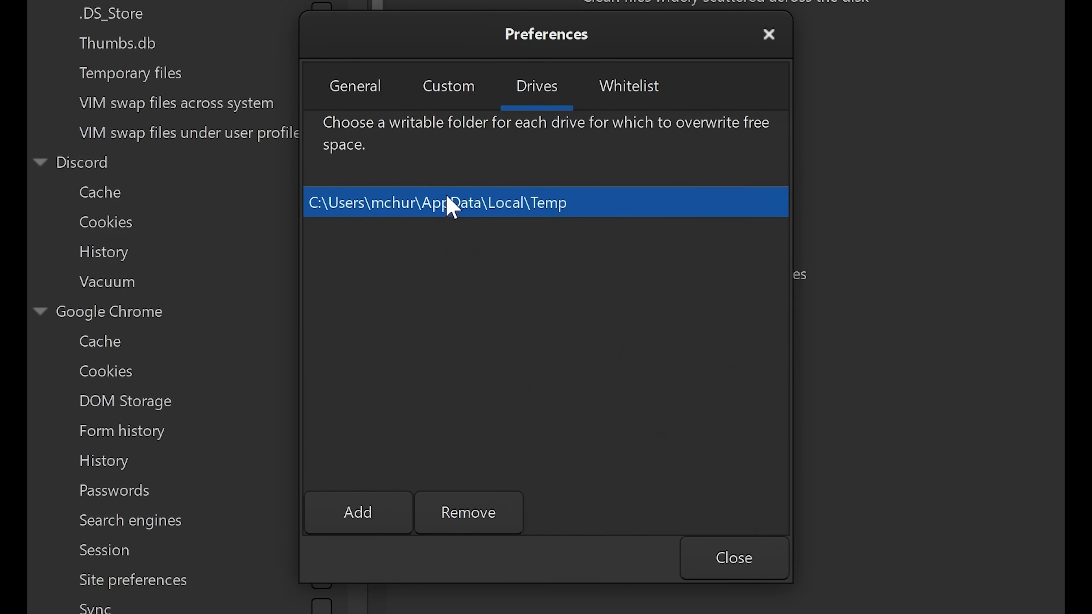
{"action": "mouse_move", "coordinate": [440, 214]}
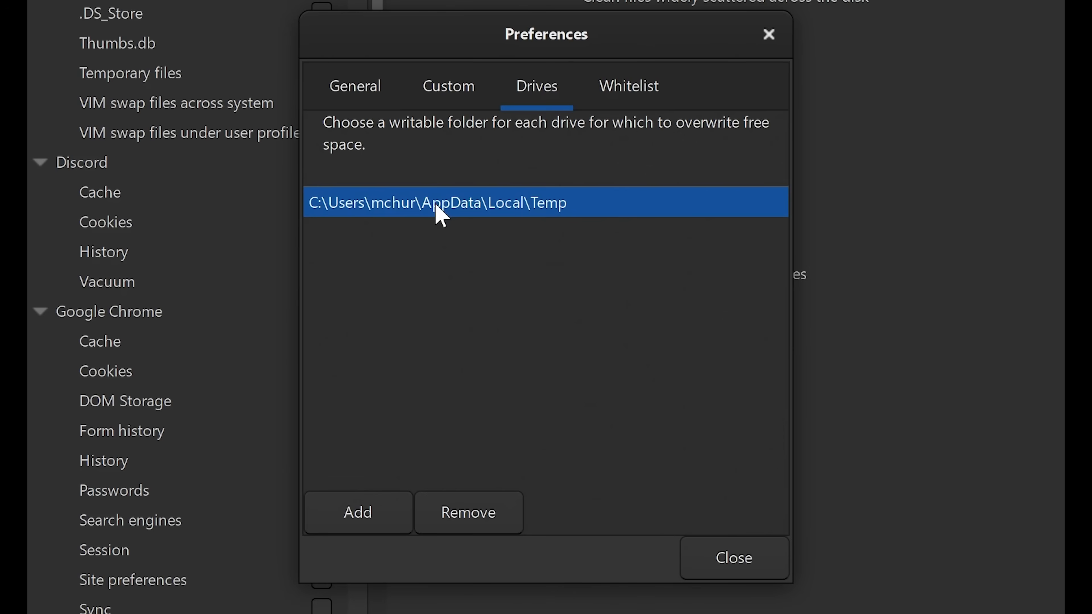
{"action": "mouse_move", "coordinate": [392, 212]}
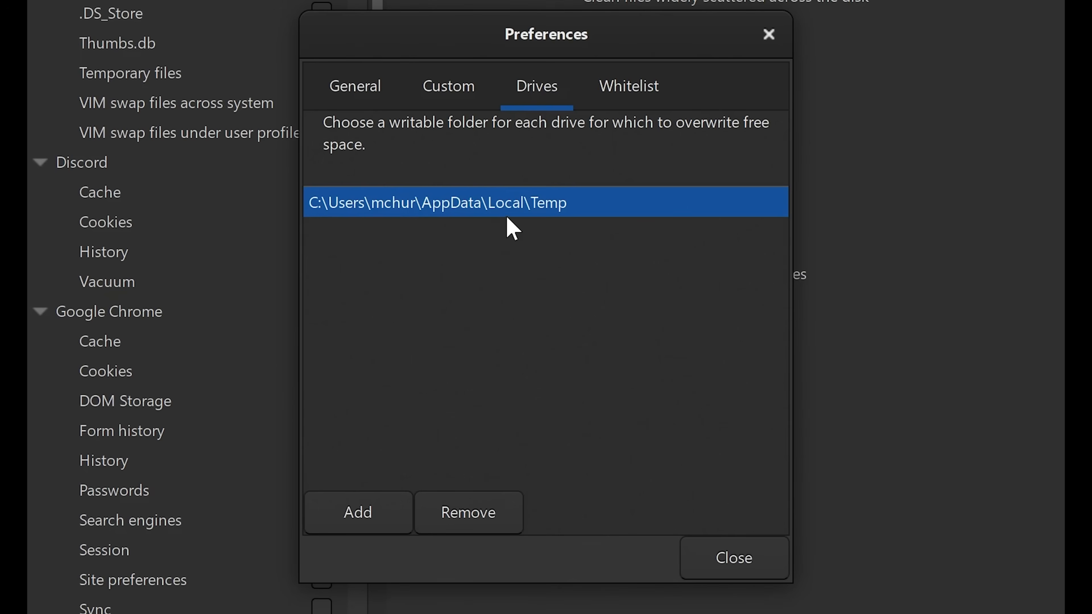
{"action": "mouse_move", "coordinate": [488, 226]}
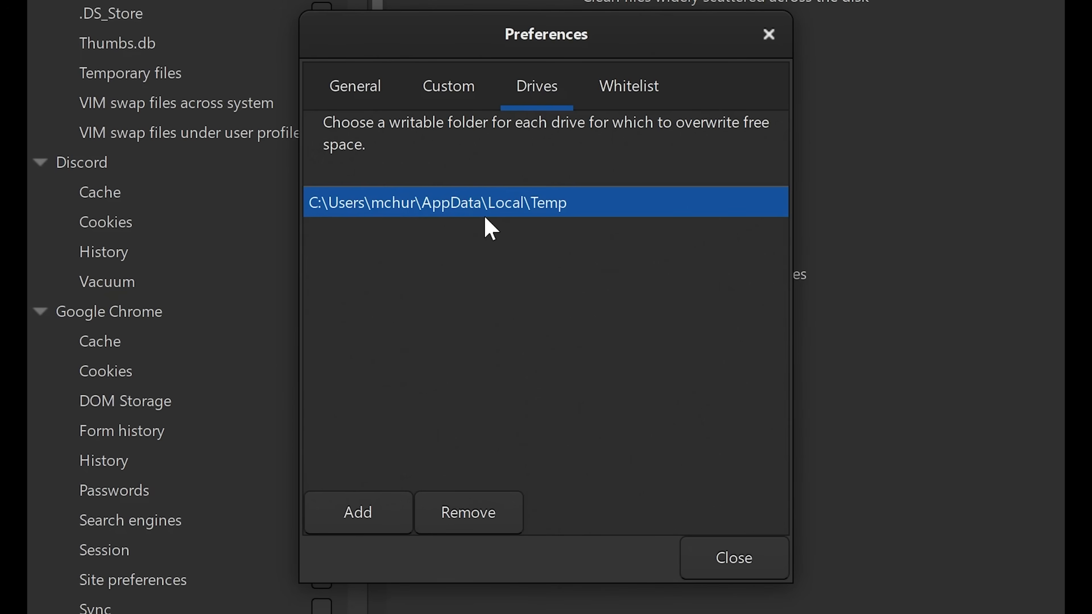
{"action": "mouse_move", "coordinate": [620, 133]}
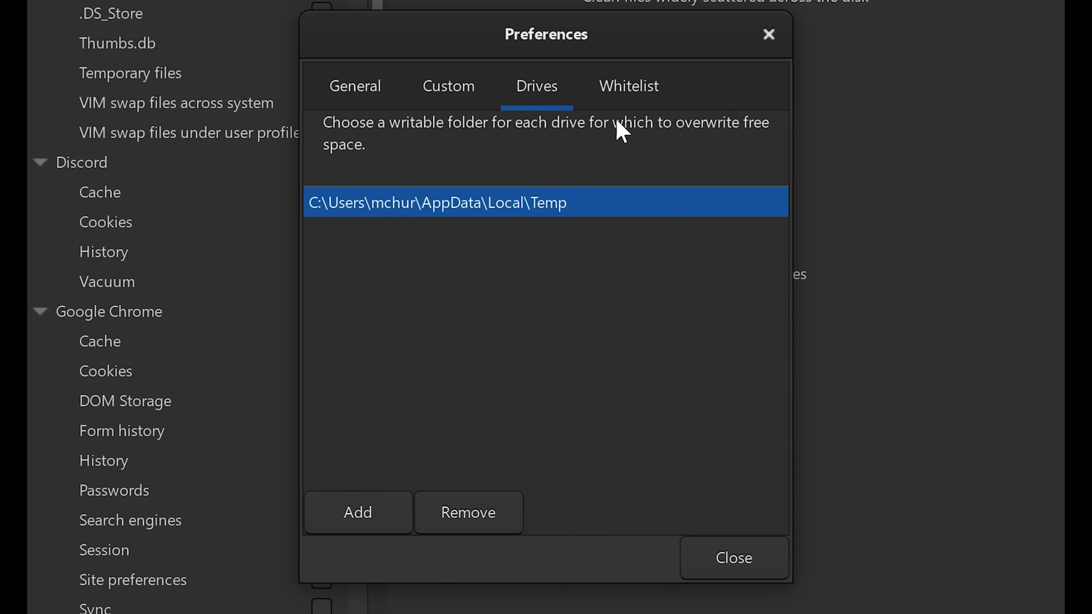
{"action": "left_click", "coordinate": [627, 86]}
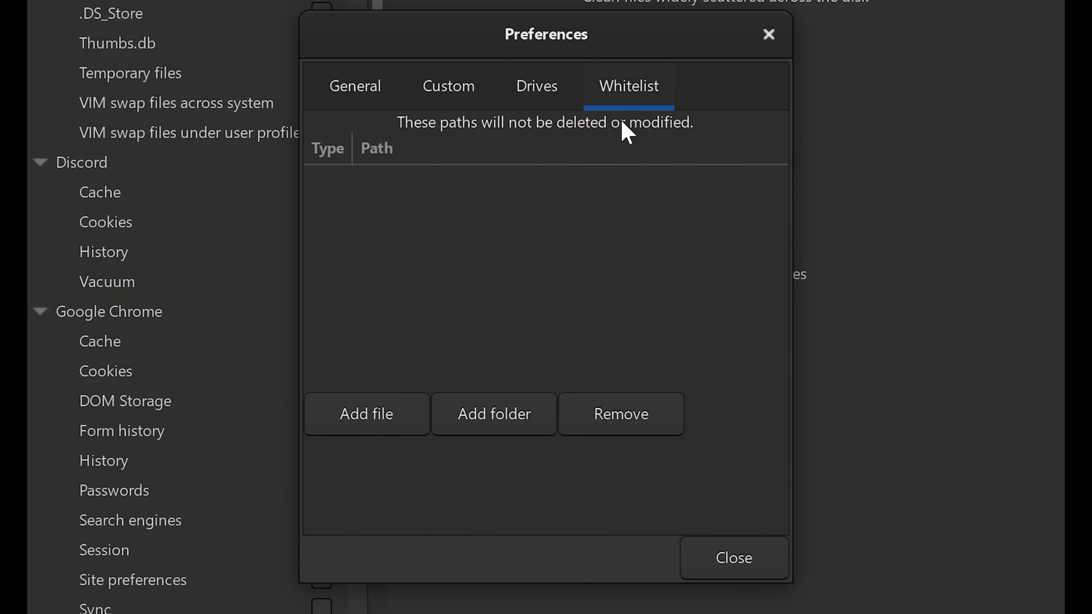
{"action": "mouse_move", "coordinate": [493, 353]}
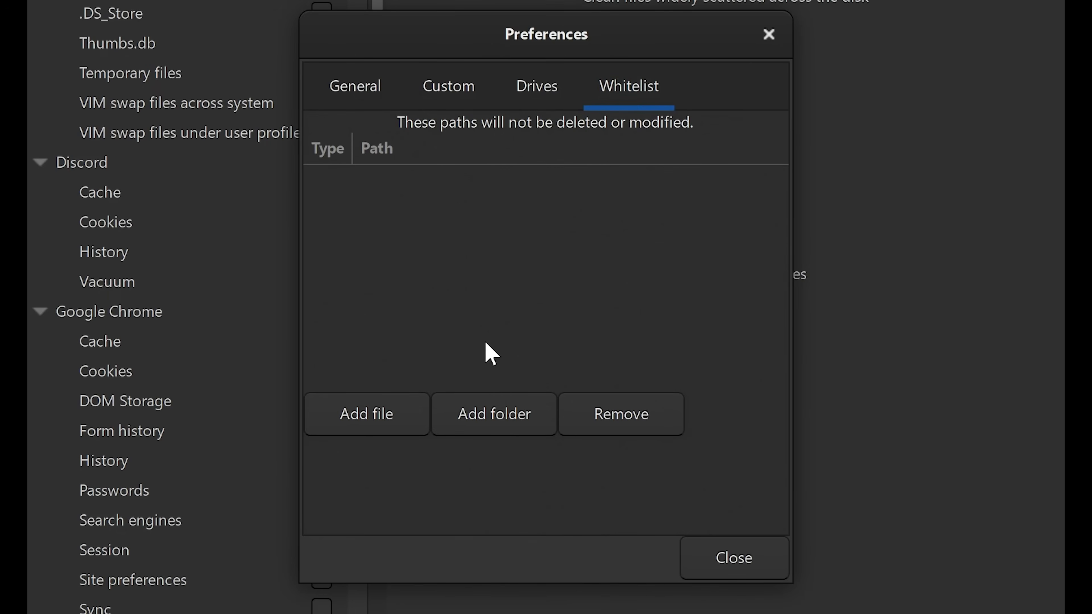
{"action": "mouse_move", "coordinate": [523, 189]}
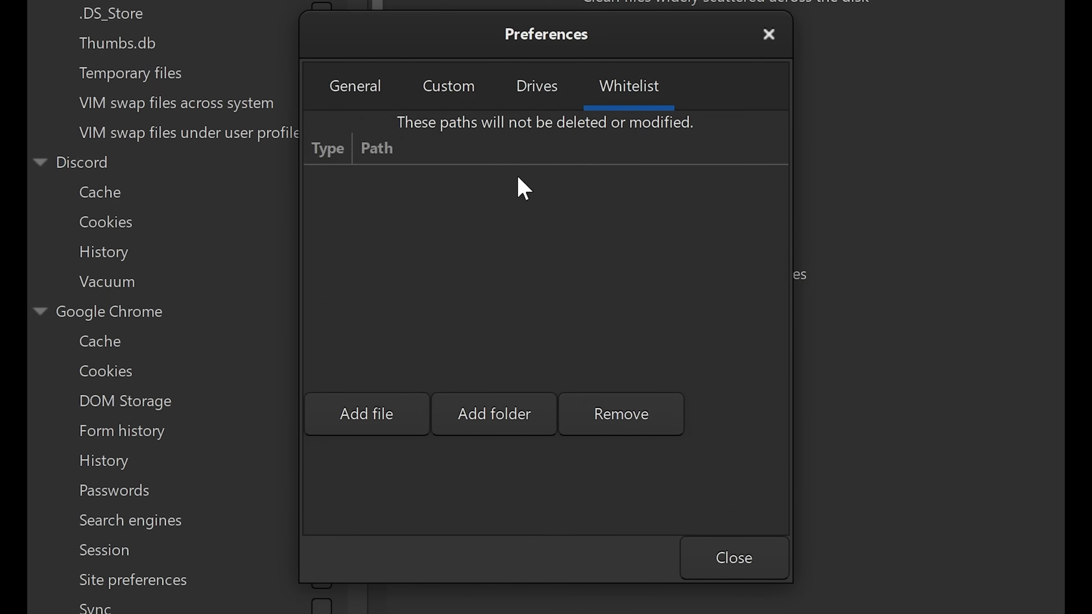
{"action": "left_click", "coordinate": [354, 86]}
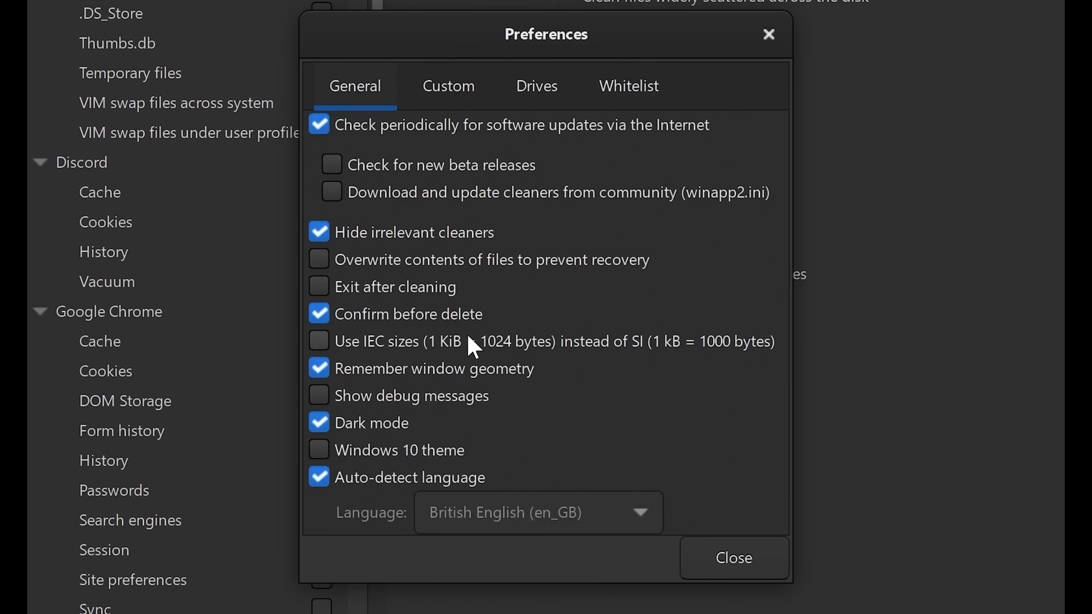
Close Preferences, collapse the cleaner tree and show the Windows Defender cleaner description.
{"action": "left_click", "coordinate": [732, 558]}
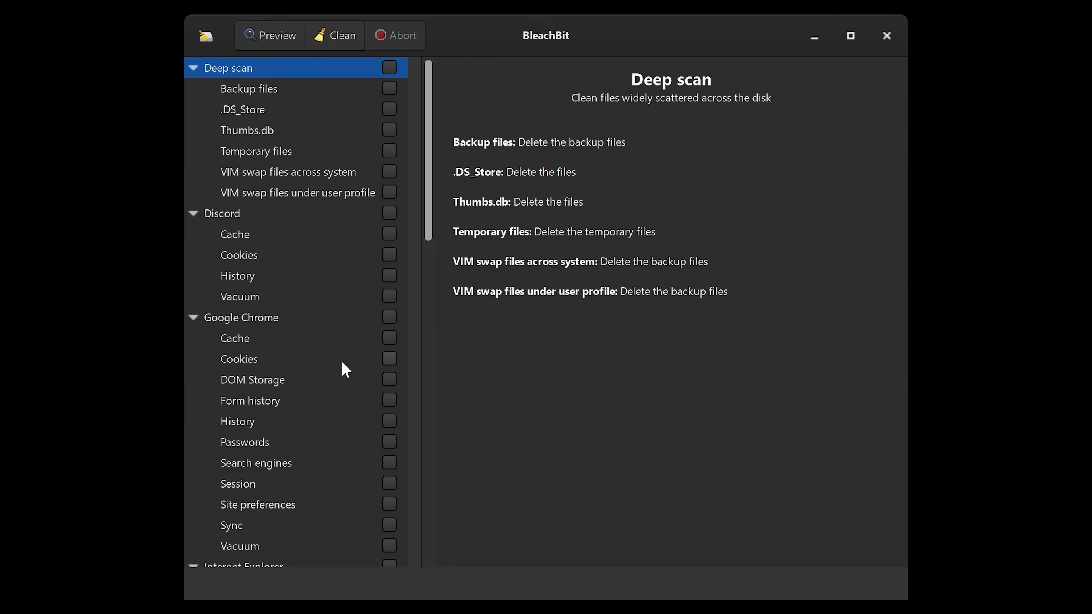
{"action": "mouse_move", "coordinate": [270, 91]}
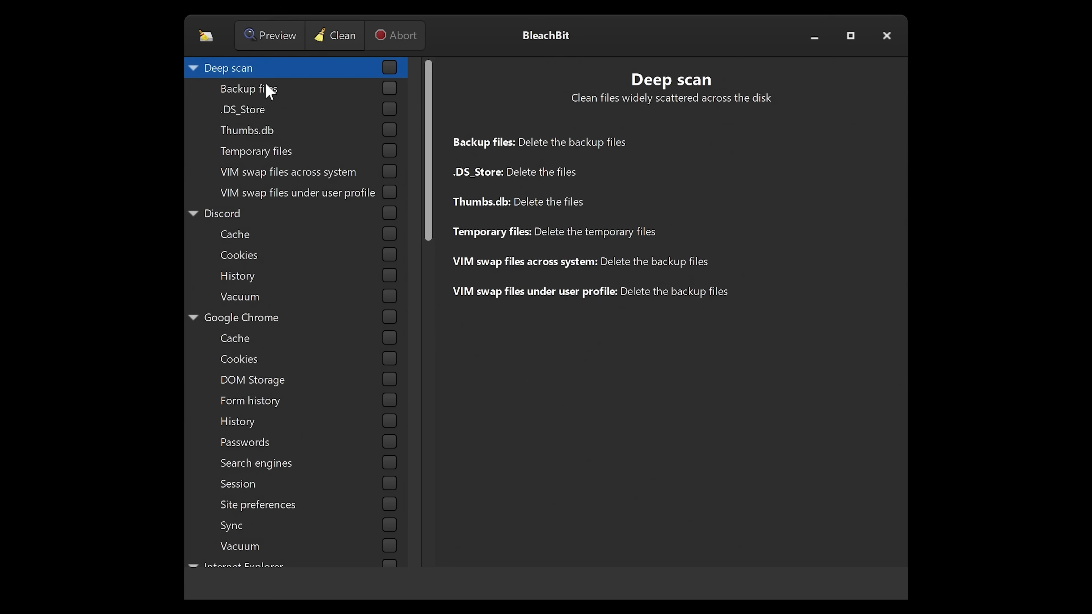
{"action": "mouse_move", "coordinate": [239, 154]}
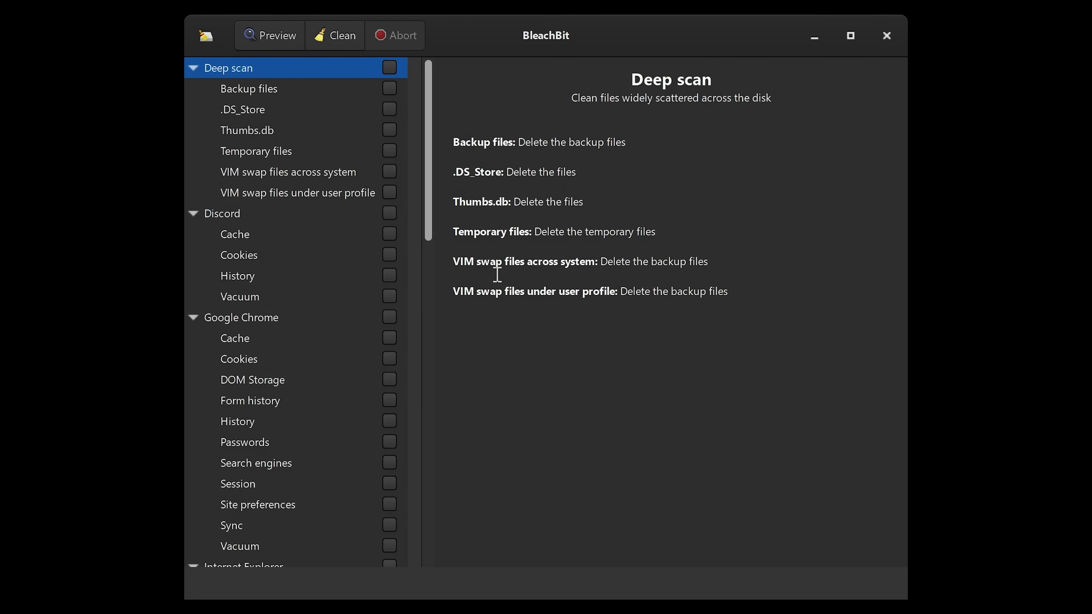
{"action": "left_click", "coordinate": [195, 68]}
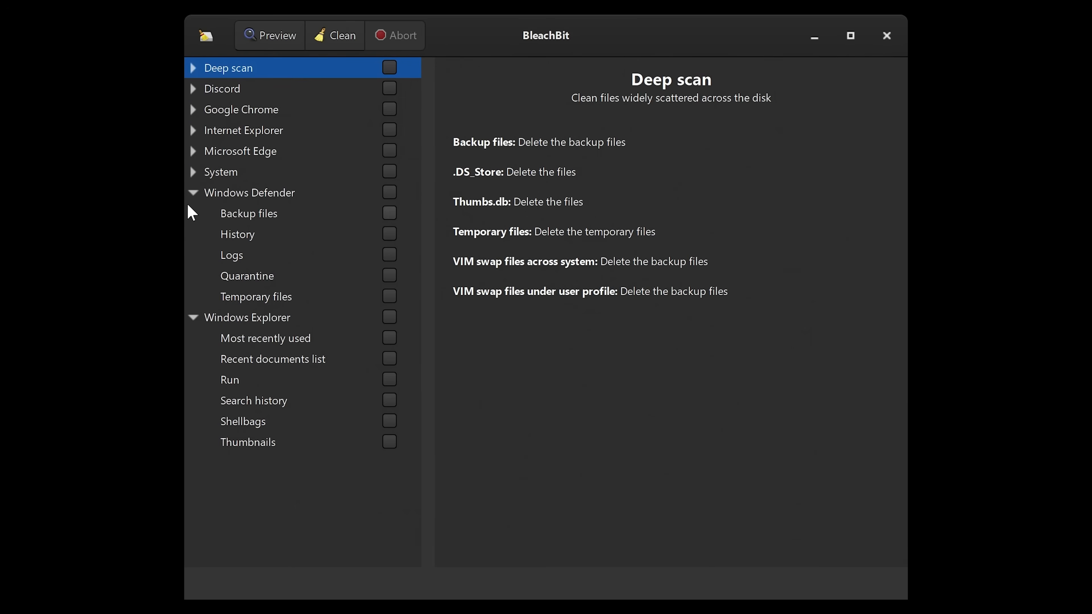
{"action": "left_click", "coordinate": [193, 193]}
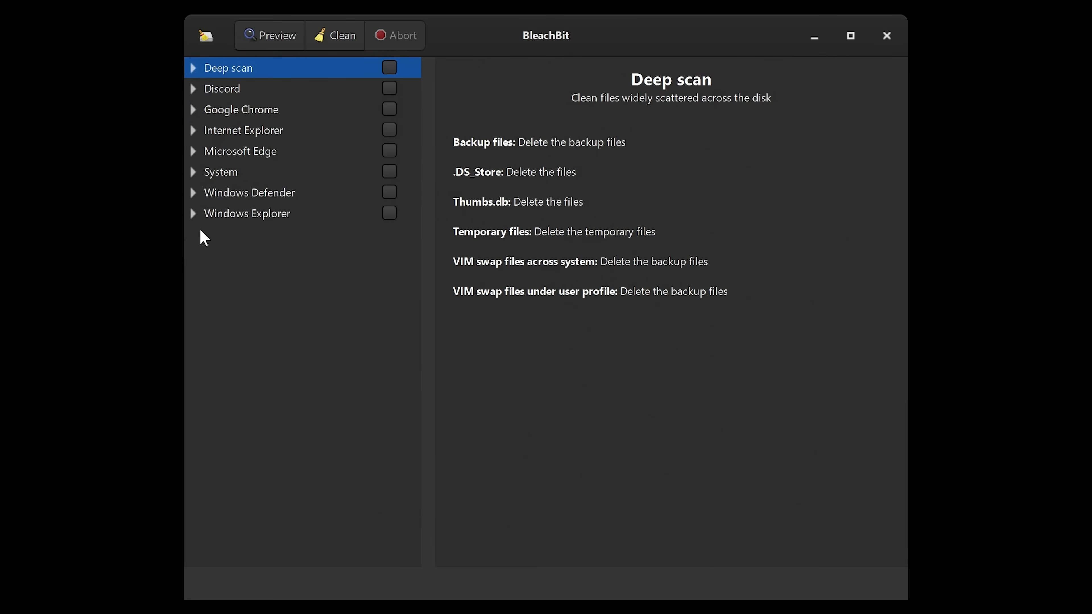
{"action": "left_click", "coordinate": [249, 192]}
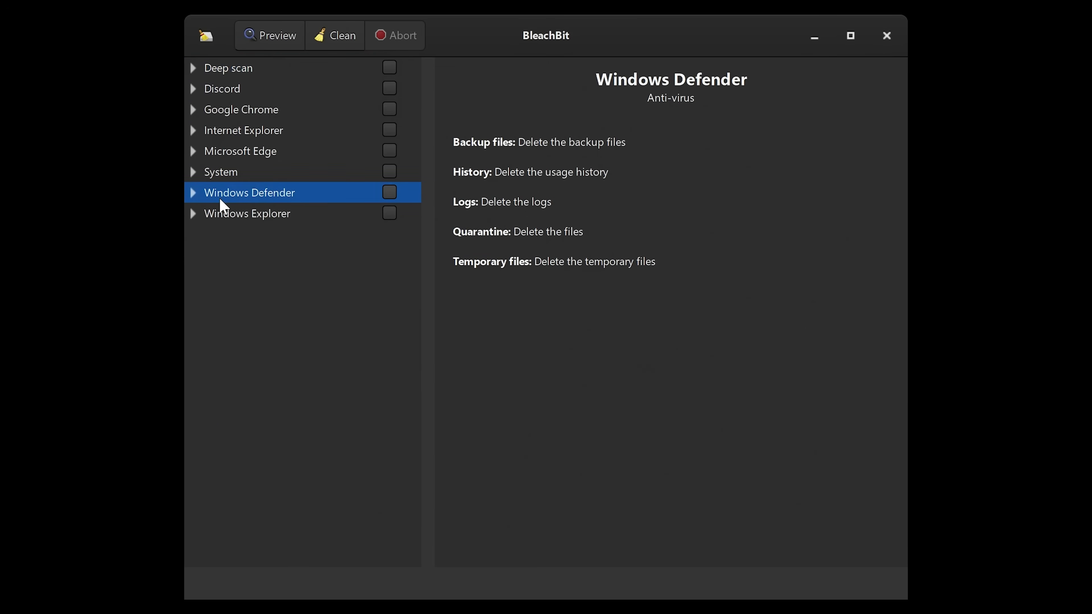
{"action": "mouse_move", "coordinate": [203, 79]}
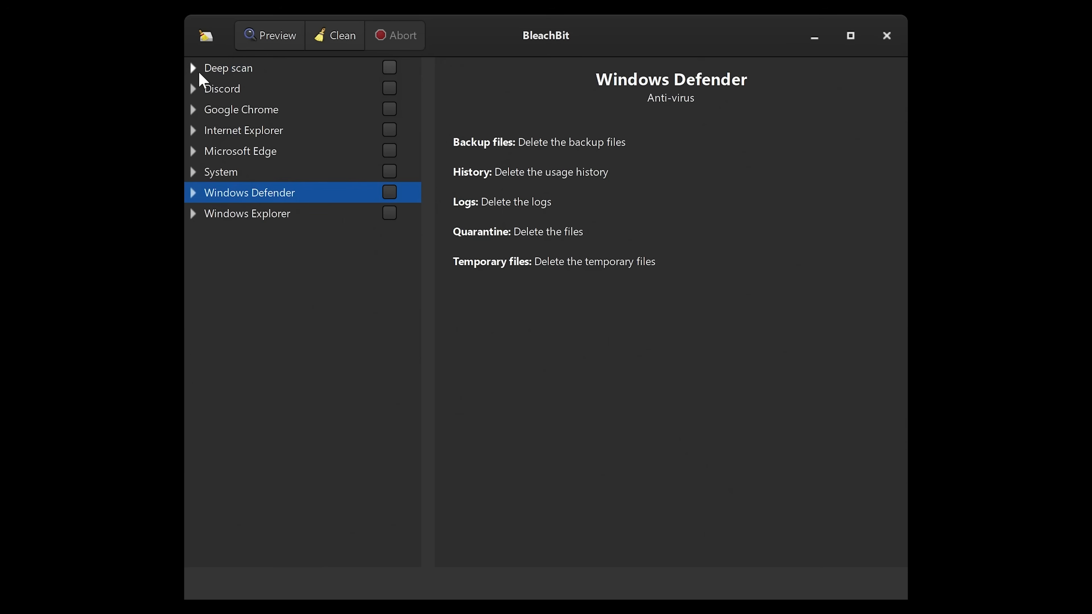
Expand the cleaner categories so each group's individual options are listed.
{"action": "left_click", "coordinate": [193, 68]}
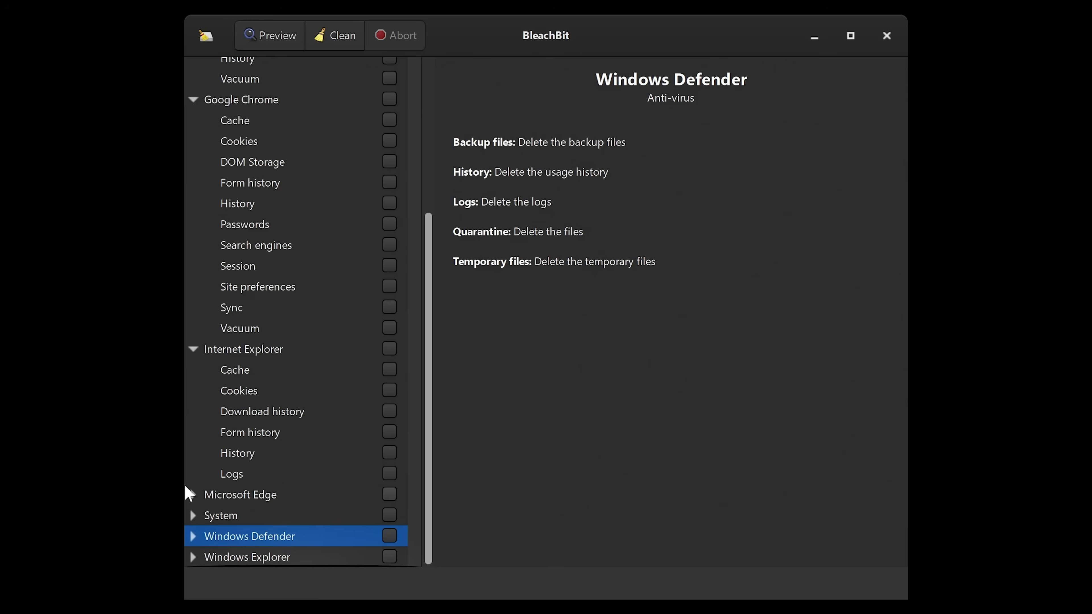
{"action": "left_click", "coordinate": [193, 494]}
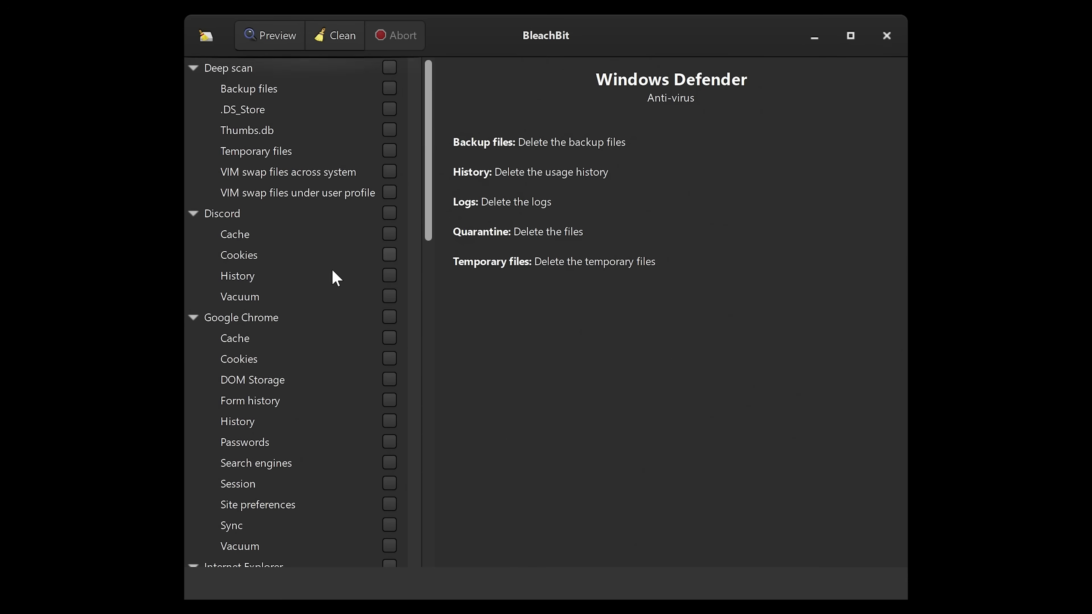
Enable all six Deep scan options, confirming the Backup, .DS_Store, Thumbs.db and VIM swap file warnings.
{"action": "left_click", "coordinate": [389, 67]}
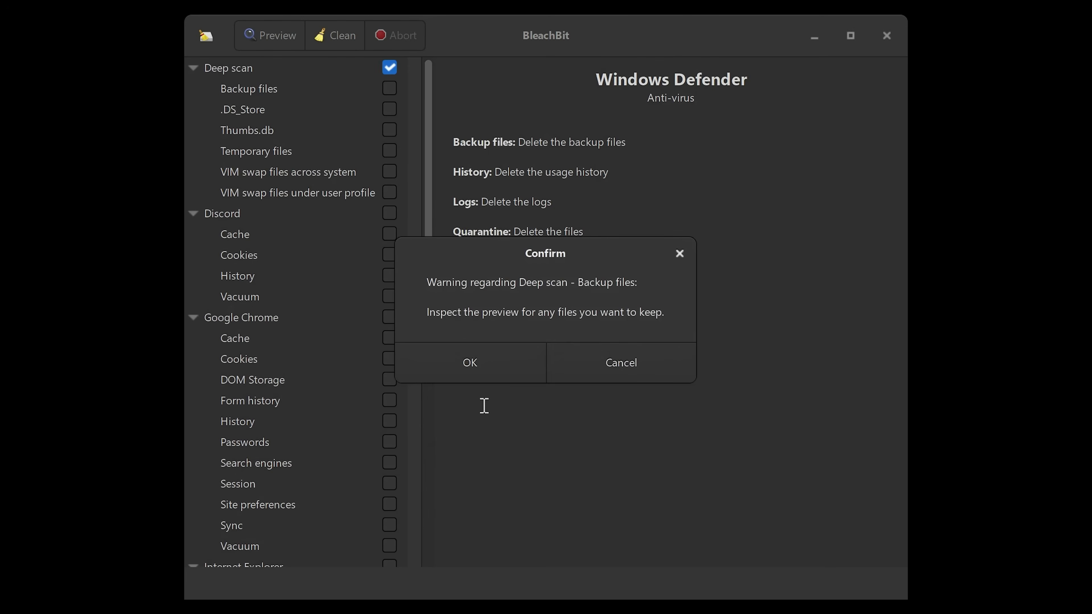
{"action": "left_click", "coordinate": [470, 362]}
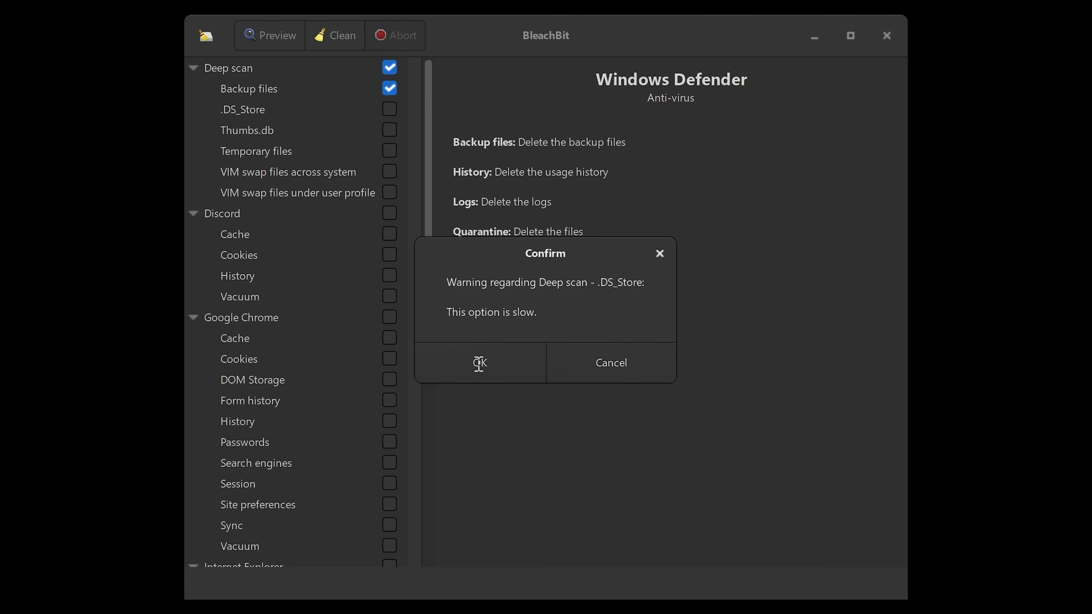
{"action": "left_click", "coordinate": [478, 363]}
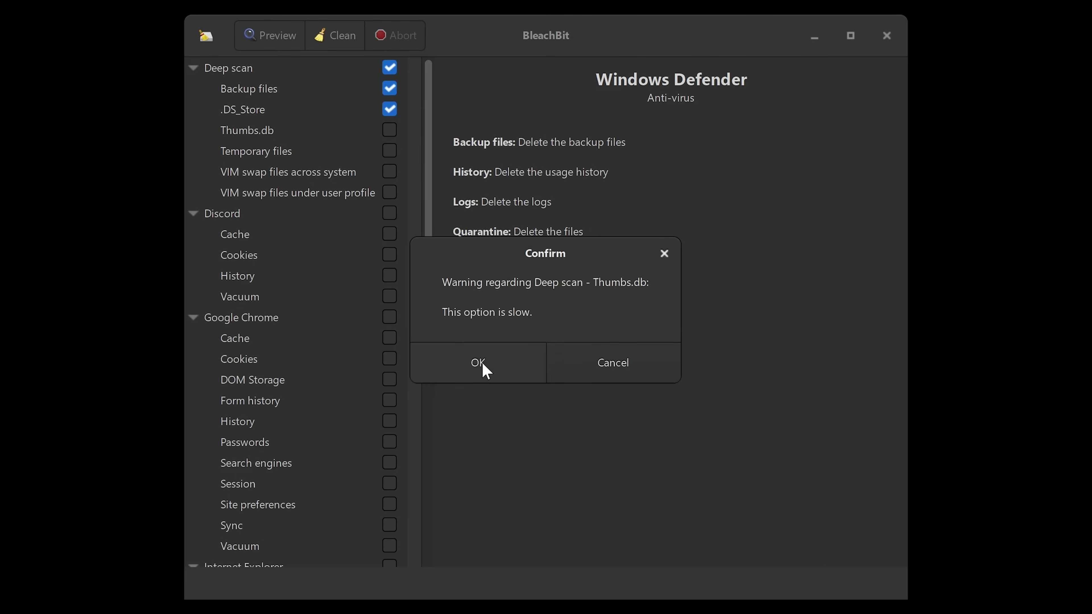
{"action": "left_click", "coordinate": [478, 362]}
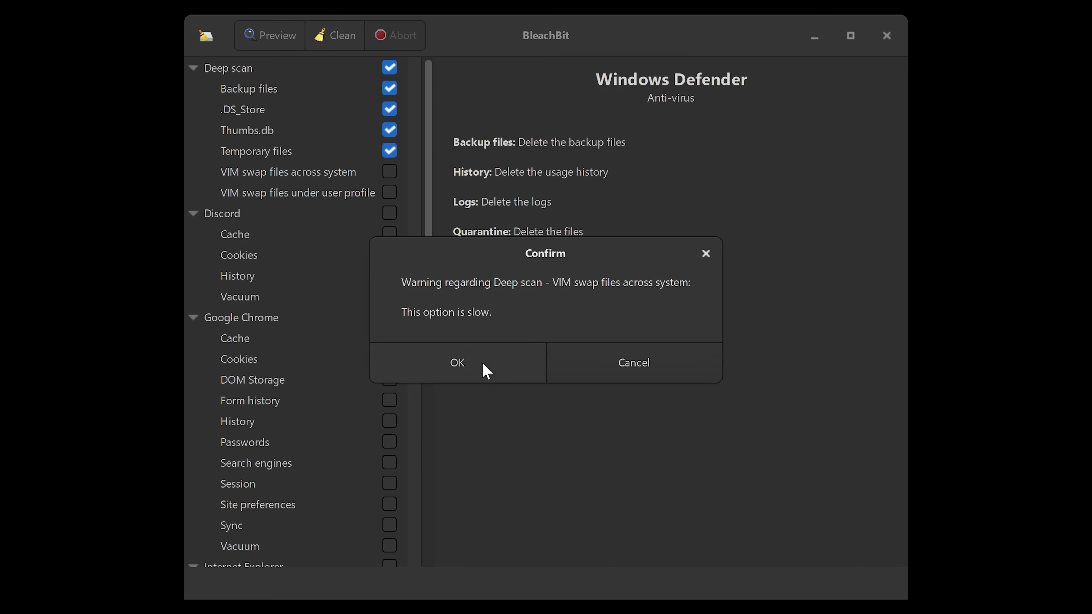
{"action": "mouse_move", "coordinate": [361, 96]}
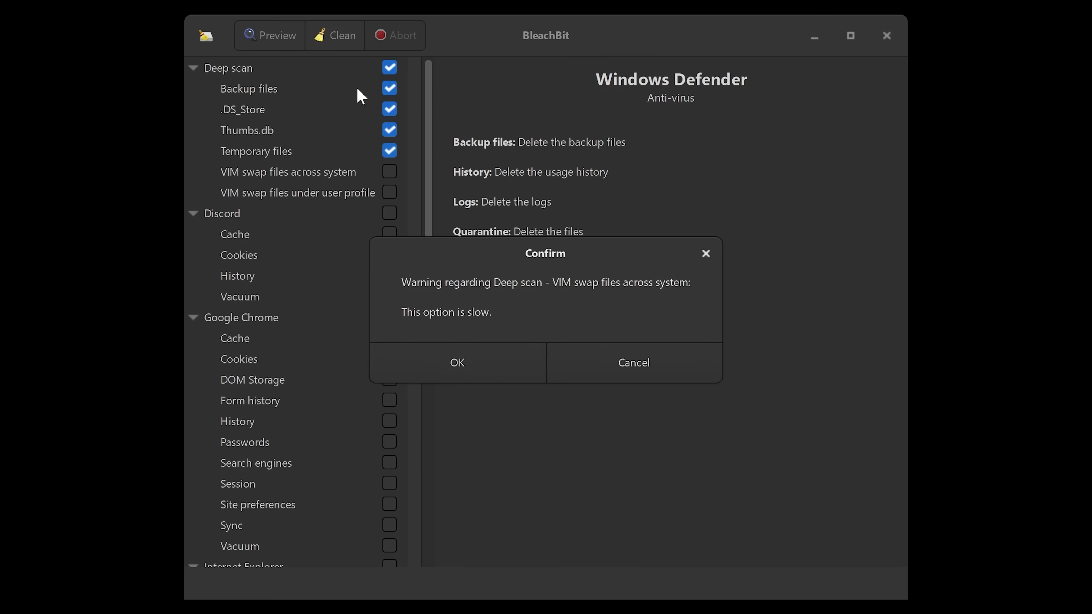
{"action": "left_click", "coordinate": [457, 362]}
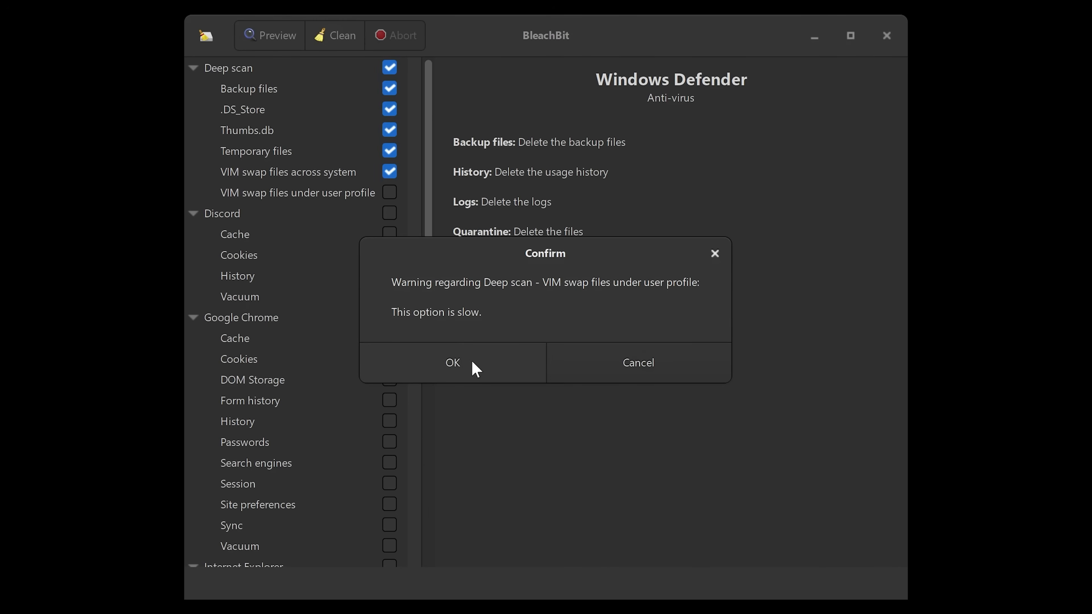
{"action": "left_click", "coordinate": [452, 363]}
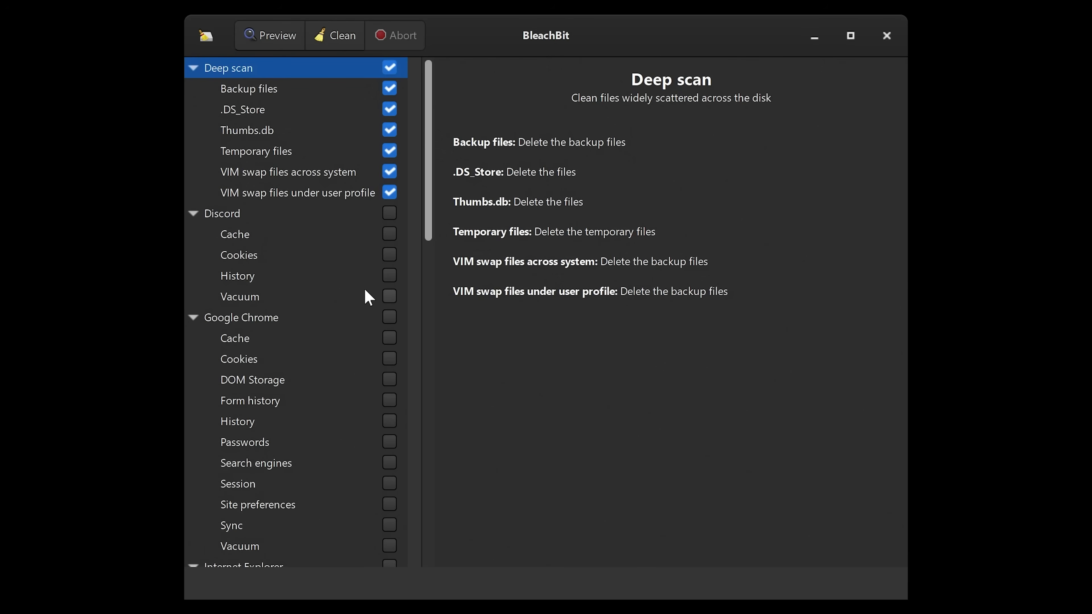
Enable every Discord and Google Chrome option, confirming the Chrome saved-passwords warning.
{"action": "left_click", "coordinate": [389, 213]}
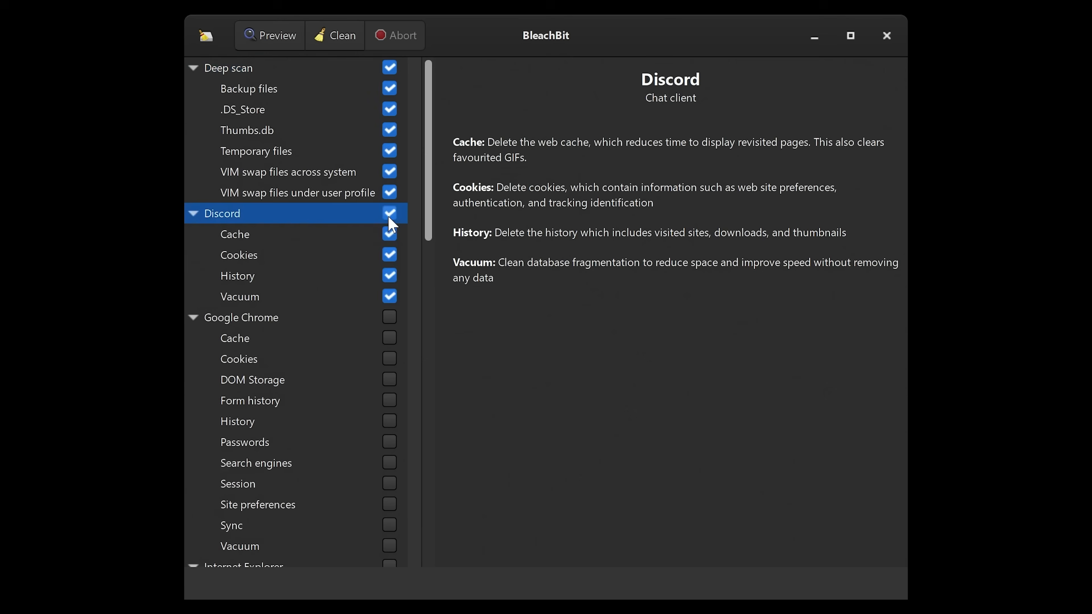
{"action": "left_click", "coordinate": [389, 316]}
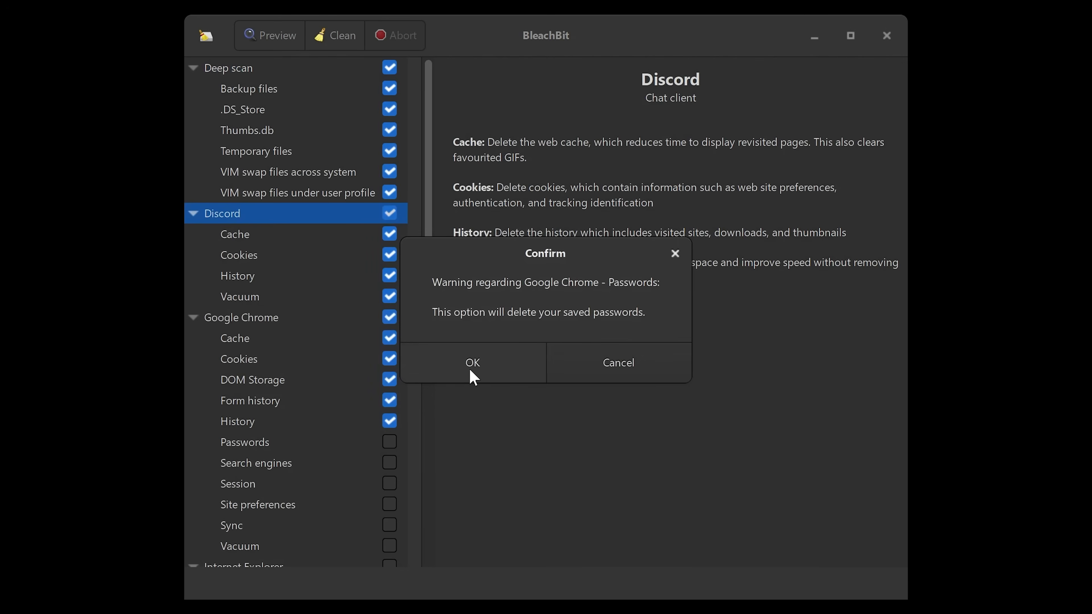
{"action": "mouse_move", "coordinate": [267, 280]}
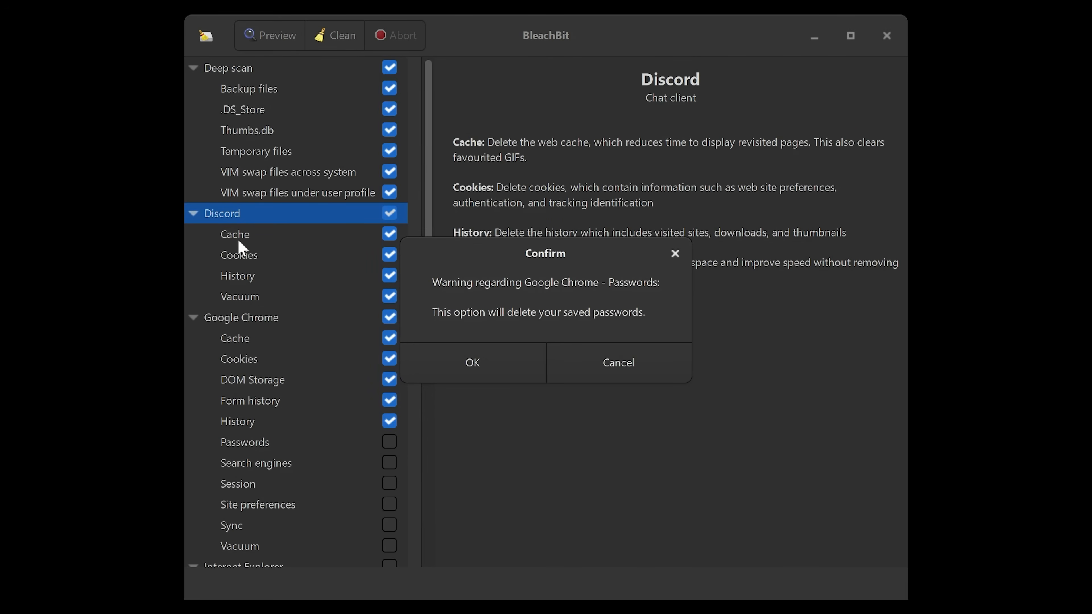
{"action": "mouse_move", "coordinate": [249, 307]}
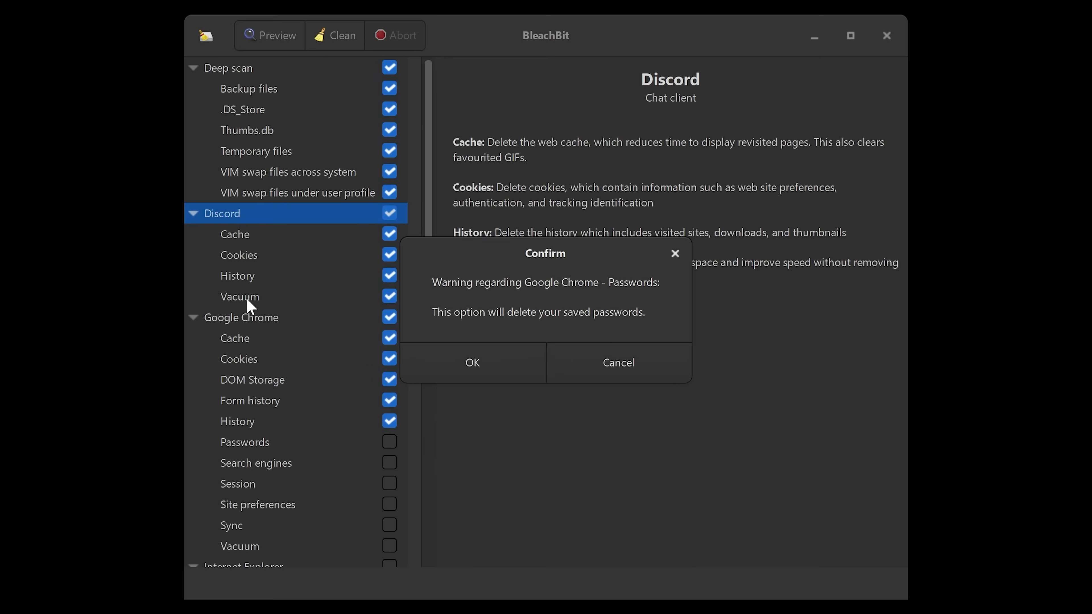
{"action": "mouse_move", "coordinate": [259, 336]}
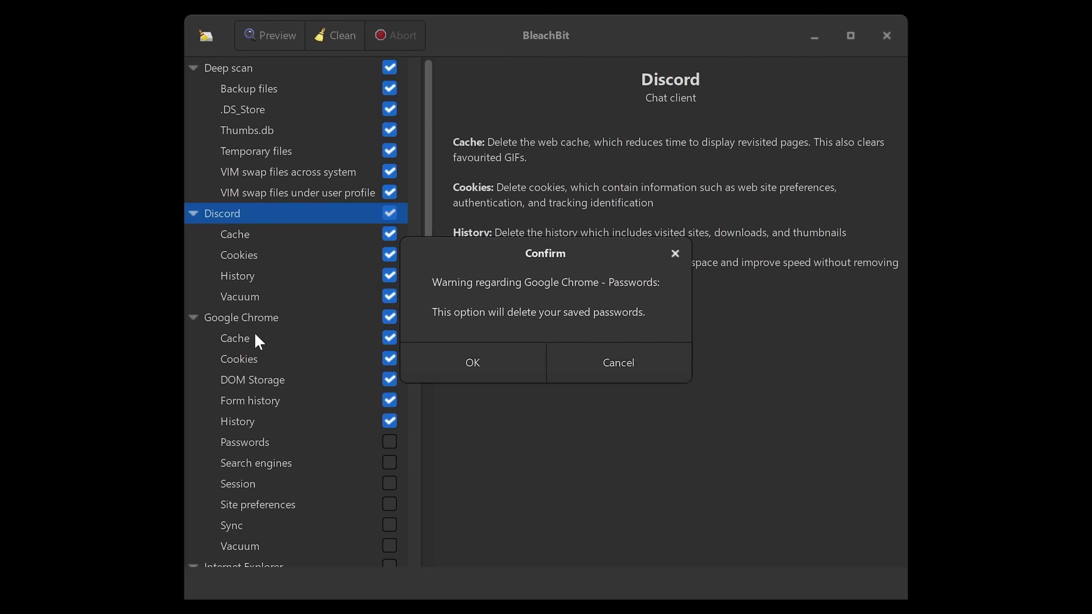
{"action": "mouse_move", "coordinate": [447, 297]}
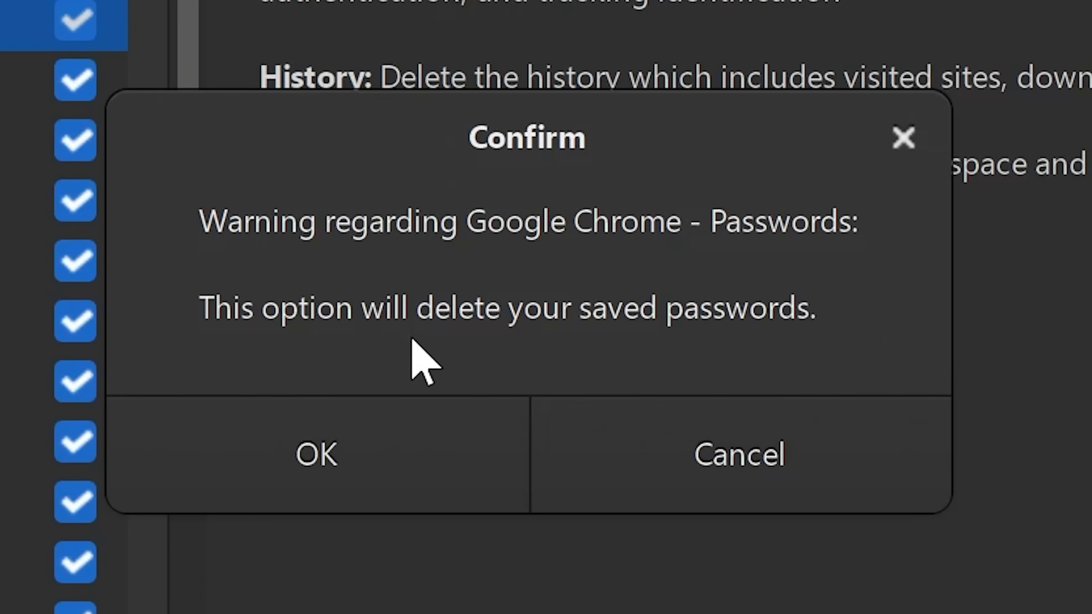
{"action": "mouse_move", "coordinate": [733, 376]}
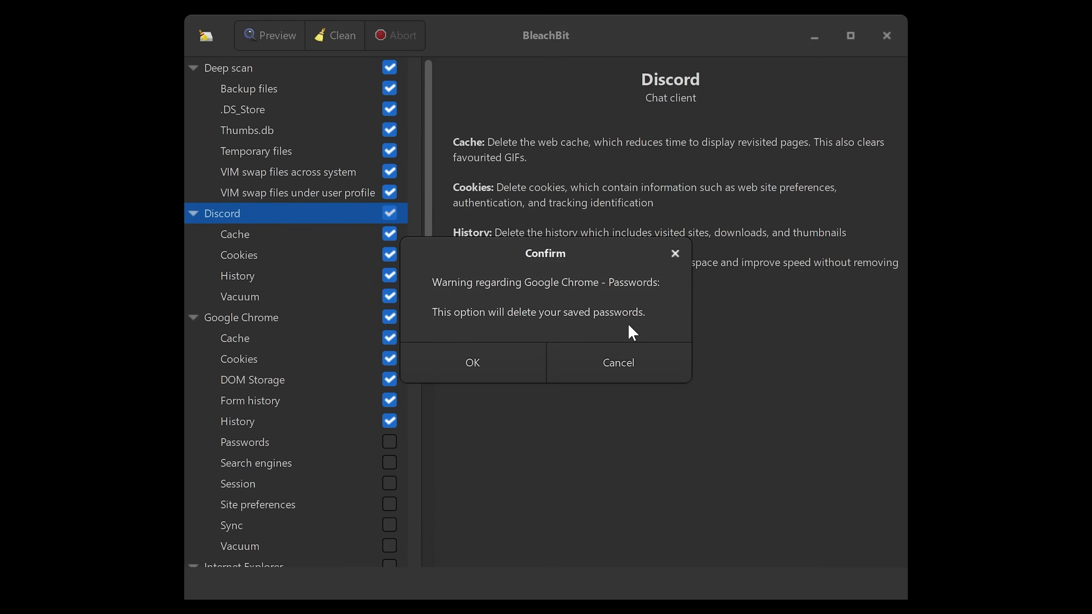
{"action": "mouse_move", "coordinate": [694, 326]}
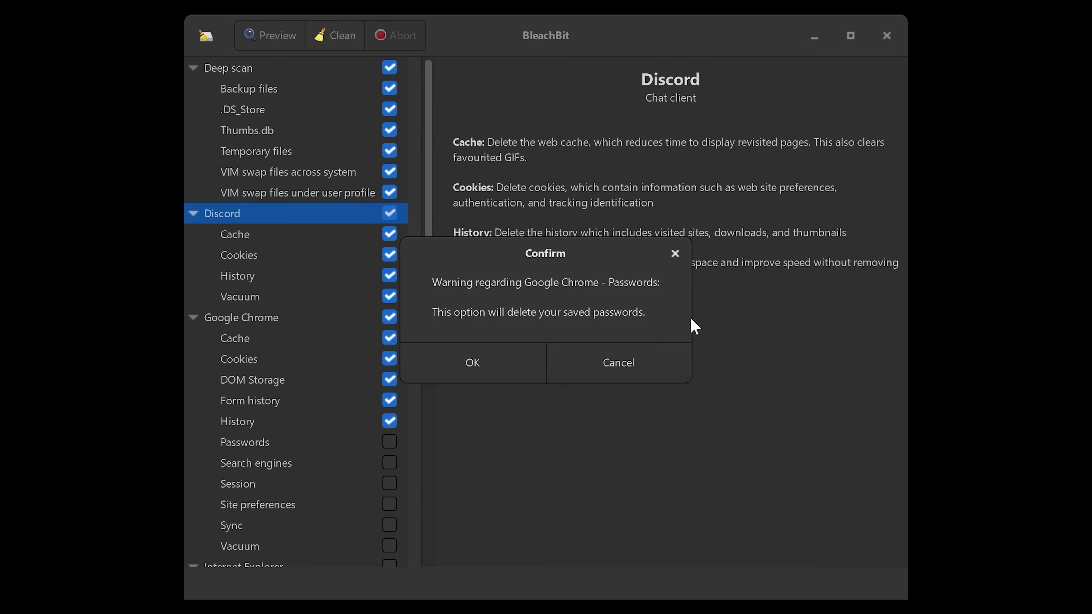
{"action": "mouse_move", "coordinate": [393, 272]}
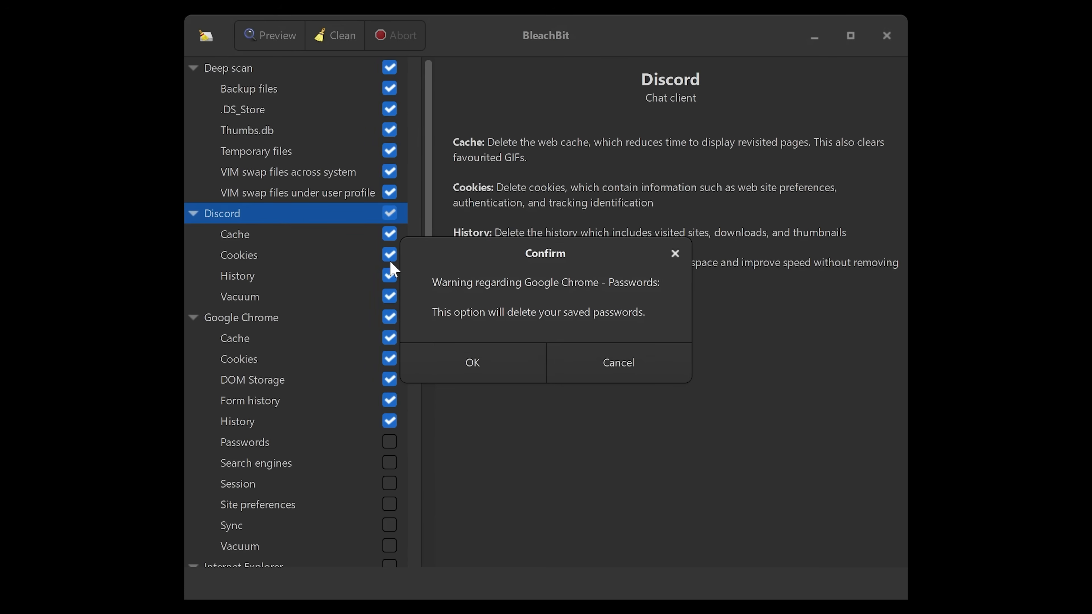
{"action": "left_click", "coordinate": [472, 363]}
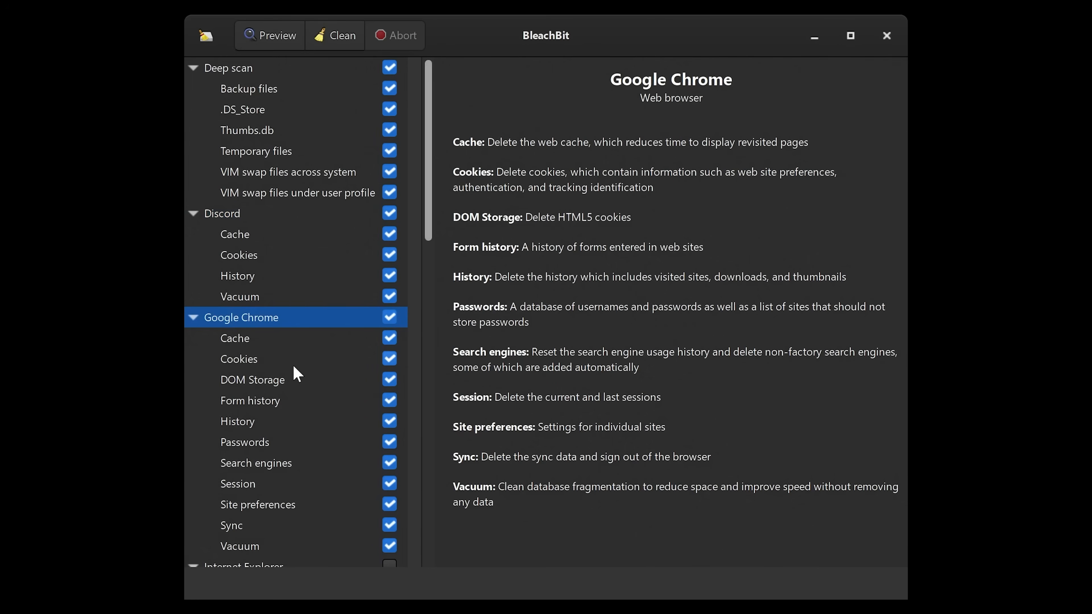
{"action": "mouse_move", "coordinate": [279, 375]}
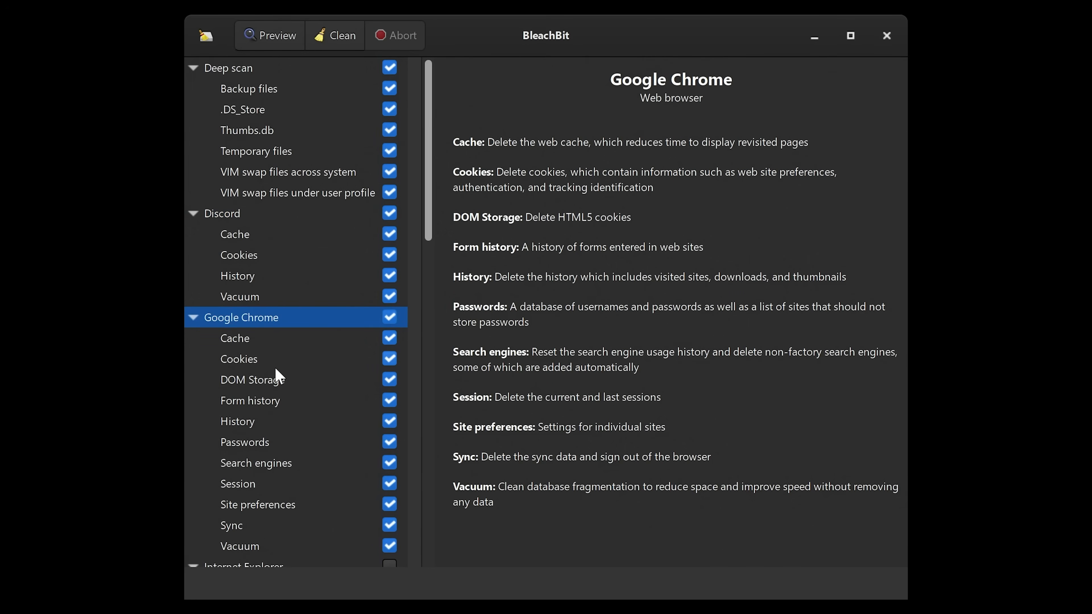
{"action": "mouse_move", "coordinate": [279, 311]}
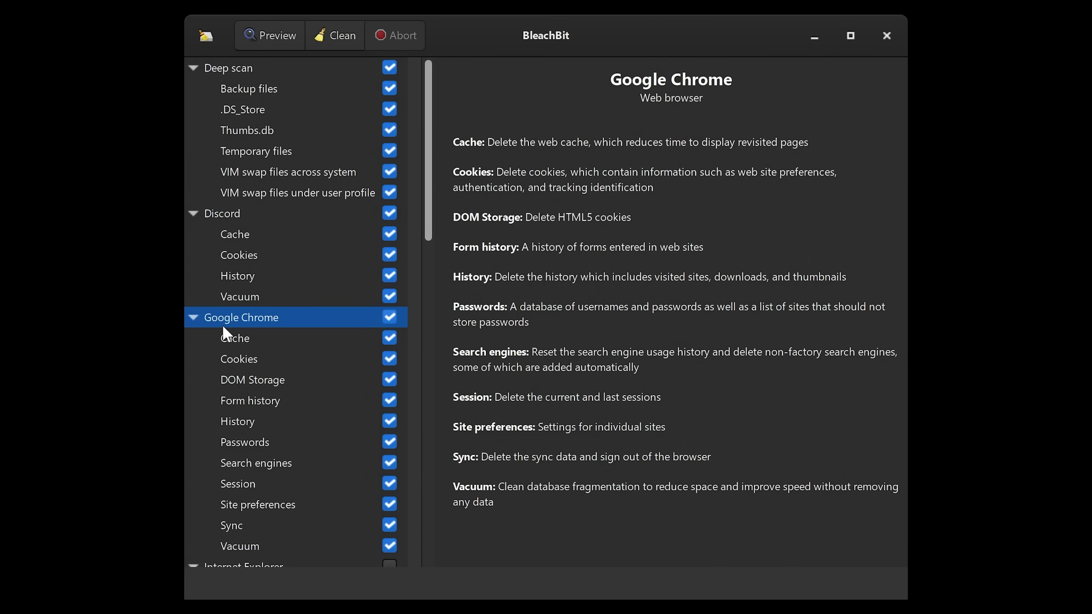
{"action": "mouse_move", "coordinate": [249, 449]}
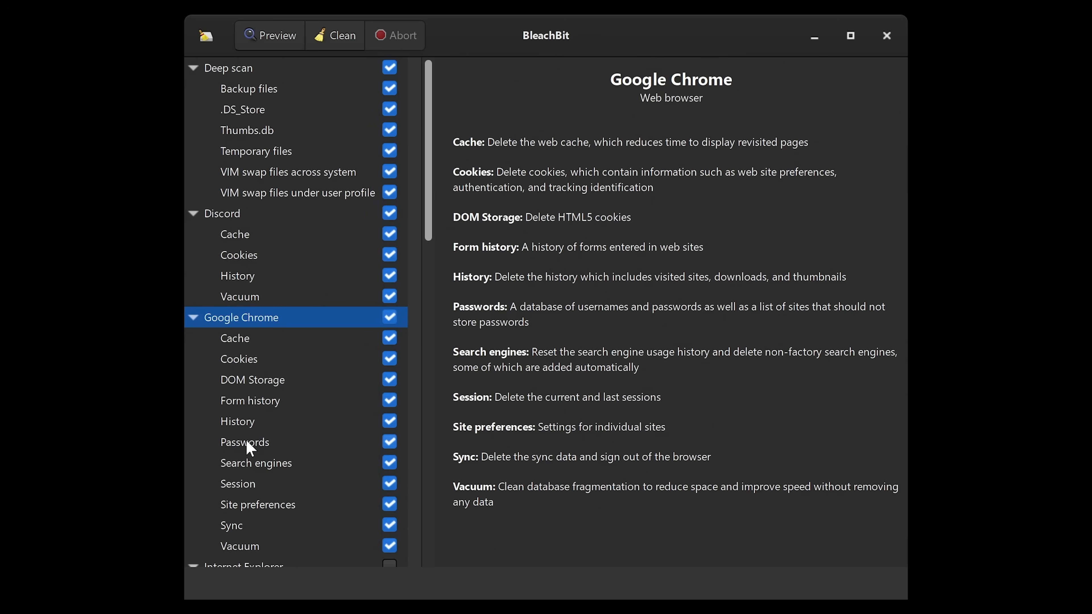
Leave Chrome's Passwords cleaner off while its other options stay enabled.
{"action": "left_click", "coordinate": [389, 443]}
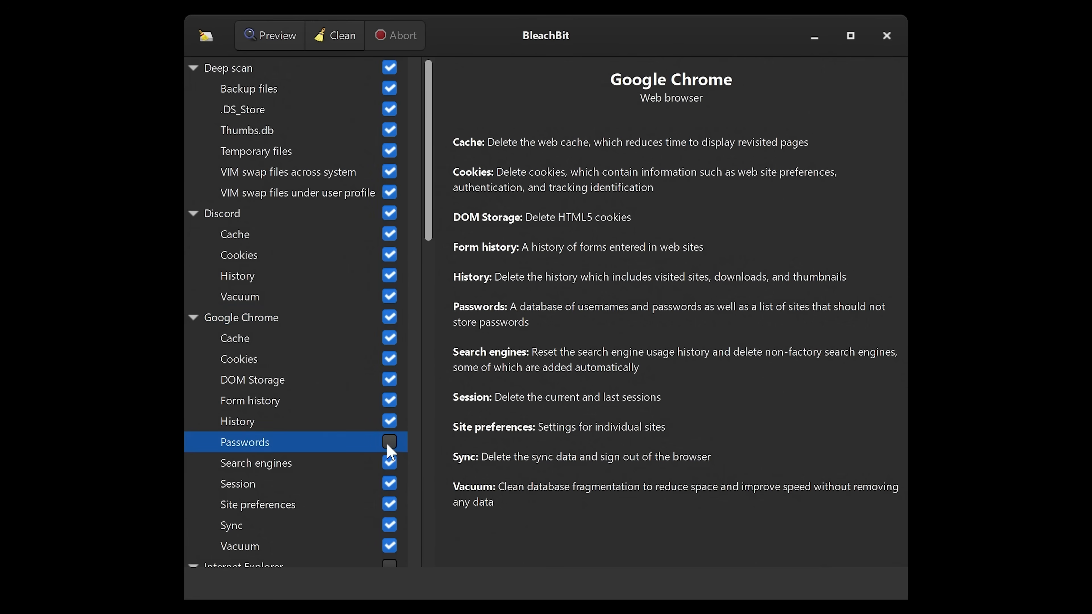
{"action": "mouse_move", "coordinate": [301, 451]}
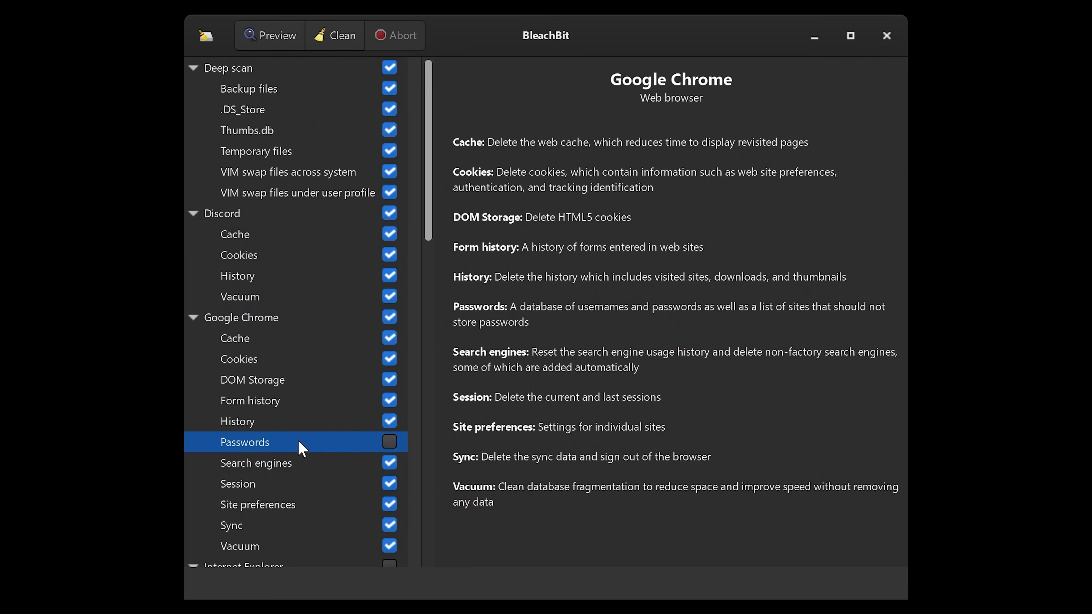
{"action": "mouse_move", "coordinate": [245, 348]}
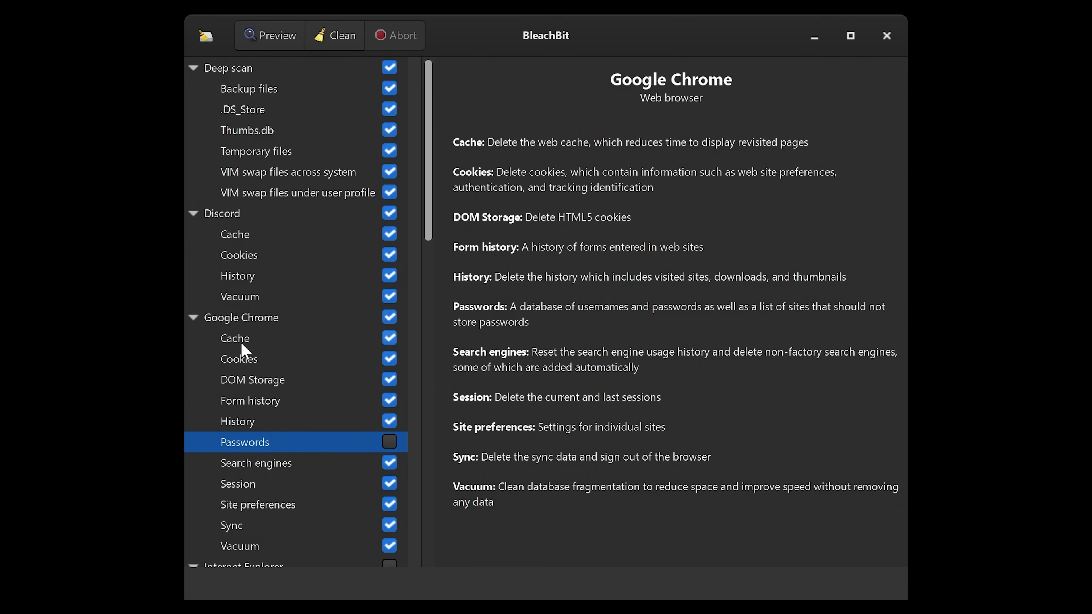
{"action": "mouse_move", "coordinate": [244, 385]}
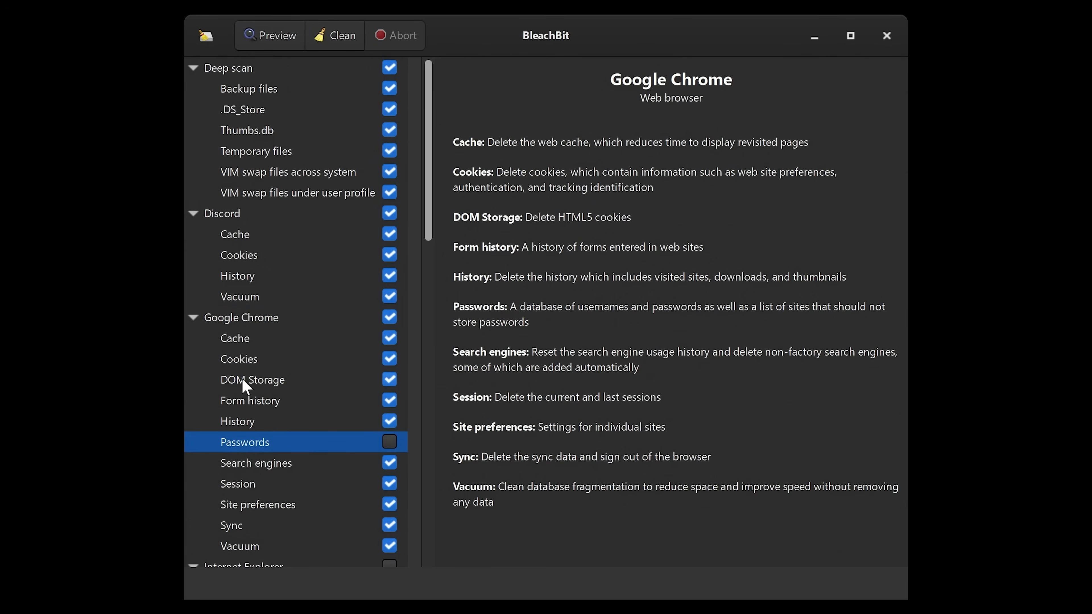
{"action": "mouse_move", "coordinate": [256, 409]}
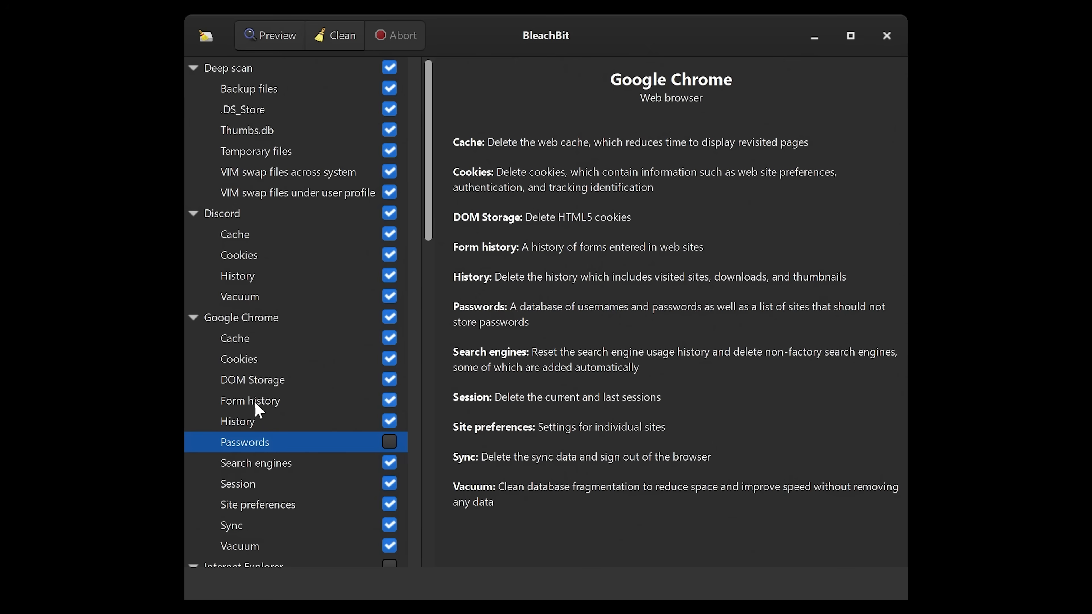
{"action": "mouse_move", "coordinate": [264, 414]}
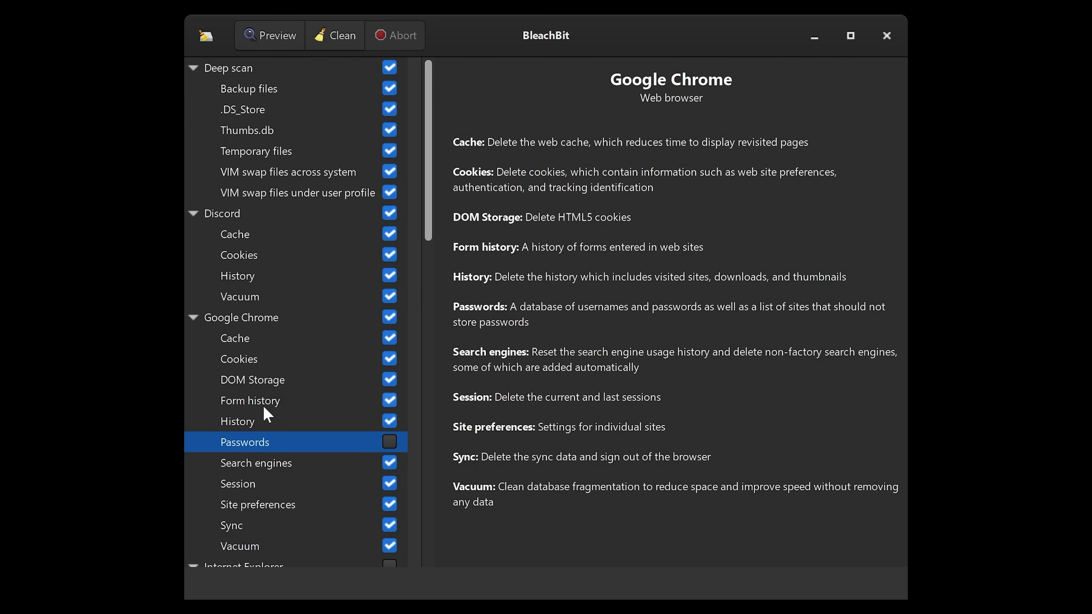
{"action": "scroll", "scroll_direction": "down", "scroll_amount": 3}
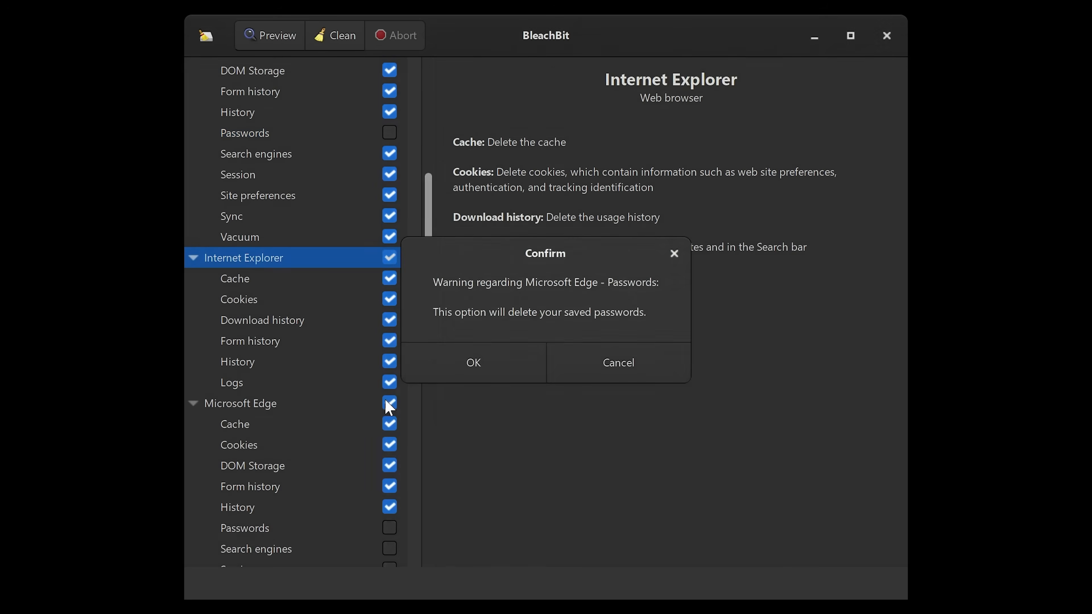
{"action": "mouse_move", "coordinate": [526, 327]}
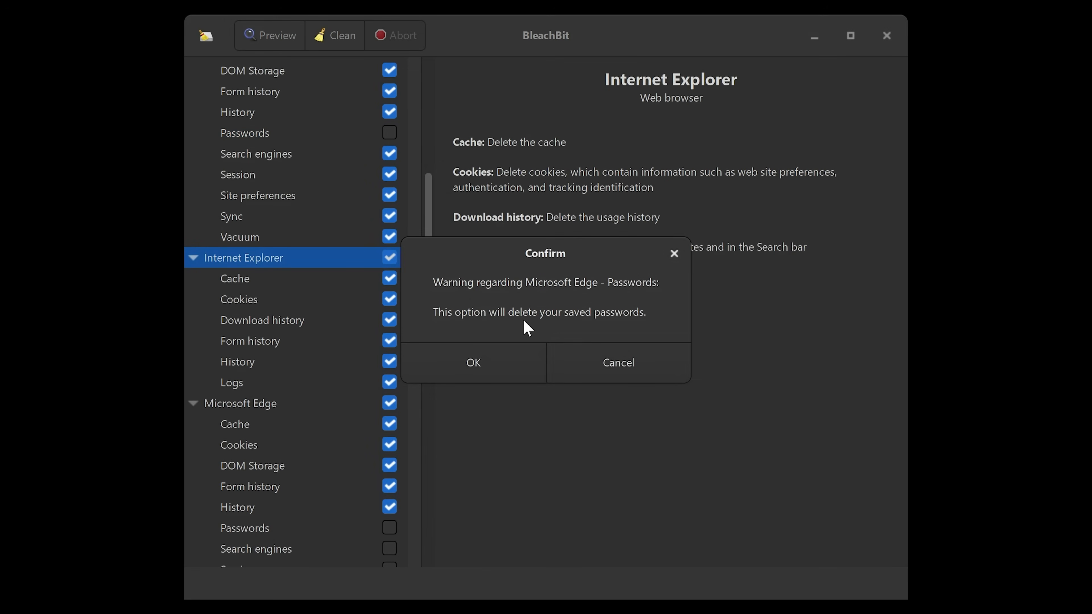
Cancel the Edge passwords warning so Edge Passwords stays off with the rest enabled.
{"action": "left_click", "coordinate": [473, 363]}
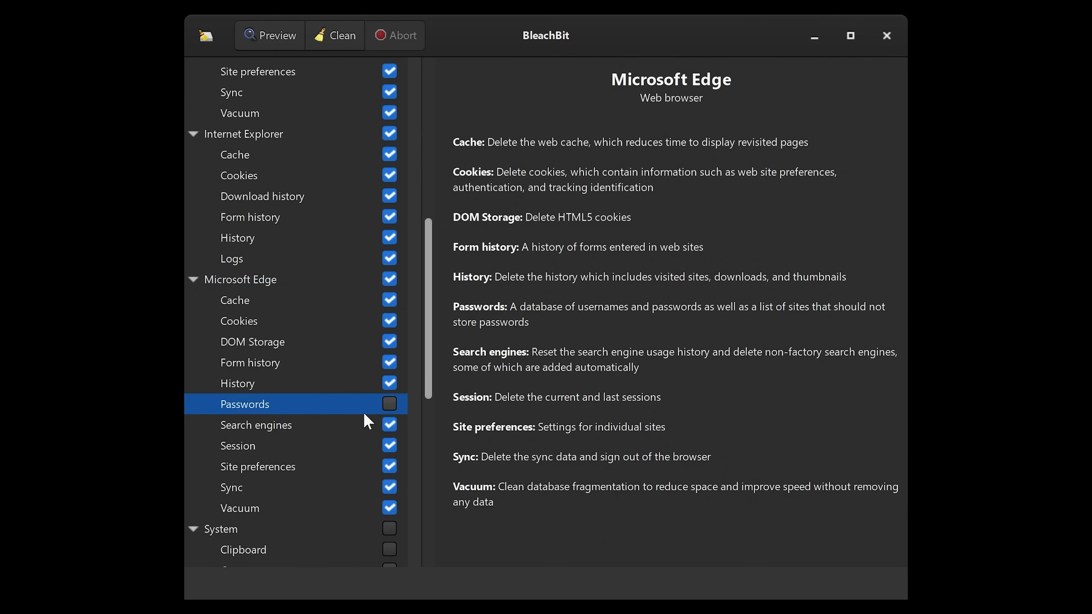
{"action": "mouse_move", "coordinate": [311, 436]}
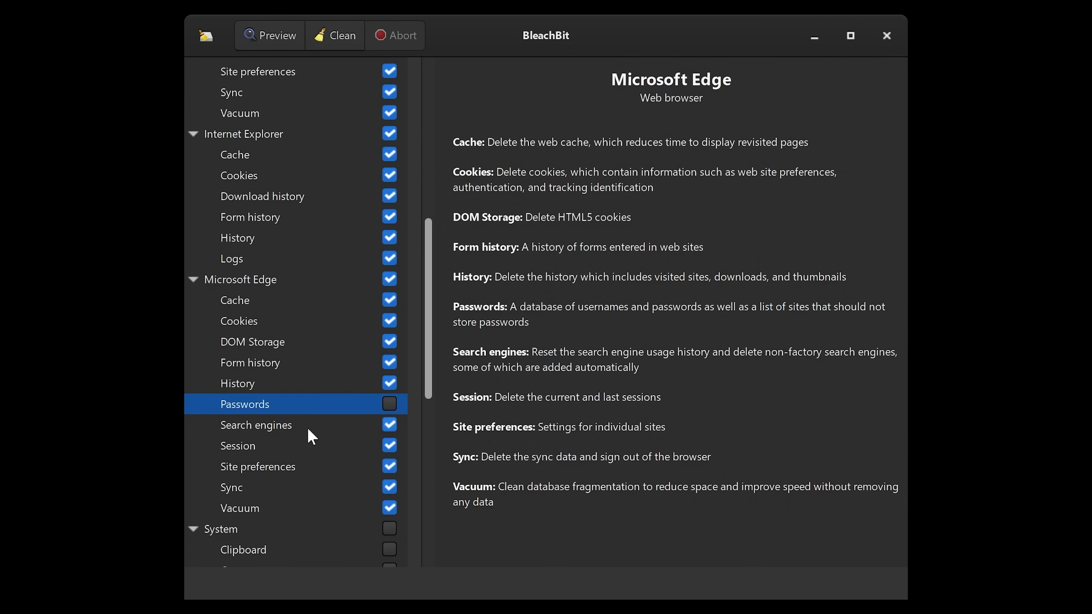
{"action": "mouse_move", "coordinate": [224, 326]}
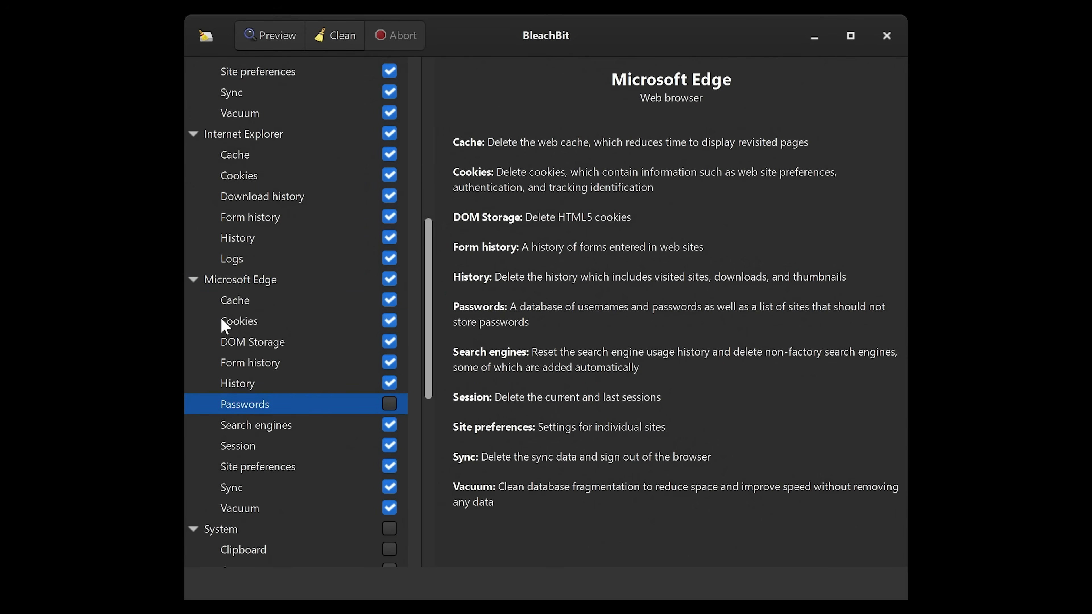
{"action": "scroll", "scroll_direction": "down", "scroll_amount": 3}
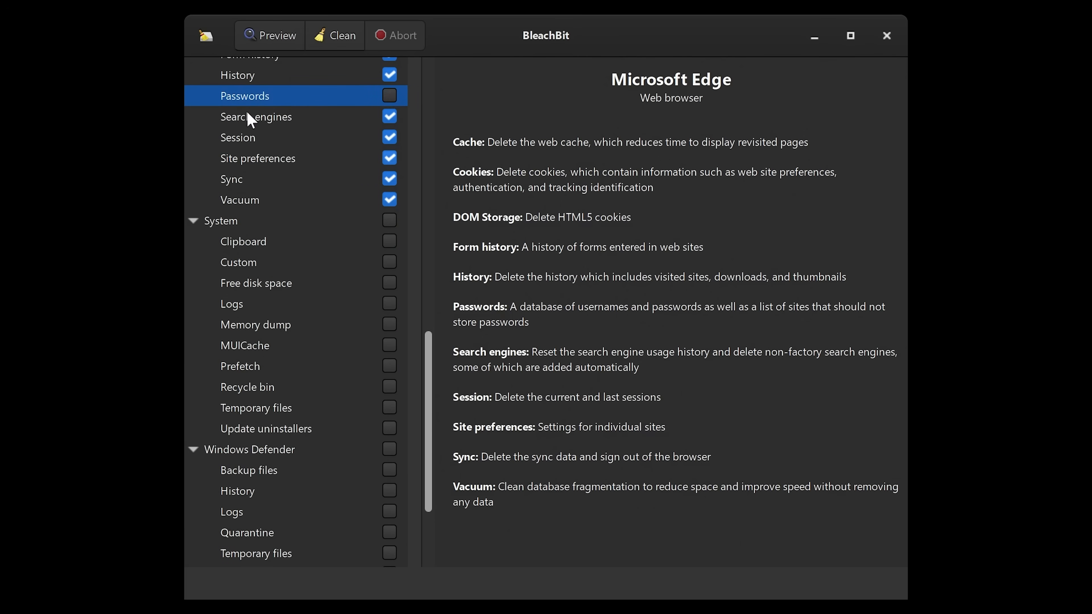
{"action": "mouse_move", "coordinate": [295, 137]}
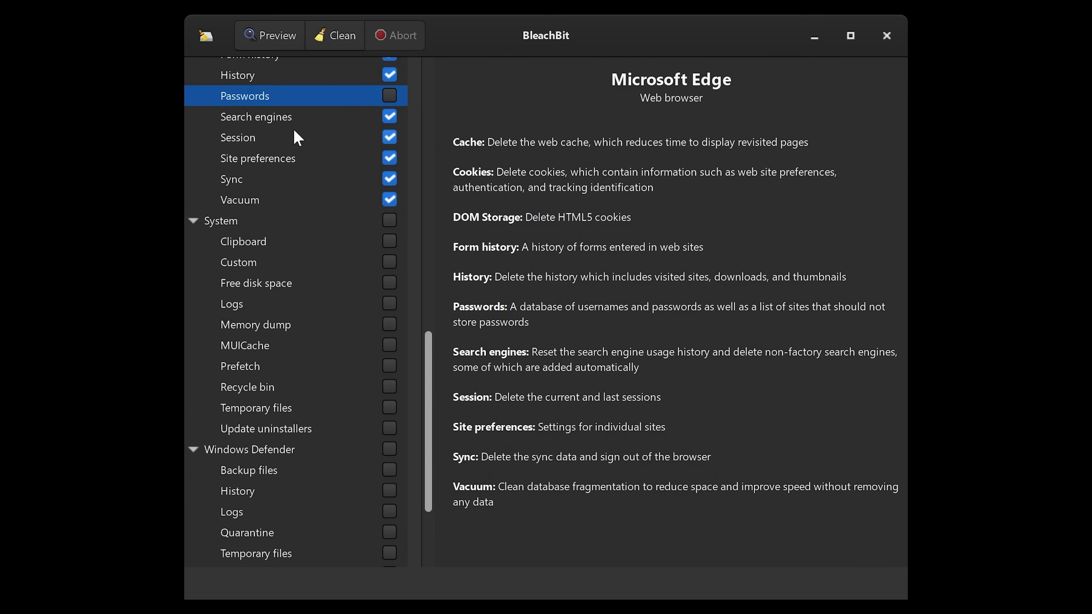
{"action": "mouse_move", "coordinate": [278, 125]}
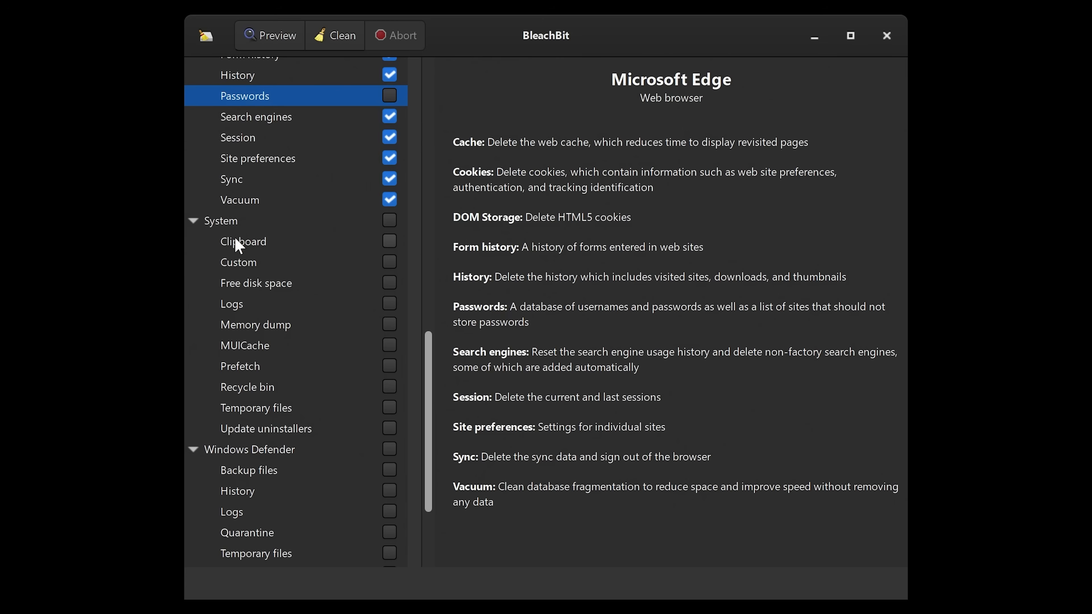
{"action": "mouse_move", "coordinate": [247, 296]}
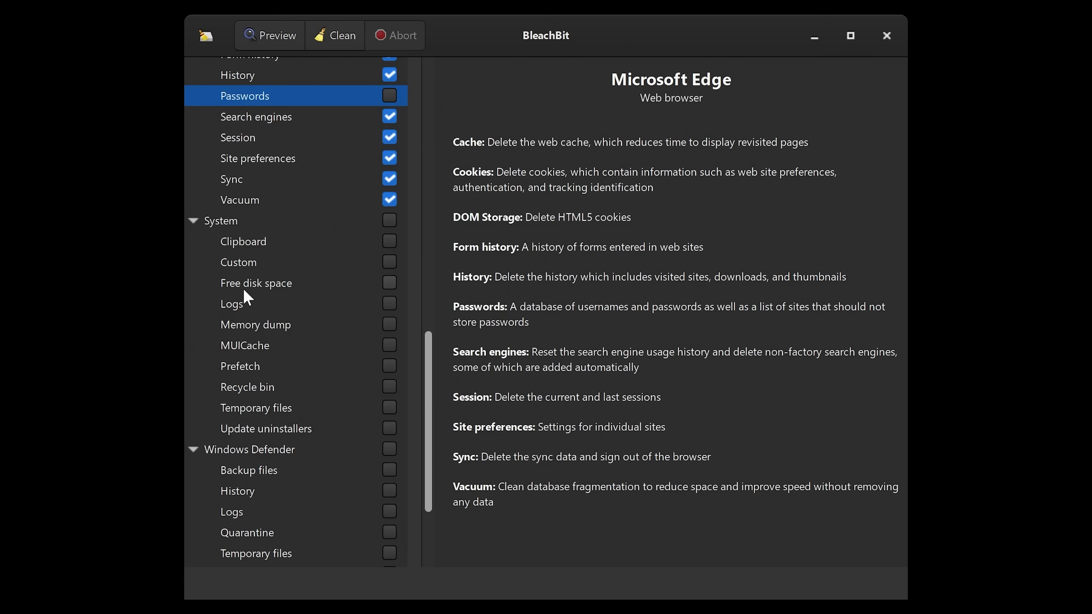
{"action": "mouse_move", "coordinate": [253, 312]}
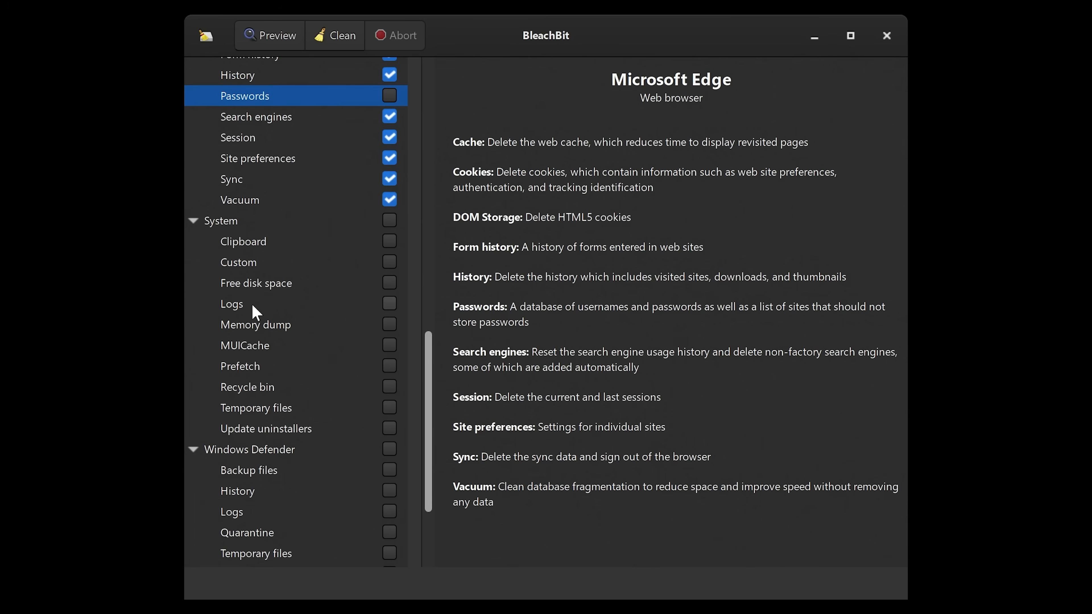
{"action": "mouse_move", "coordinate": [244, 425]}
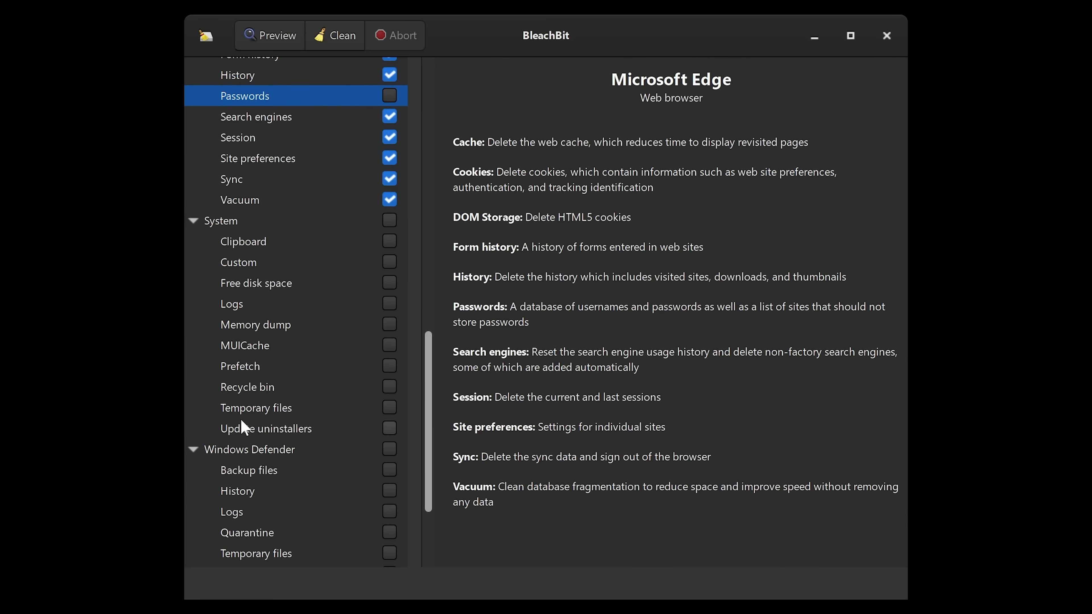
{"action": "mouse_move", "coordinate": [322, 263]}
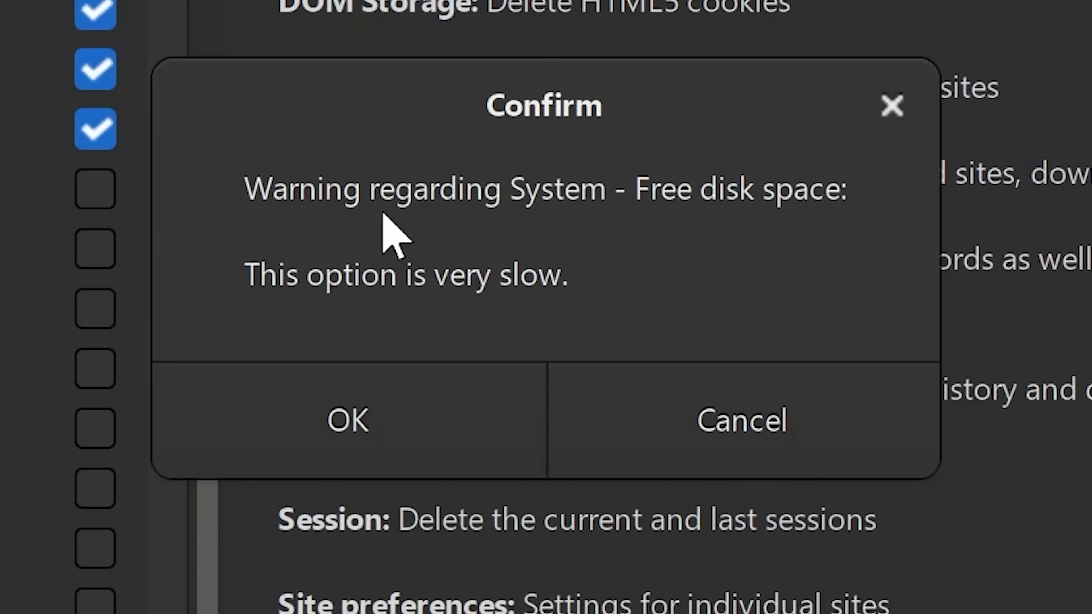
{"action": "mouse_move", "coordinate": [794, 237]}
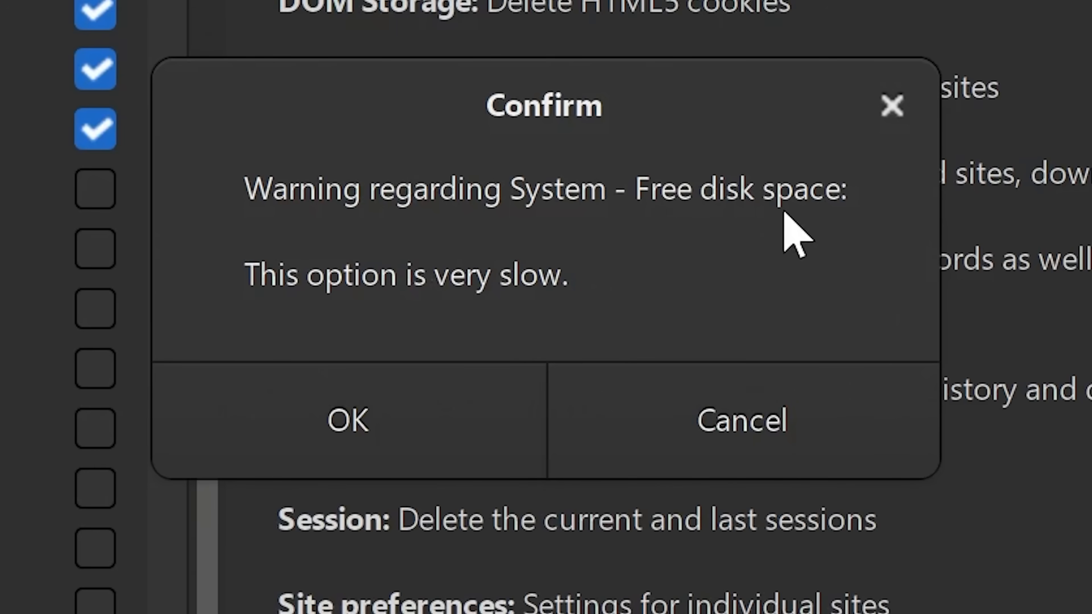
{"action": "mouse_move", "coordinate": [515, 306]}
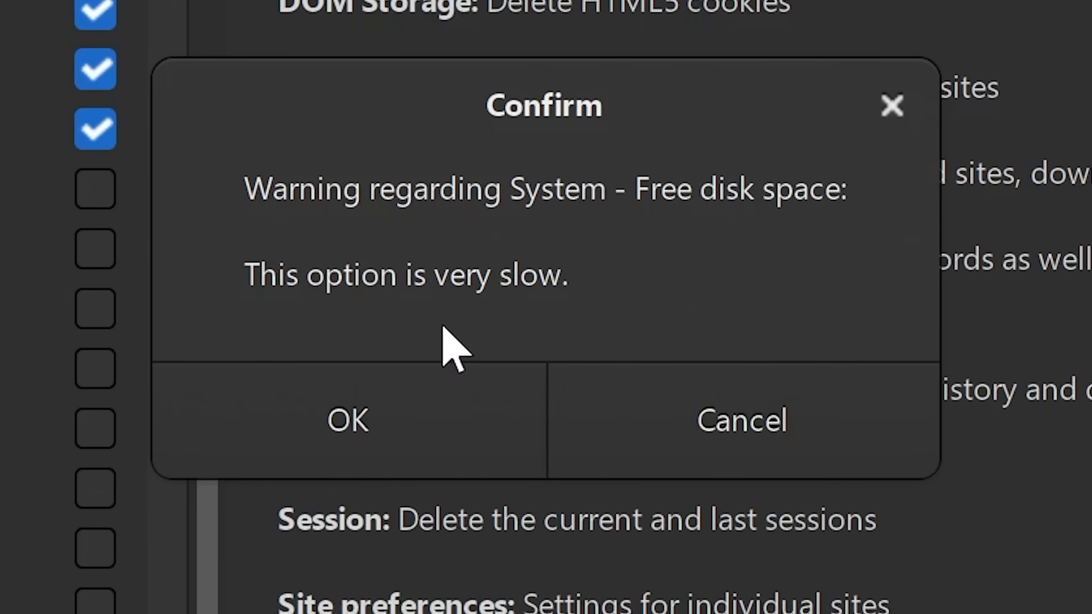
{"action": "mouse_move", "coordinate": [450, 317]}
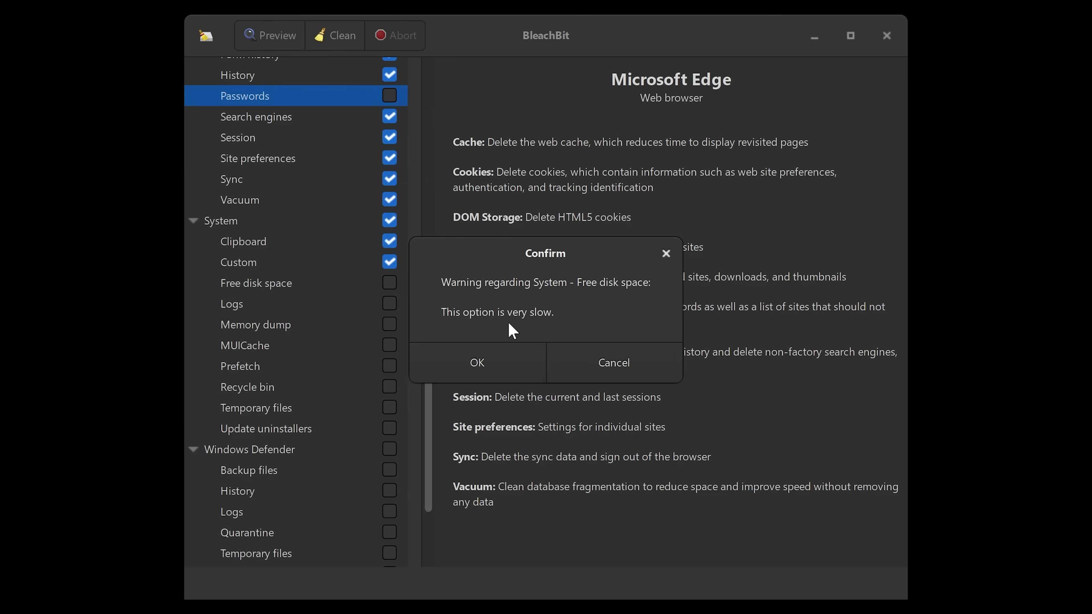
{"action": "mouse_move", "coordinate": [511, 307]}
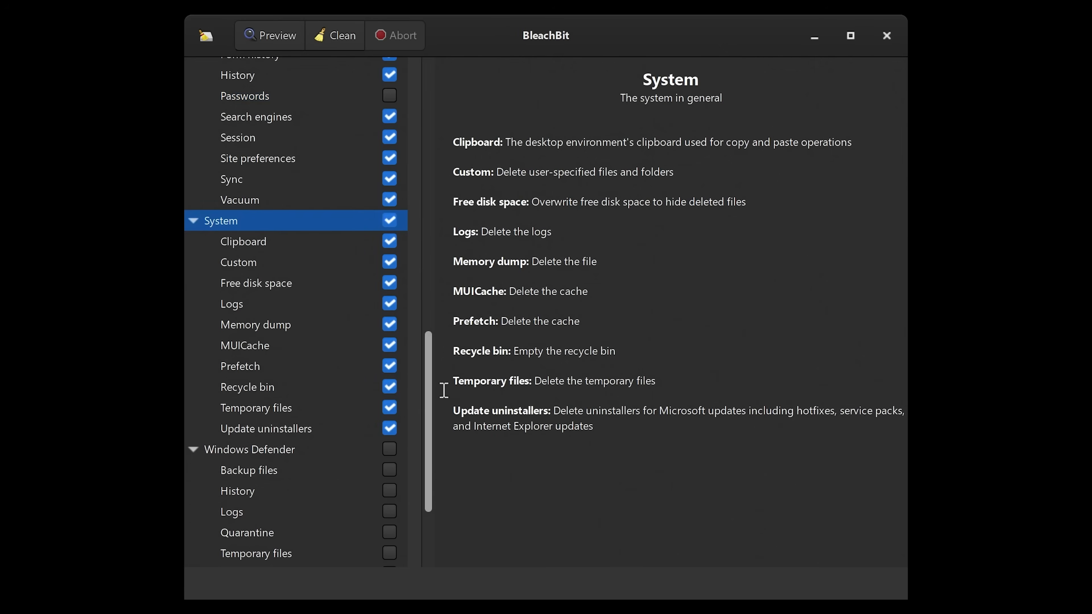
Exclude the slow Free disk space wipe from the System cleaners.
{"action": "left_click", "coordinate": [389, 283]}
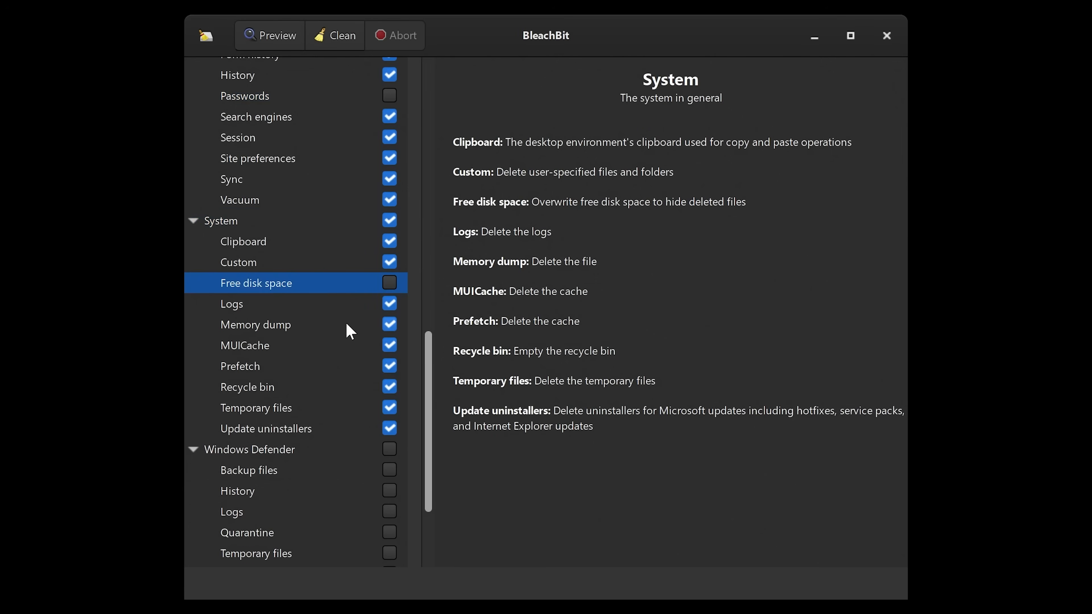
{"action": "mouse_move", "coordinate": [298, 291]}
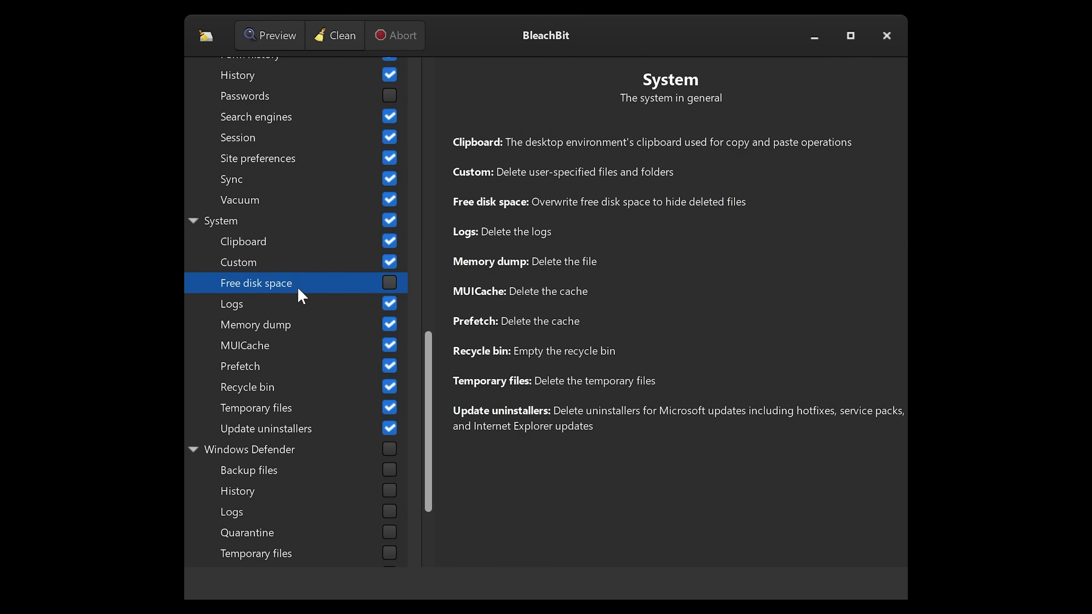
{"action": "scroll", "scroll_direction": "down", "scroll_amount": 3}
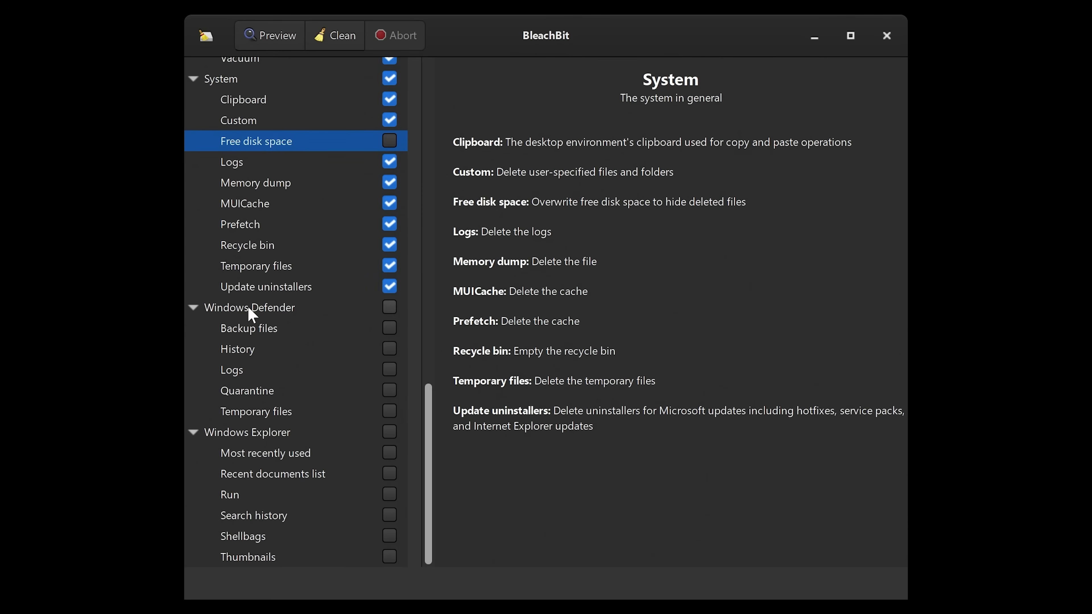
{"action": "mouse_move", "coordinate": [394, 325]}
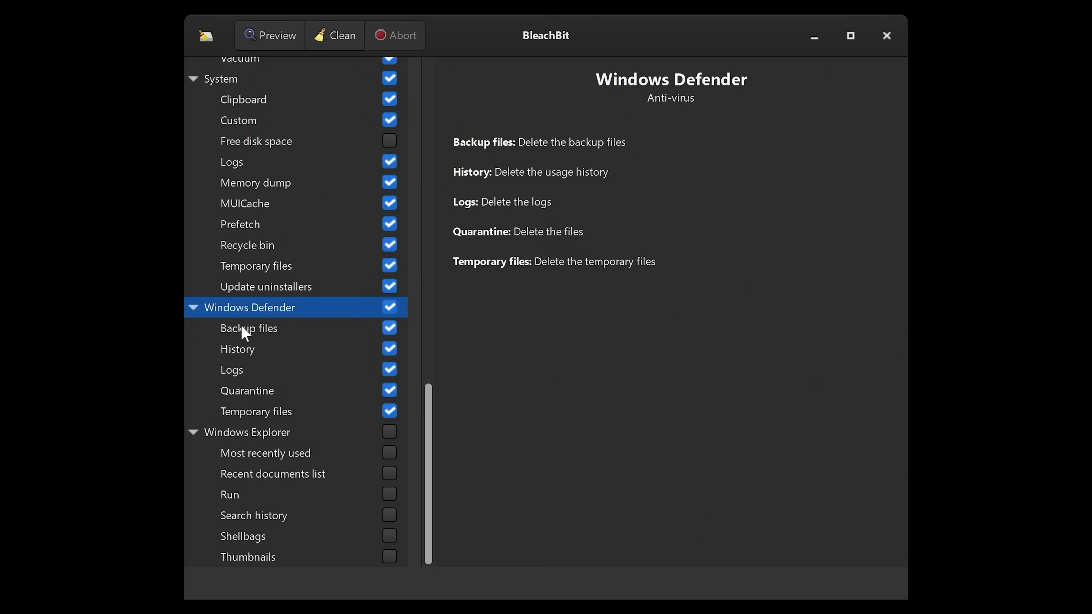
{"action": "mouse_move", "coordinate": [258, 397]}
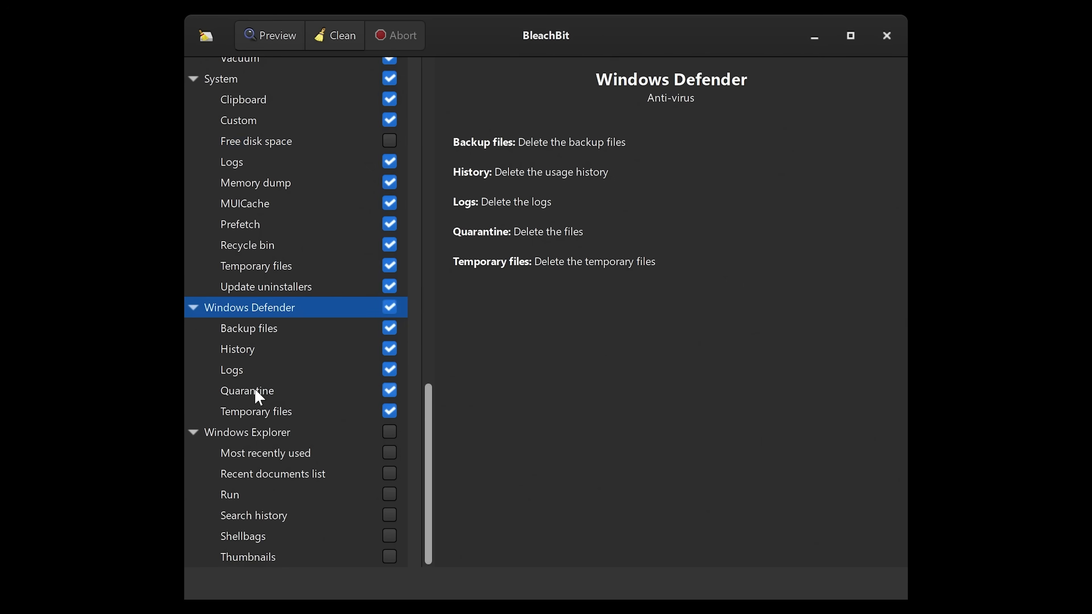
{"action": "mouse_move", "coordinate": [284, 416]}
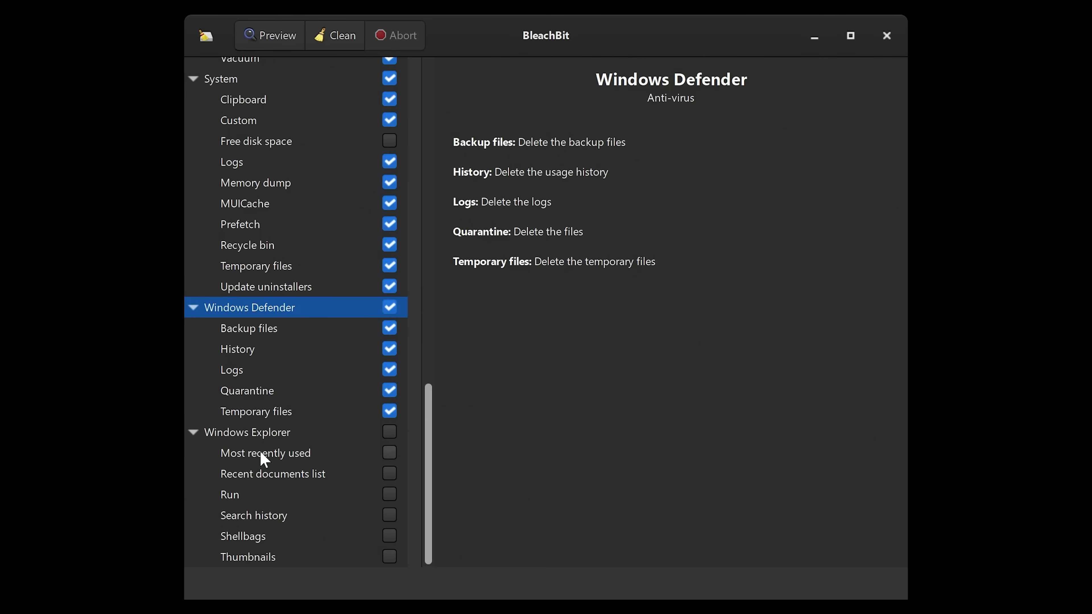
Enable the Windows Explorer cleaner group after Windows Defender.
{"action": "left_click", "coordinate": [389, 432]}
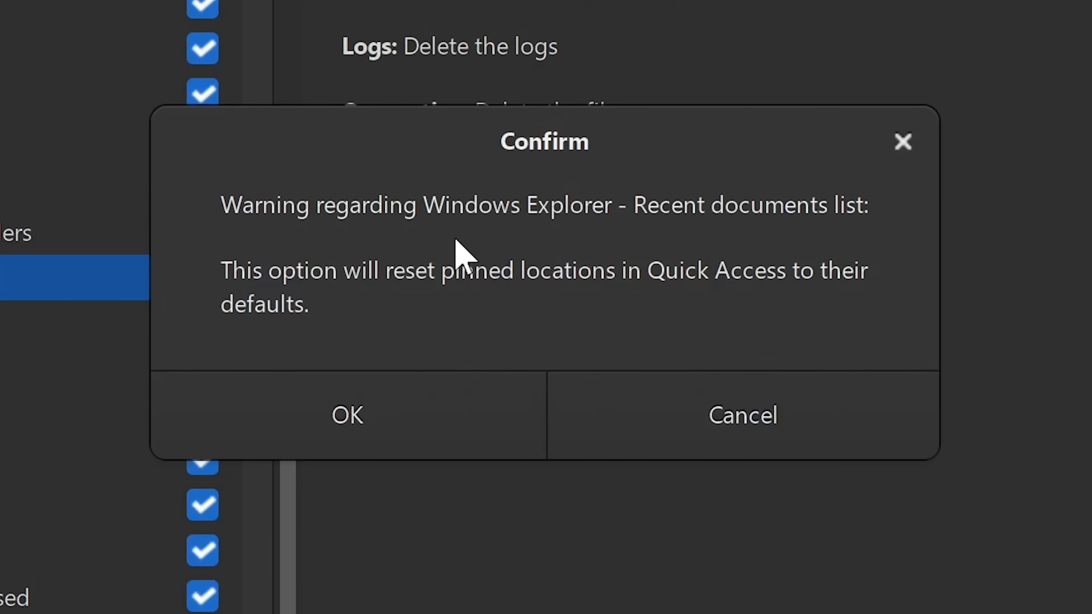
{"action": "mouse_move", "coordinate": [871, 229]}
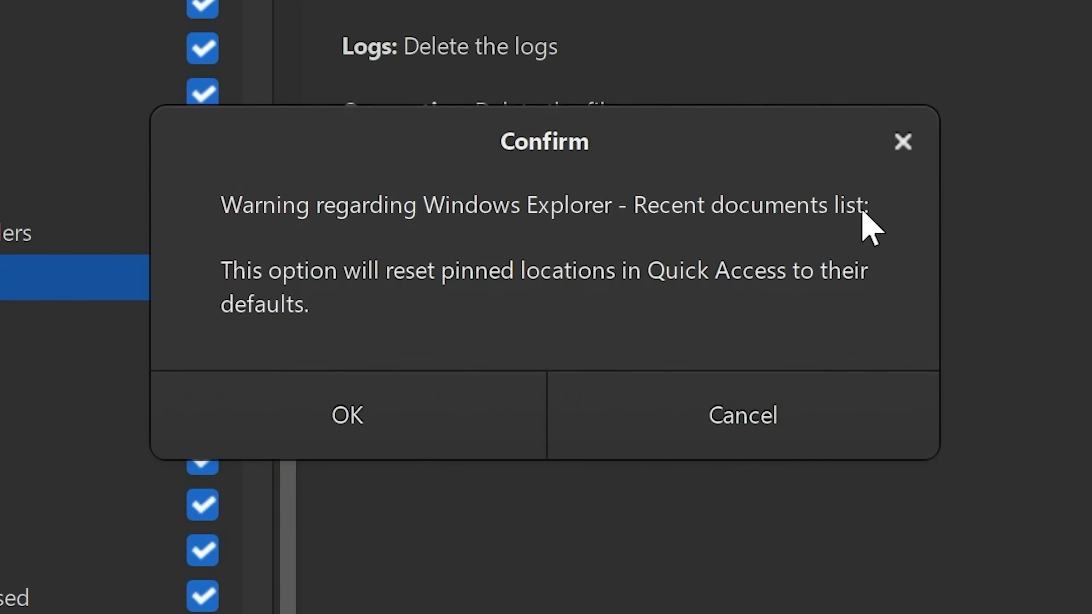
{"action": "mouse_move", "coordinate": [543, 303]}
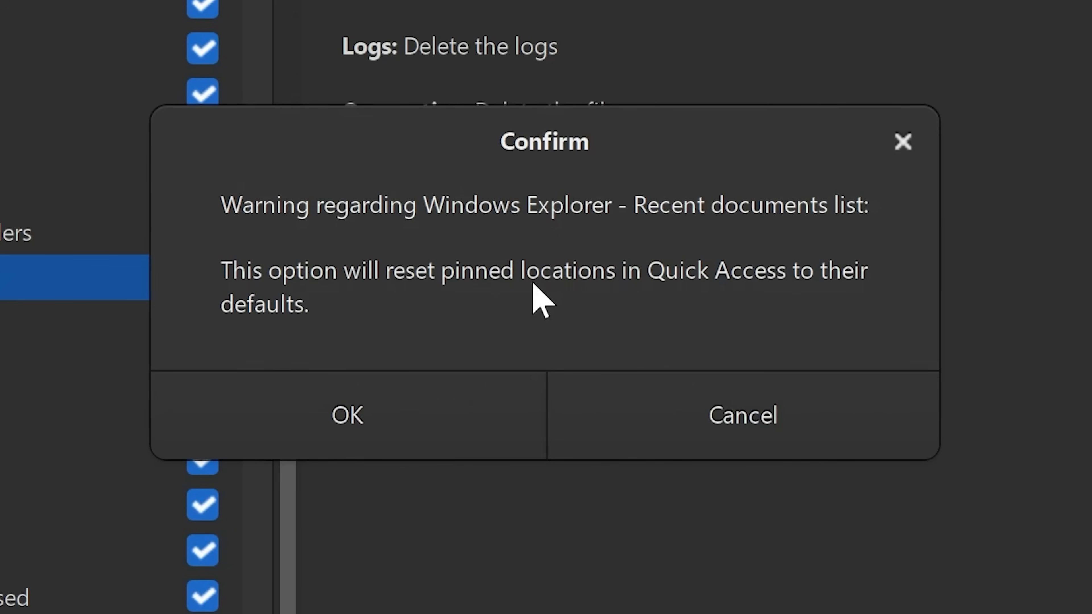
{"action": "mouse_move", "coordinate": [812, 295]}
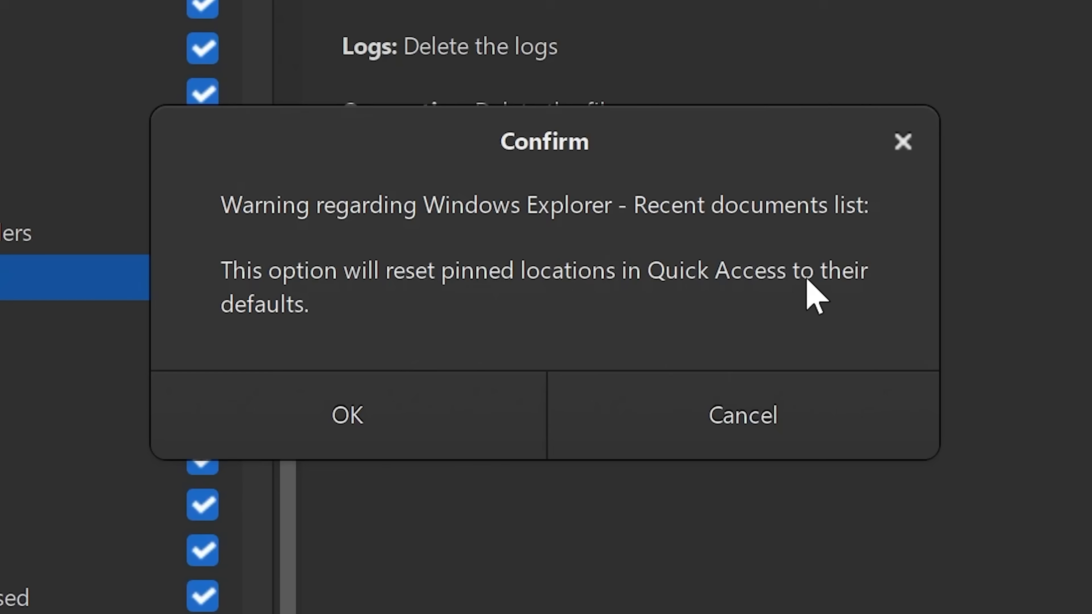
{"action": "mouse_move", "coordinate": [481, 314]}
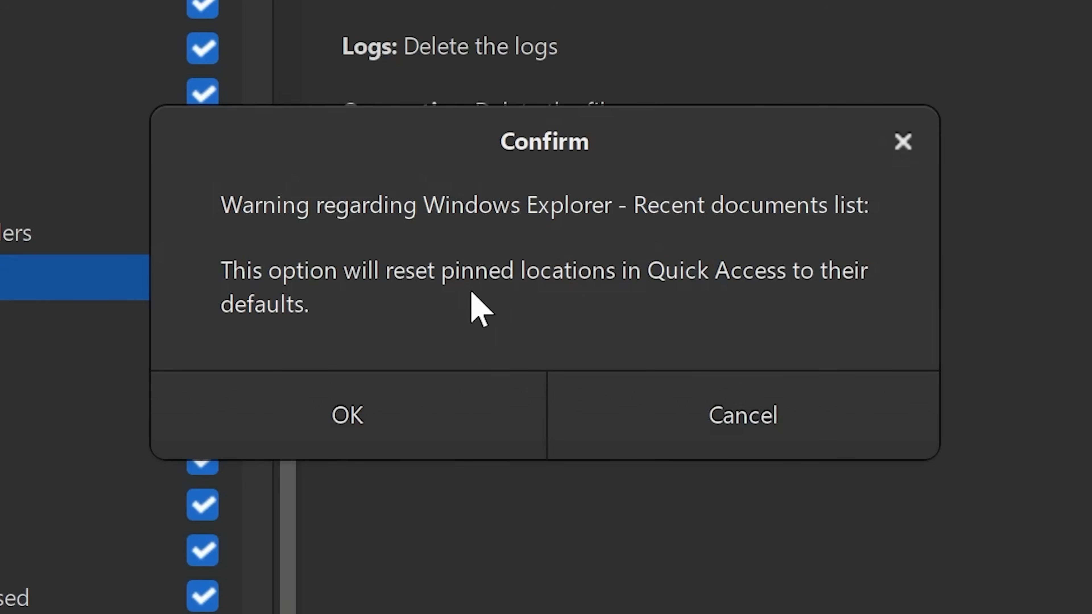
{"action": "mouse_move", "coordinate": [488, 296]}
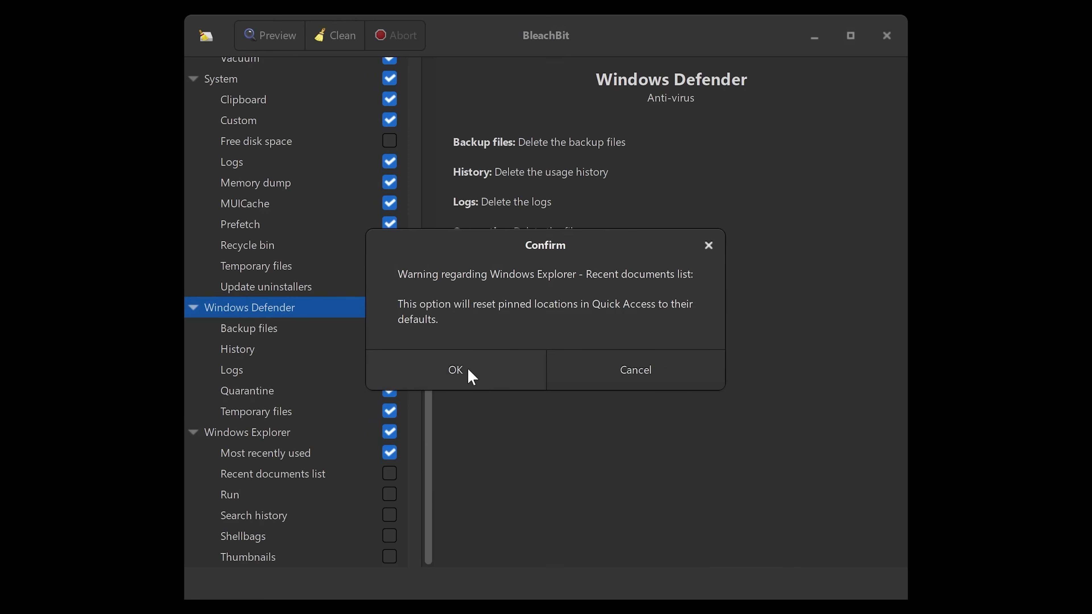
Accept the Quick Access reset and Explorer restart warnings for Recent documents and Thumbnails.
{"action": "left_click", "coordinate": [455, 370]}
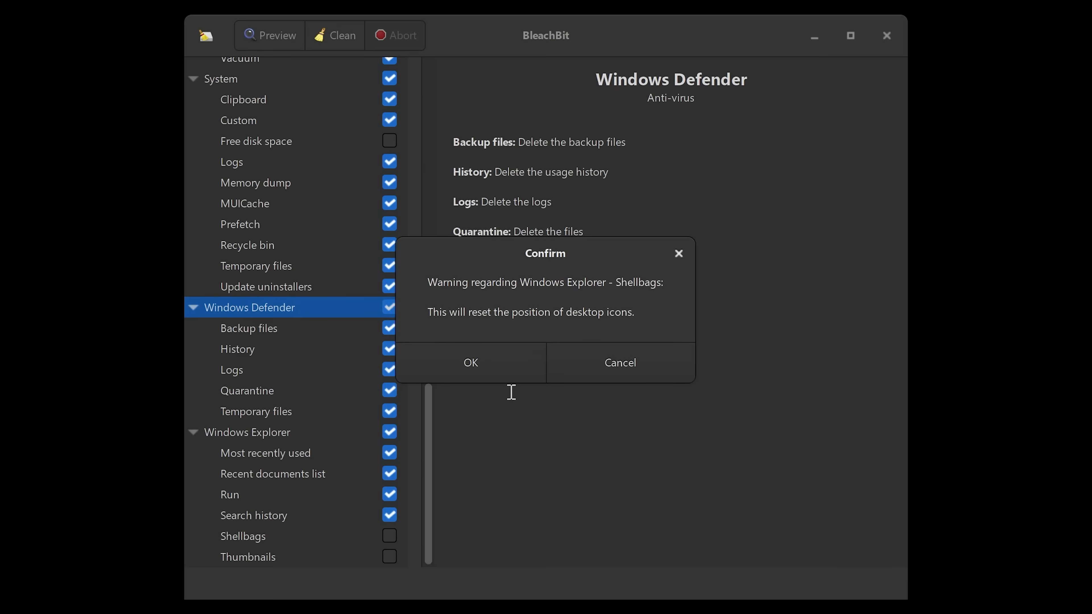
{"action": "mouse_move", "coordinate": [487, 339]}
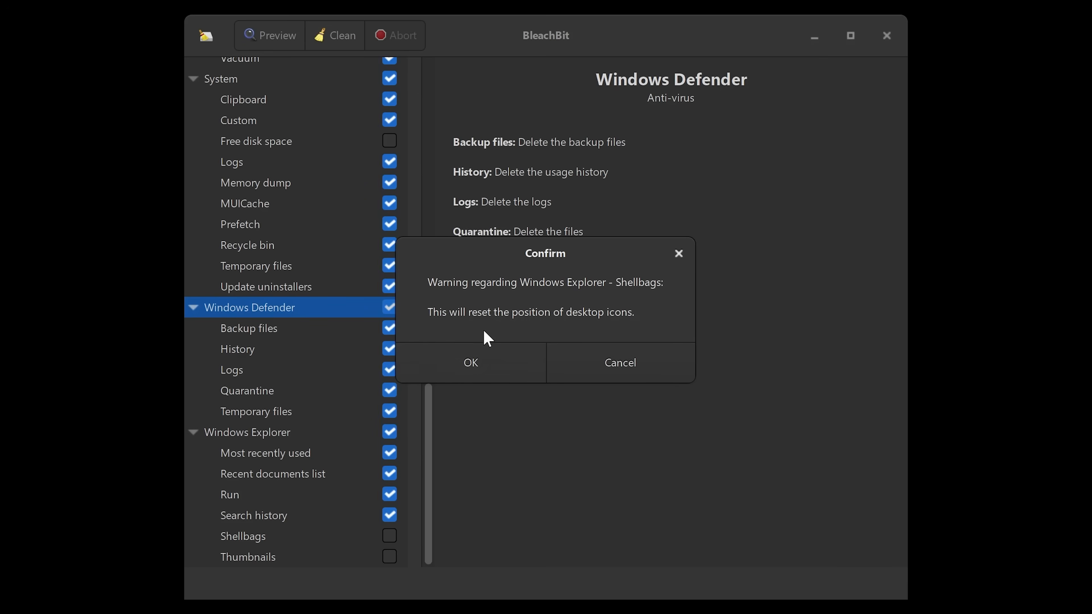
{"action": "mouse_move", "coordinate": [593, 332]}
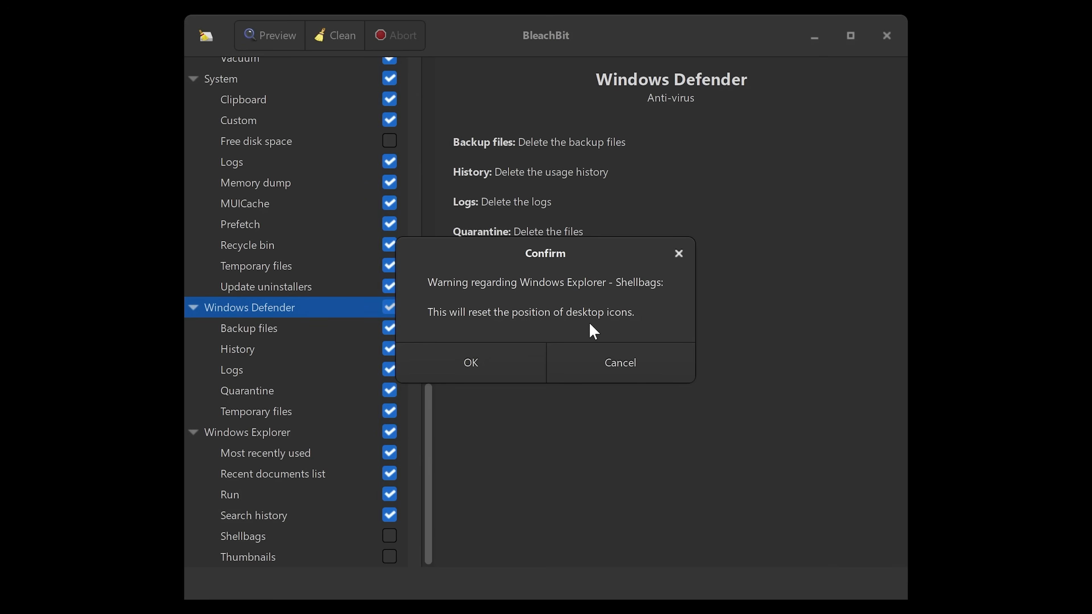
{"action": "mouse_move", "coordinate": [493, 332]}
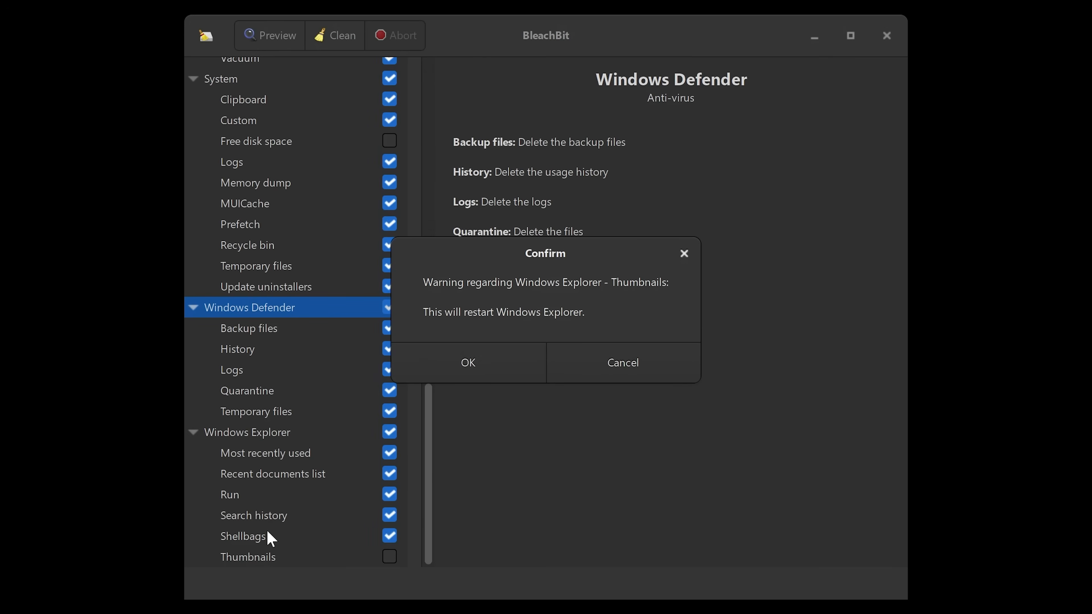
{"action": "mouse_move", "coordinate": [472, 335]}
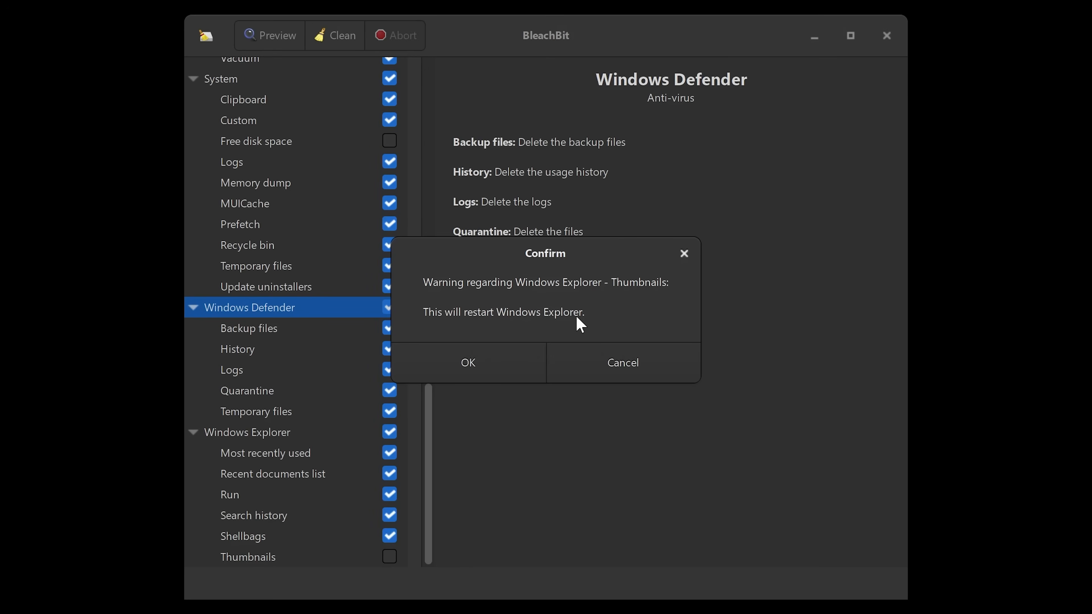
{"action": "mouse_move", "coordinate": [308, 558]}
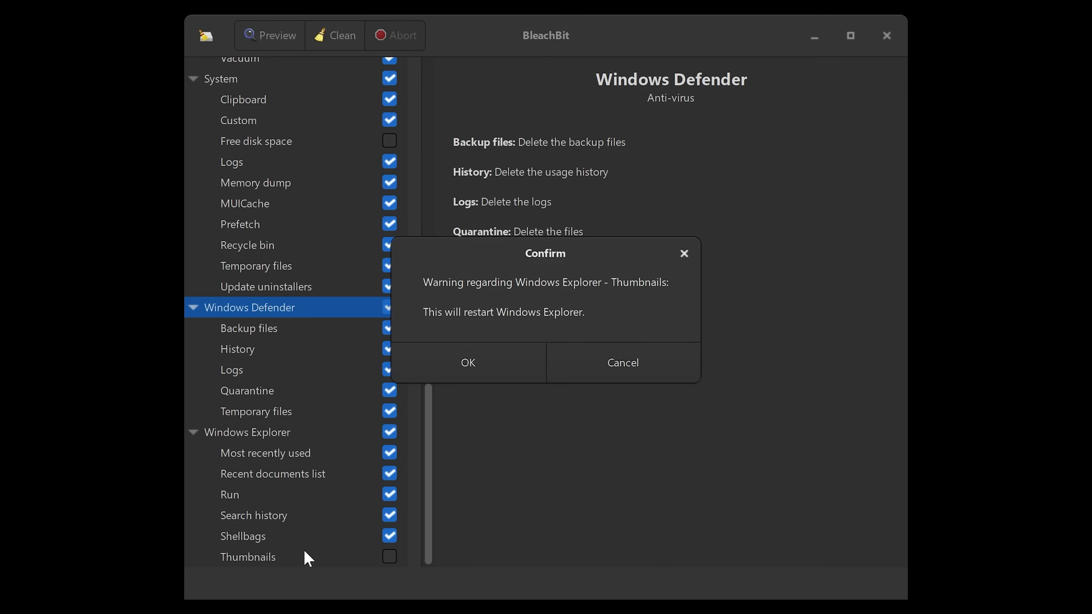
{"action": "mouse_move", "coordinate": [330, 547]}
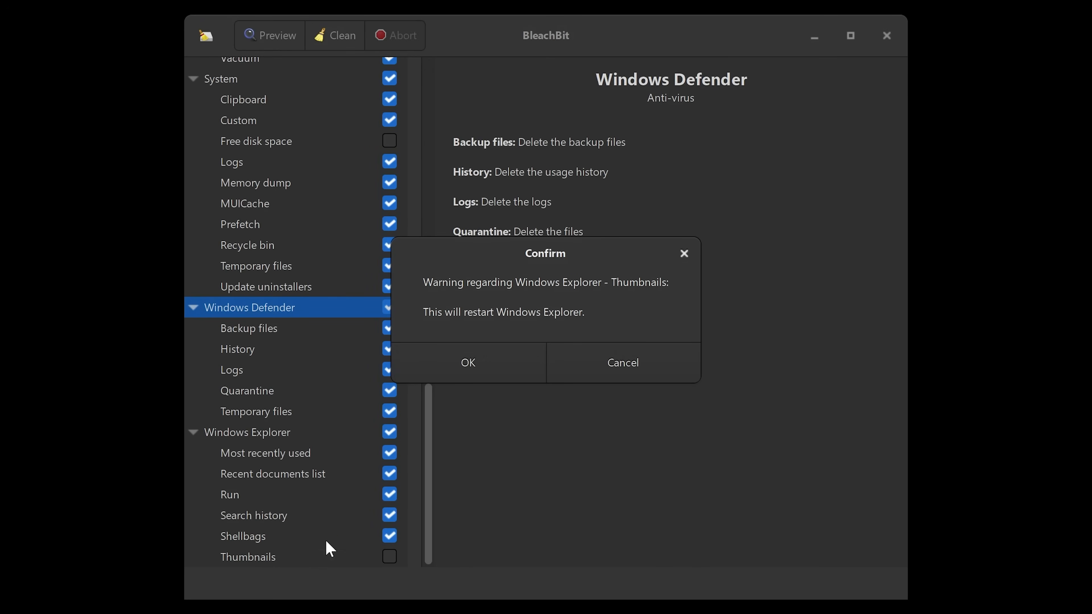
{"action": "left_click", "coordinate": [468, 363]}
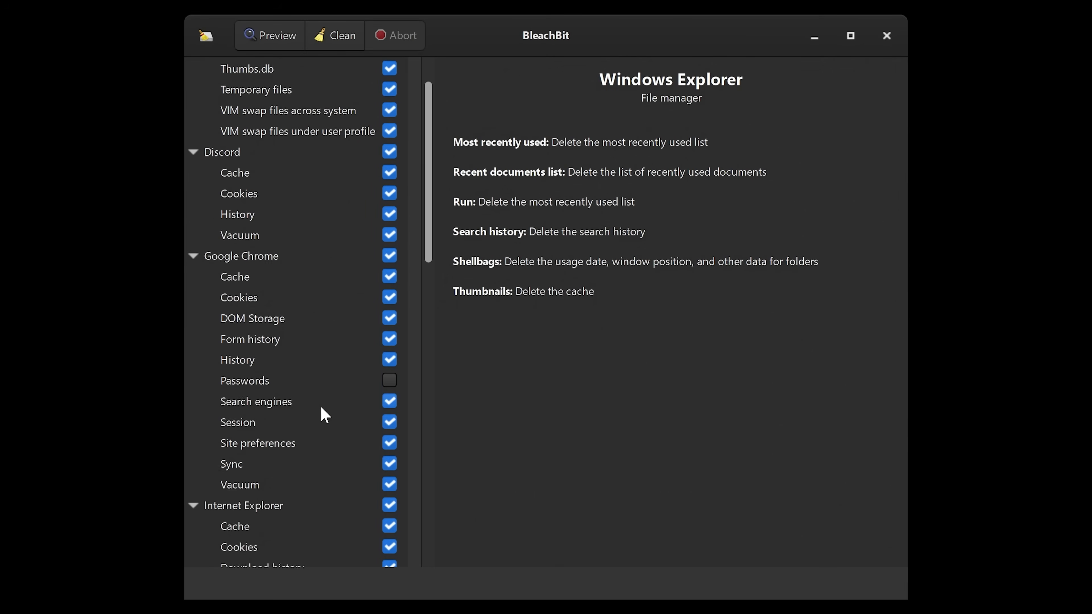
Review the System cleaner descriptions via the Free disk space and Logs entries.
{"action": "scroll", "scroll_direction": "down", "scroll_amount": 3}
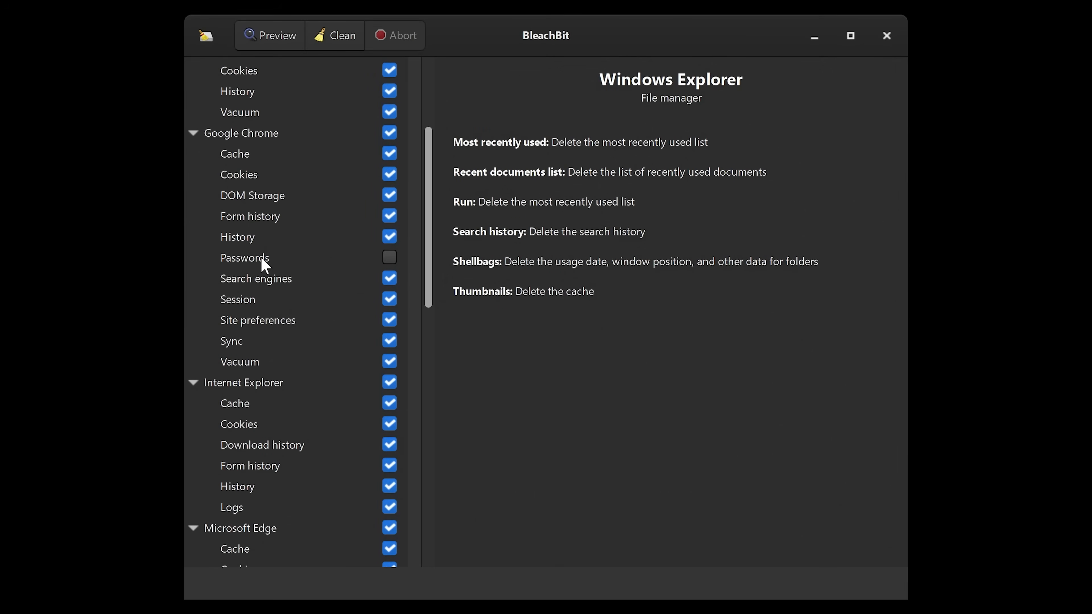
{"action": "scroll", "scroll_direction": "down", "scroll_amount": 3}
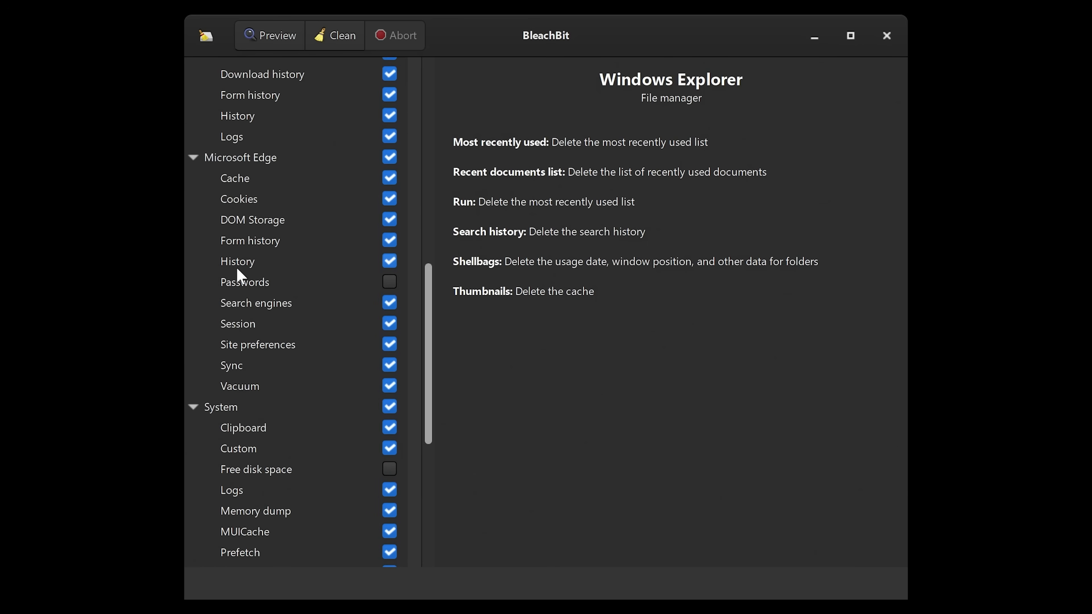
{"action": "scroll", "scroll_direction": "down", "scroll_amount": 3}
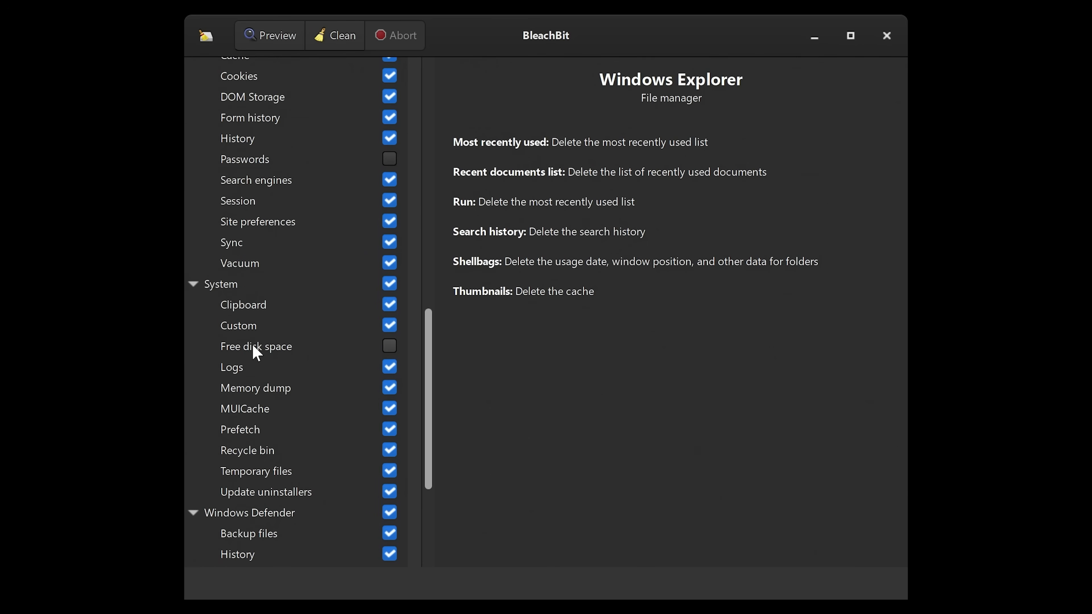
{"action": "left_click", "coordinate": [255, 347]}
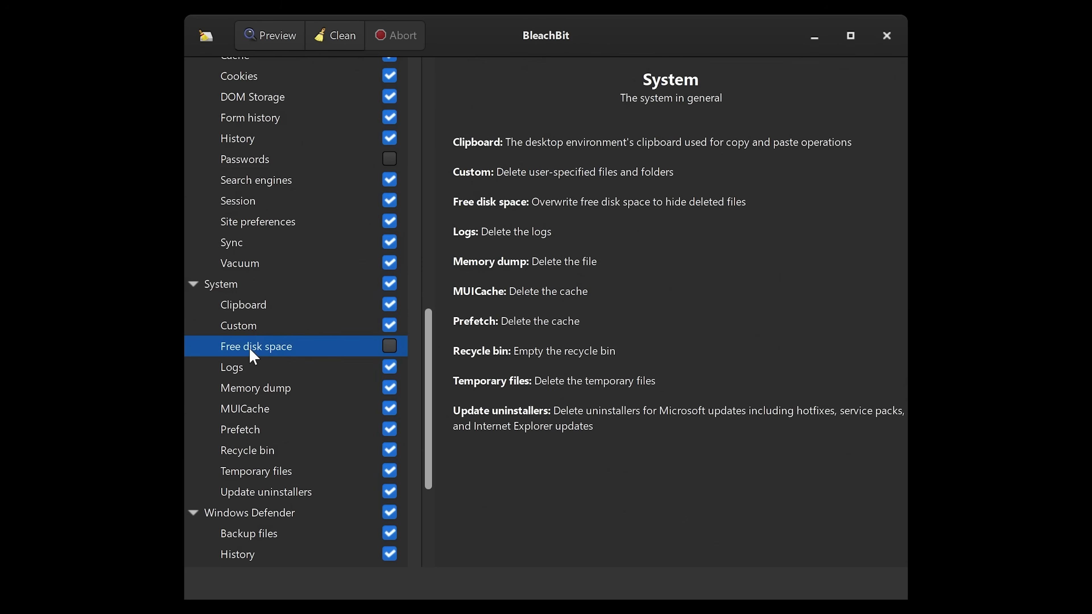
{"action": "left_click", "coordinate": [232, 367]}
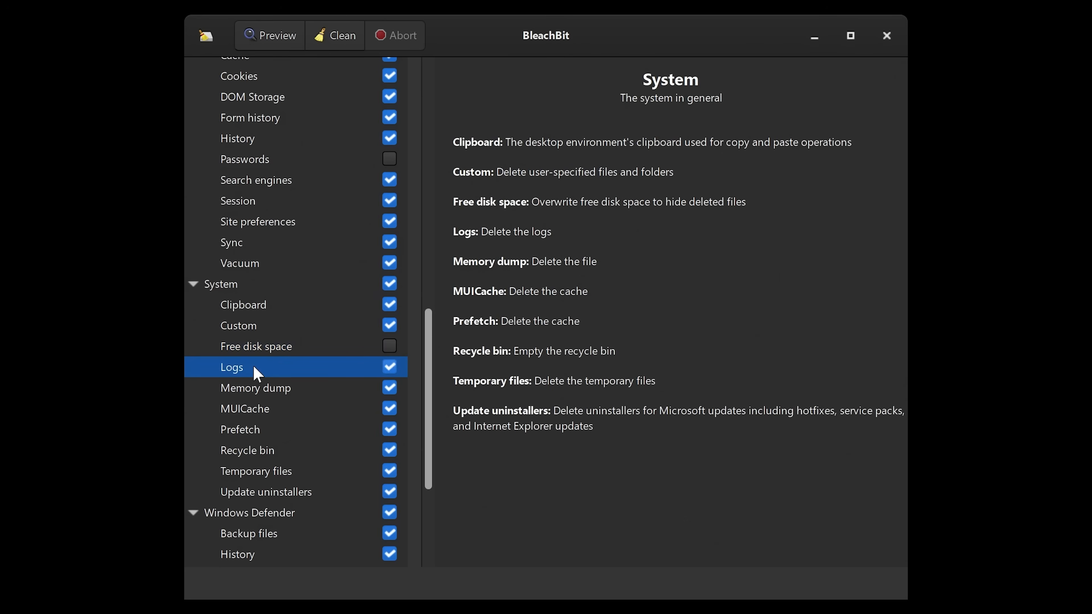
{"action": "left_click", "coordinate": [255, 346]}
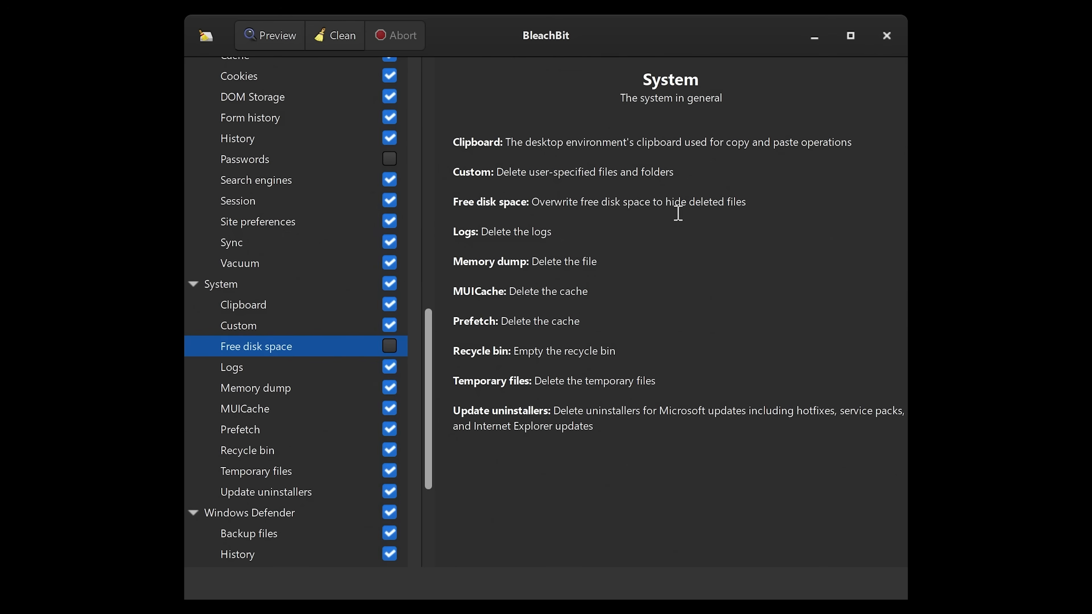
{"action": "mouse_move", "coordinate": [665, 234]}
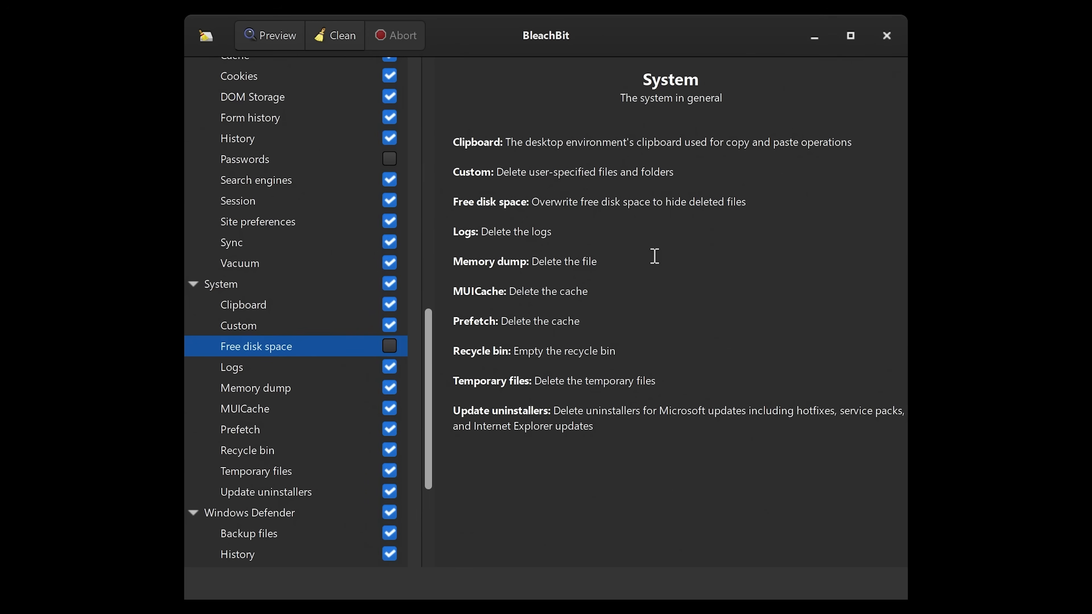
{"action": "mouse_move", "coordinate": [388, 267]}
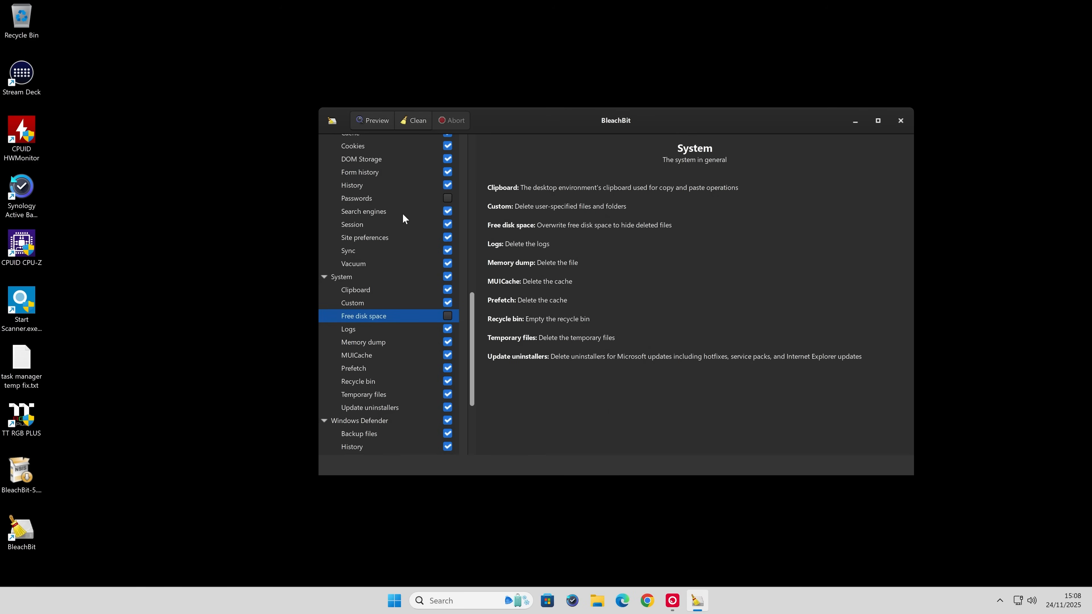
Run a Preview estimating 2.21GB recoverable from 15,455 files.
{"action": "left_click", "coordinate": [878, 120]}
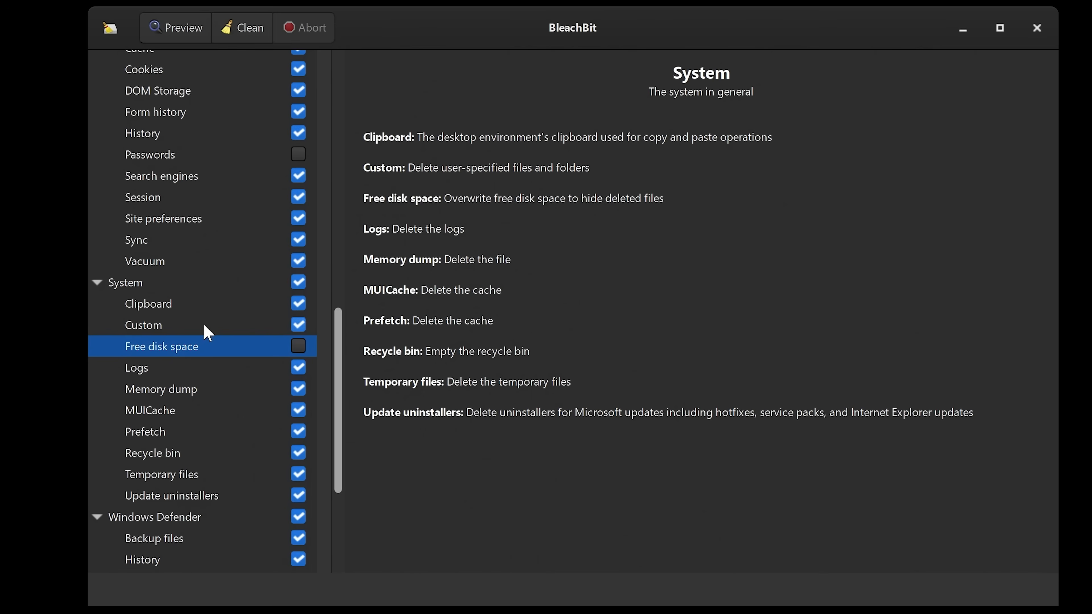
{"action": "mouse_move", "coordinate": [236, 270]}
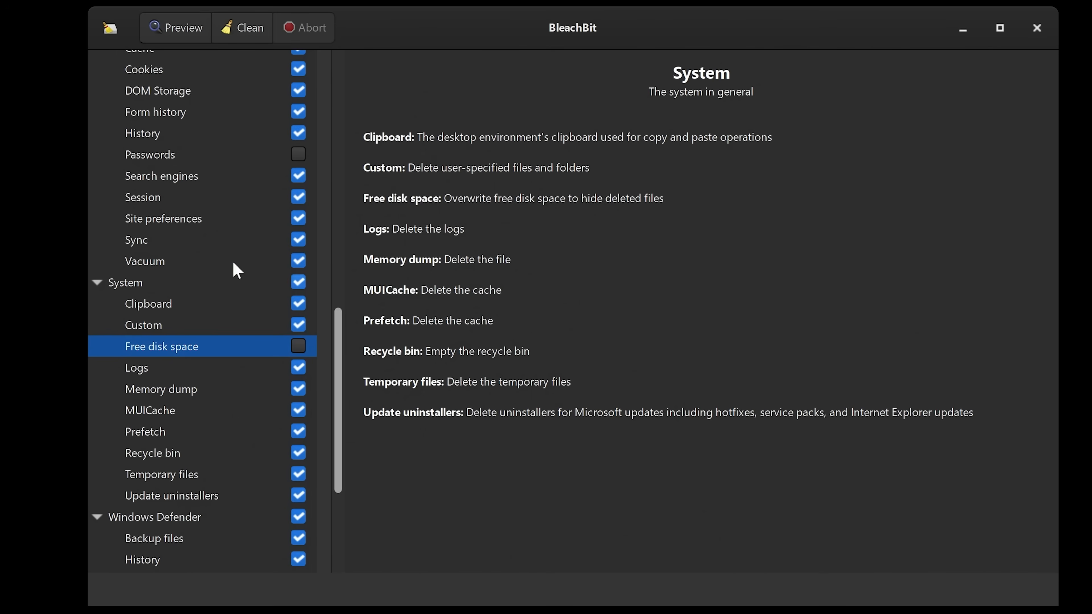
{"action": "mouse_move", "coordinate": [180, 41]}
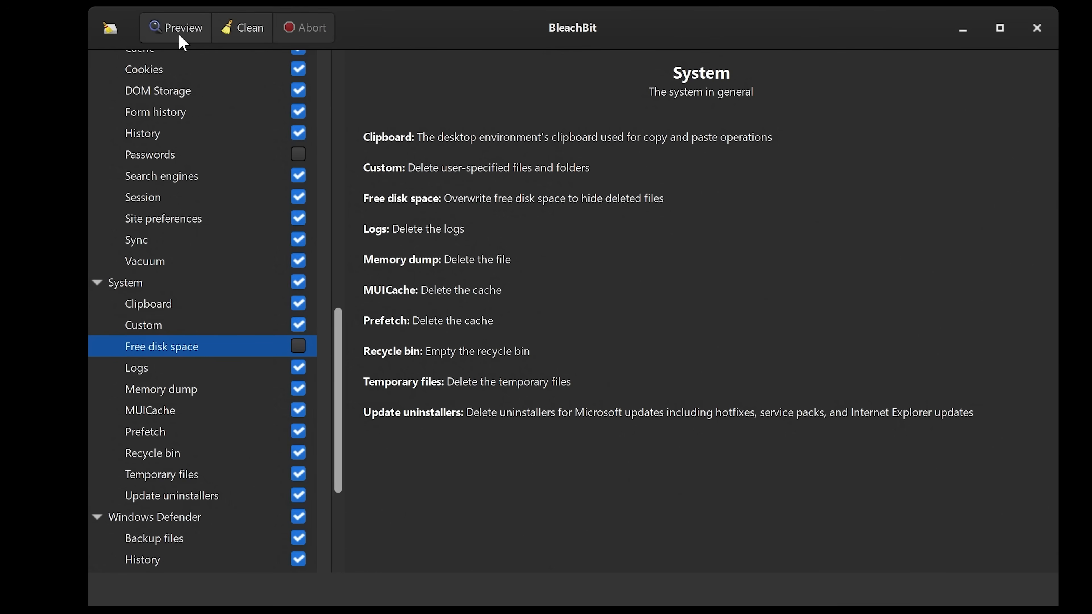
{"action": "left_click", "coordinate": [175, 27]}
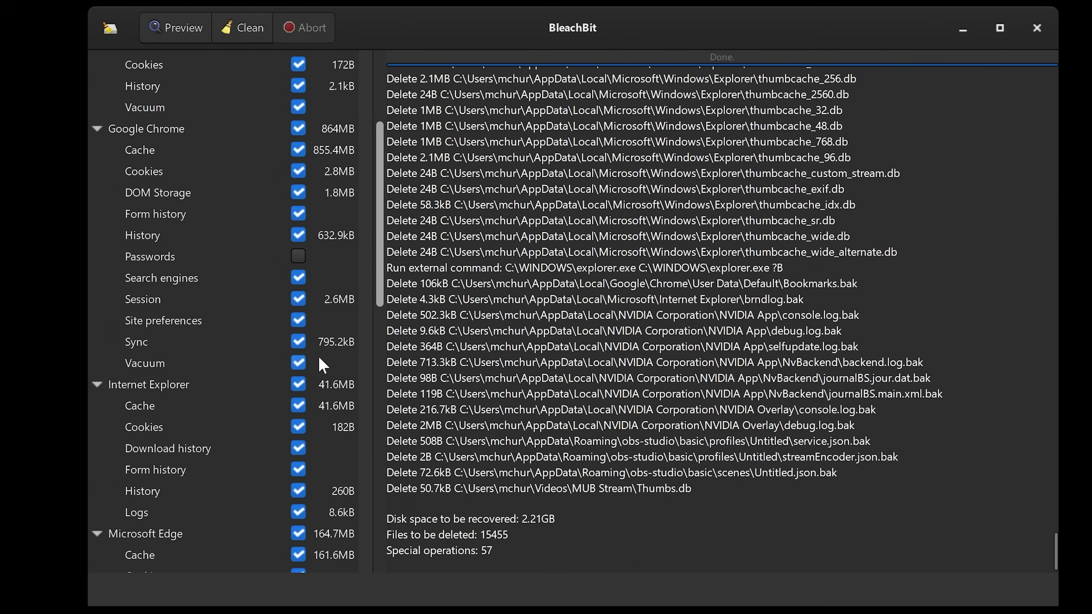
Review the 2.21GB preview results and start the Clean run.
{"action": "scroll", "scroll_direction": "up", "scroll_amount": 3}
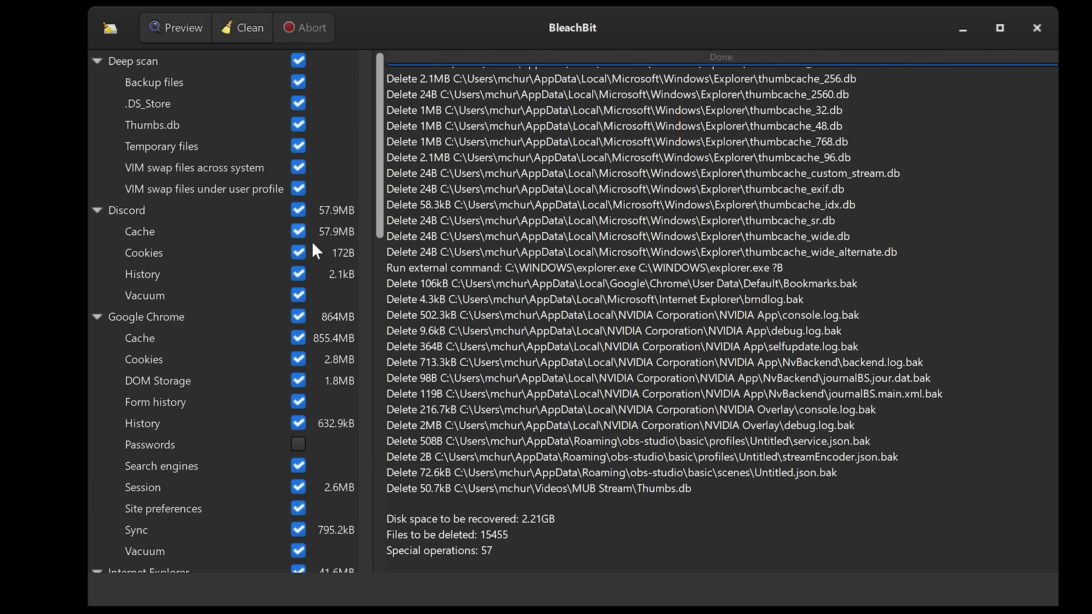
{"action": "scroll", "scroll_direction": "down", "scroll_amount": 3}
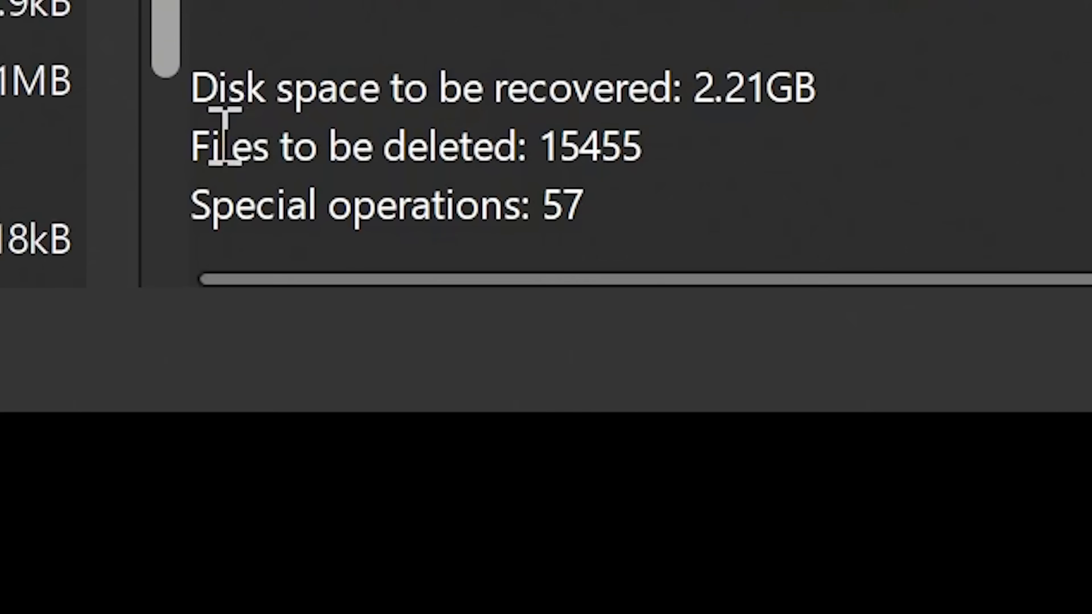
{"action": "mouse_move", "coordinate": [658, 150]}
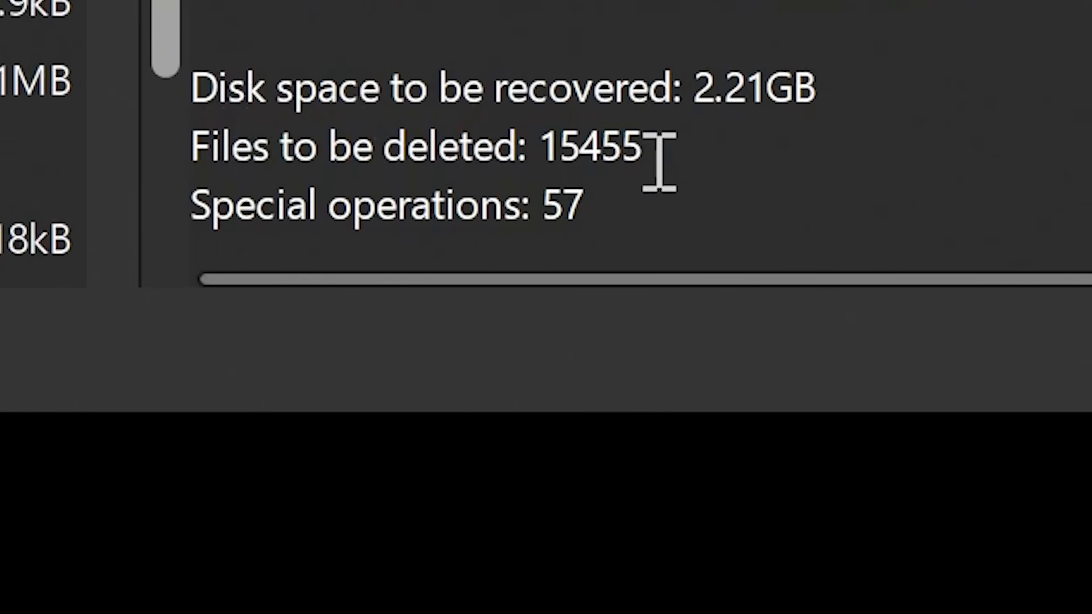
{"action": "mouse_move", "coordinate": [828, 133]}
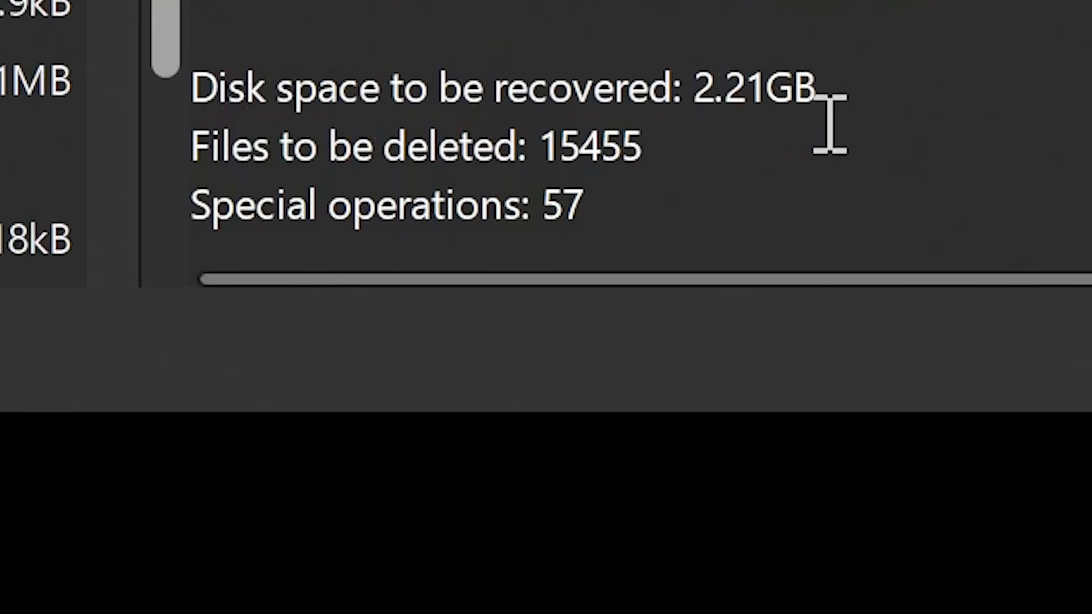
{"action": "mouse_move", "coordinate": [554, 149]}
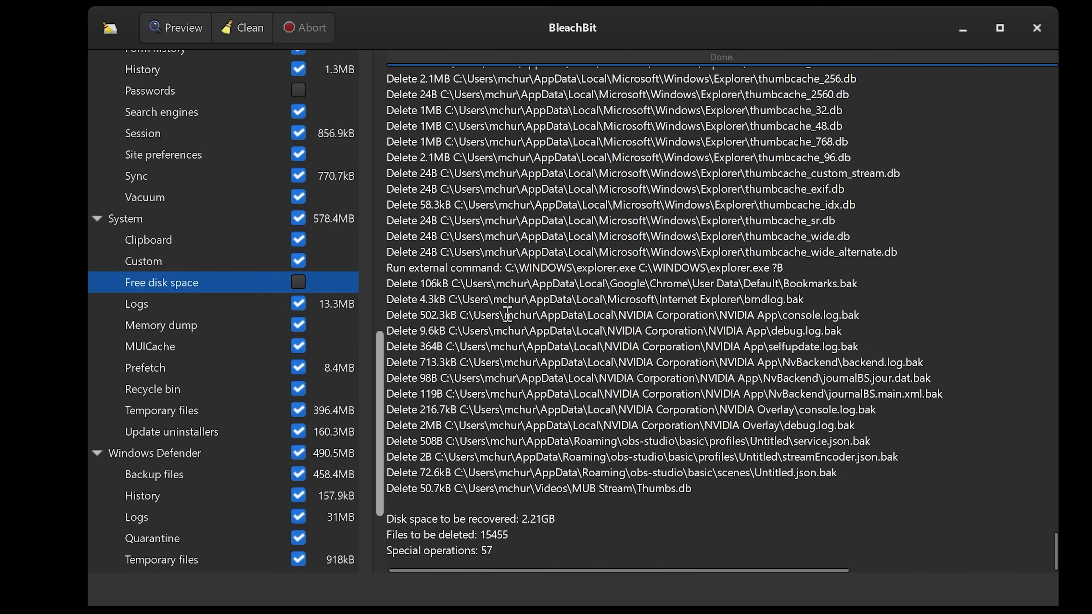
{"action": "mouse_move", "coordinate": [260, 403]}
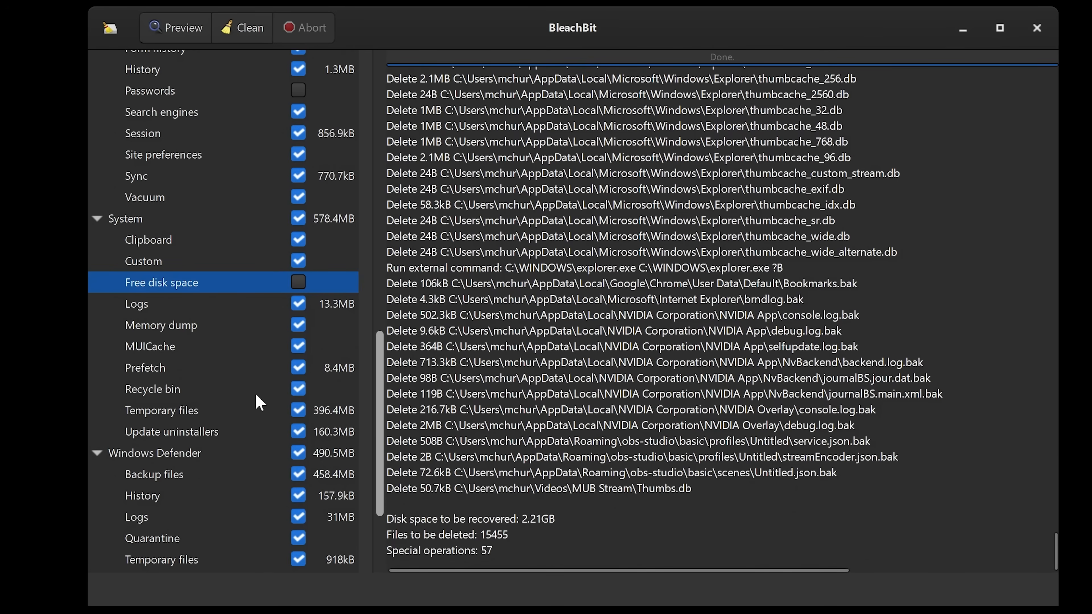
{"action": "scroll", "scroll_direction": "down", "scroll_amount": 3}
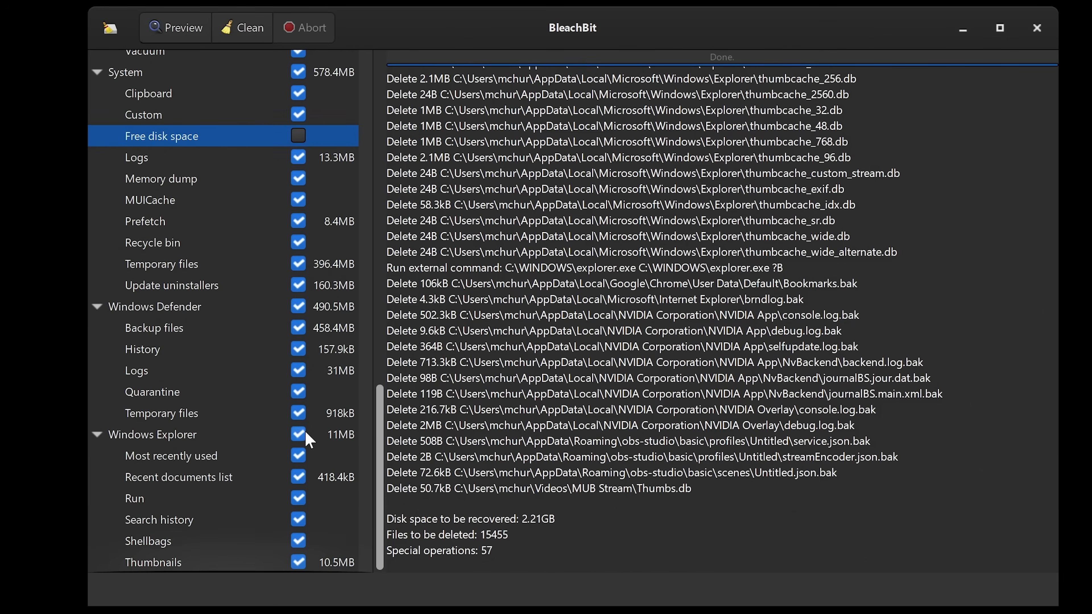
{"action": "scroll", "scroll_direction": "down", "scroll_amount": 3}
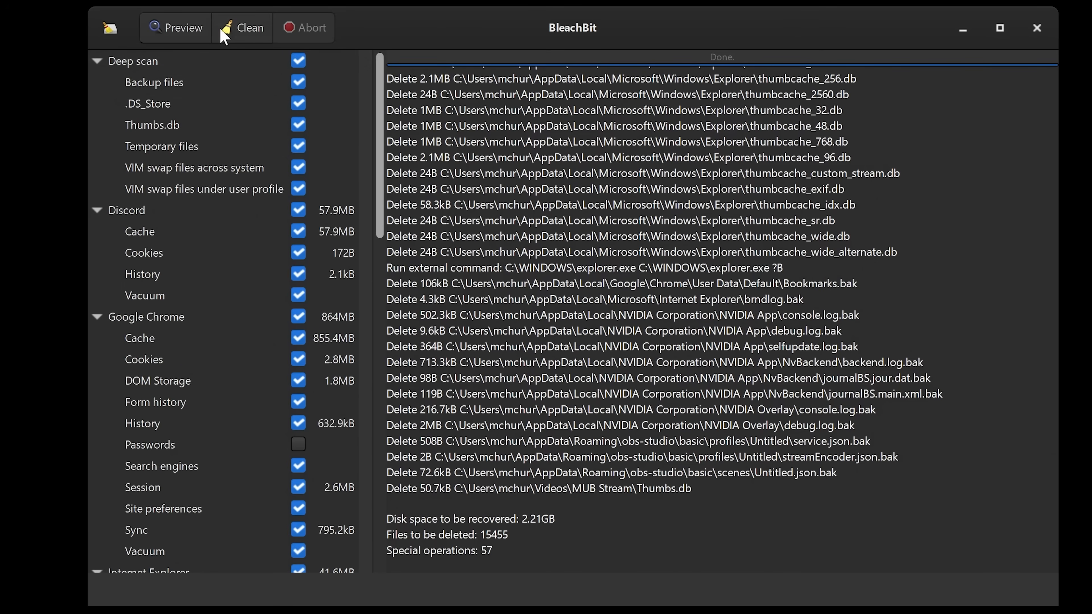
{"action": "left_click", "coordinate": [249, 27]}
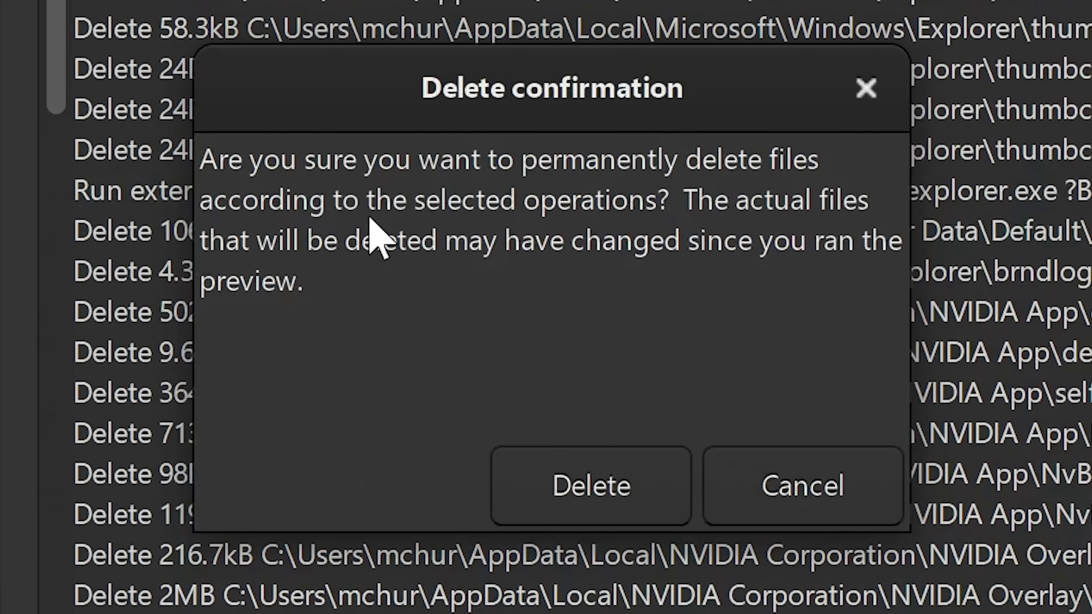
{"action": "mouse_move", "coordinate": [498, 209]}
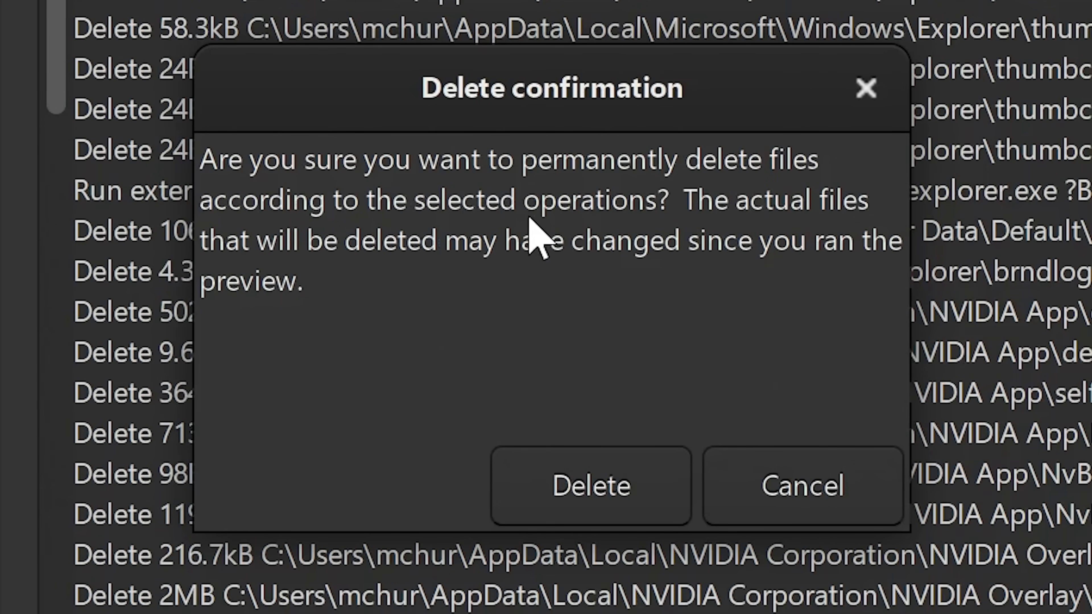
{"action": "mouse_move", "coordinate": [300, 272]}
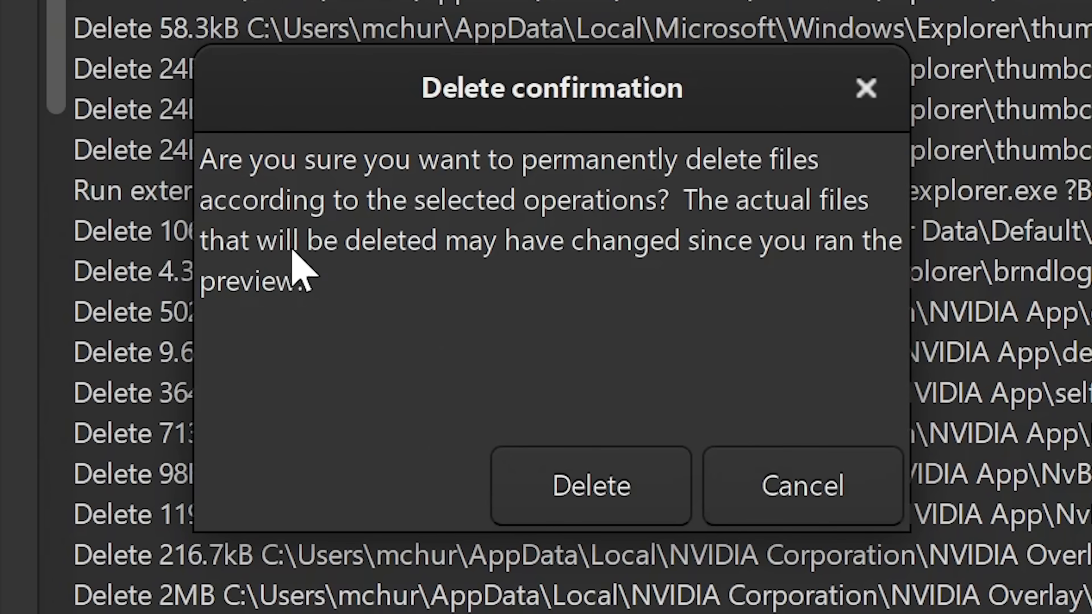
{"action": "mouse_move", "coordinate": [731, 278]}
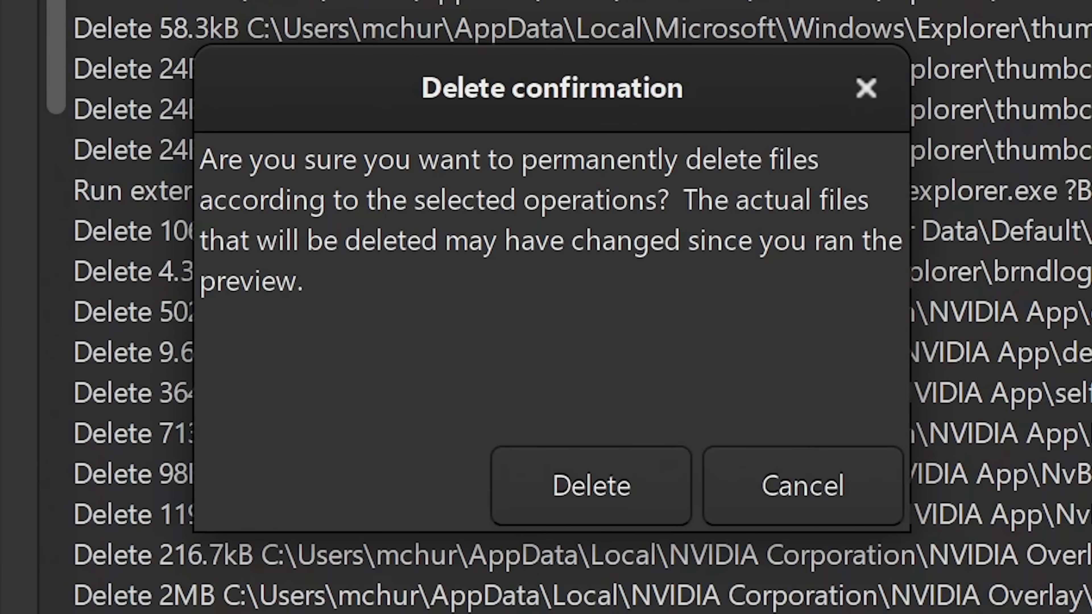
{"action": "mouse_move", "coordinate": [552, 306]}
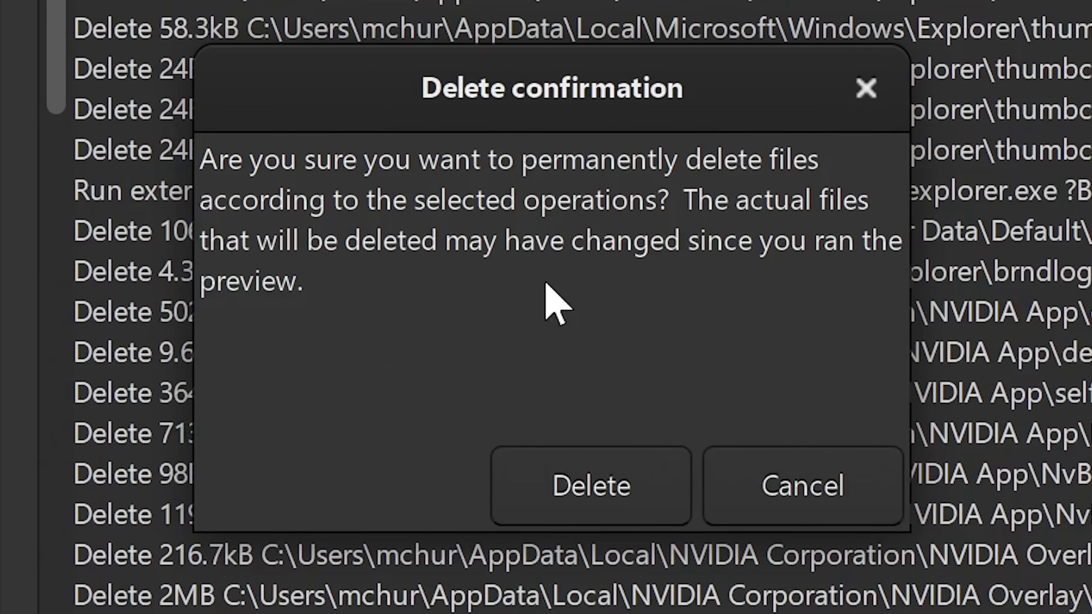
{"action": "mouse_move", "coordinate": [341, 383]}
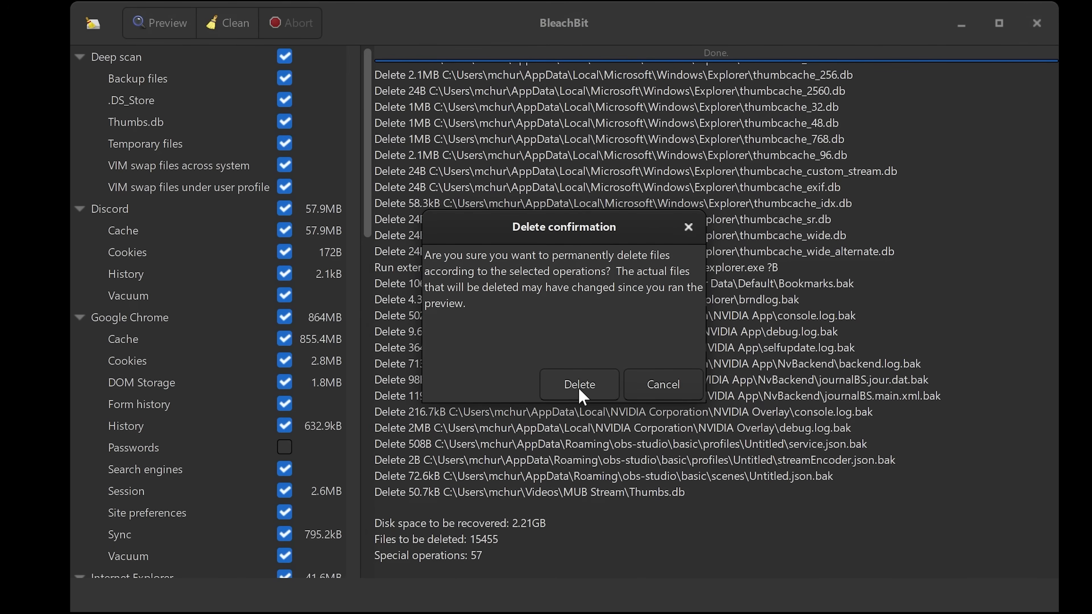
Confirm permanent deletion, recovering 1.76GB from 15,396 files.
{"action": "left_click", "coordinate": [578, 384]}
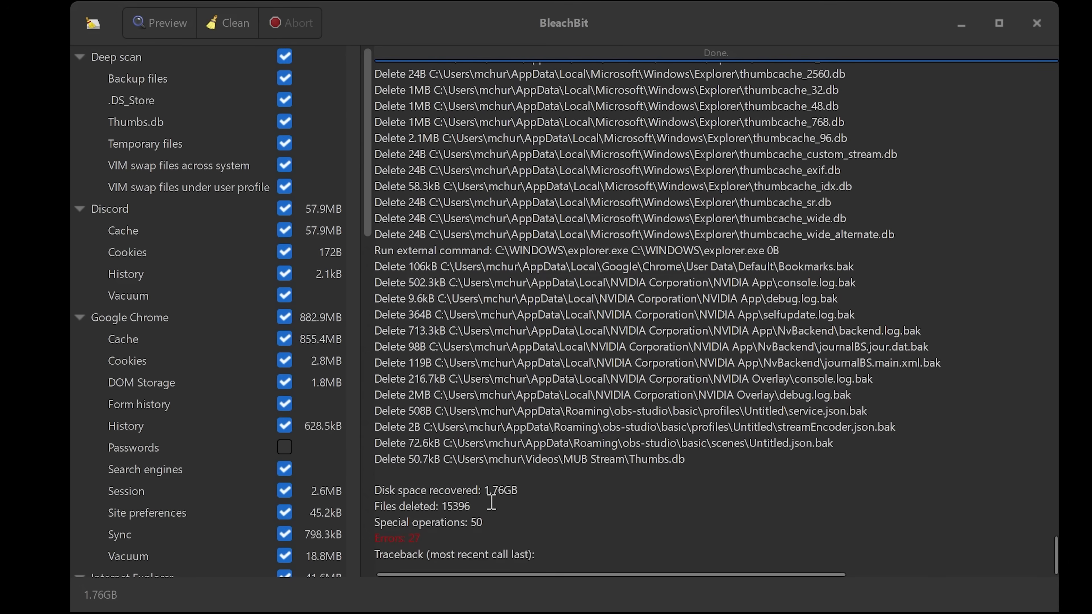
{"action": "mouse_move", "coordinate": [509, 505]}
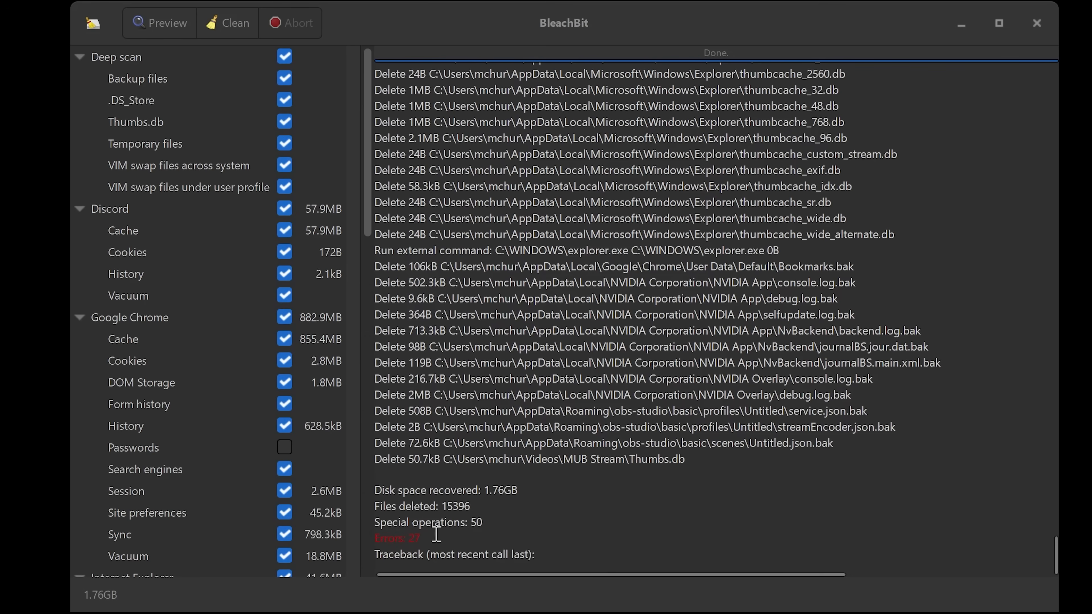
{"action": "mouse_move", "coordinate": [440, 515]}
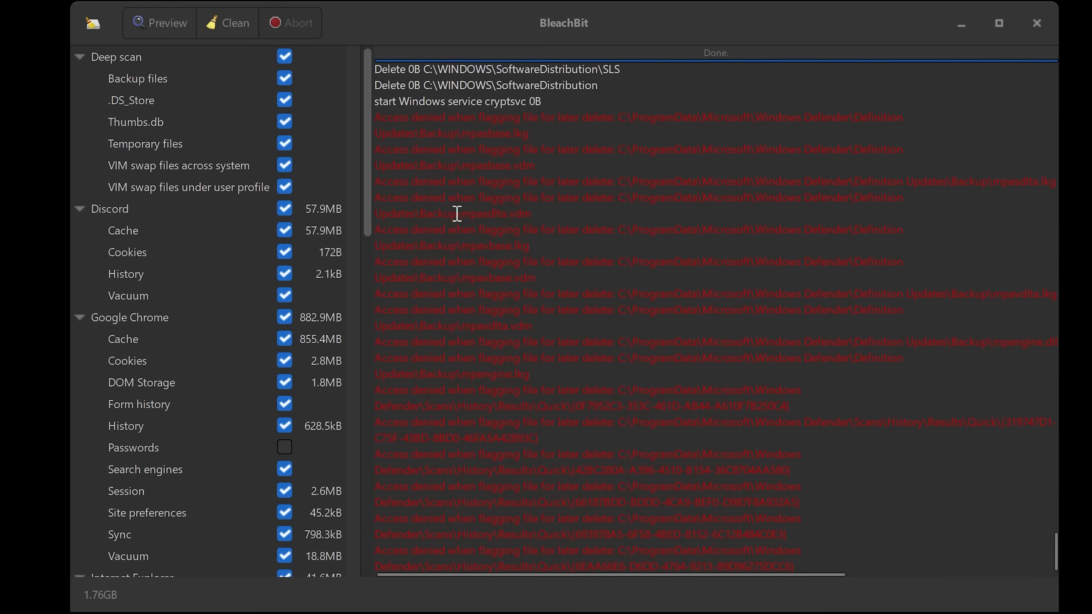
{"action": "mouse_move", "coordinate": [471, 204]}
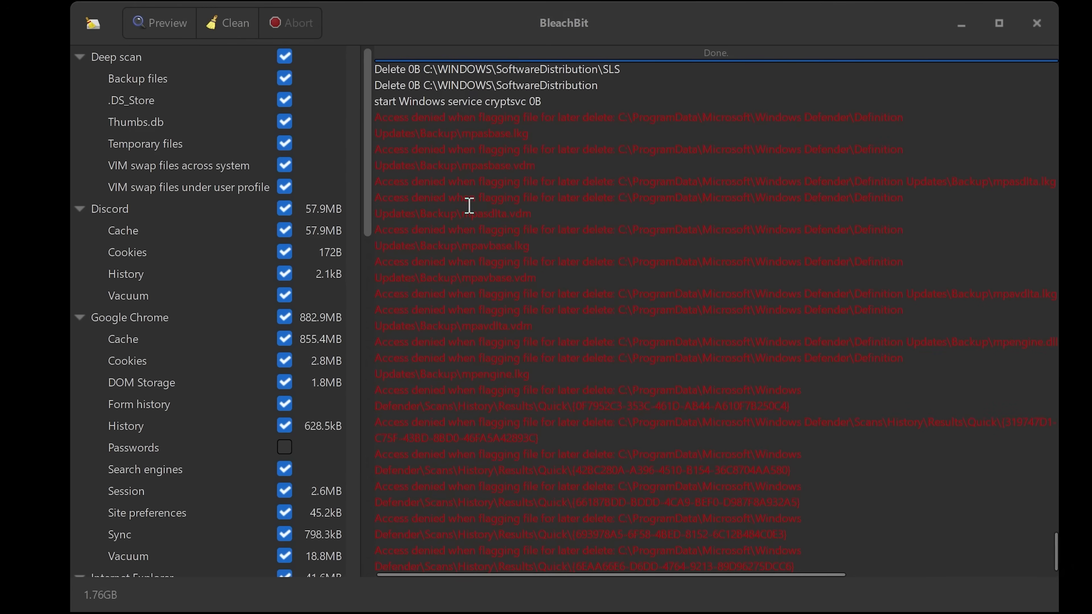
{"action": "mouse_move", "coordinate": [534, 375]}
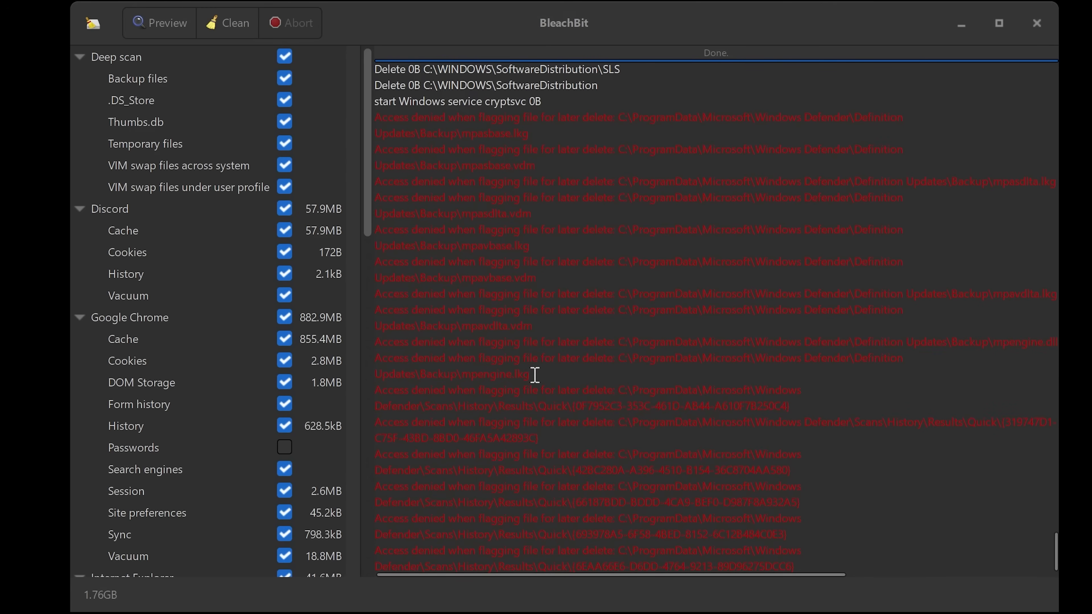
{"action": "mouse_move", "coordinate": [478, 241]}
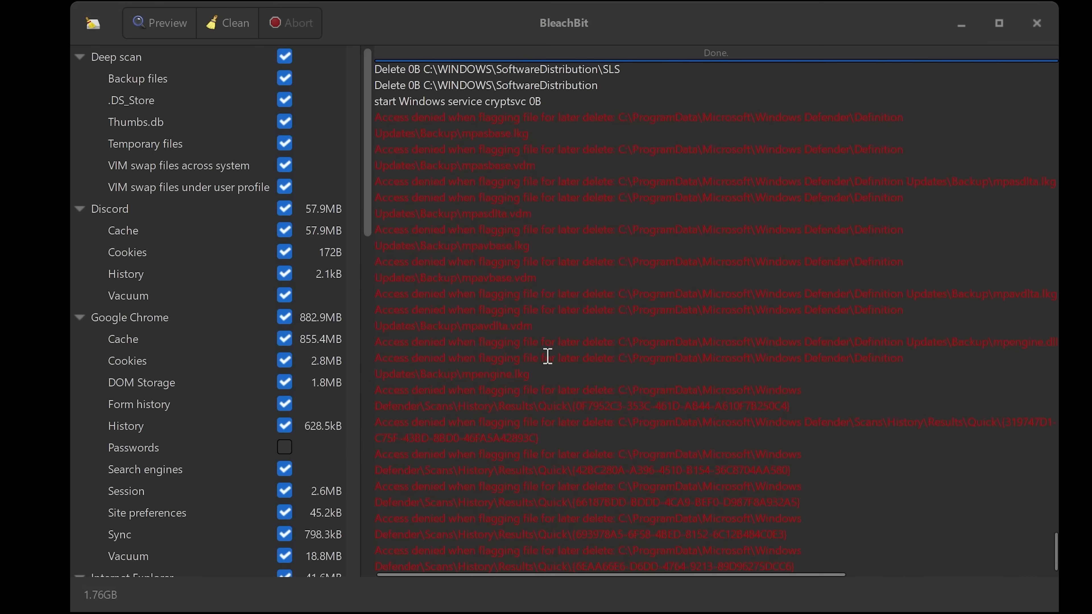
{"action": "mouse_move", "coordinate": [612, 381]}
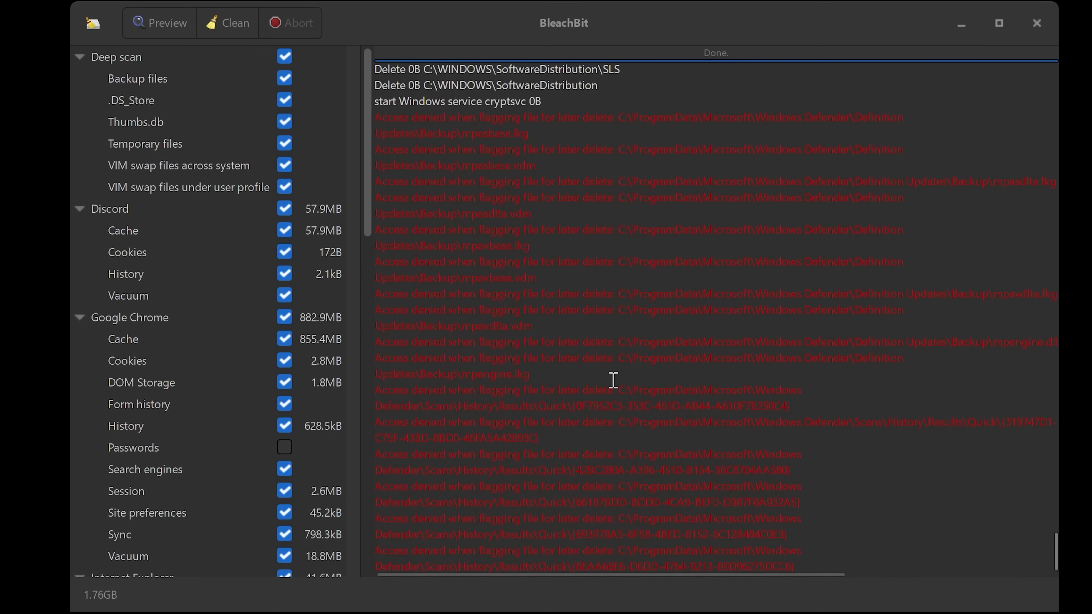
{"action": "mouse_move", "coordinate": [509, 315]}
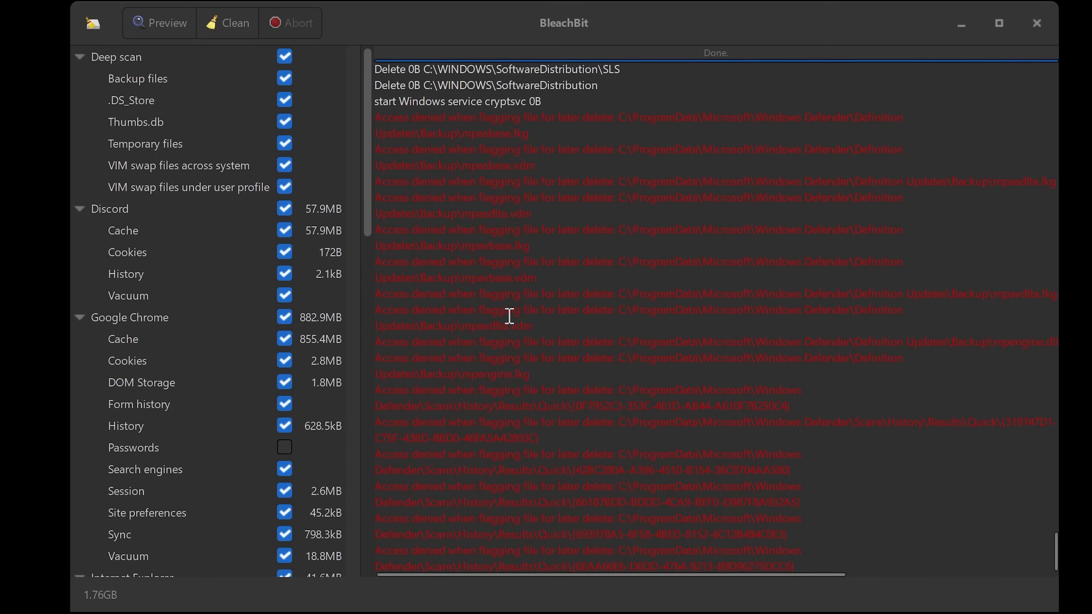
{"action": "mouse_move", "coordinate": [763, 360]}
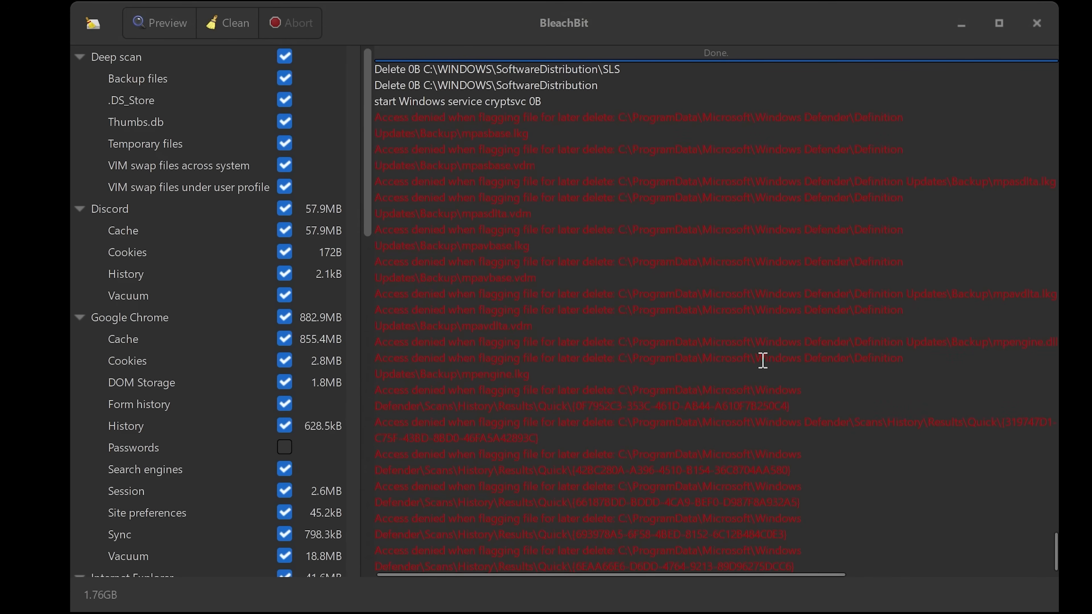
{"action": "mouse_move", "coordinate": [762, 359]}
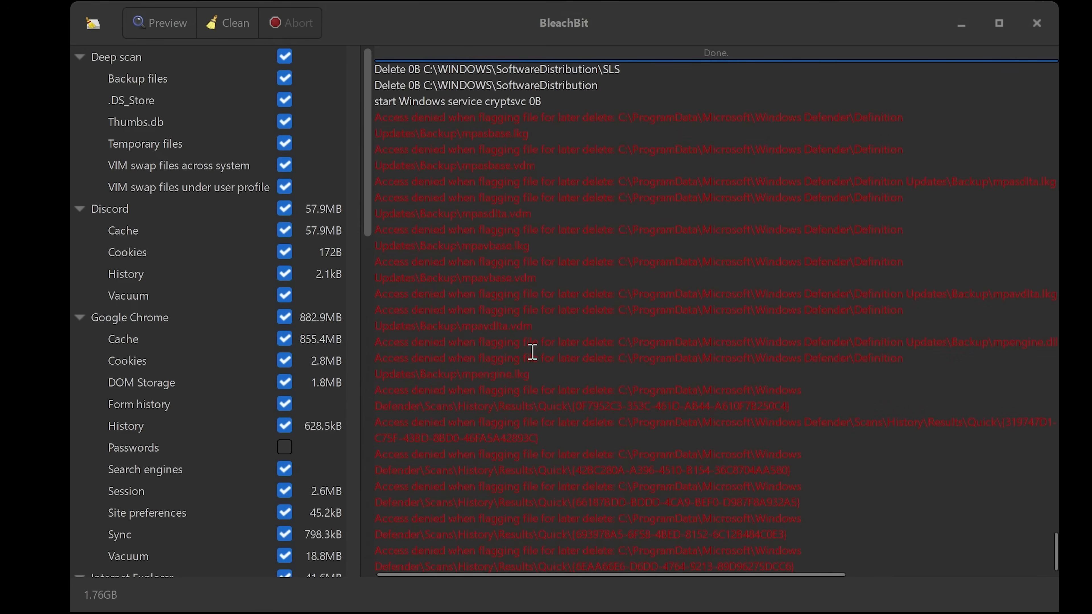
{"action": "mouse_move", "coordinate": [580, 342]}
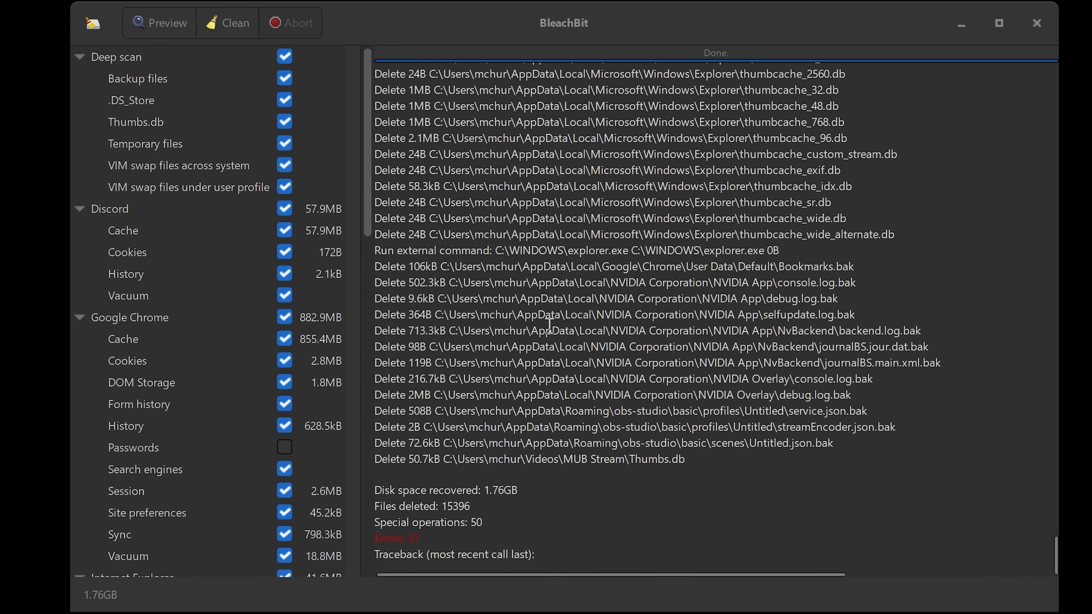
{"action": "mouse_move", "coordinate": [462, 427]}
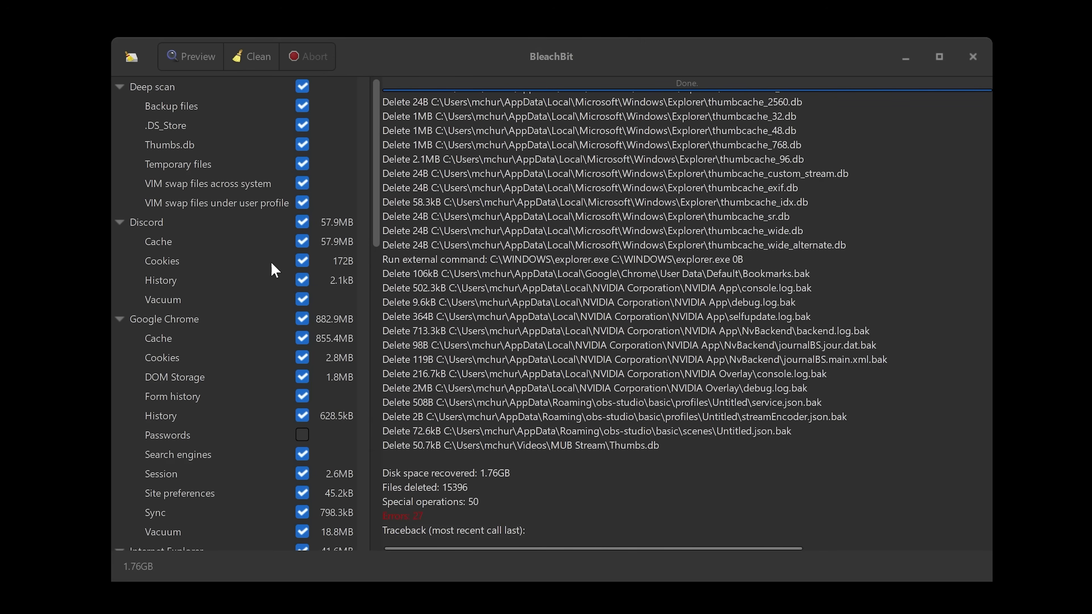
{"action": "mouse_move", "coordinate": [217, 369]}
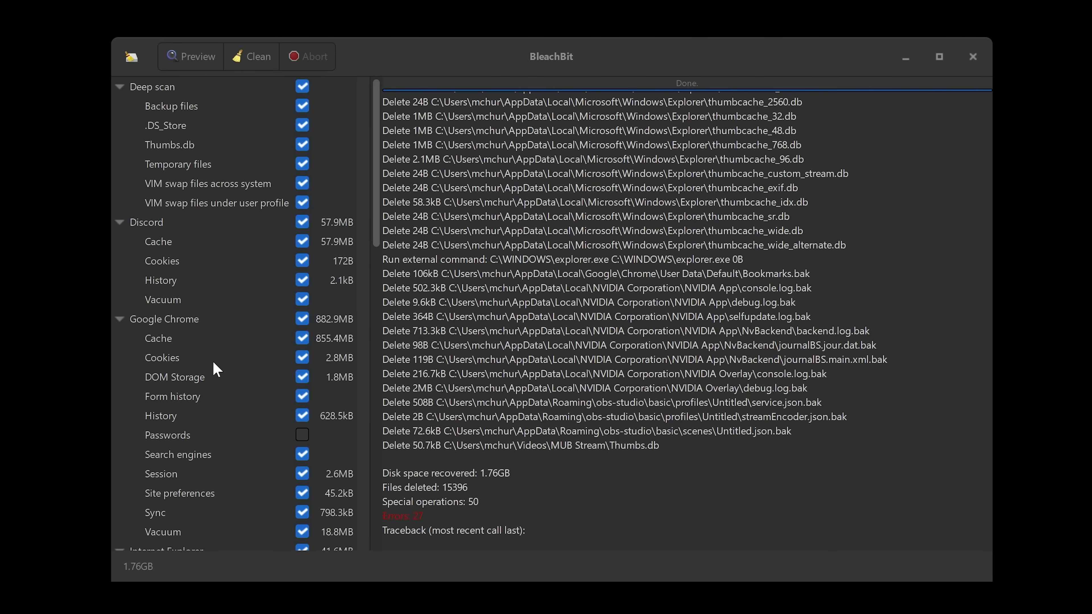
{"action": "mouse_move", "coordinate": [362, 545]}
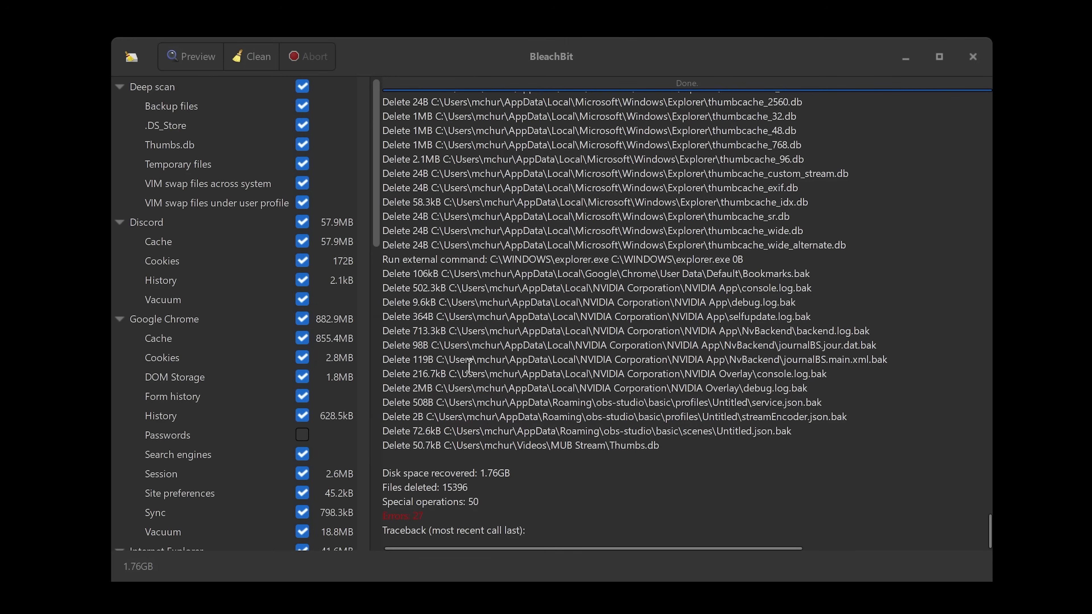
{"action": "mouse_move", "coordinate": [459, 498]}
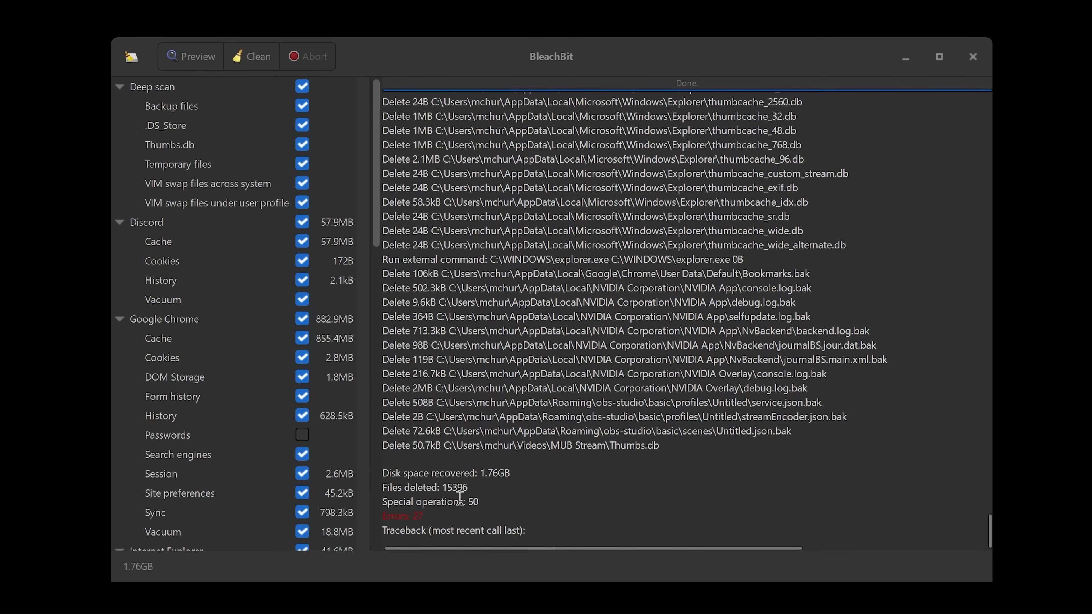
{"action": "mouse_move", "coordinate": [435, 474]}
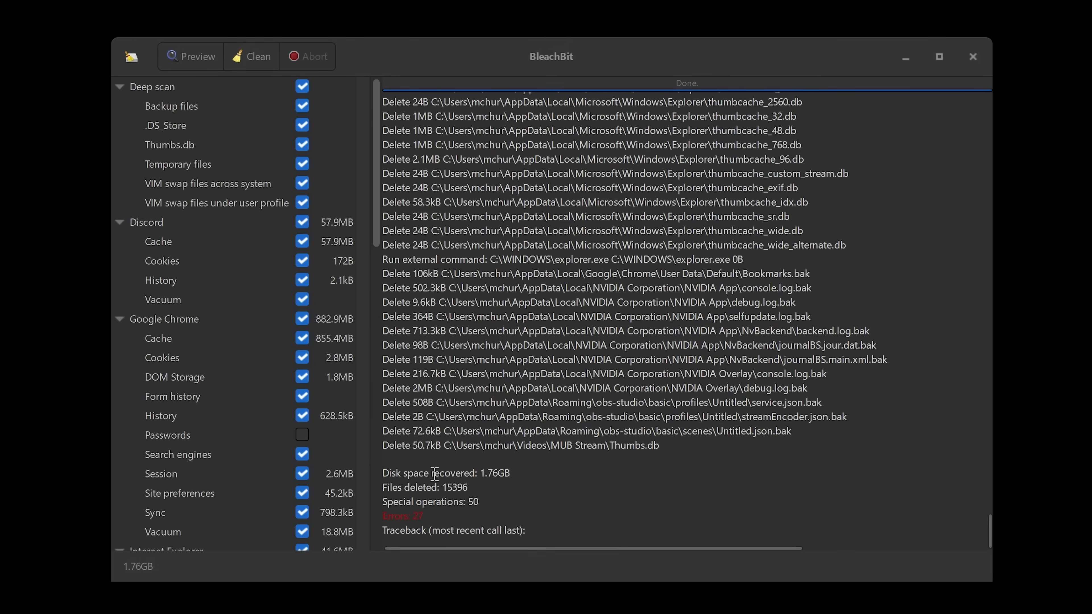
{"action": "mouse_move", "coordinate": [454, 474]}
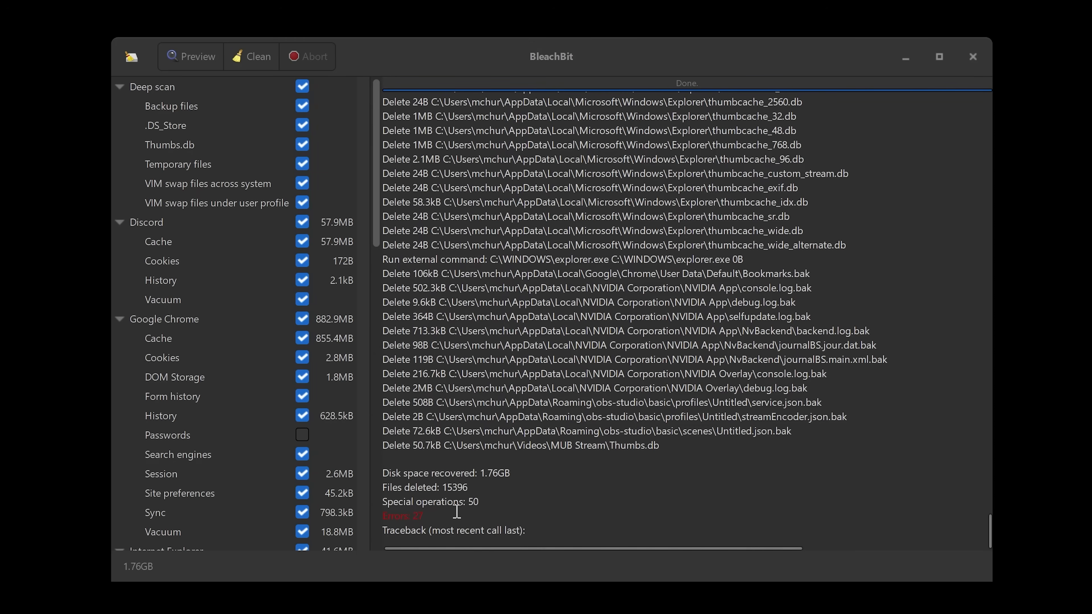
{"action": "mouse_move", "coordinate": [331, 381]}
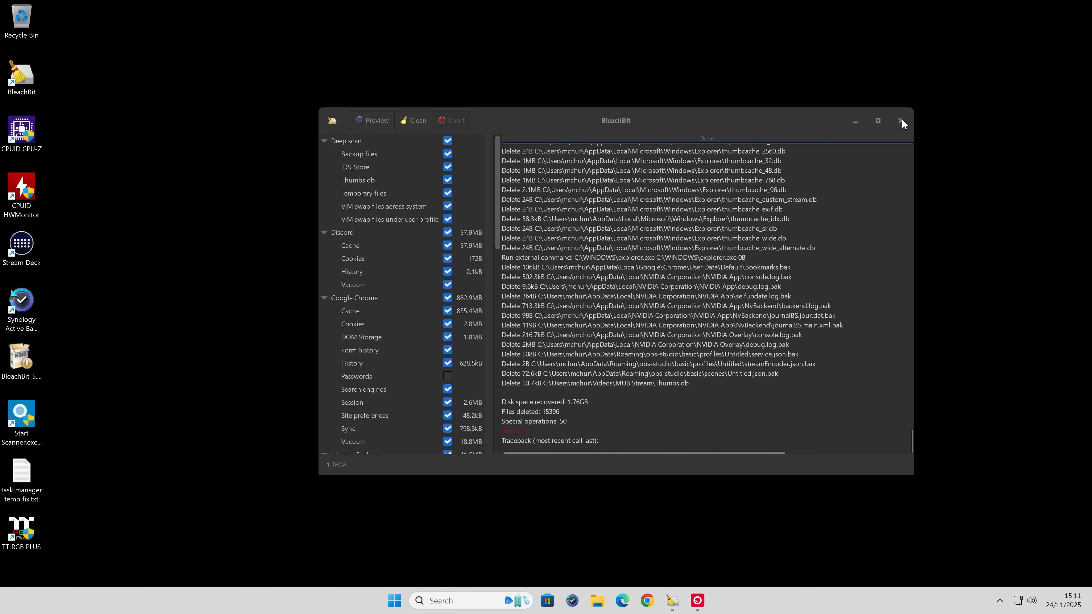
{"action": "left_click", "coordinate": [904, 121]}
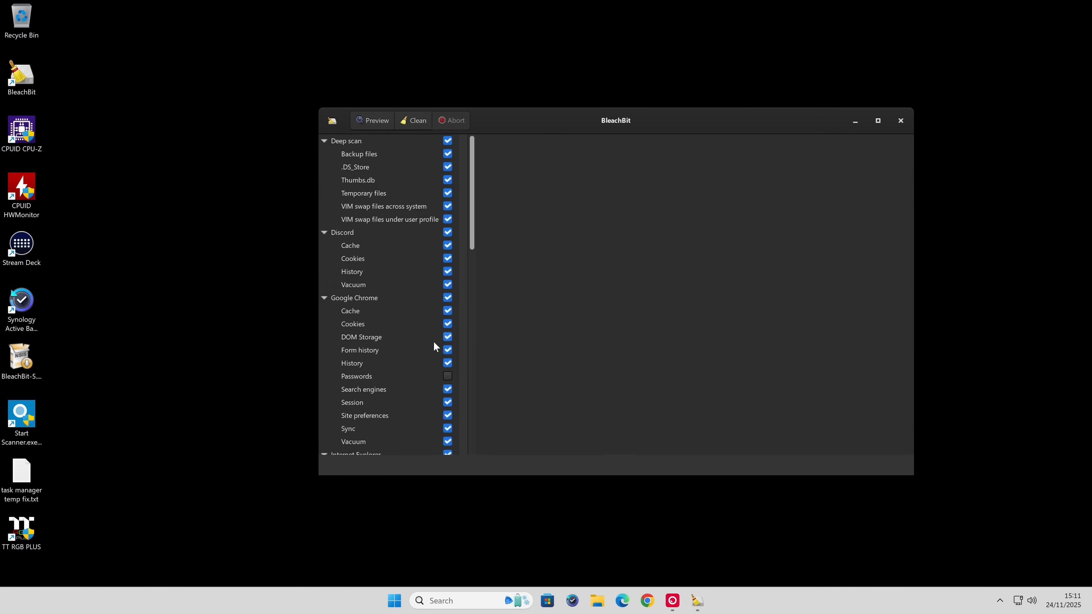
{"action": "mouse_move", "coordinate": [390, 229]}
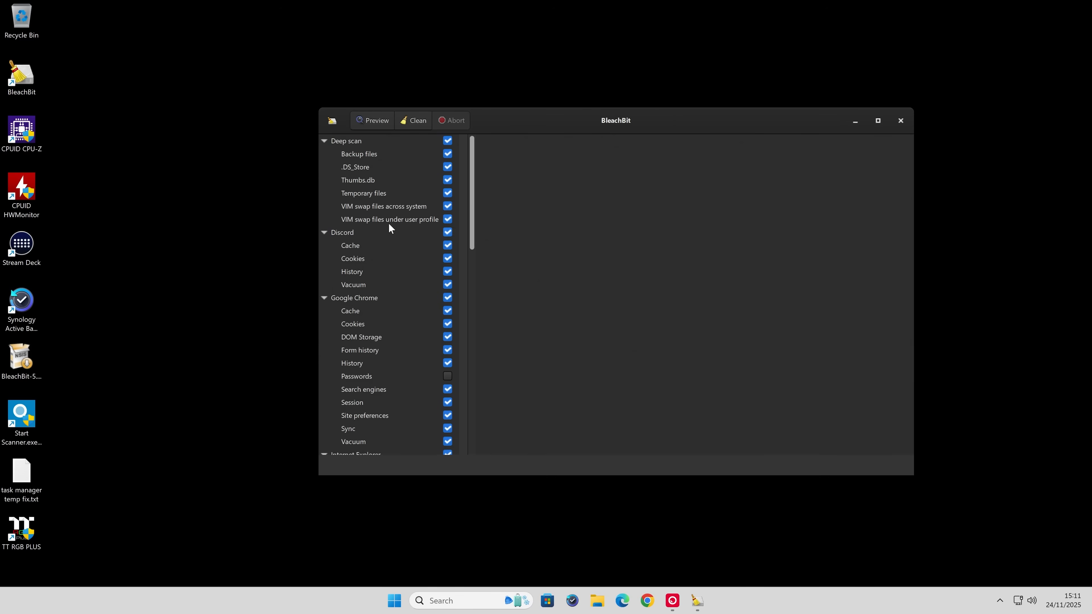
{"action": "mouse_move", "coordinate": [407, 299]}
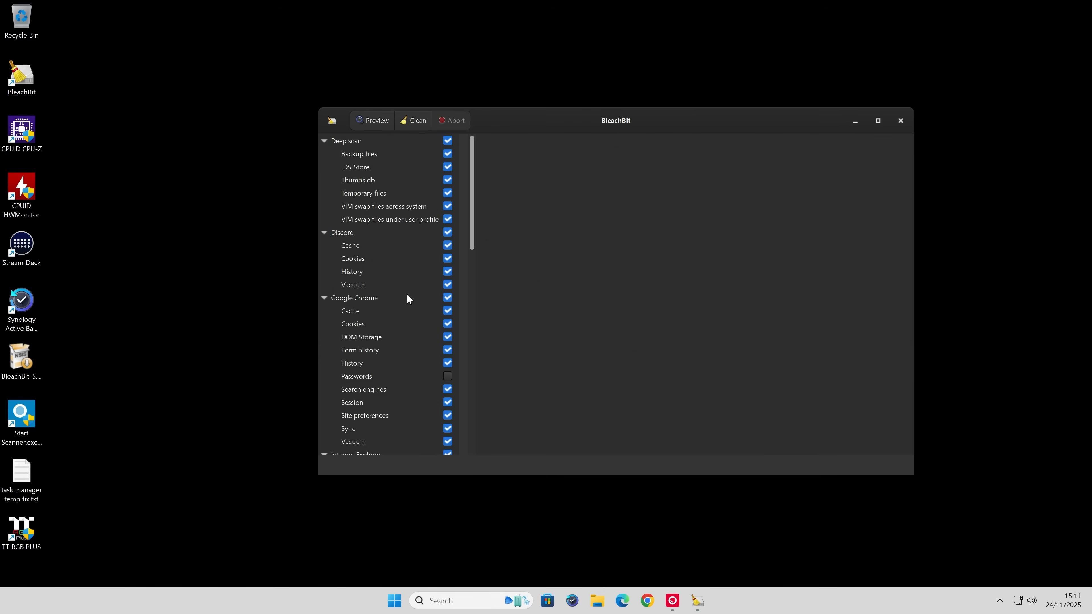
{"action": "mouse_move", "coordinate": [416, 348]}
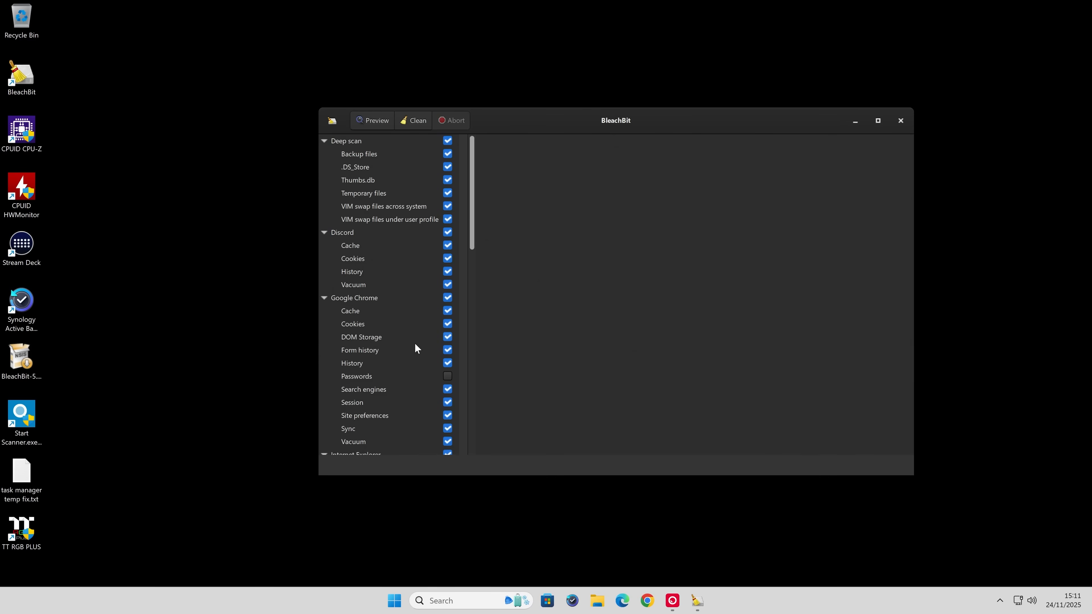
{"action": "mouse_move", "coordinate": [359, 325]}
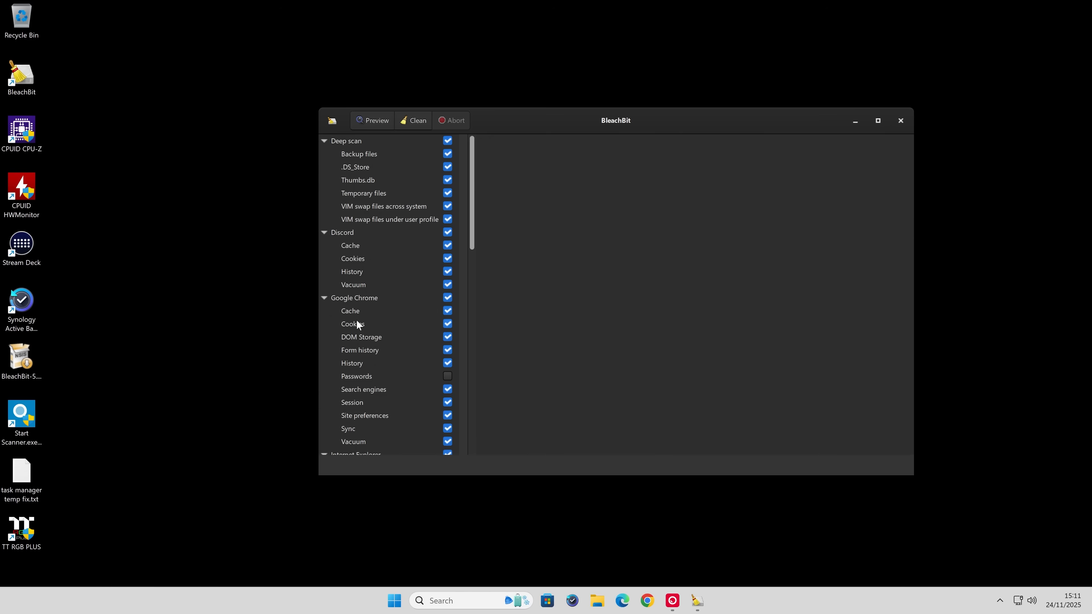
{"action": "scroll", "scroll_direction": "down", "scroll_amount": 3}
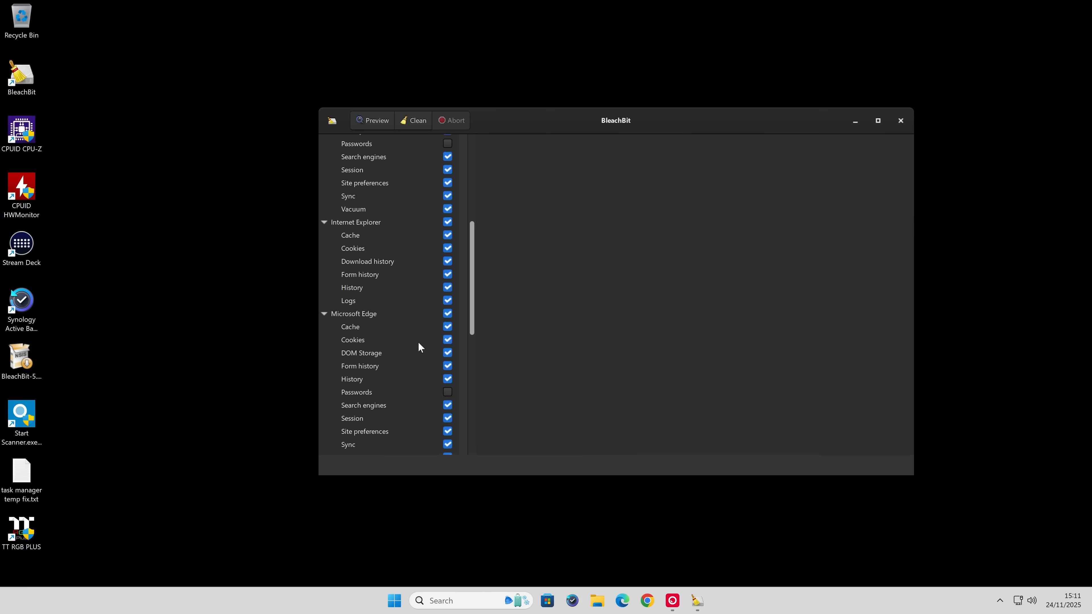
{"action": "scroll", "scroll_direction": "down", "scroll_amount": 3}
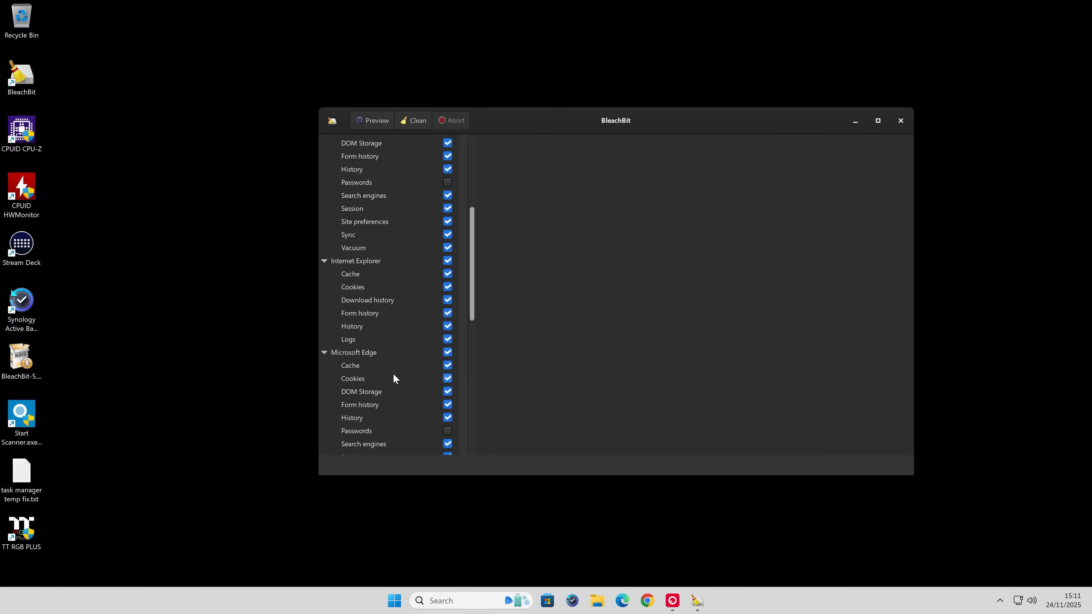
{"action": "scroll", "scroll_direction": "down", "scroll_amount": 3}
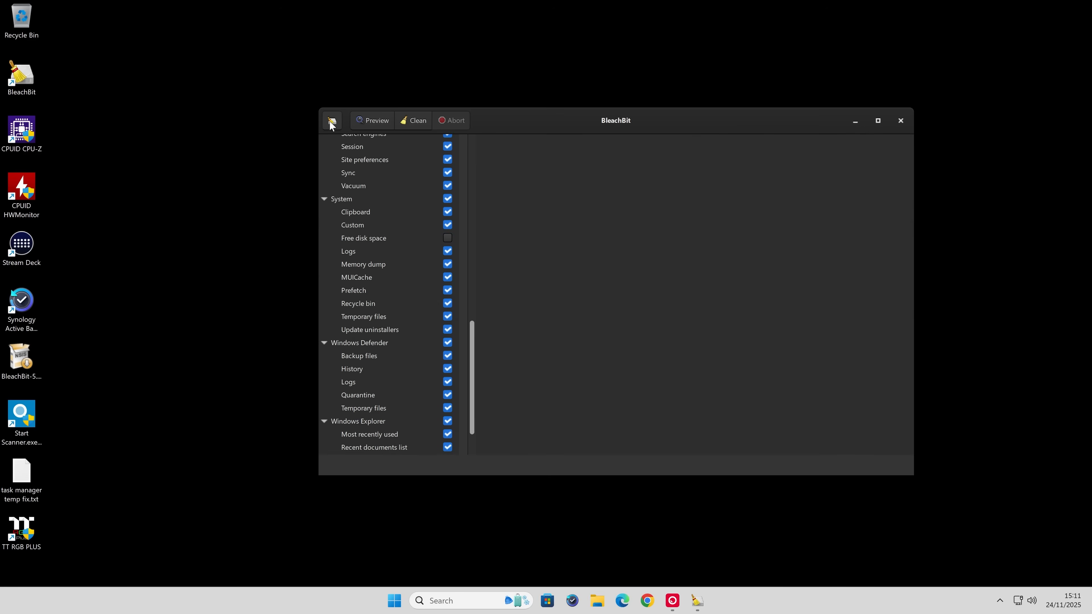
Enable 'Download and update cleaners from community (winapp2.ini)' in Preferences and close them.
{"action": "left_click", "coordinate": [332, 120]}
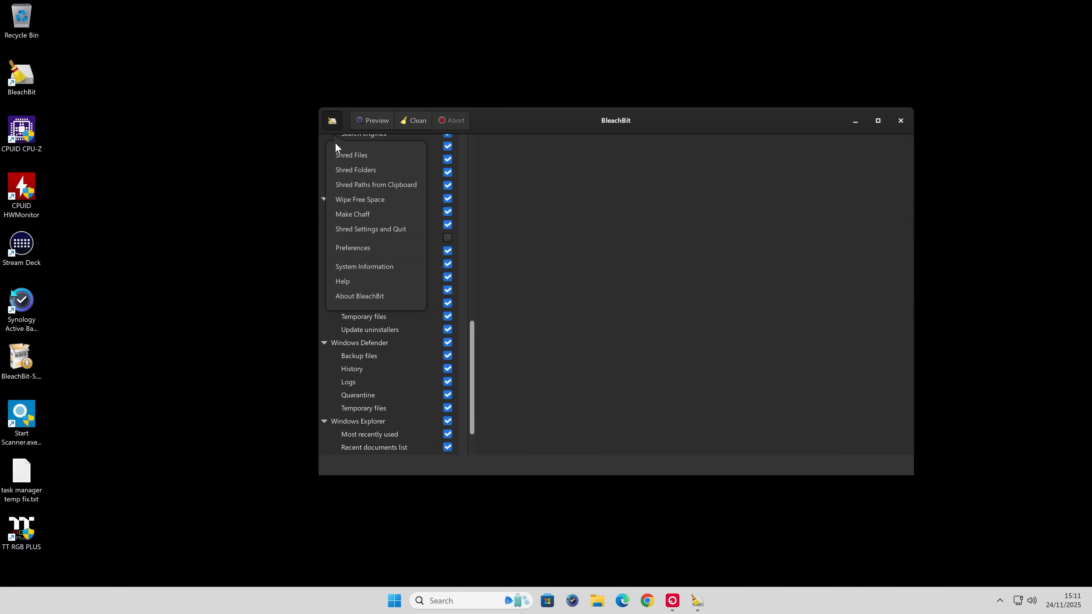
{"action": "left_click", "coordinate": [353, 248]}
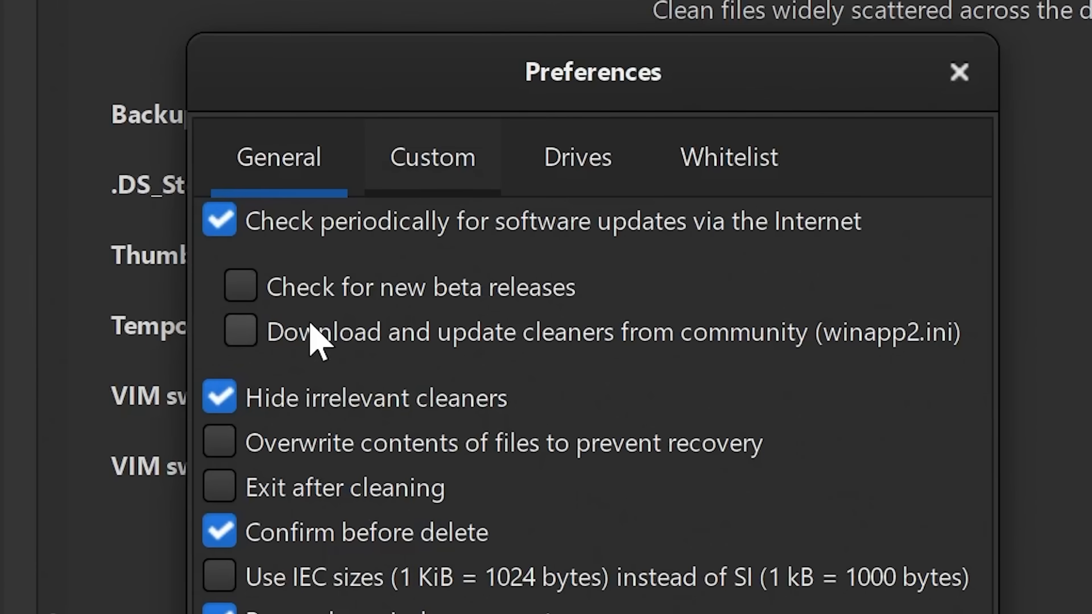
{"action": "left_click", "coordinate": [240, 332]}
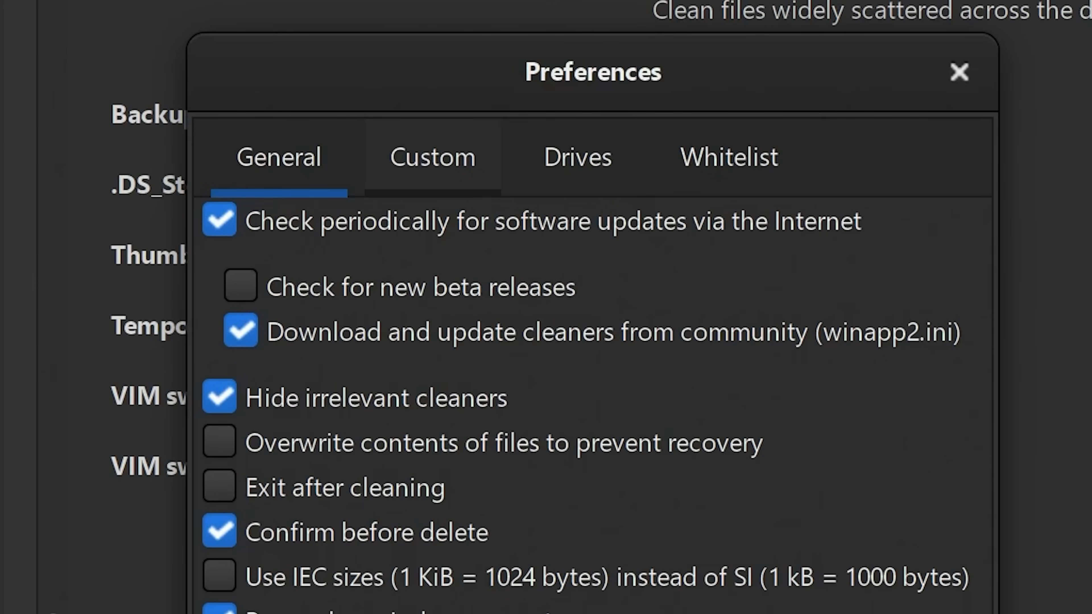
{"action": "left_click", "coordinate": [960, 72]}
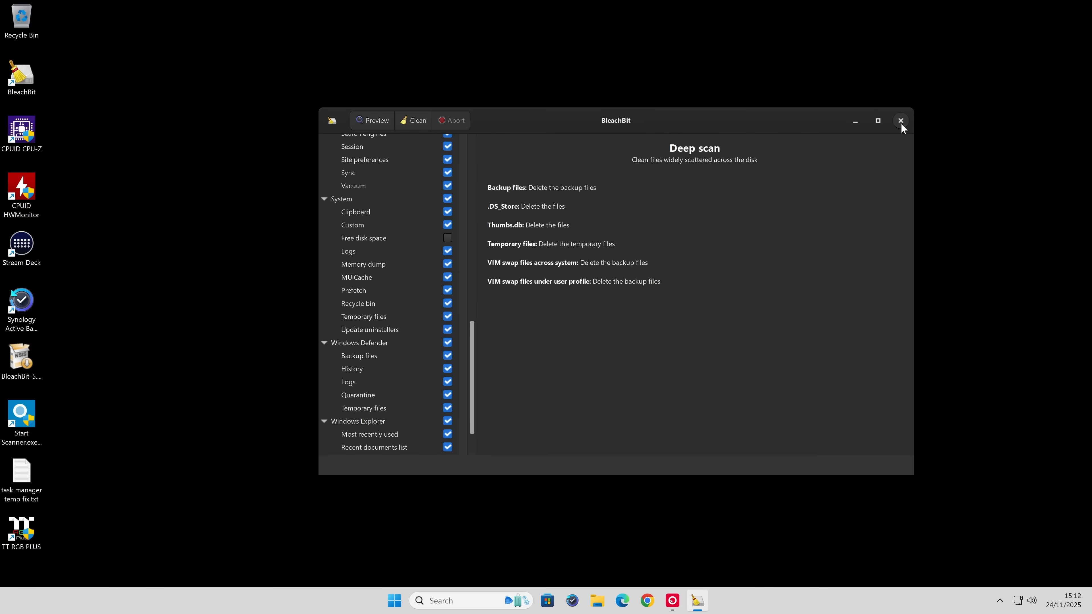
Restart BleachBit with administrator rights so the downloaded winapp2.ini cleaners load.
{"action": "left_click", "coordinate": [900, 121]}
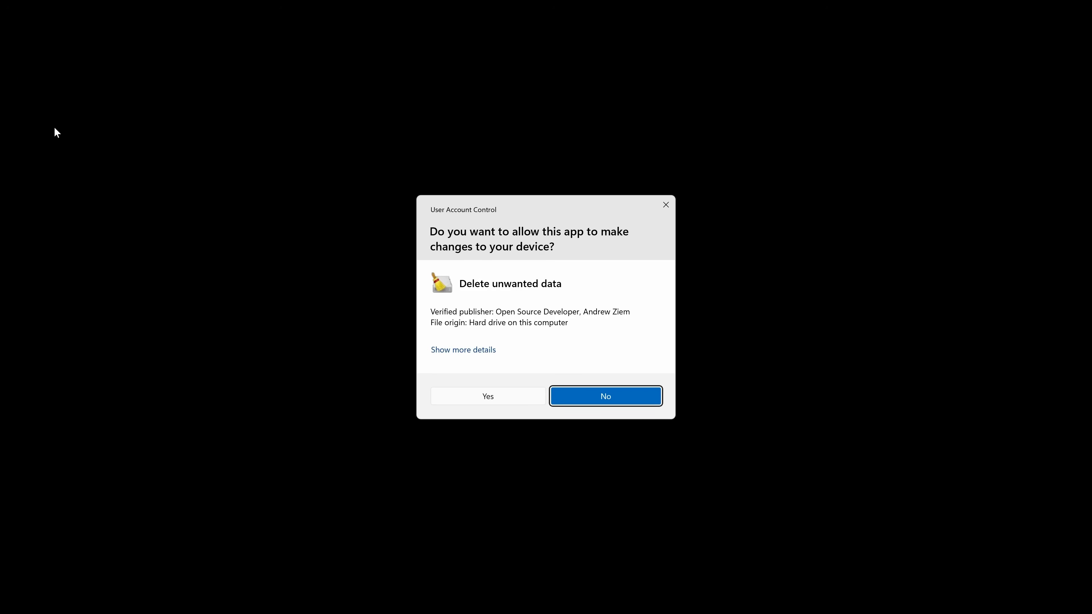
{"action": "left_click", "coordinate": [604, 396]}
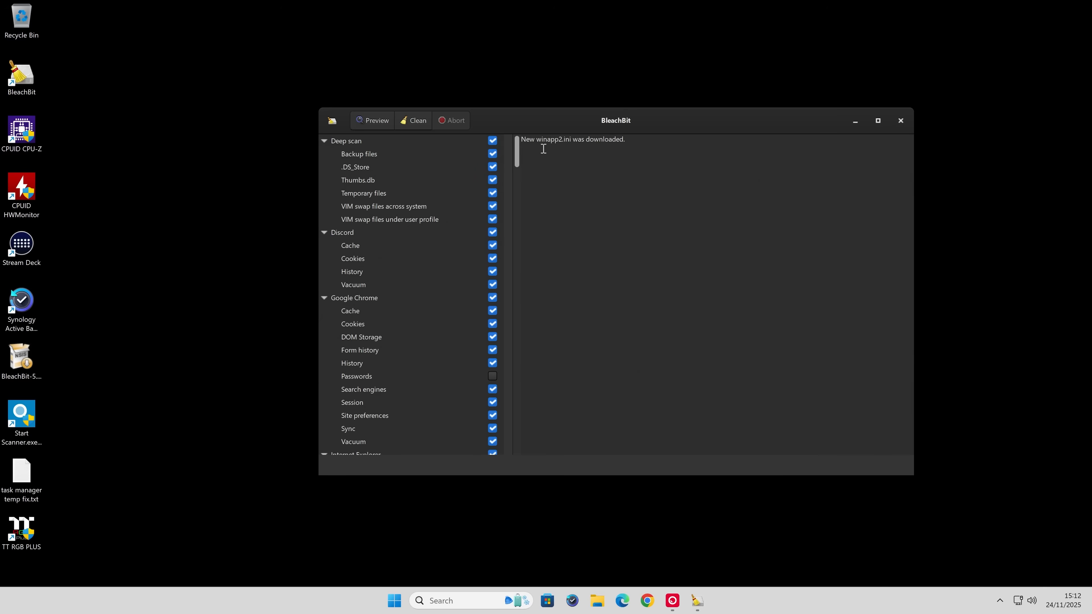
{"action": "mouse_move", "coordinate": [462, 177]}
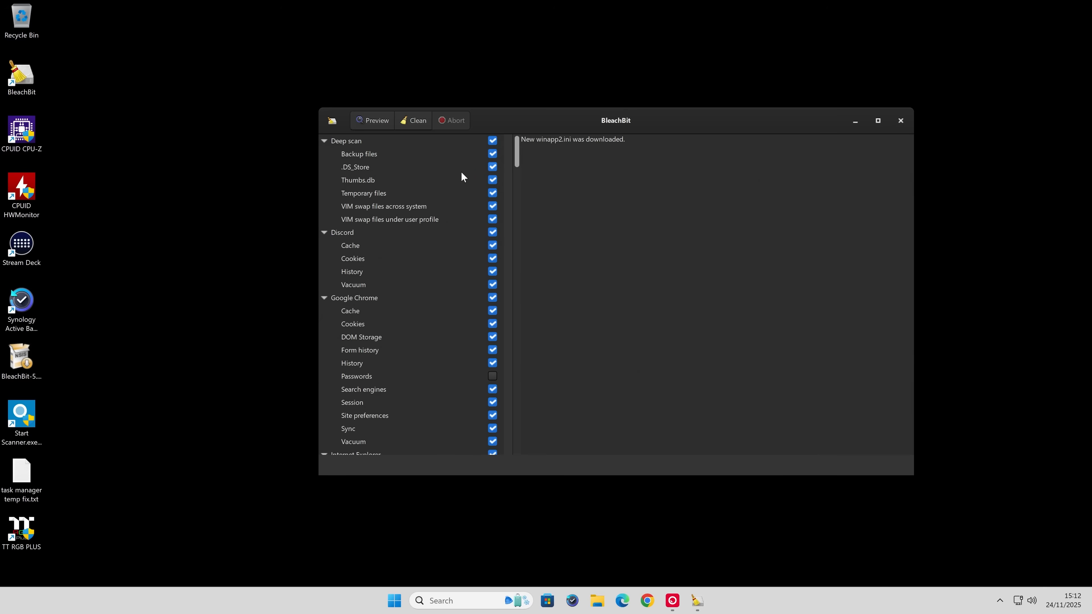
Collapse the Deep scan and Google Chrome groups and scroll down to the Utilities cleaners.
{"action": "left_click", "coordinate": [877, 120]}
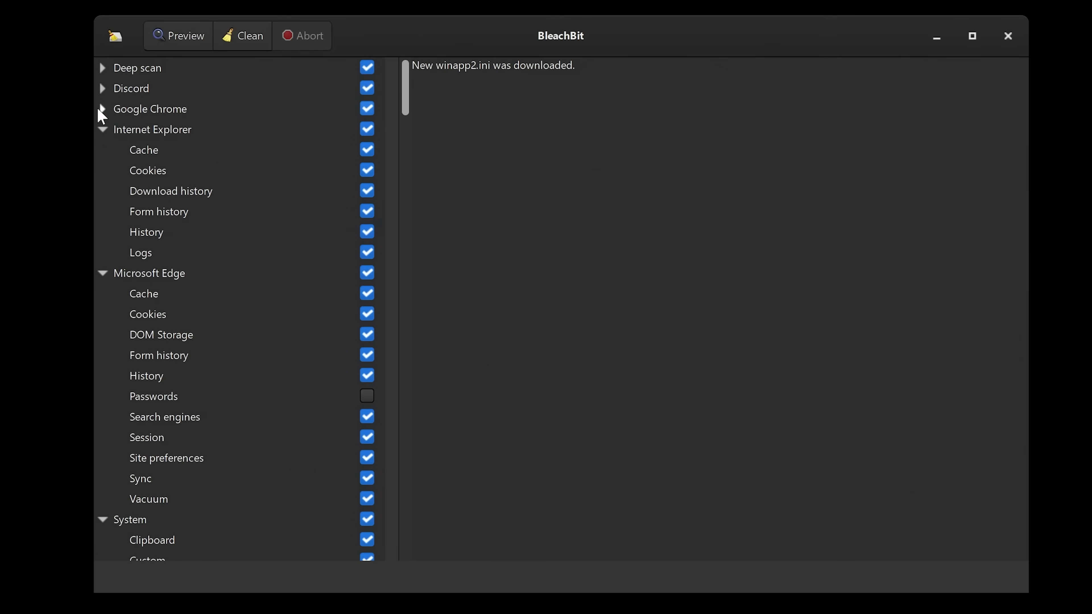
{"action": "left_click", "coordinate": [102, 131]}
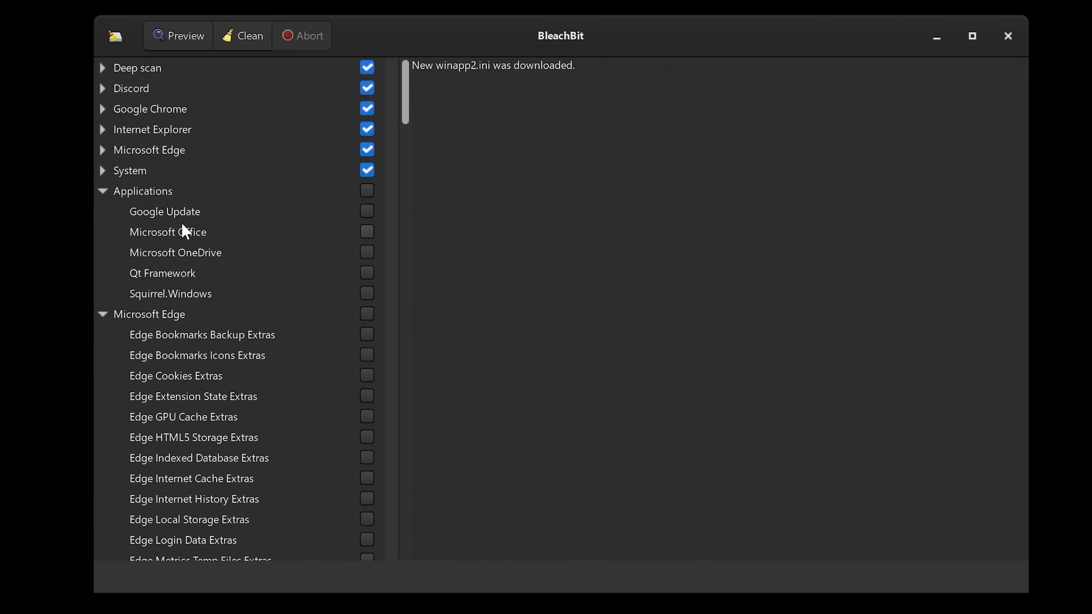
{"action": "mouse_move", "coordinate": [202, 263]}
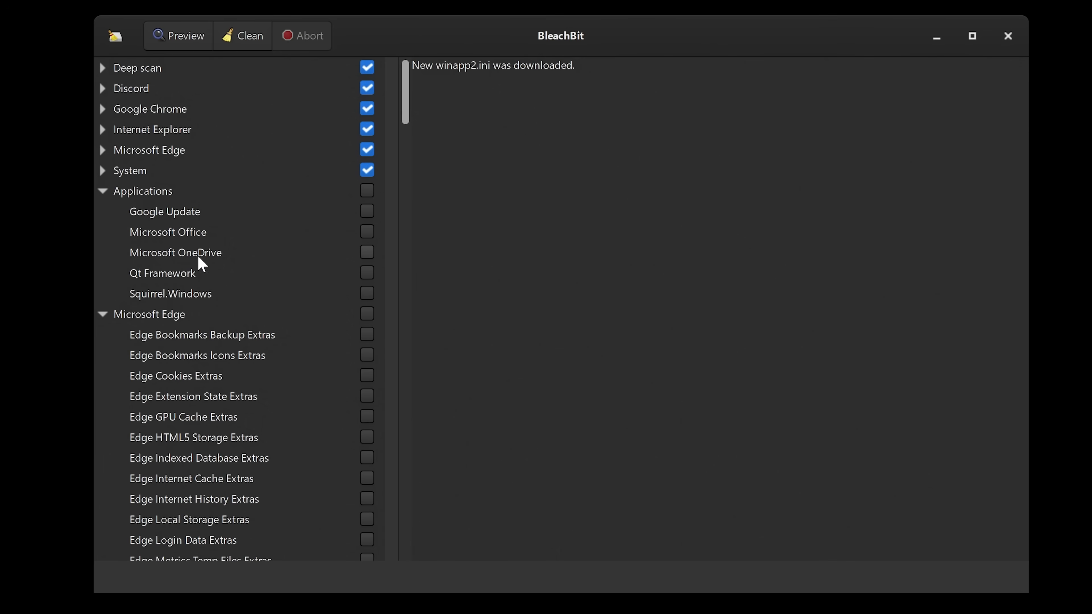
{"action": "mouse_move", "coordinate": [216, 299]}
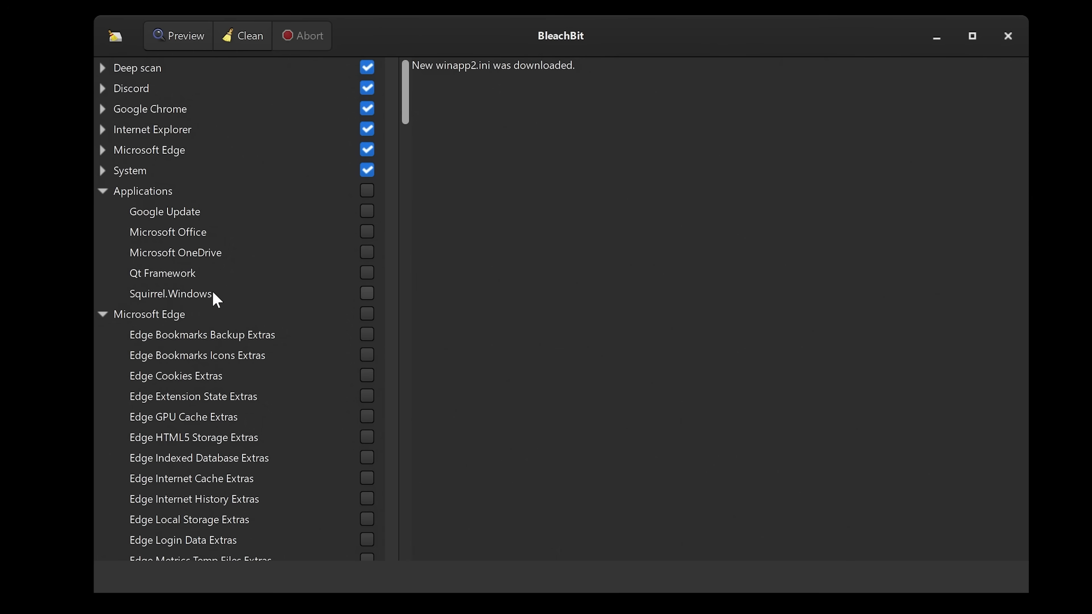
{"action": "mouse_move", "coordinate": [322, 251]}
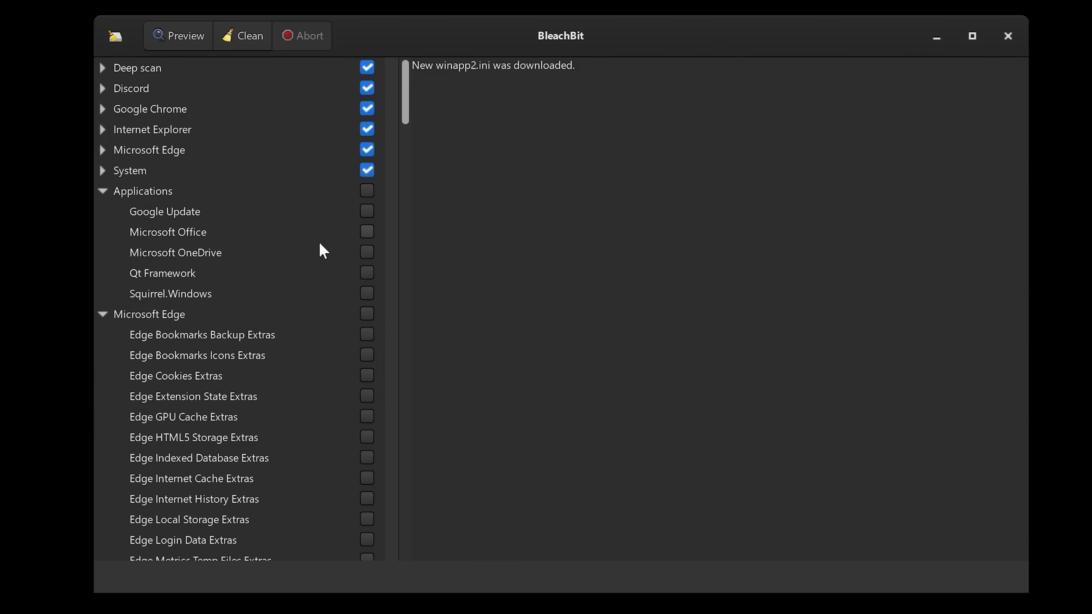
{"action": "mouse_move", "coordinate": [314, 261]}
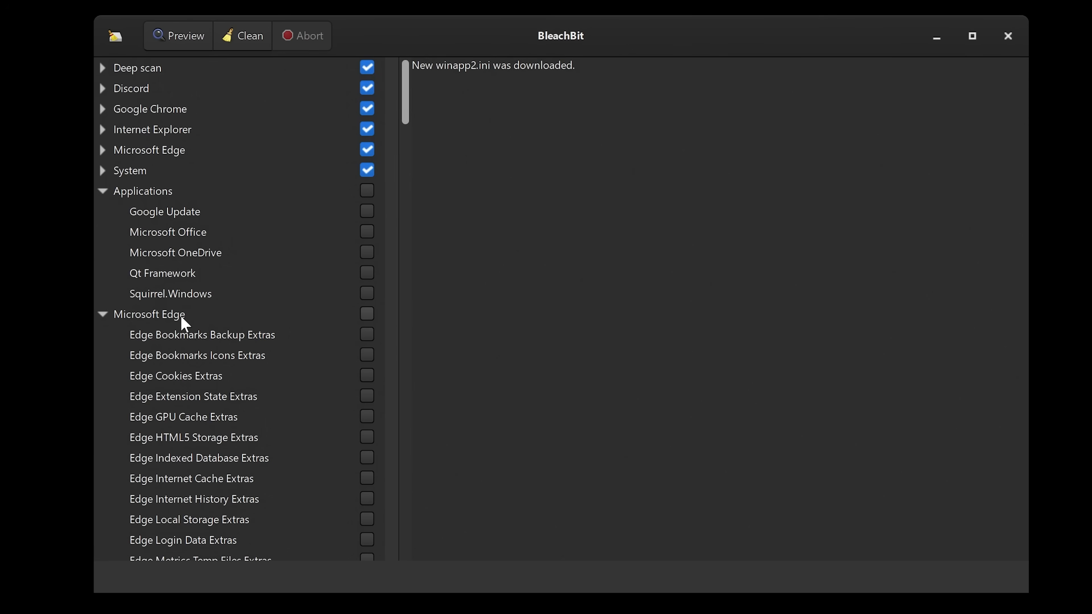
{"action": "scroll", "scroll_direction": "down", "scroll_amount": 3}
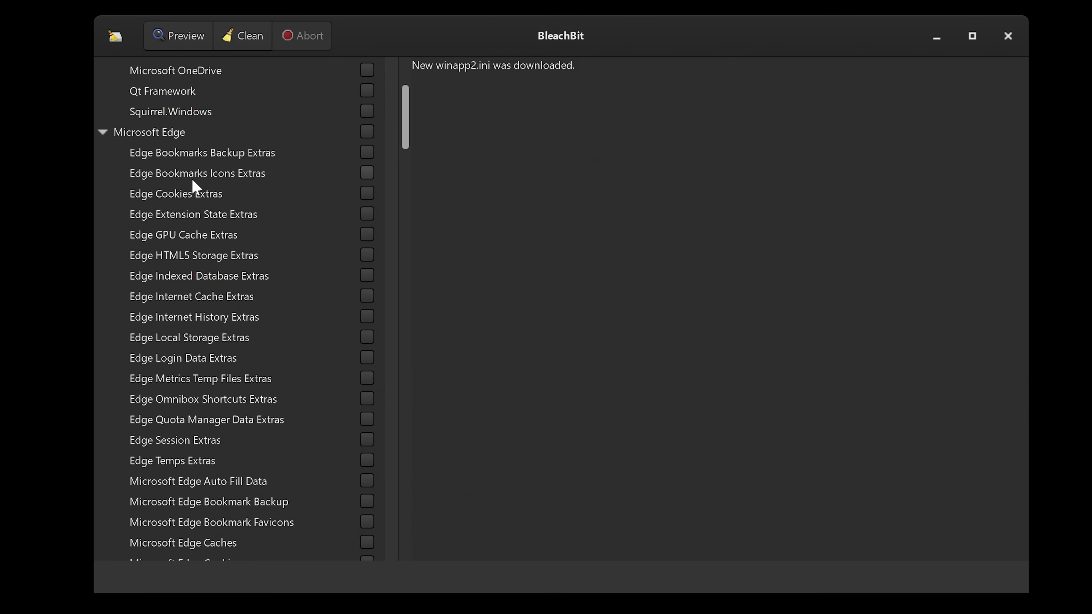
{"action": "mouse_move", "coordinate": [225, 341]}
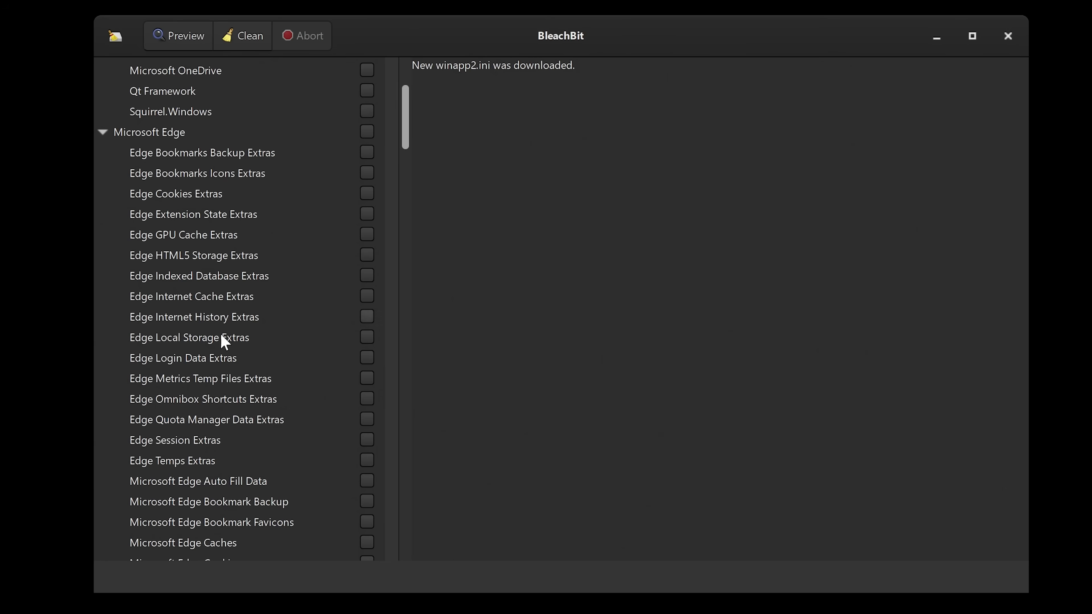
{"action": "scroll", "scroll_direction": "down", "scroll_amount": 3}
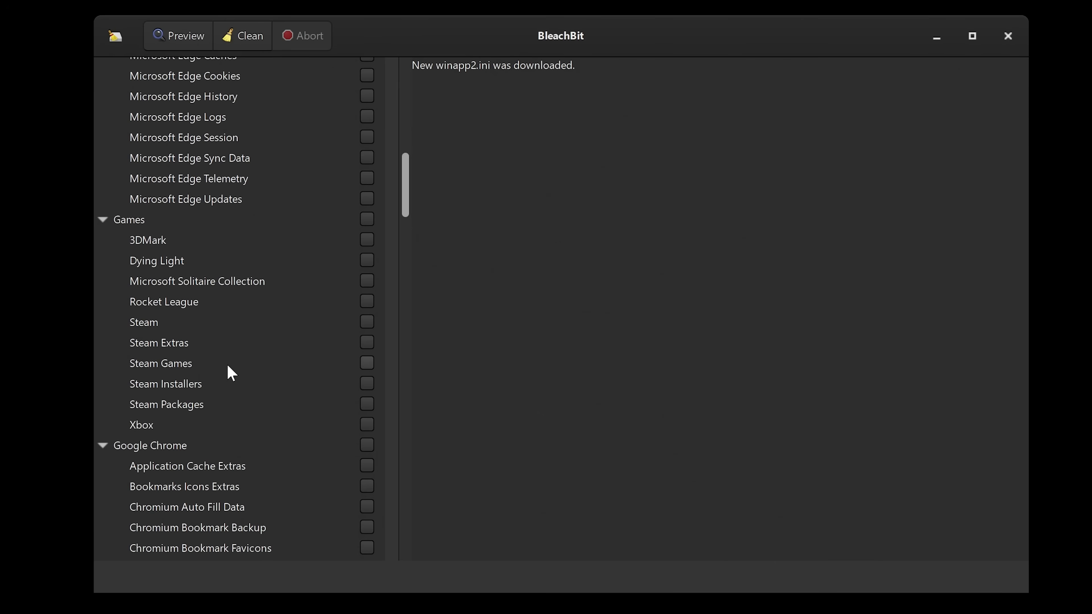
{"action": "mouse_move", "coordinate": [124, 248]}
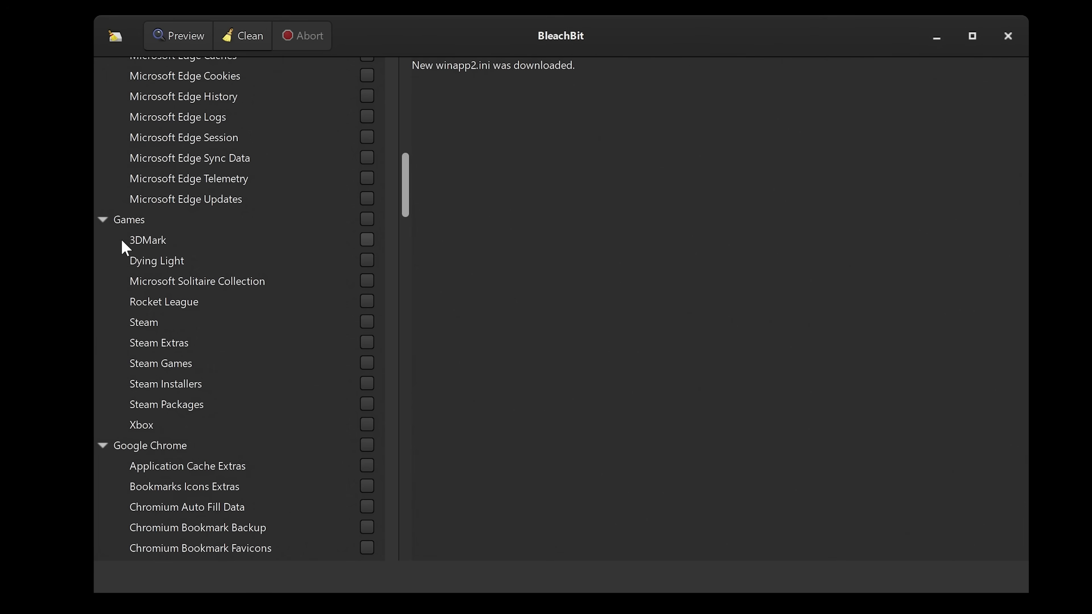
{"action": "mouse_move", "coordinate": [178, 279]}
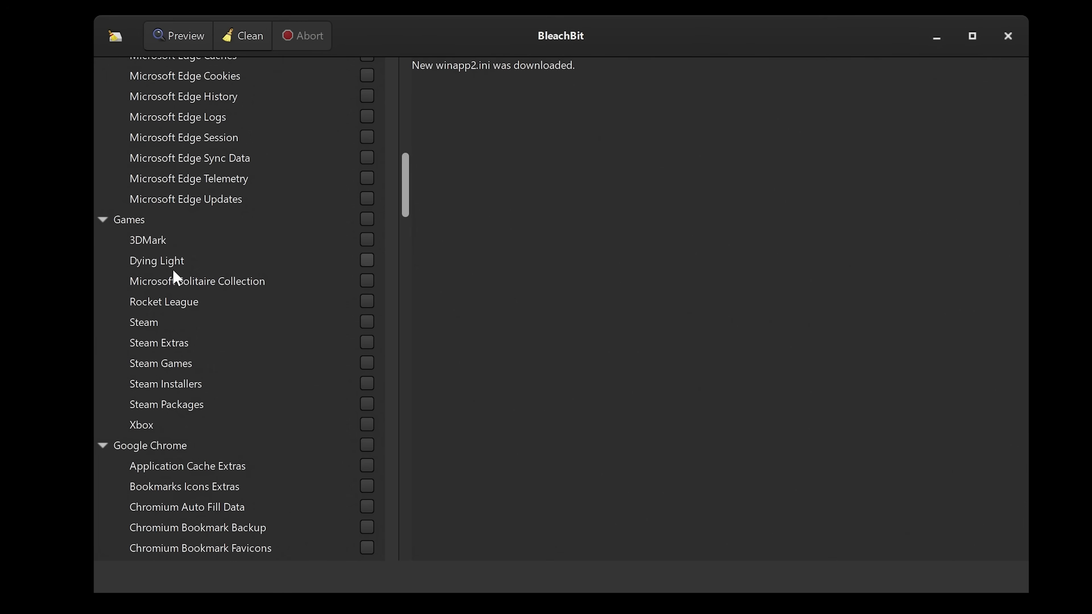
{"action": "mouse_move", "coordinate": [182, 323]}
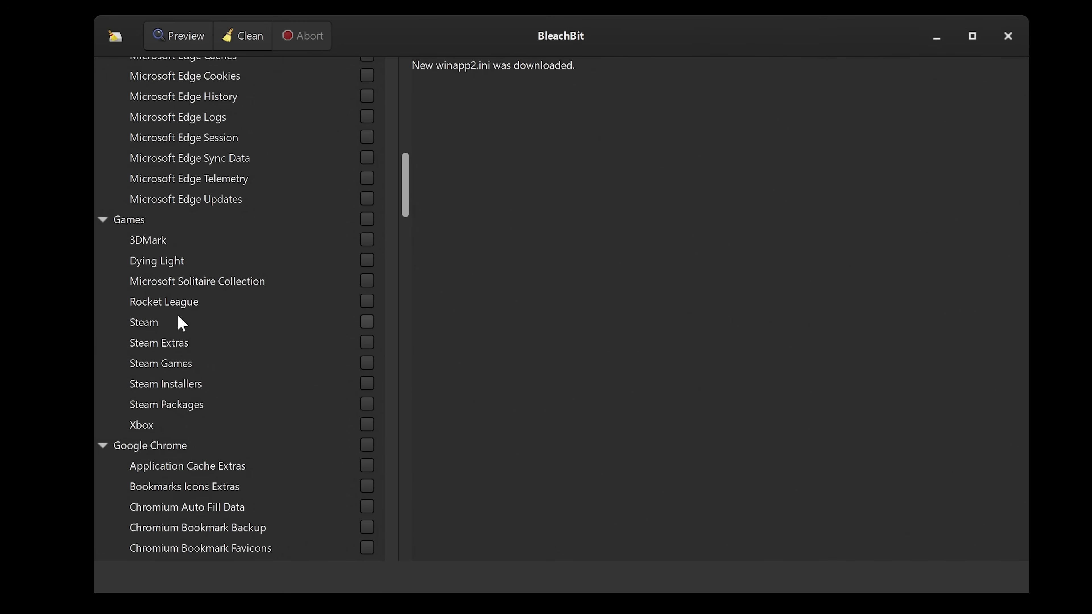
{"action": "mouse_move", "coordinate": [205, 348]}
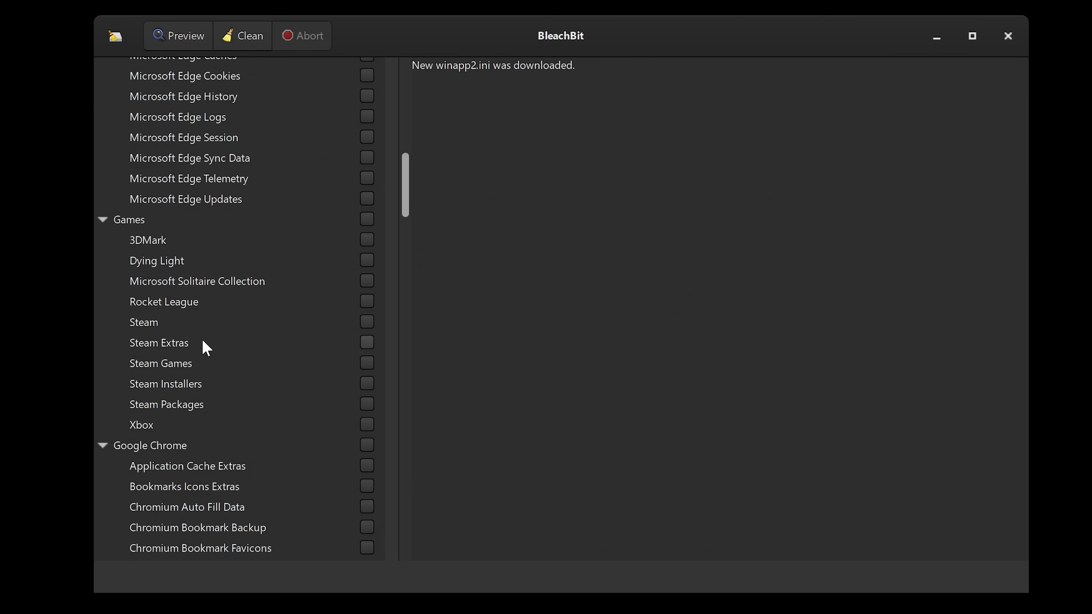
{"action": "scroll", "scroll_direction": "down", "scroll_amount": 3}
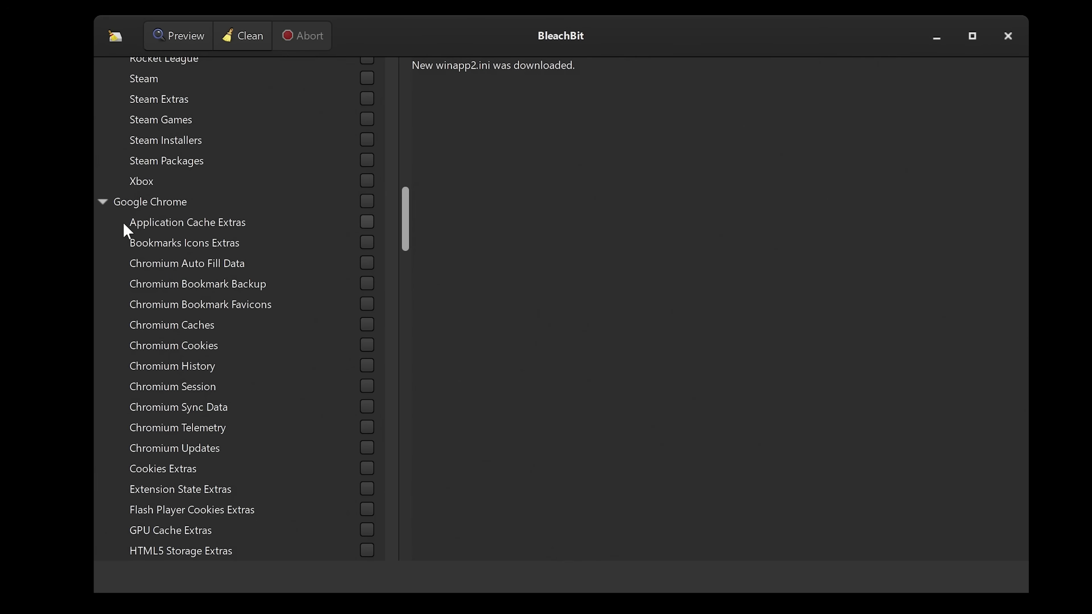
{"action": "mouse_move", "coordinate": [240, 326]}
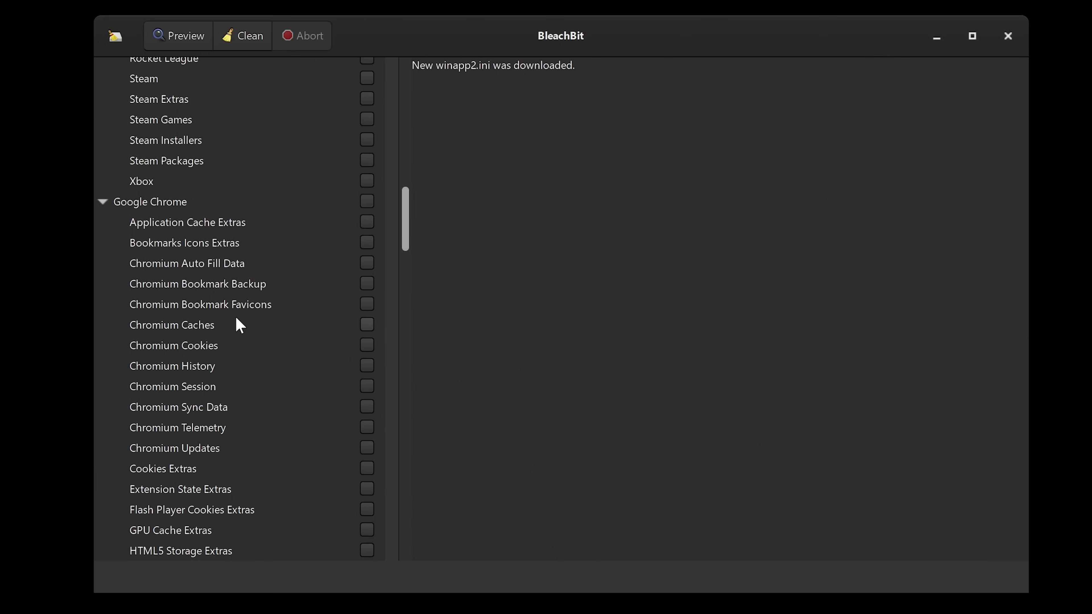
{"action": "scroll", "scroll_direction": "down", "scroll_amount": 3}
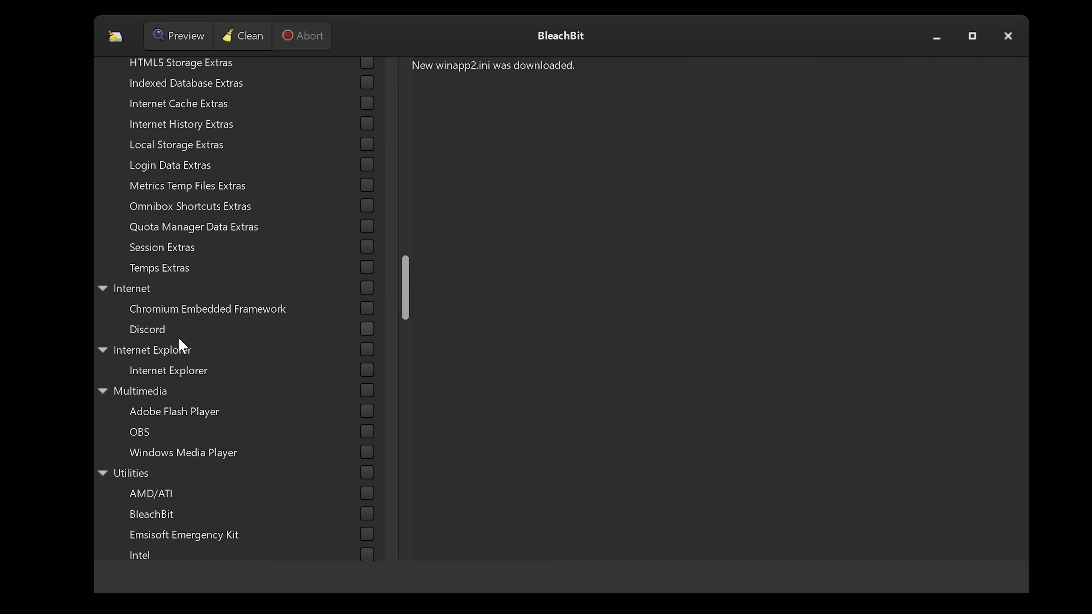
{"action": "mouse_move", "coordinate": [221, 331]}
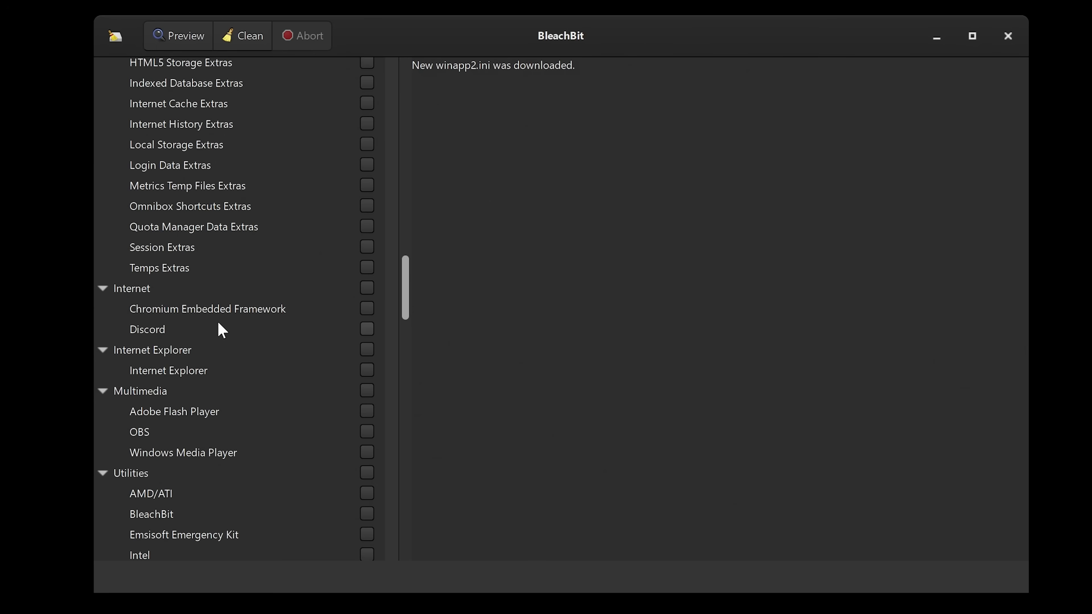
{"action": "scroll", "scroll_direction": "down", "scroll_amount": 3}
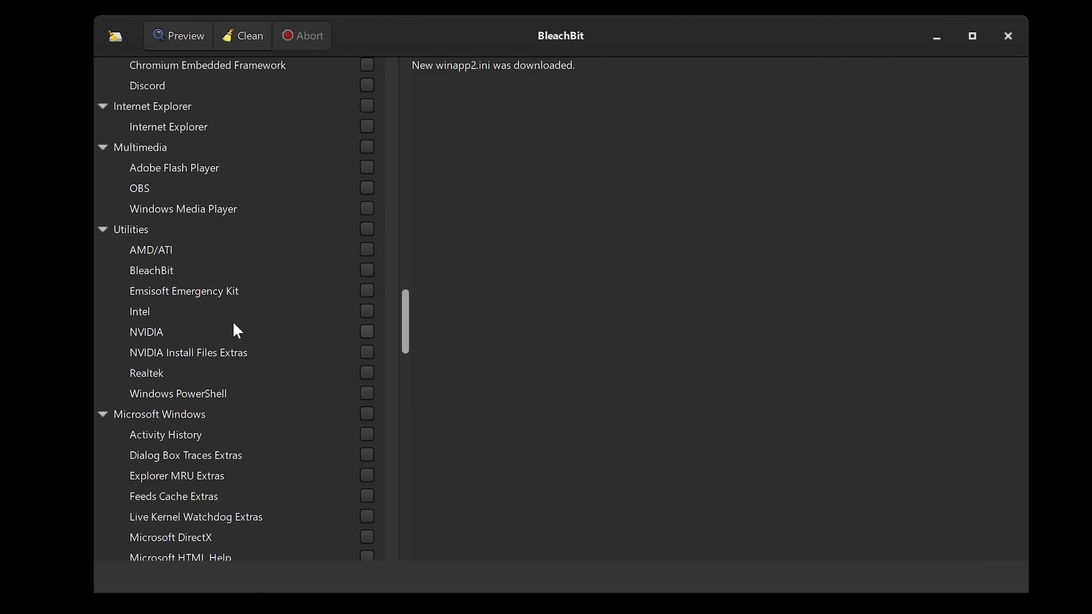
{"action": "mouse_move", "coordinate": [173, 271]}
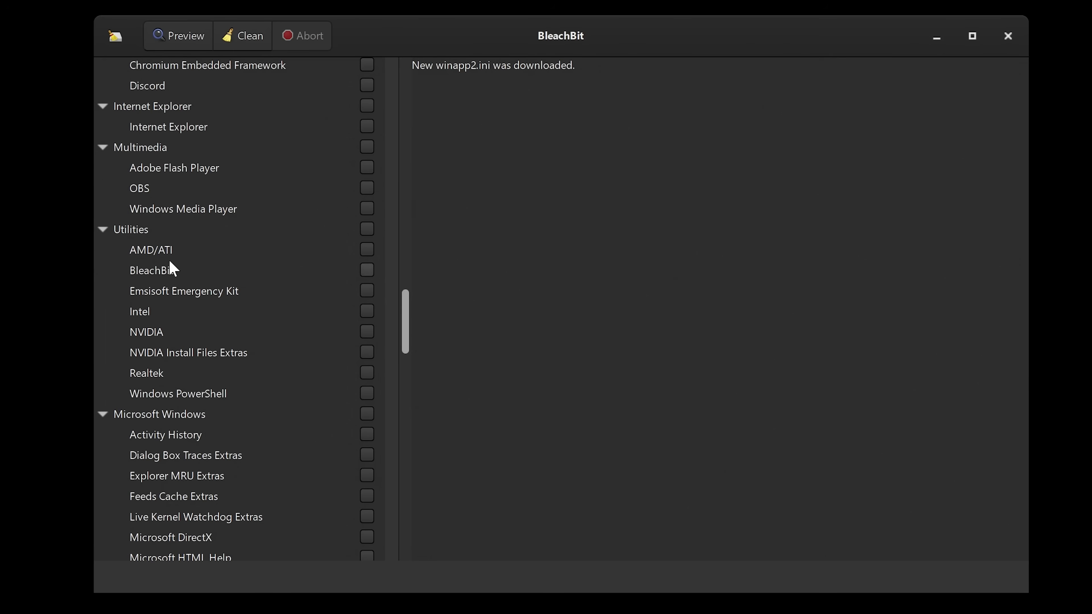
{"action": "mouse_move", "coordinate": [151, 257]}
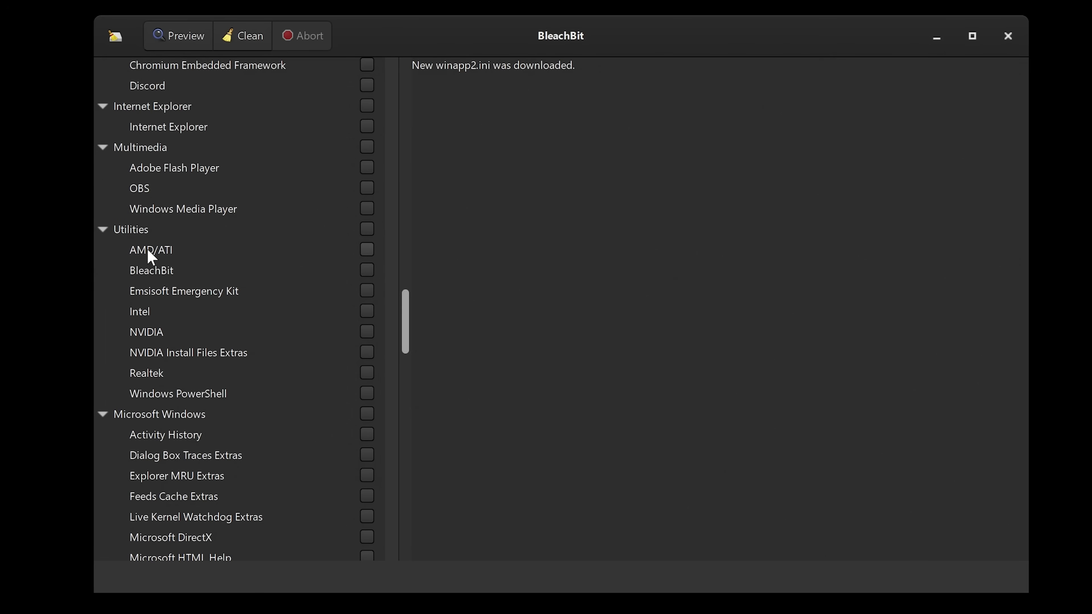
{"action": "mouse_move", "coordinate": [186, 357]}
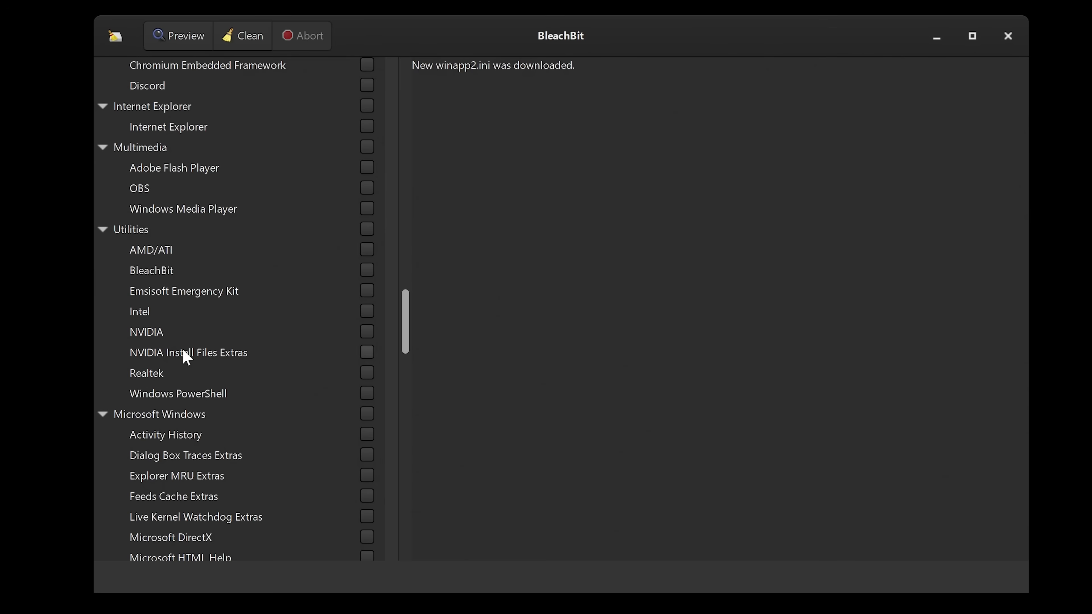
{"action": "mouse_move", "coordinate": [153, 260]}
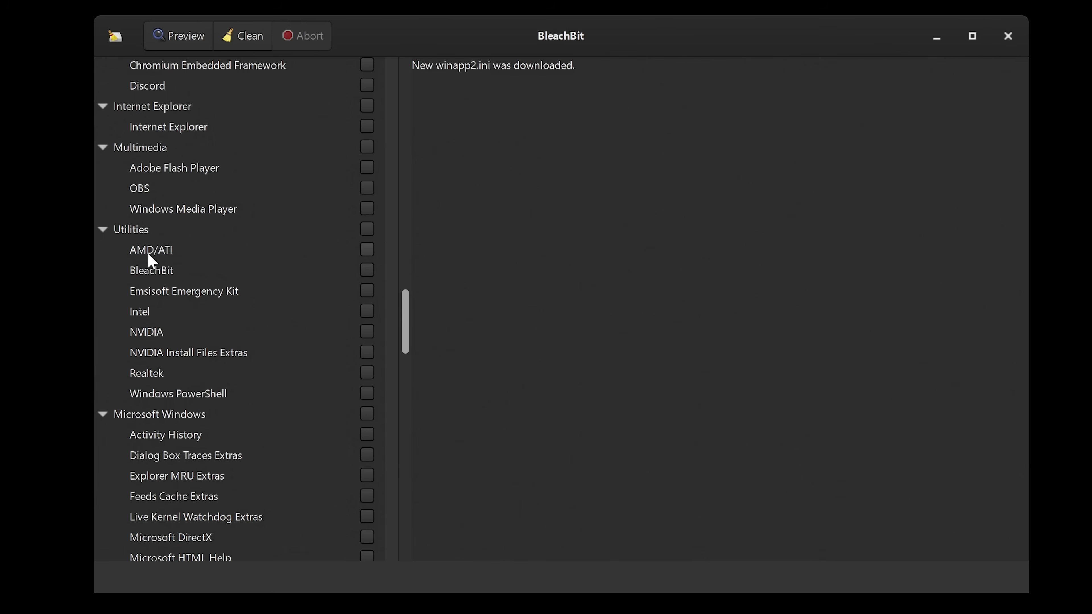
Enable the AMD/ATI, NVIDIA Install Files Extras and Realtek cleaners under Utilities.
{"action": "left_click", "coordinate": [150, 249]}
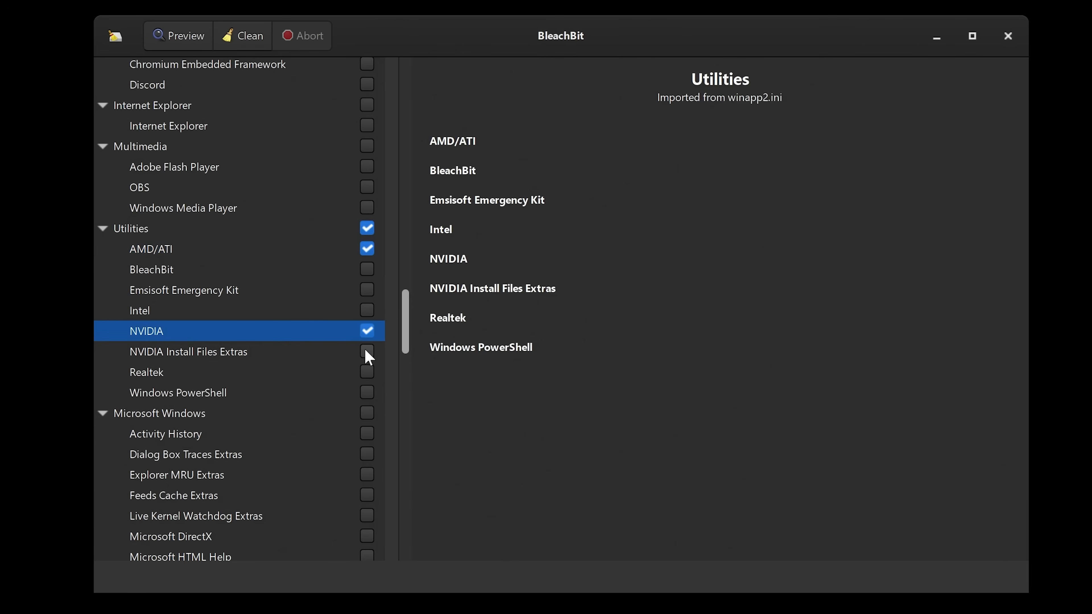
{"action": "left_click", "coordinate": [366, 351]}
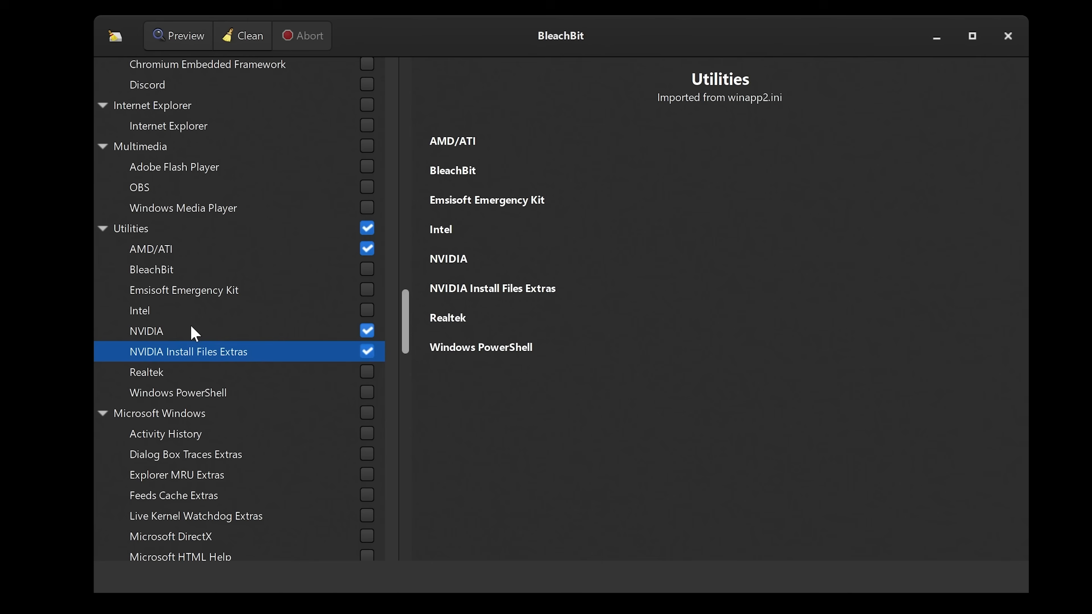
{"action": "left_click", "coordinate": [366, 372]}
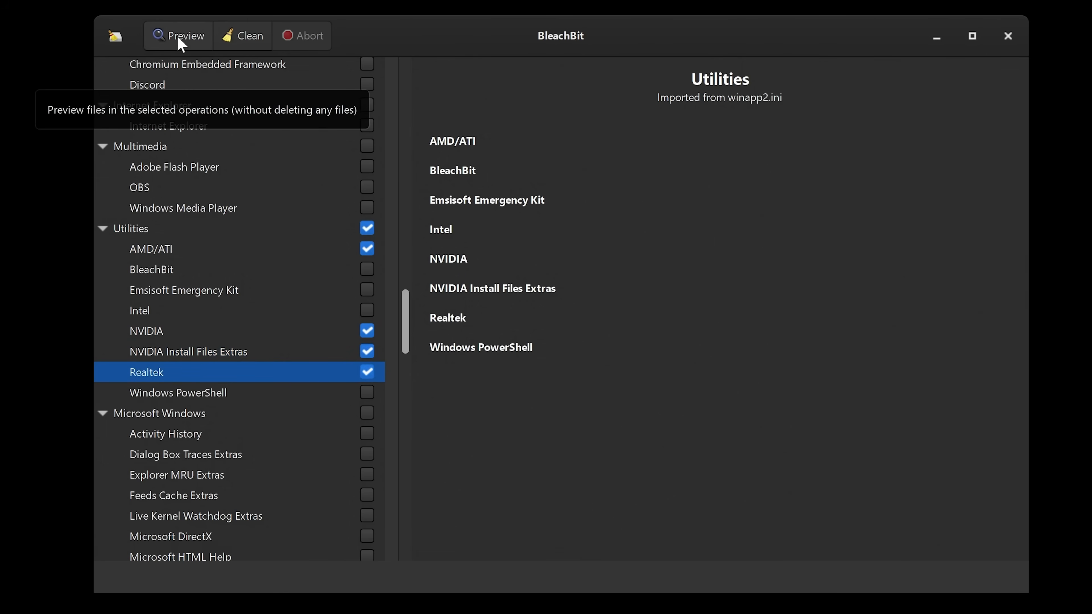
Preview the checked cleaners (703.3MB, 820 files) and scroll to the Microsoft Windows entries.
{"action": "left_click", "coordinate": [176, 35]}
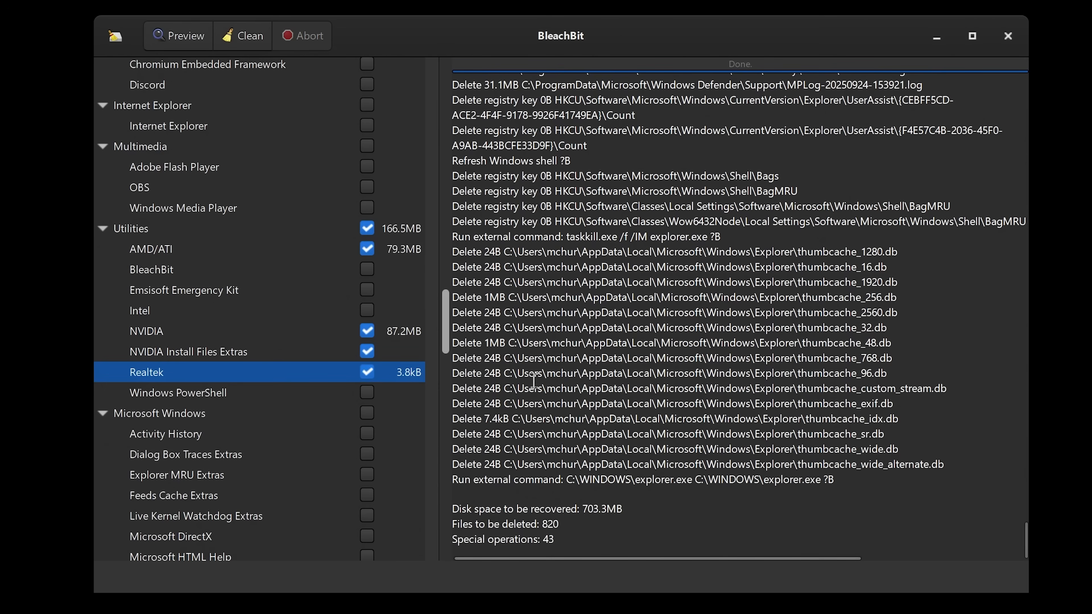
{"action": "mouse_move", "coordinate": [252, 394]}
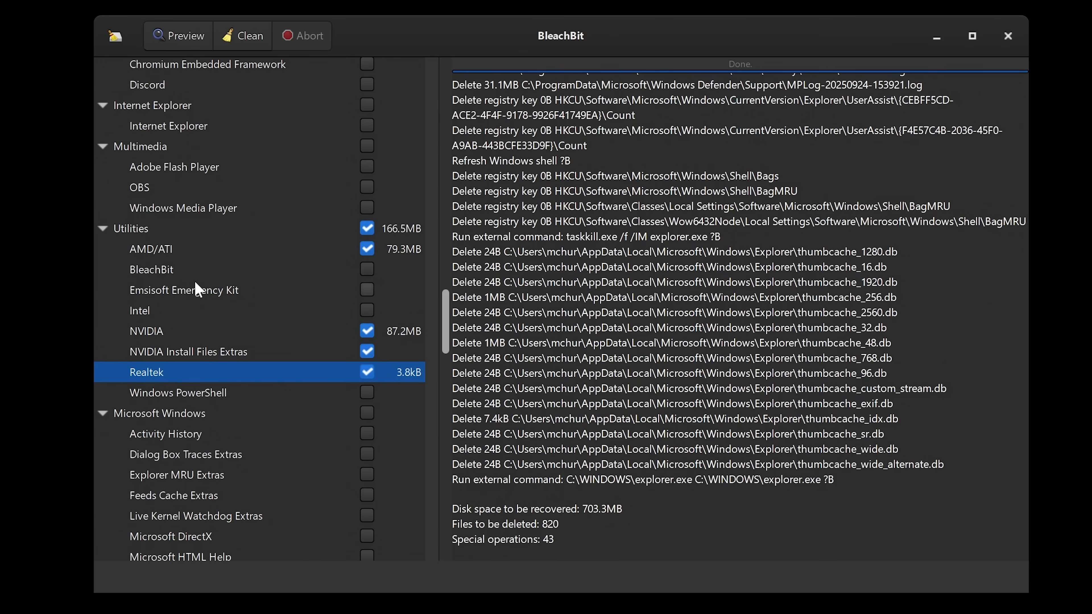
{"action": "mouse_move", "coordinate": [277, 355]}
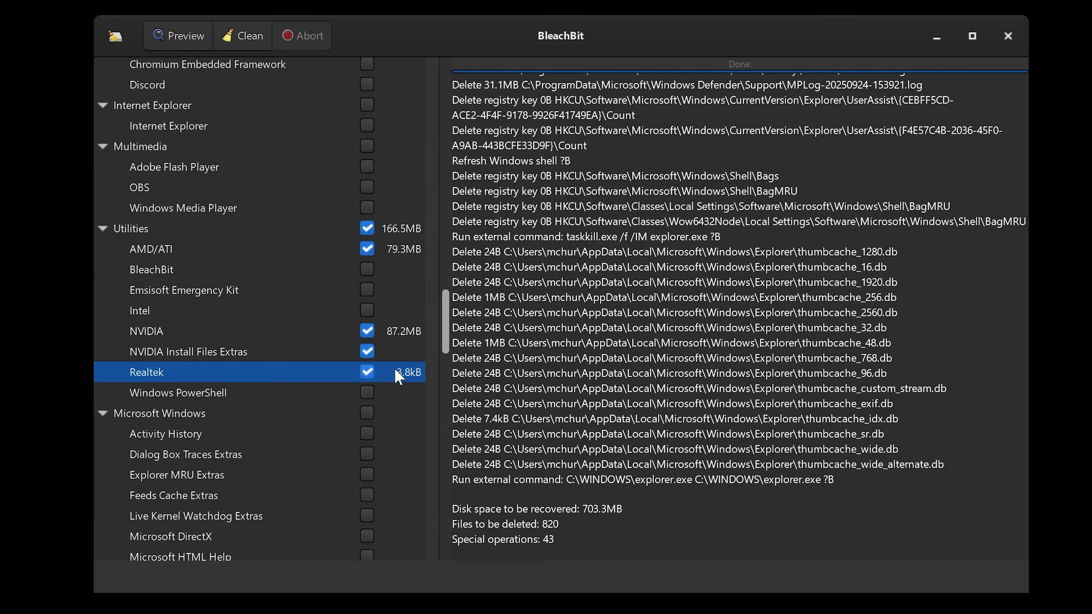
{"action": "mouse_move", "coordinate": [304, 382]}
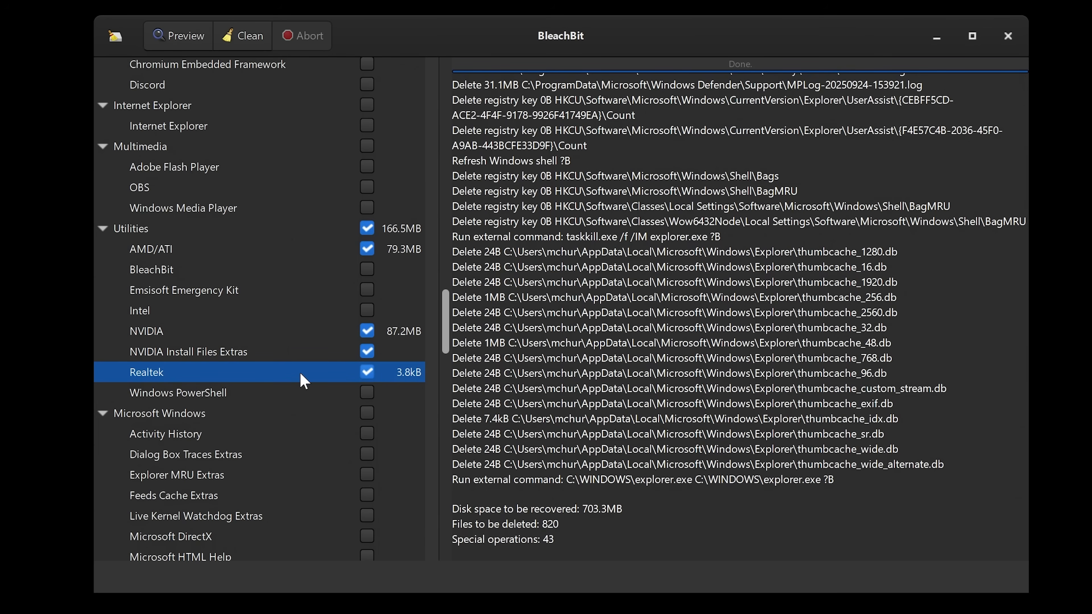
{"action": "scroll", "scroll_direction": "down", "scroll_amount": 3}
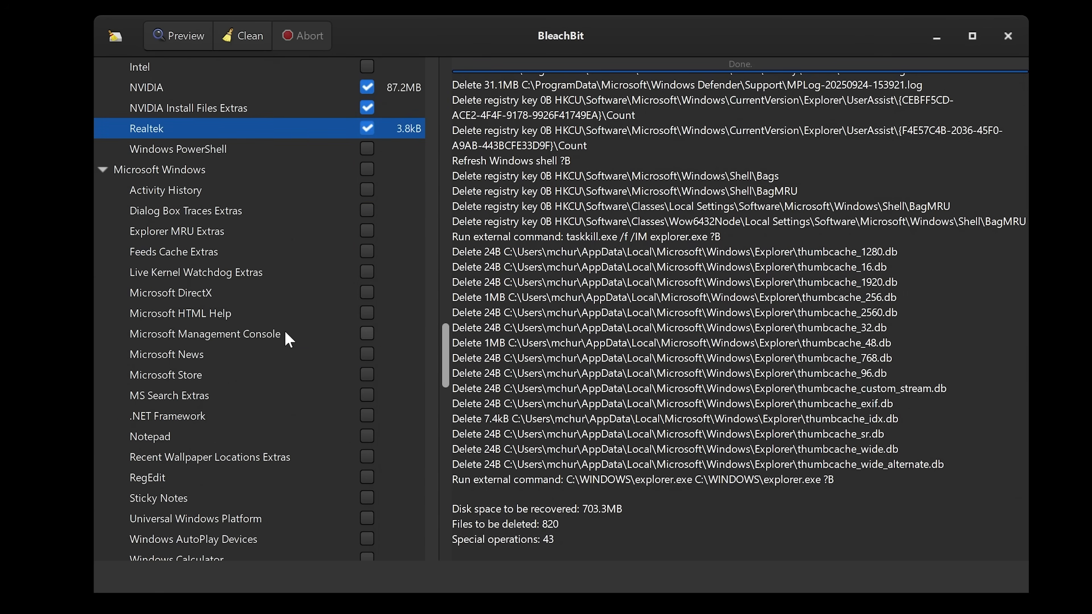
{"action": "scroll", "scroll_direction": "down", "scroll_amount": 3}
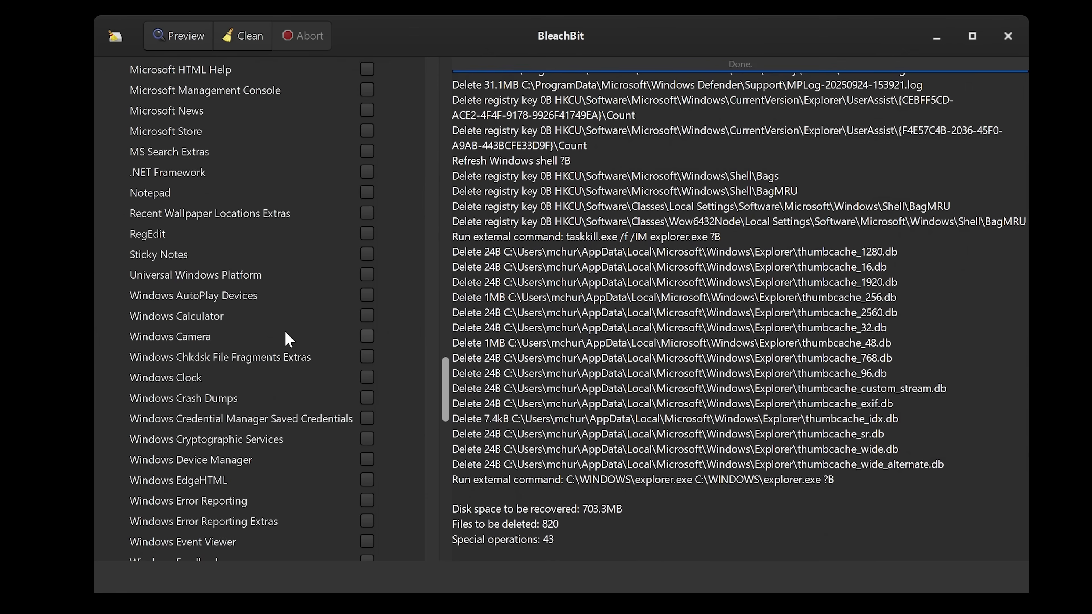
{"action": "scroll", "scroll_direction": "down", "scroll_amount": 3}
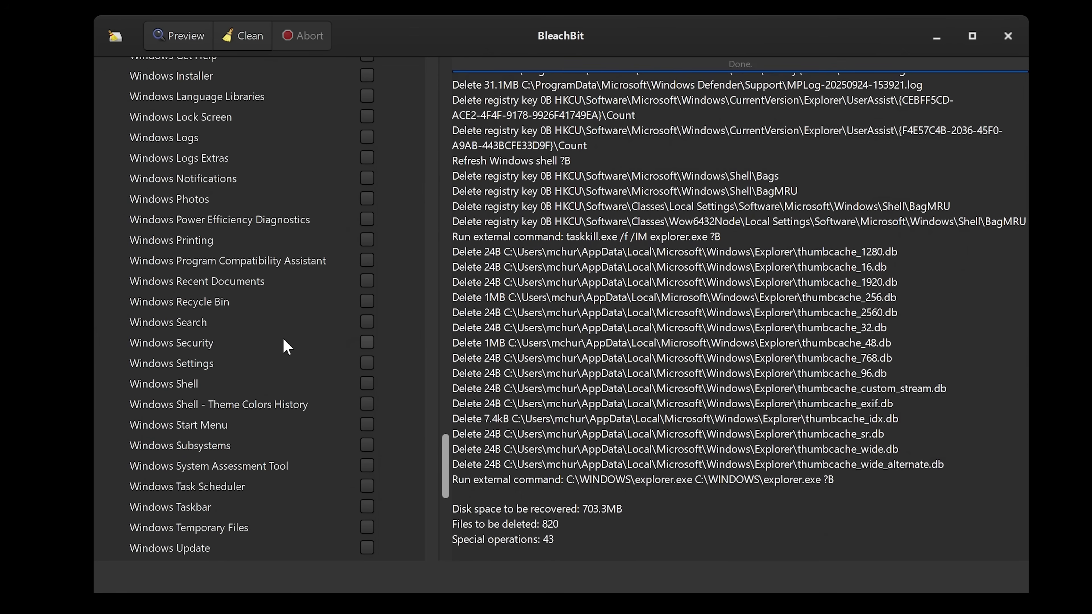
{"action": "scroll", "scroll_direction": "down", "scroll_amount": 3}
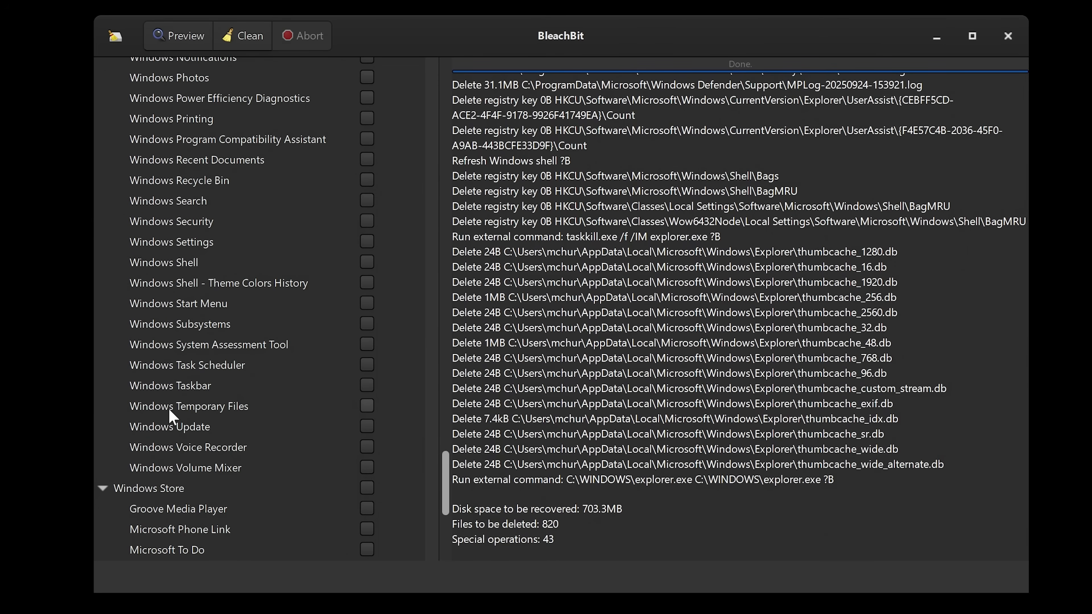
Enable the Windows Update cleaner and preview again, showing 878.4MB across 1769 files.
{"action": "left_click", "coordinate": [170, 426]}
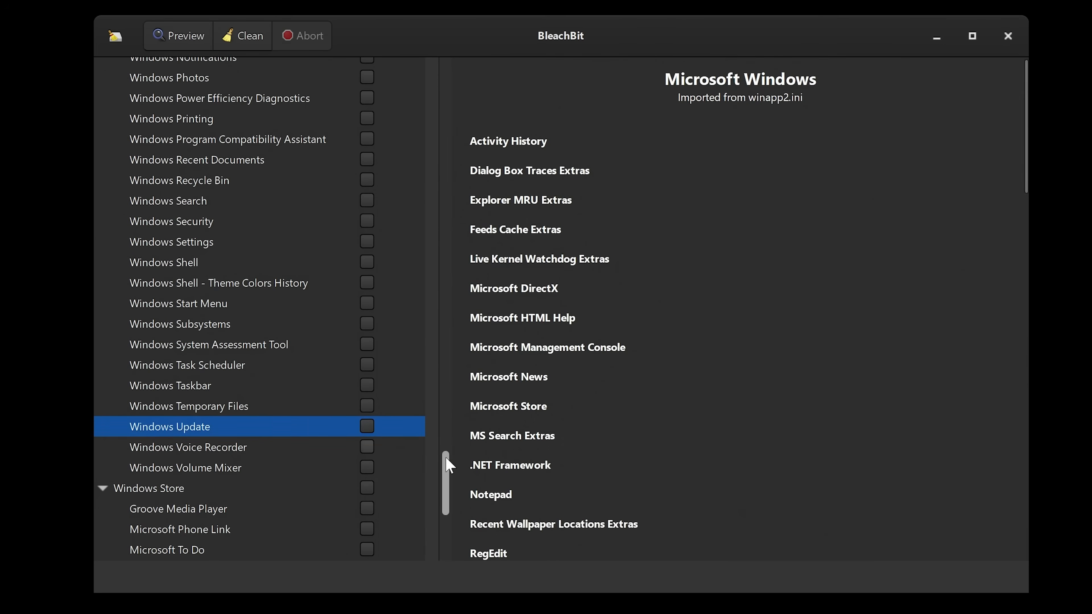
{"action": "left_click", "coordinate": [366, 426]}
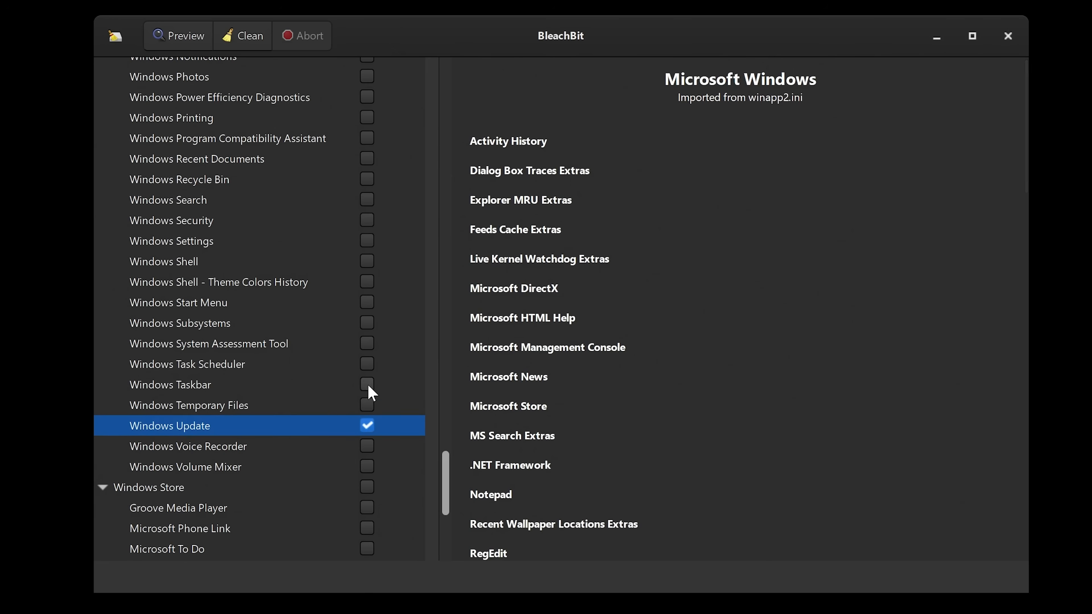
{"action": "mouse_move", "coordinate": [177, 35]}
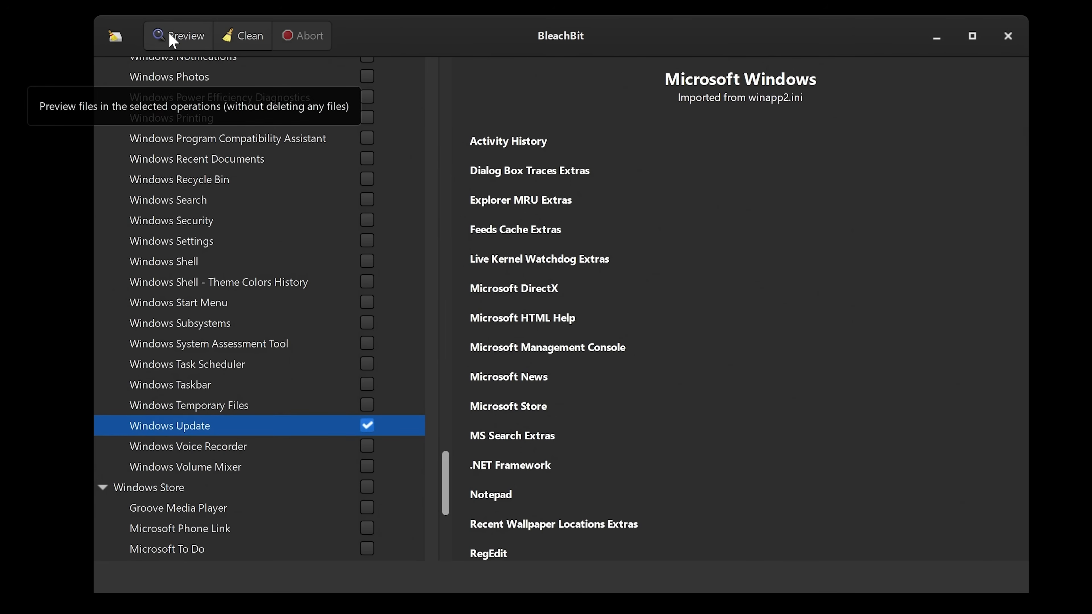
{"action": "left_click", "coordinate": [178, 36]}
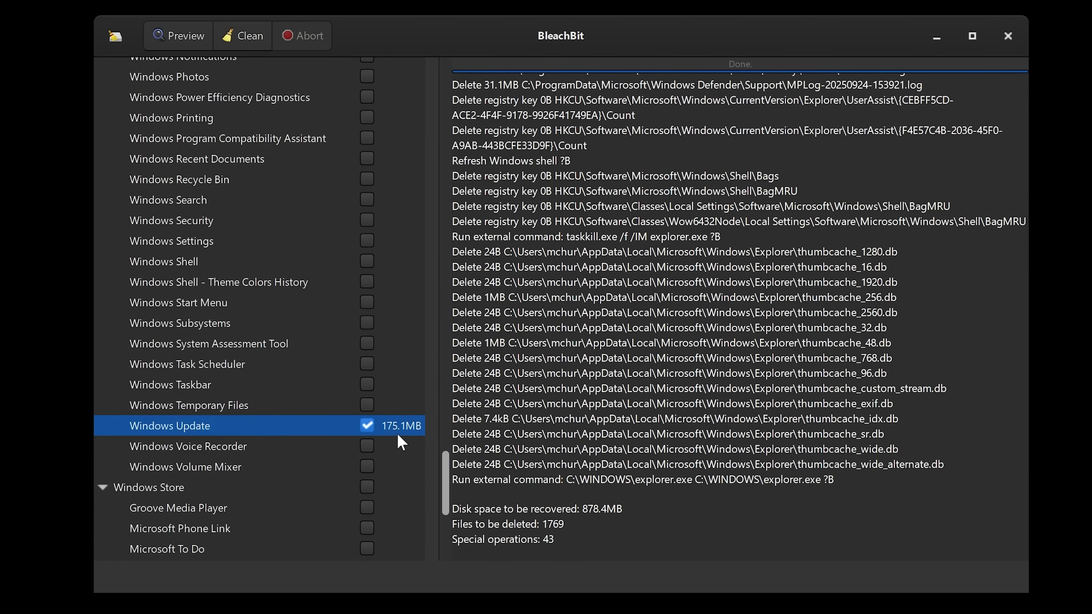
{"action": "mouse_move", "coordinate": [254, 301]}
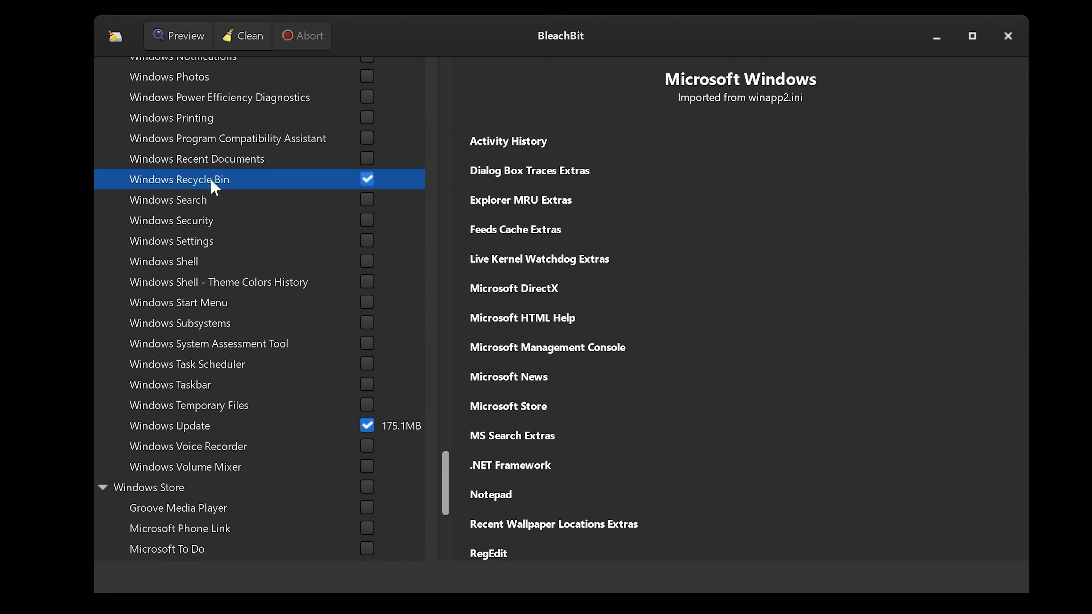
{"action": "mouse_move", "coordinate": [218, 209]}
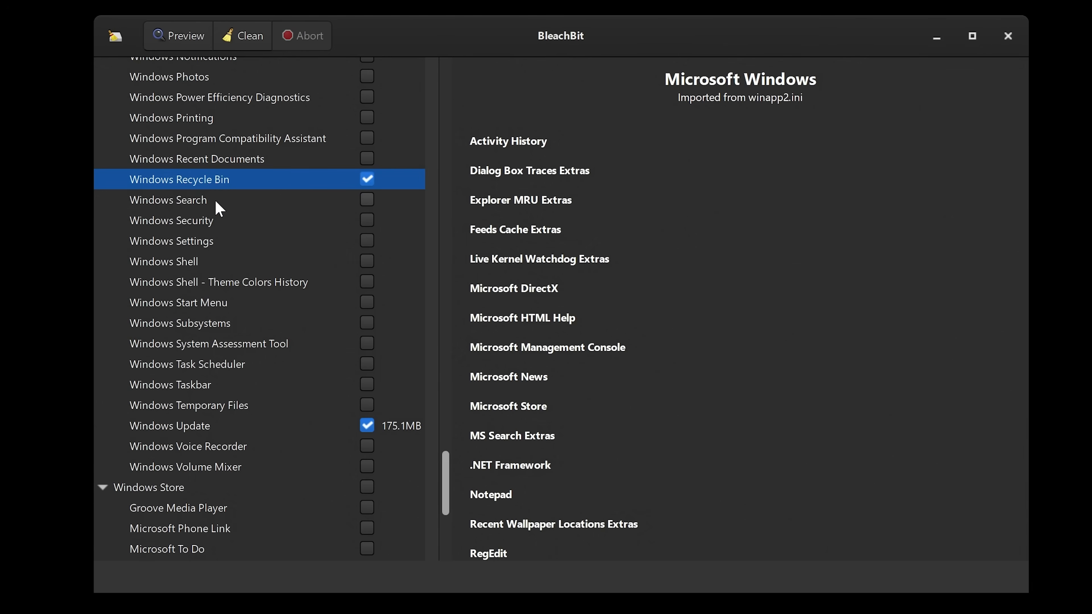
Enable the Windows Recycle Bin cleaner and scroll on to the Microsoft Edge extras.
{"action": "left_click", "coordinate": [168, 200]}
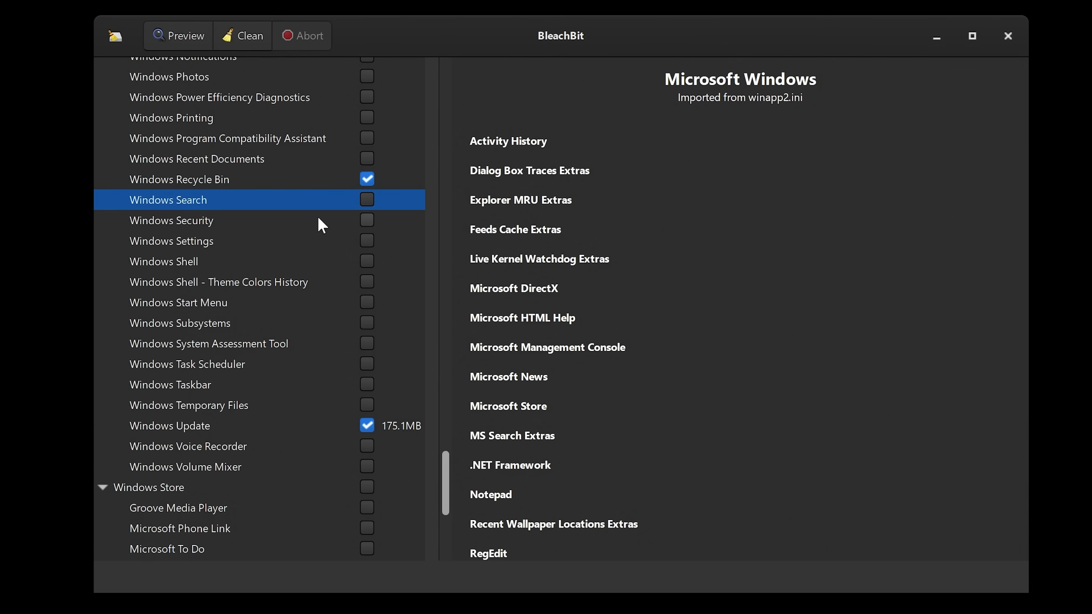
{"action": "mouse_move", "coordinate": [226, 423]}
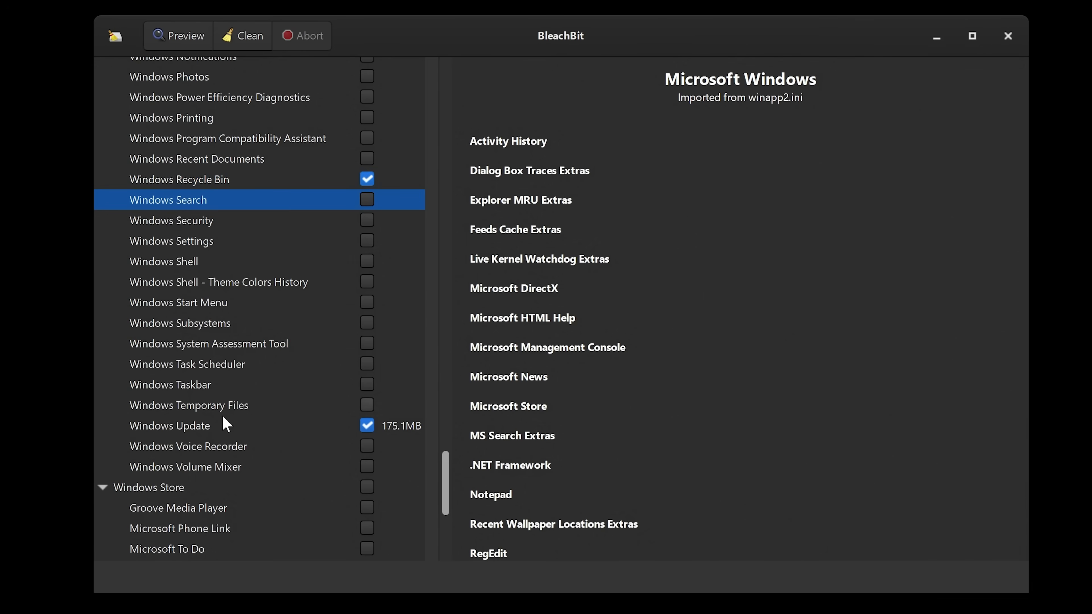
{"action": "scroll", "scroll_direction": "down", "scroll_amount": 3}
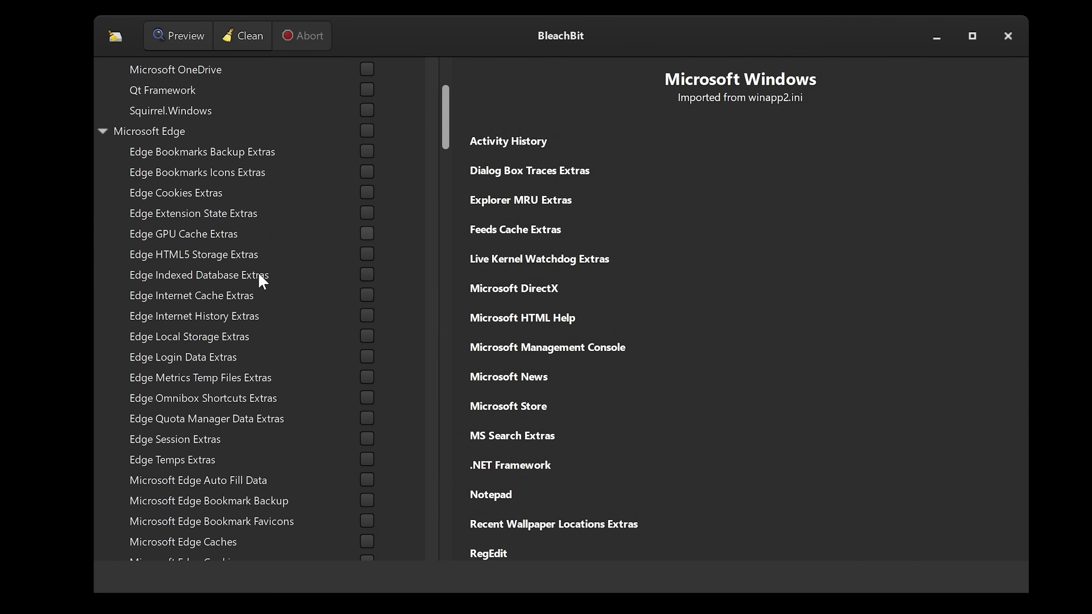
{"action": "mouse_move", "coordinate": [242, 395]}
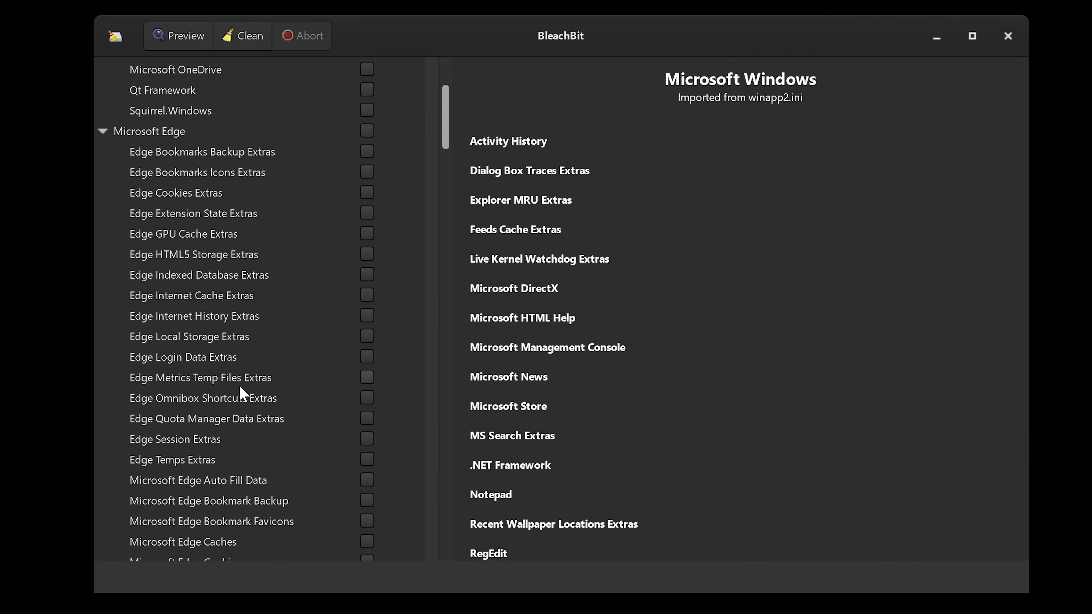